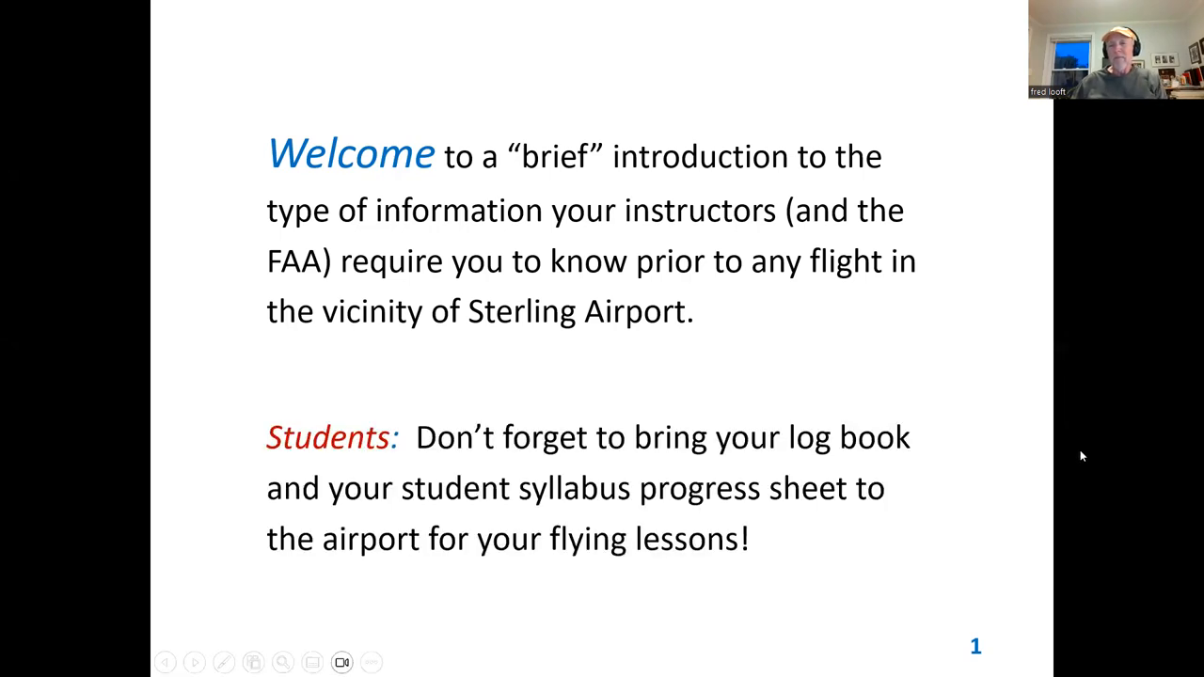
Step: Bring up the slide show context menu over the welcome slide
right_click(1081, 457)
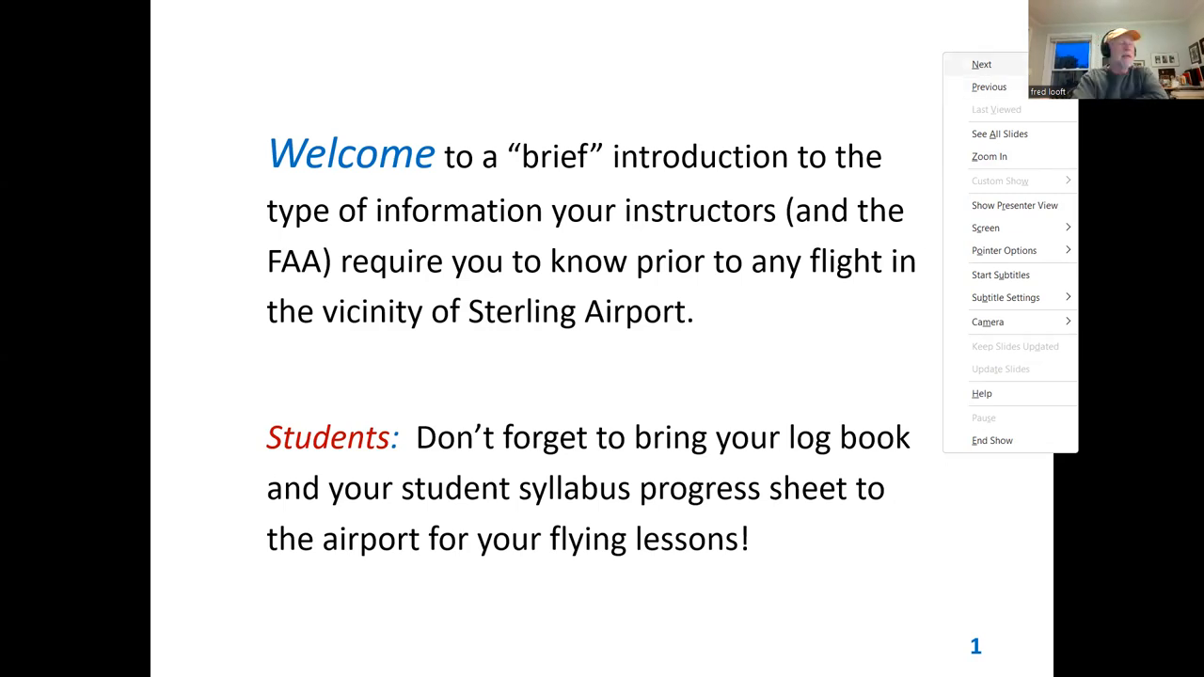
Step: Advance to slide 2 on § 91.103 Preflight action
click(982, 64)
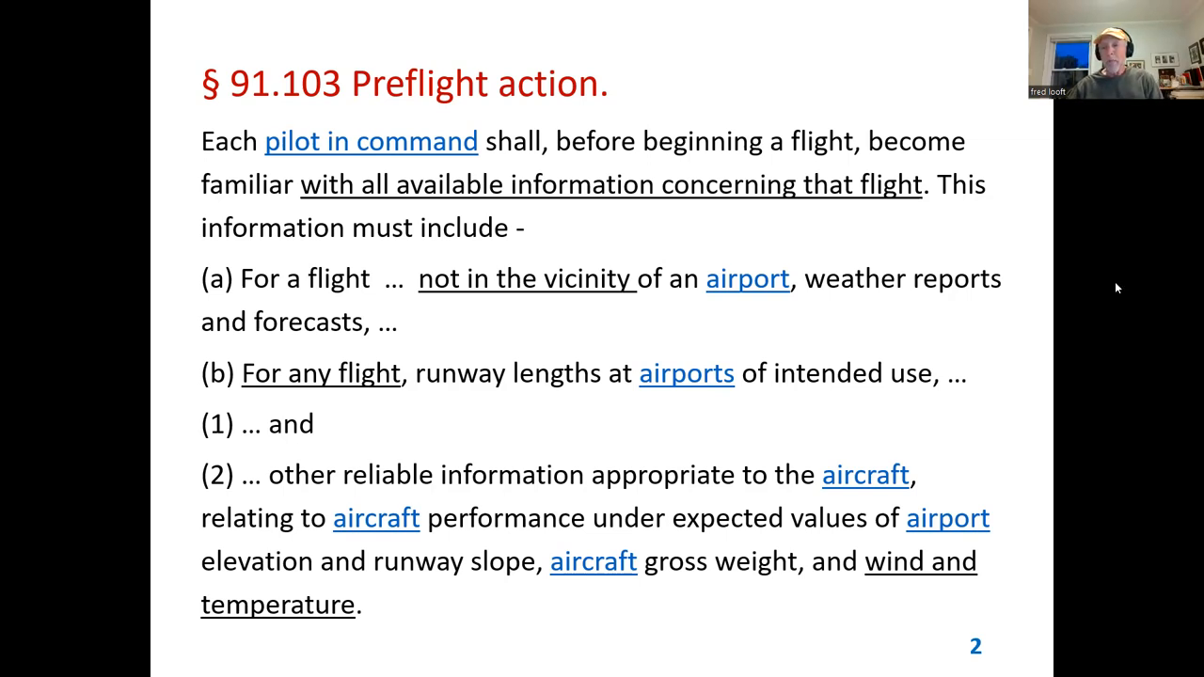
Step: Advance through the in-the-vicinity questions slide to the tutorial links slide
key(Right)
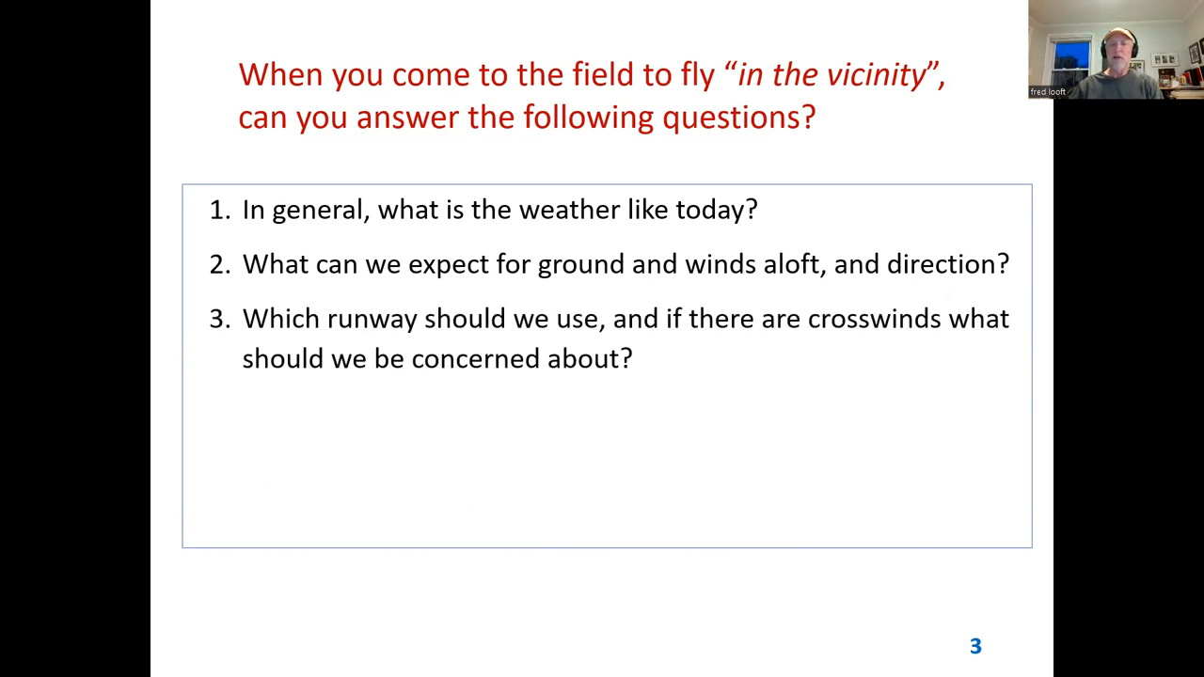
key(Right)
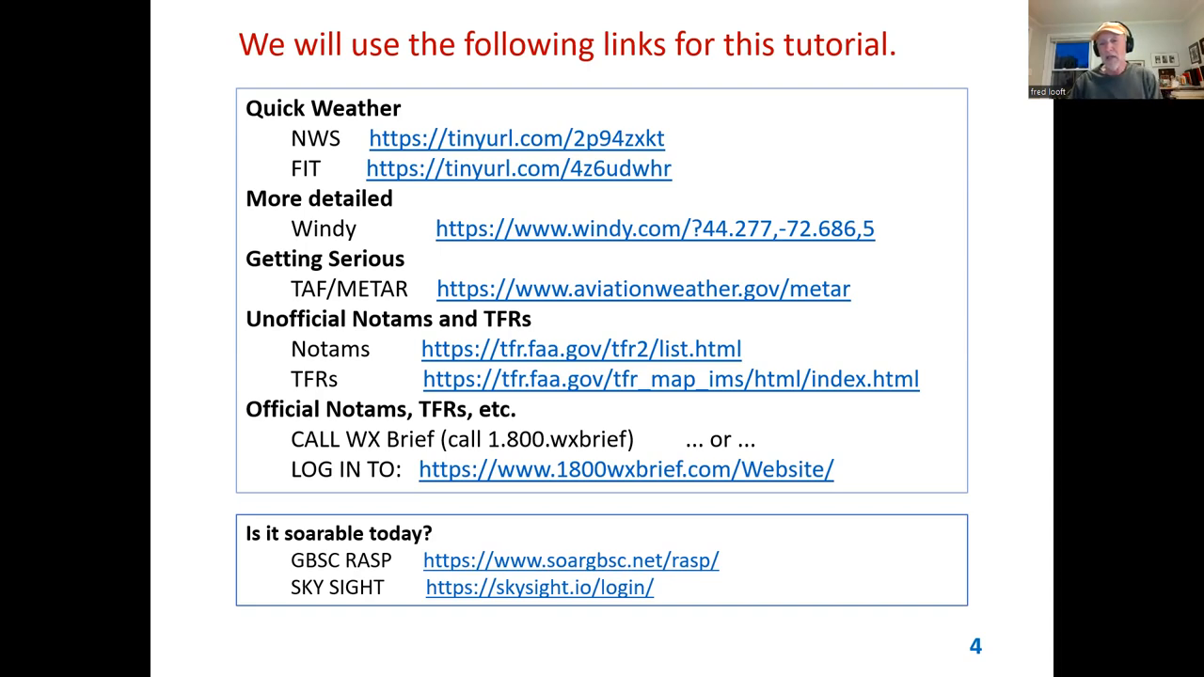
Step: Advance the slide show past the weather, NOTAM and soaring forecast links slide
key(right)
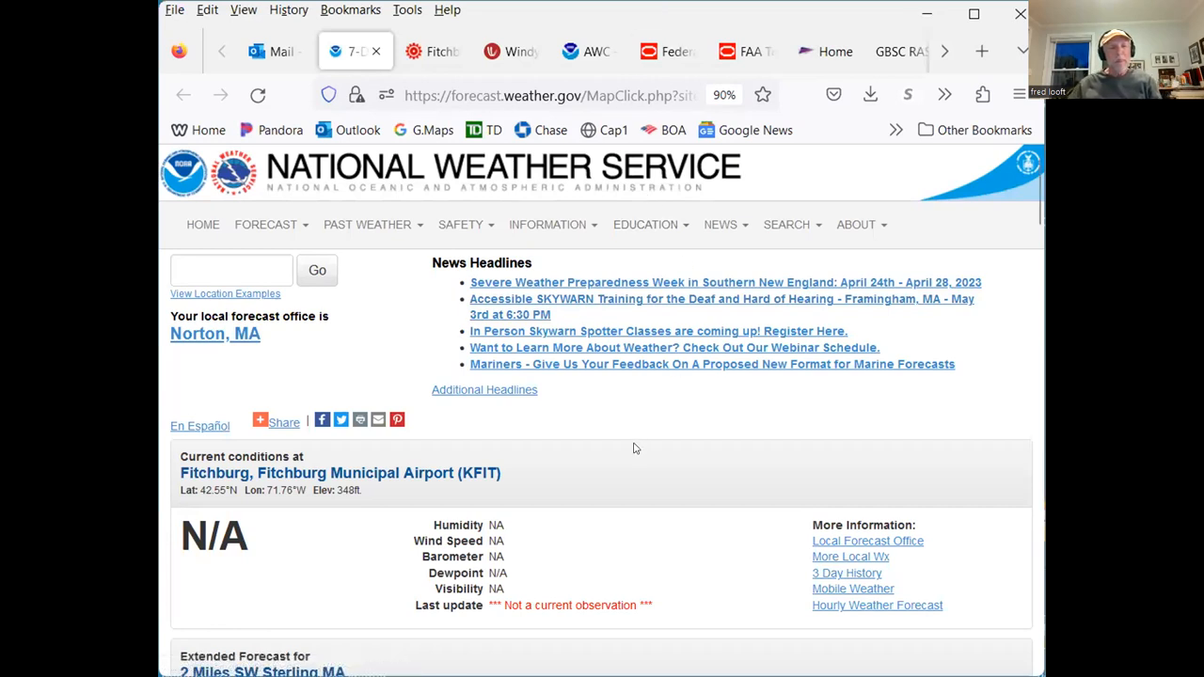
scroll(down, 3)
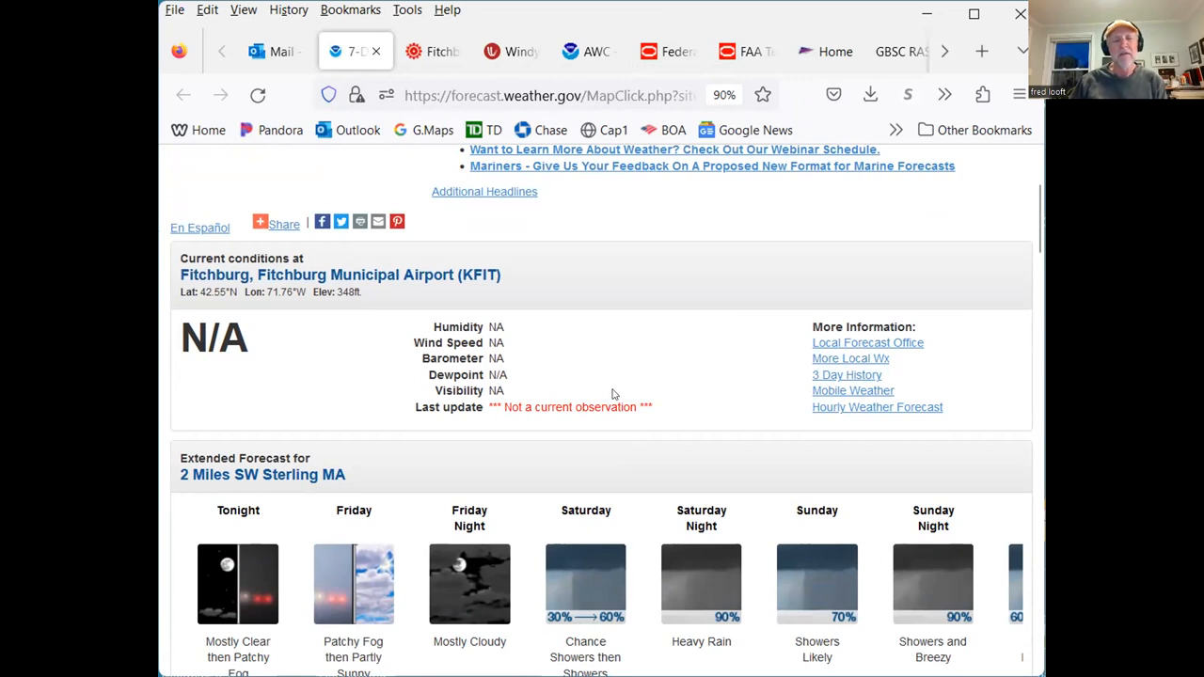
scroll(down, 3)
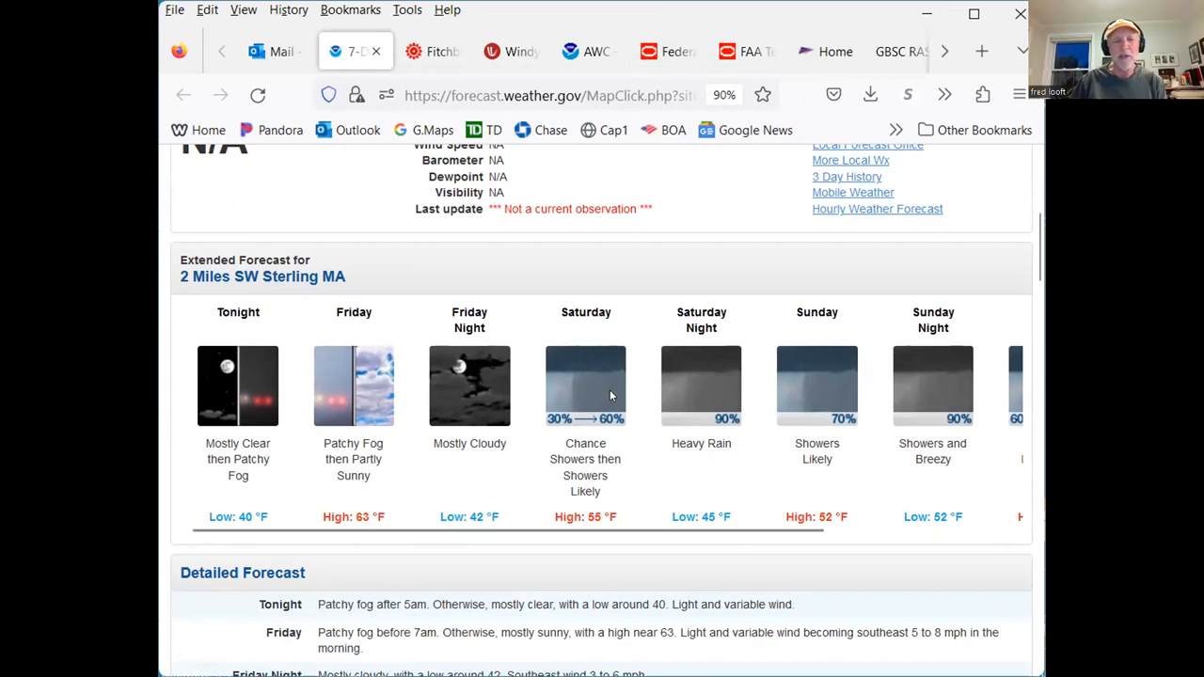
mouse_move(361, 406)
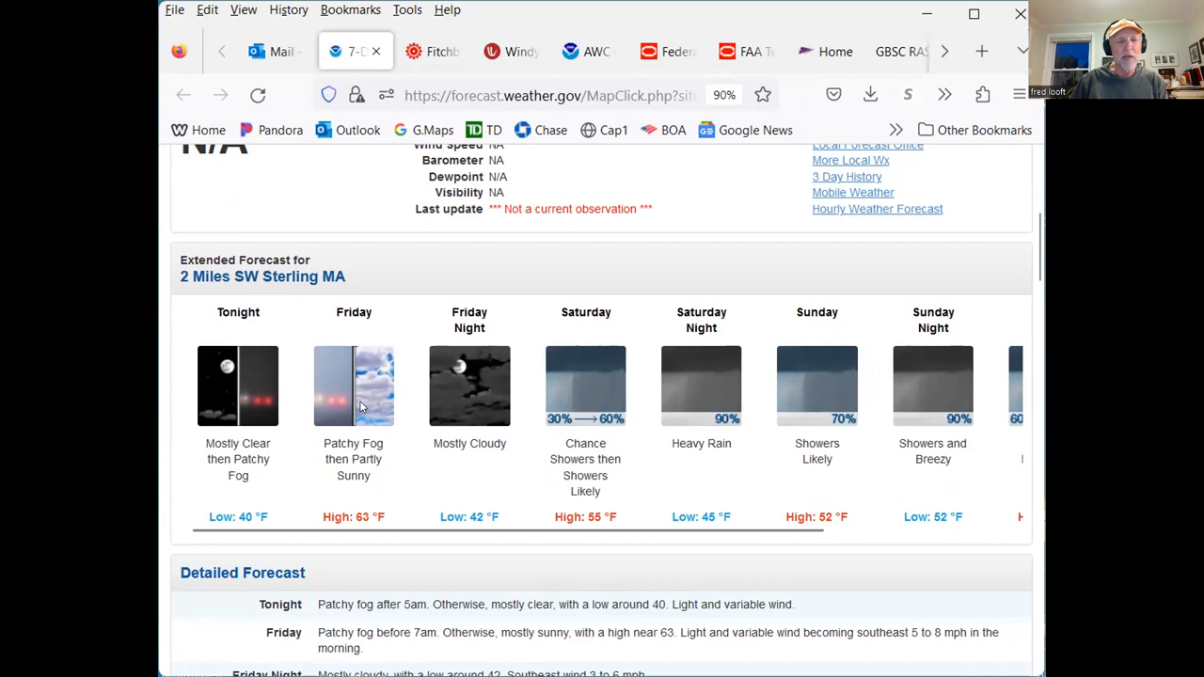
scroll(down, 3)
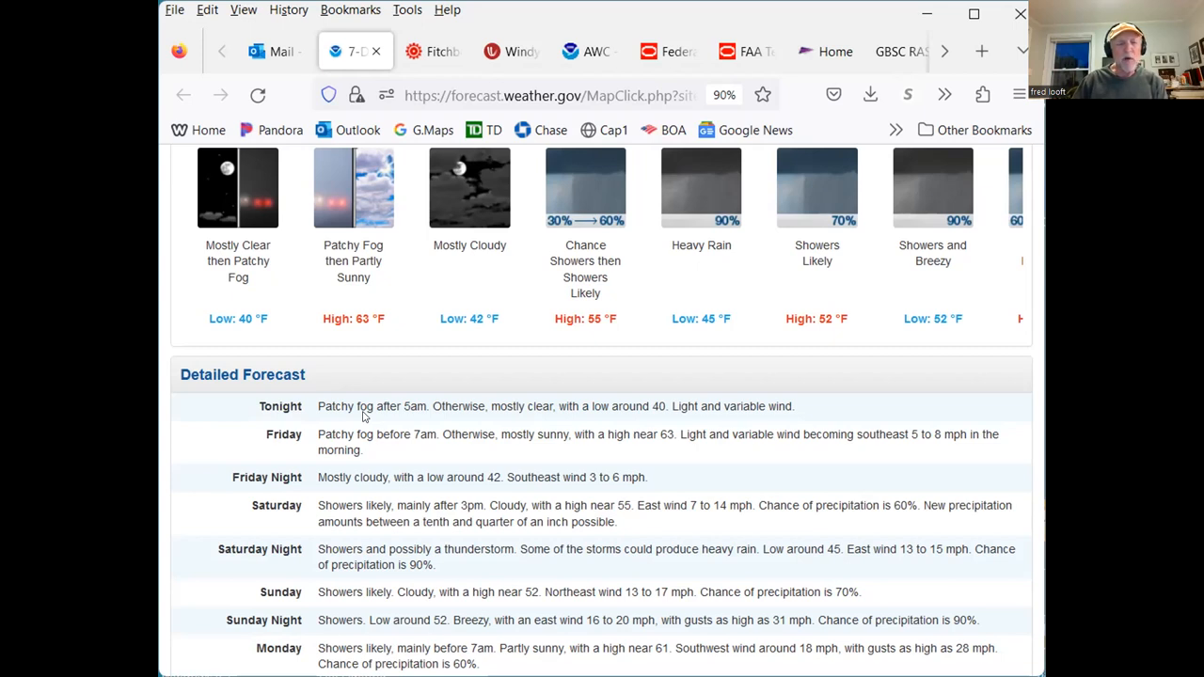
scroll(down, 3)
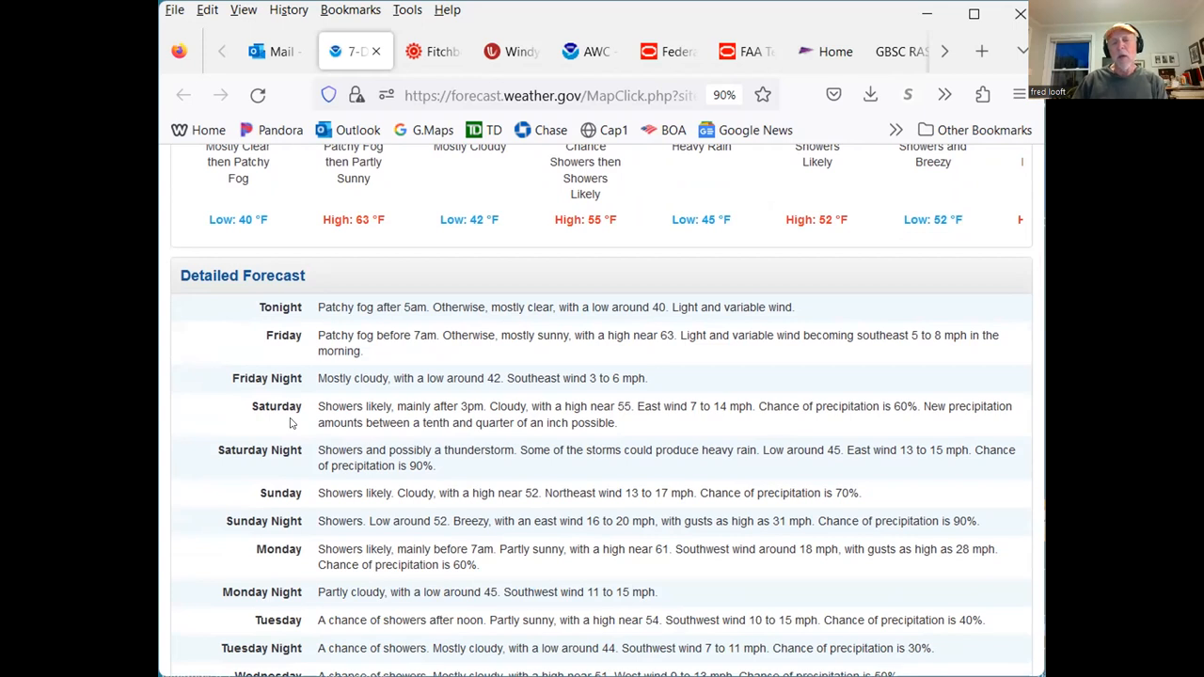
scroll(down, 3)
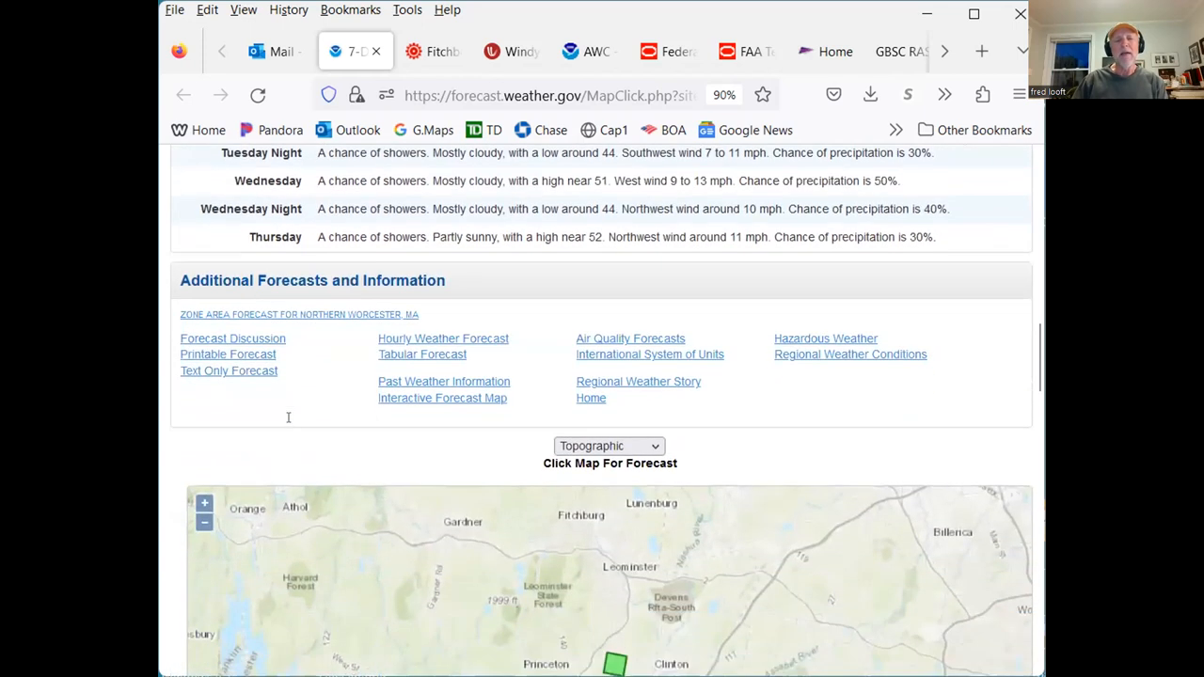
scroll(down, 3)
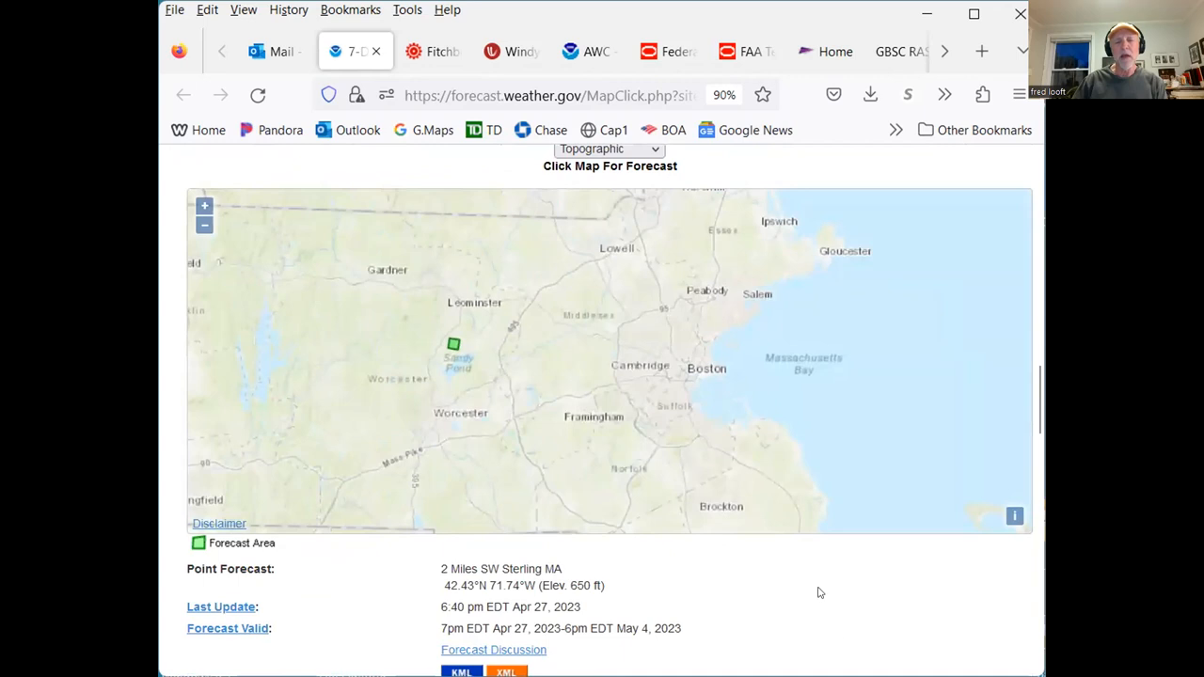
Step: Remove dewpoint, heat index, humidity, rain and thunder from the Sterling hourly graph
scroll(down, 3)
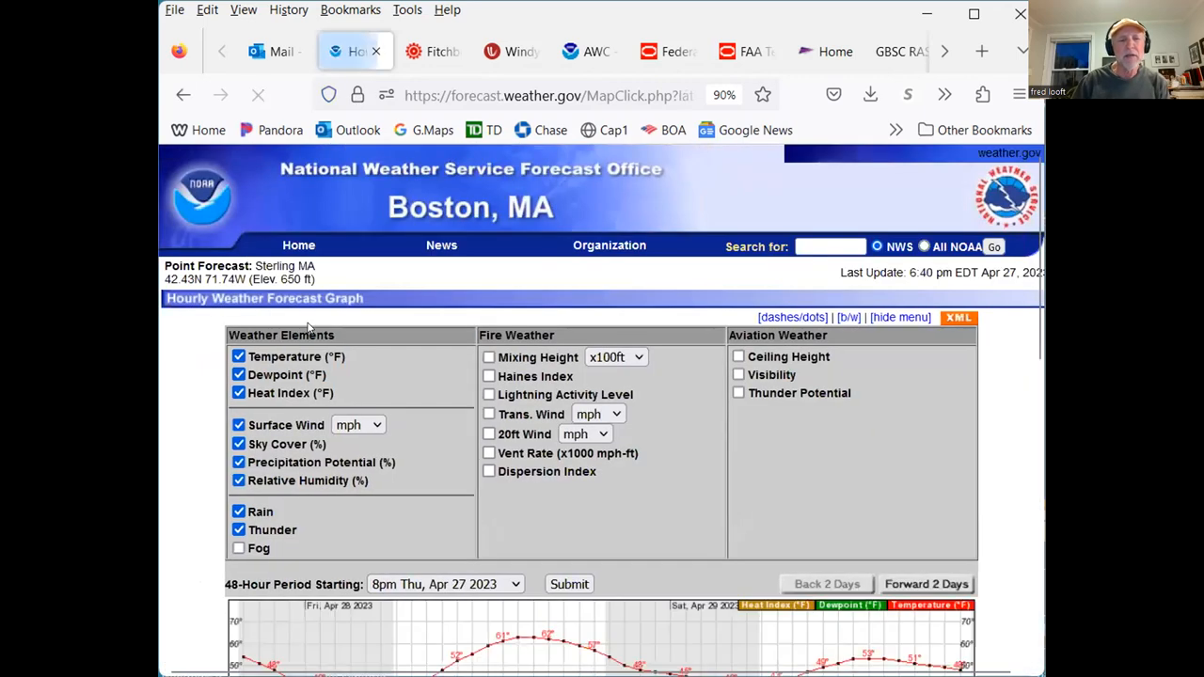
click(237, 374)
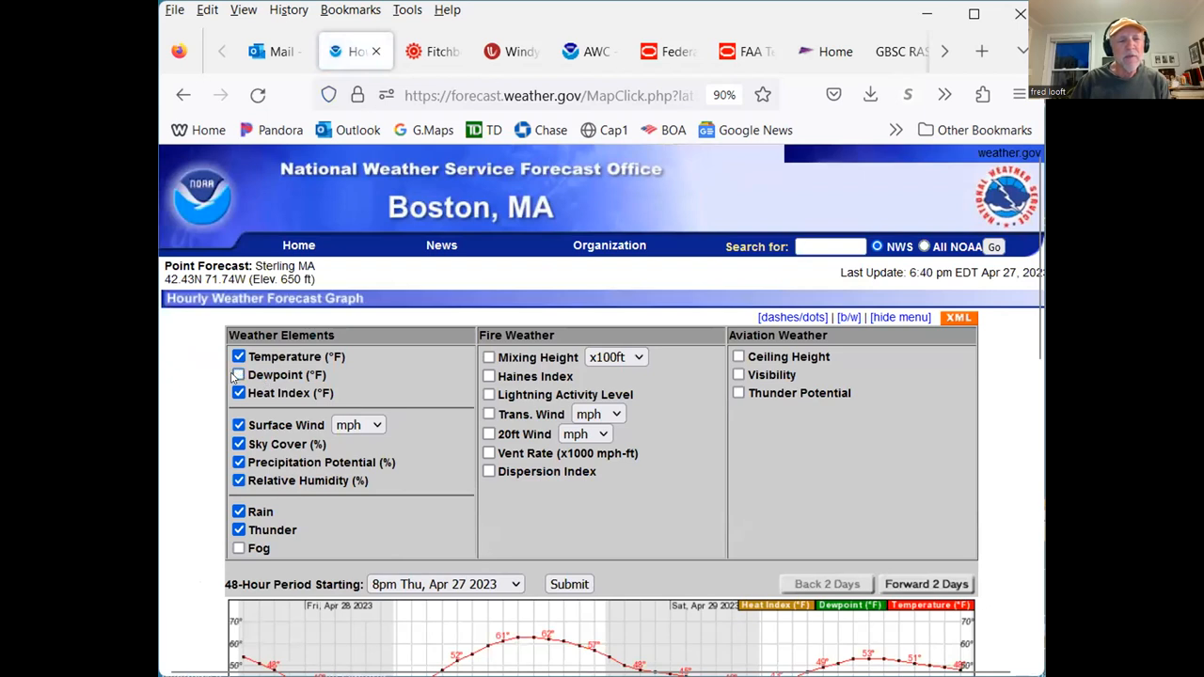
click(237, 393)
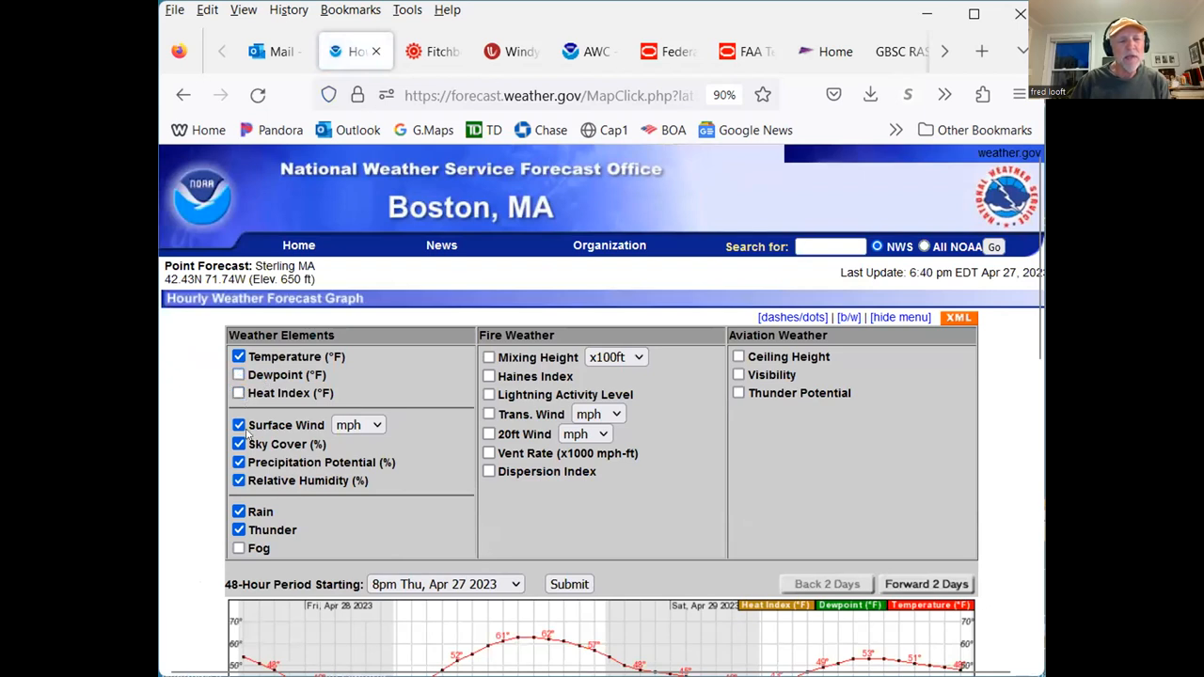
click(239, 482)
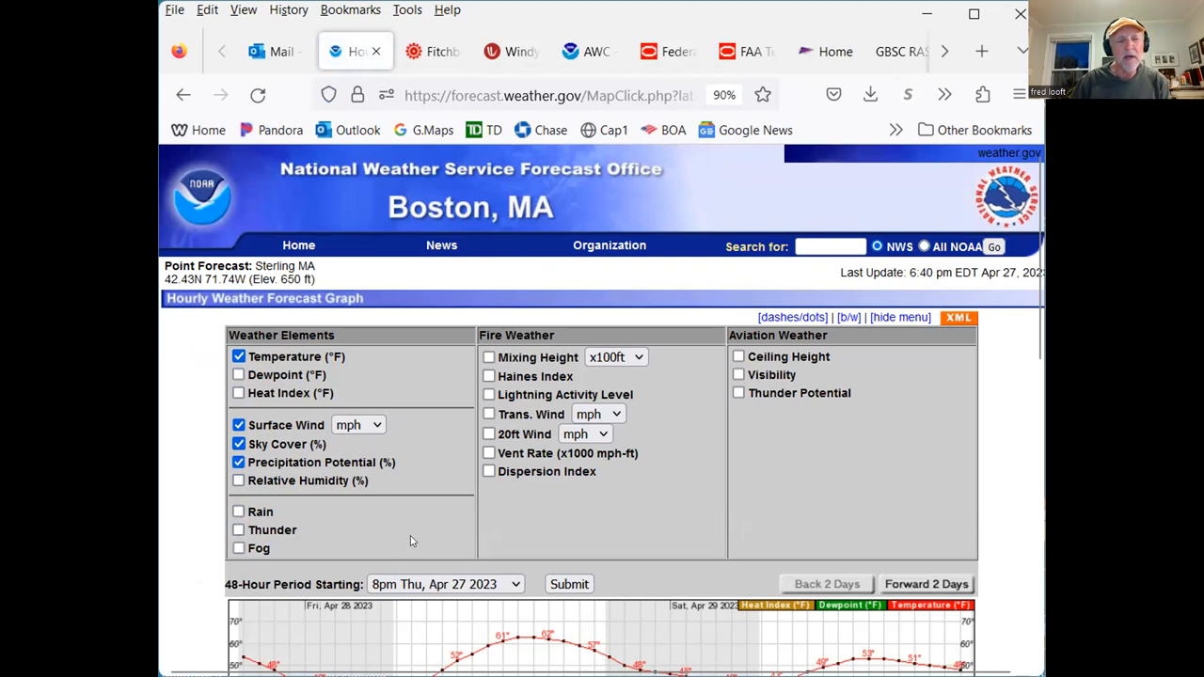
Step: Start the 48-hour graph at 6am Fri, Apr 28 and review the resulting plot
scroll(down, 3)
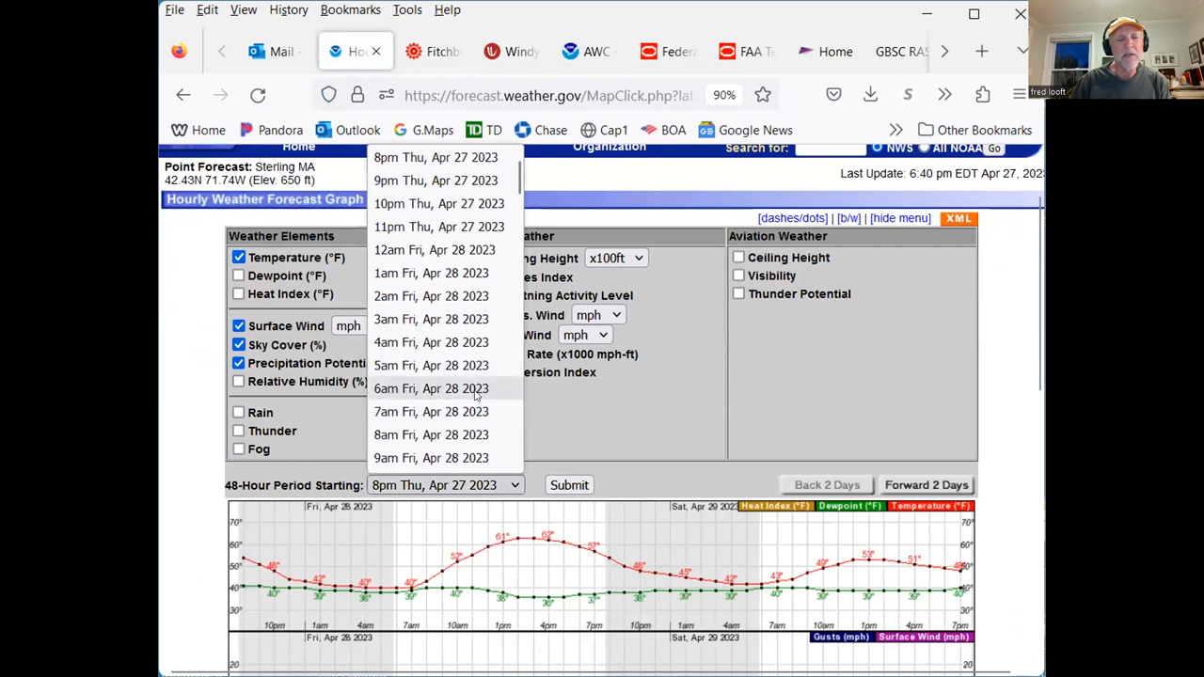
click(430, 387)
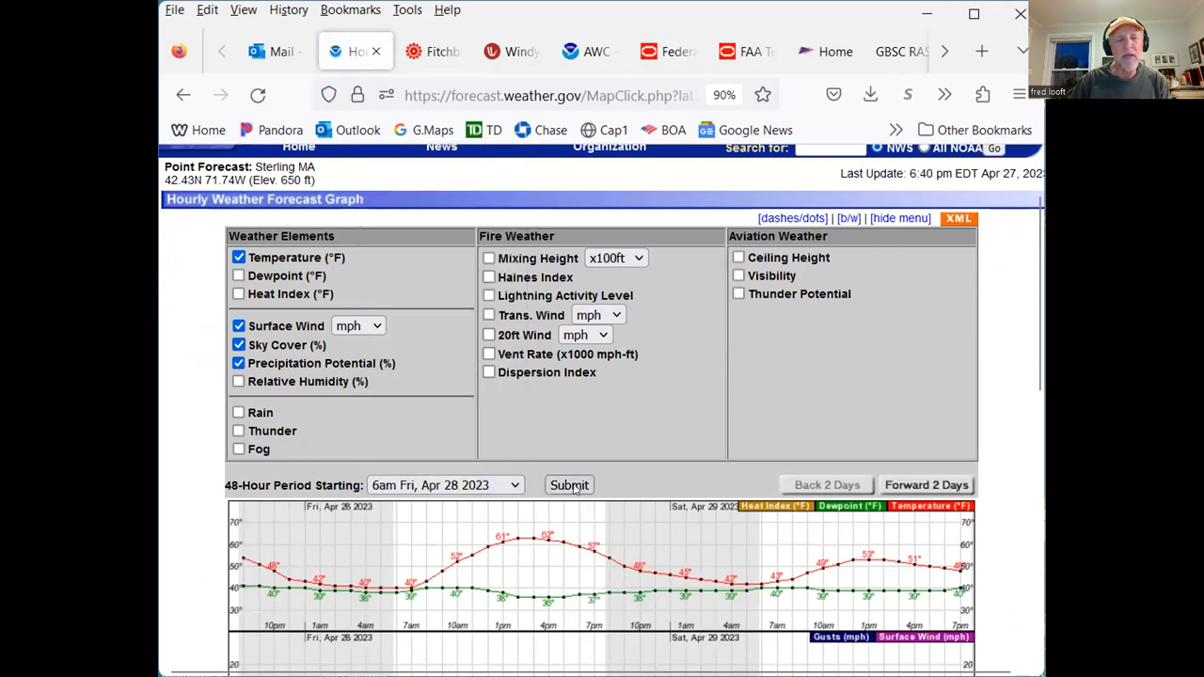
scroll(down, 3)
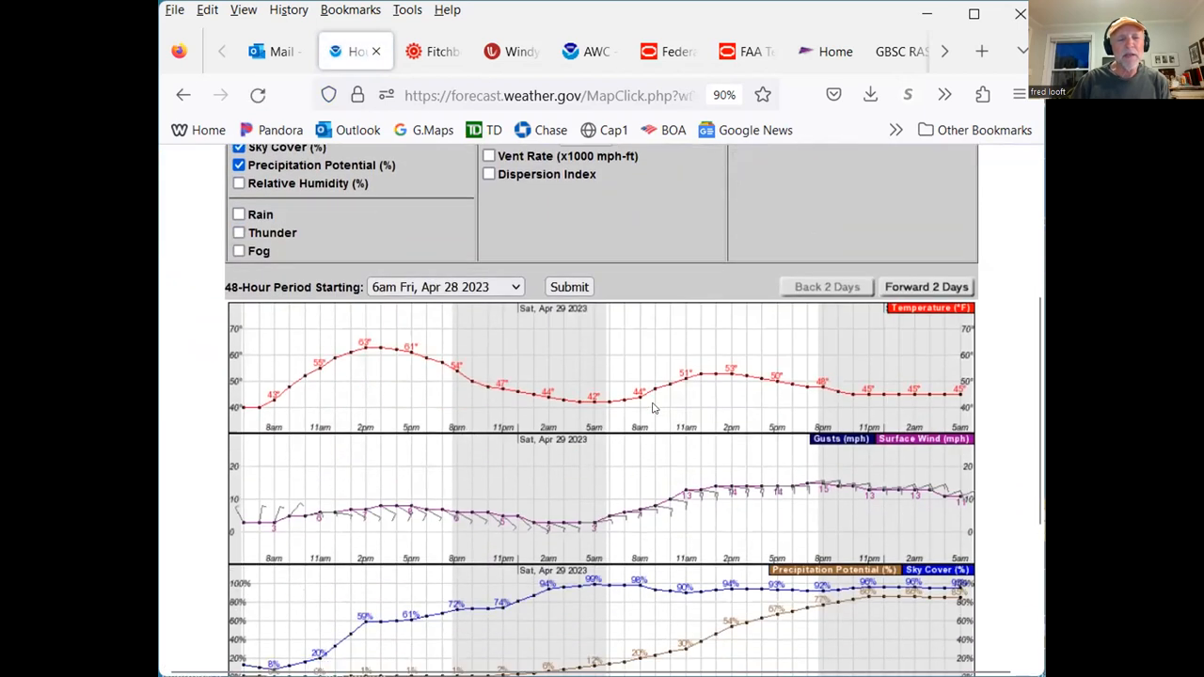
scroll(down, 3)
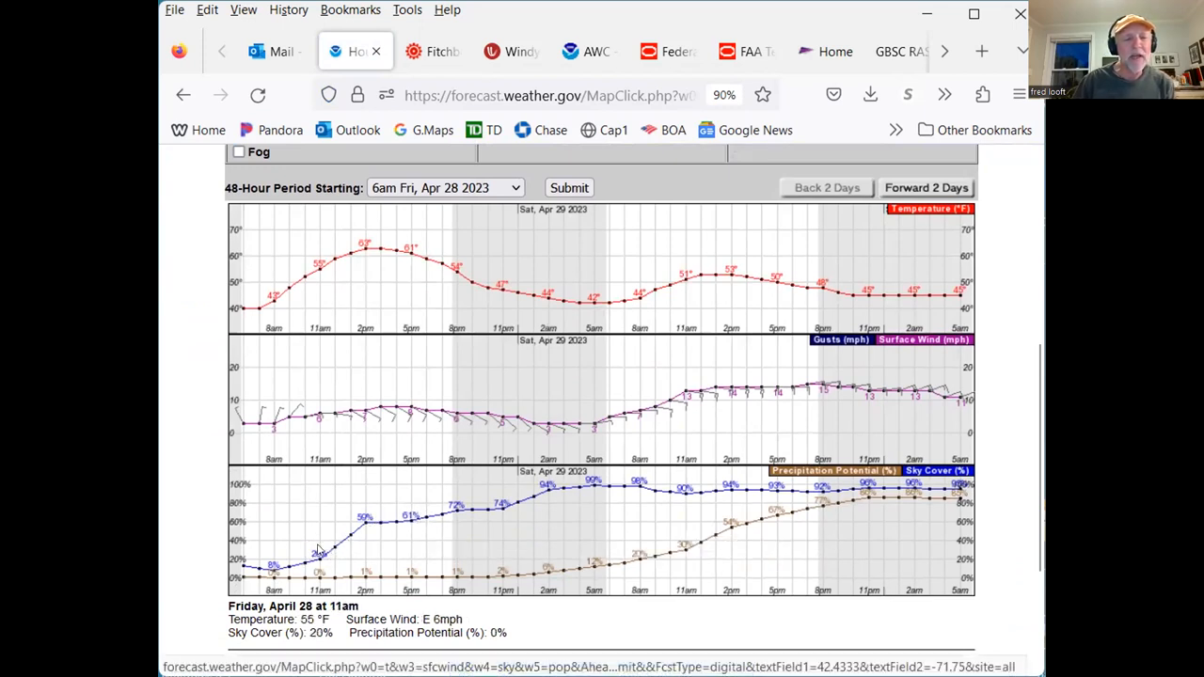
mouse_move(319, 552)
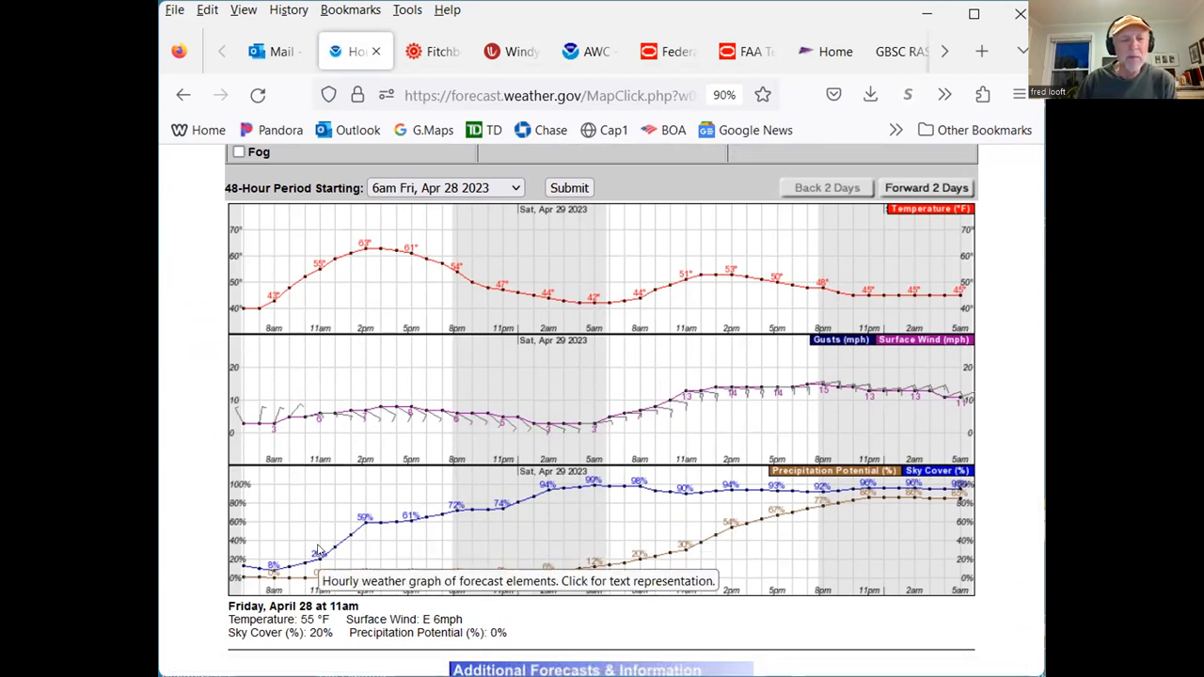
mouse_move(417, 512)
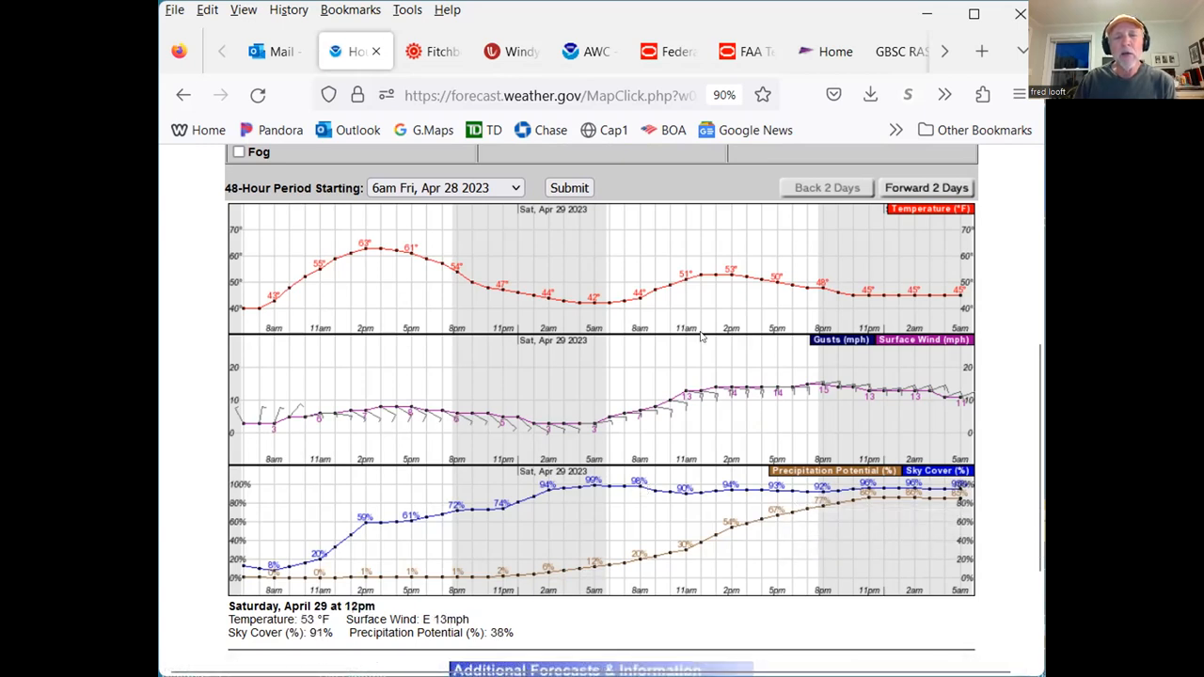
mouse_move(704, 382)
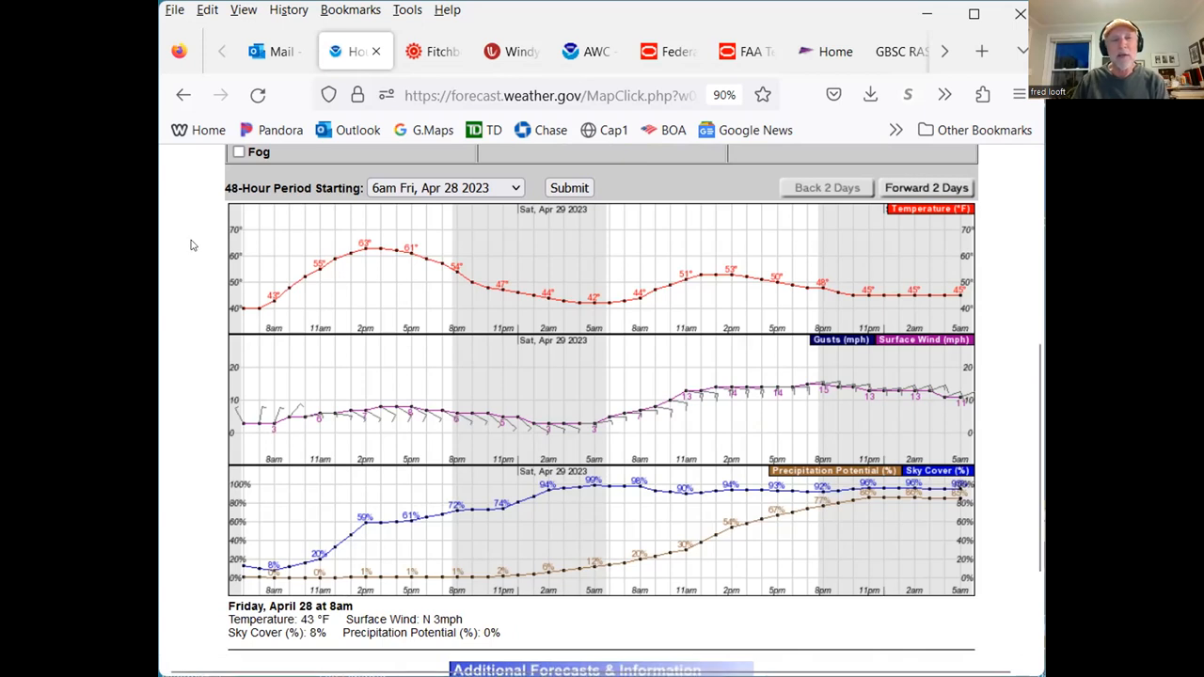
mouse_move(391, 79)
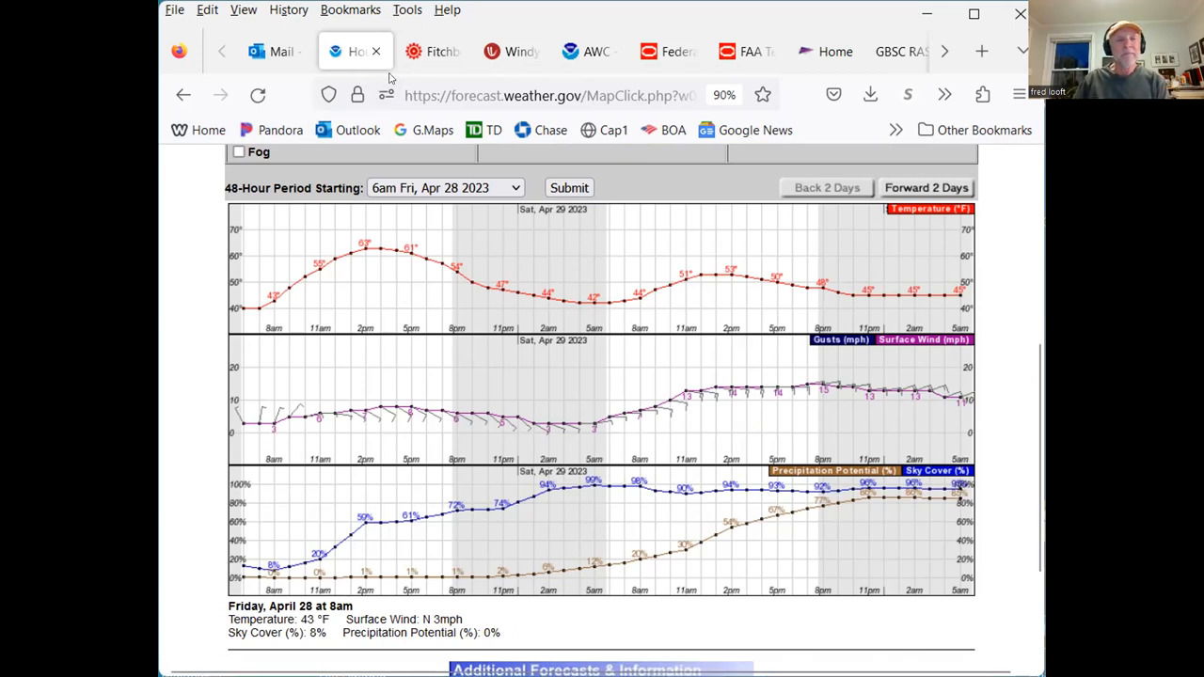
Step: Switch to the USAirNet Fitchburg aviation forecast and view its hourly table
click(353, 51)
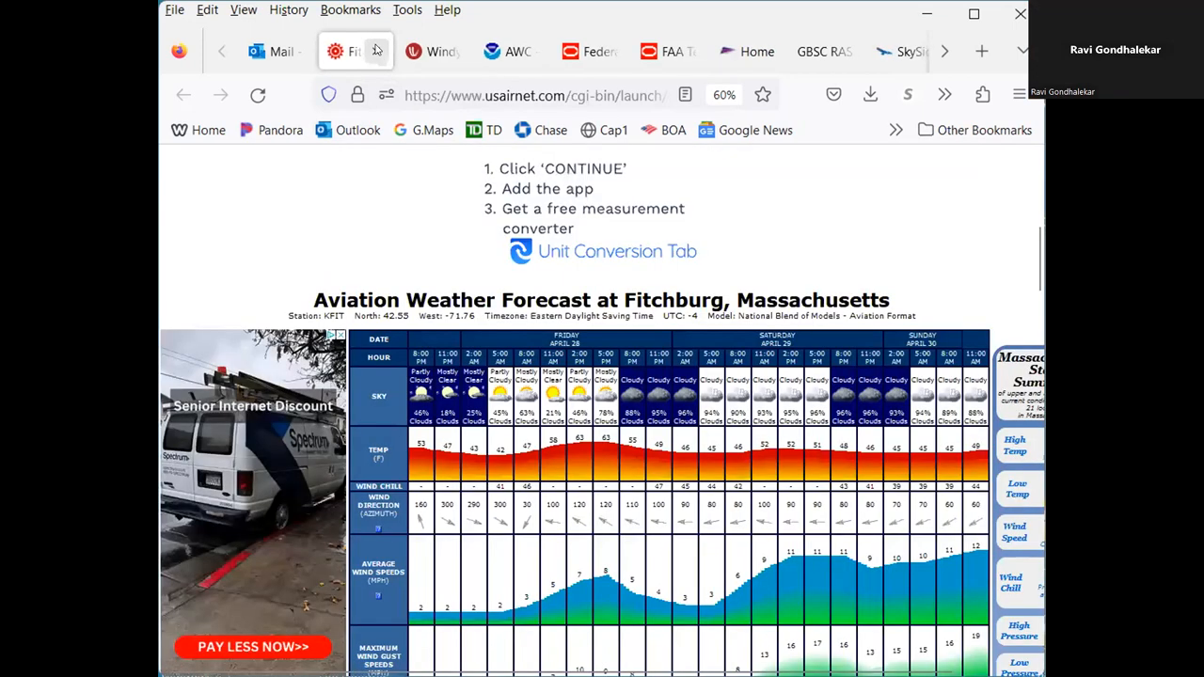
scroll(down, 3)
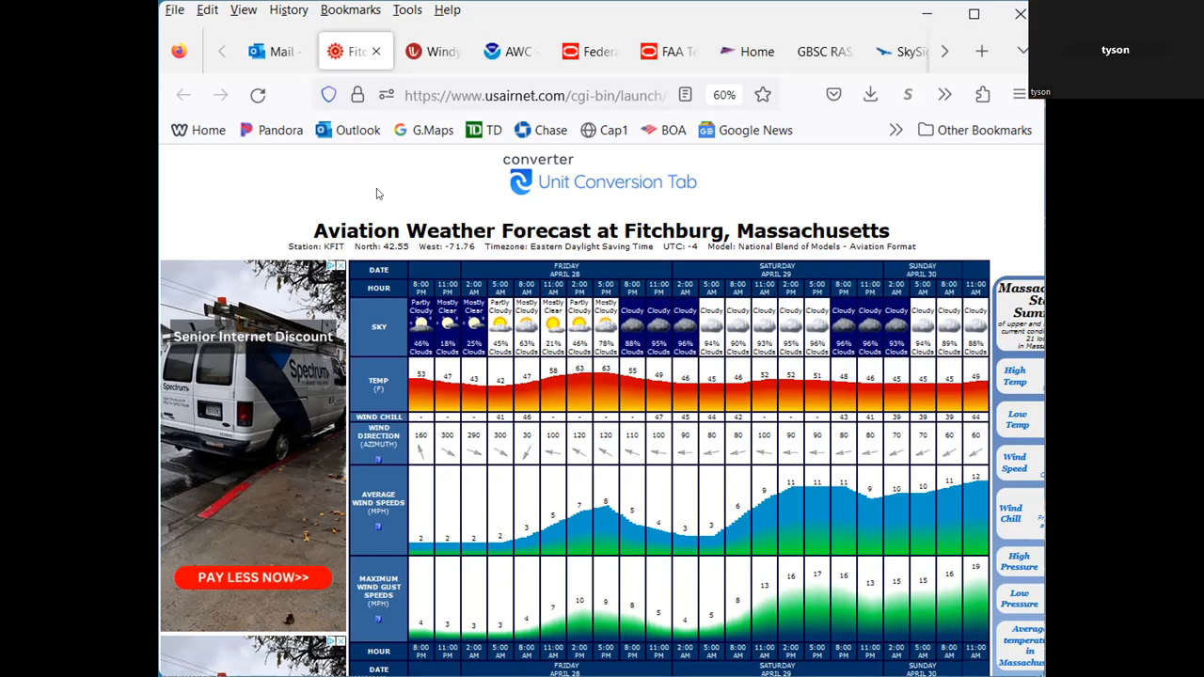
mouse_move(802, 183)
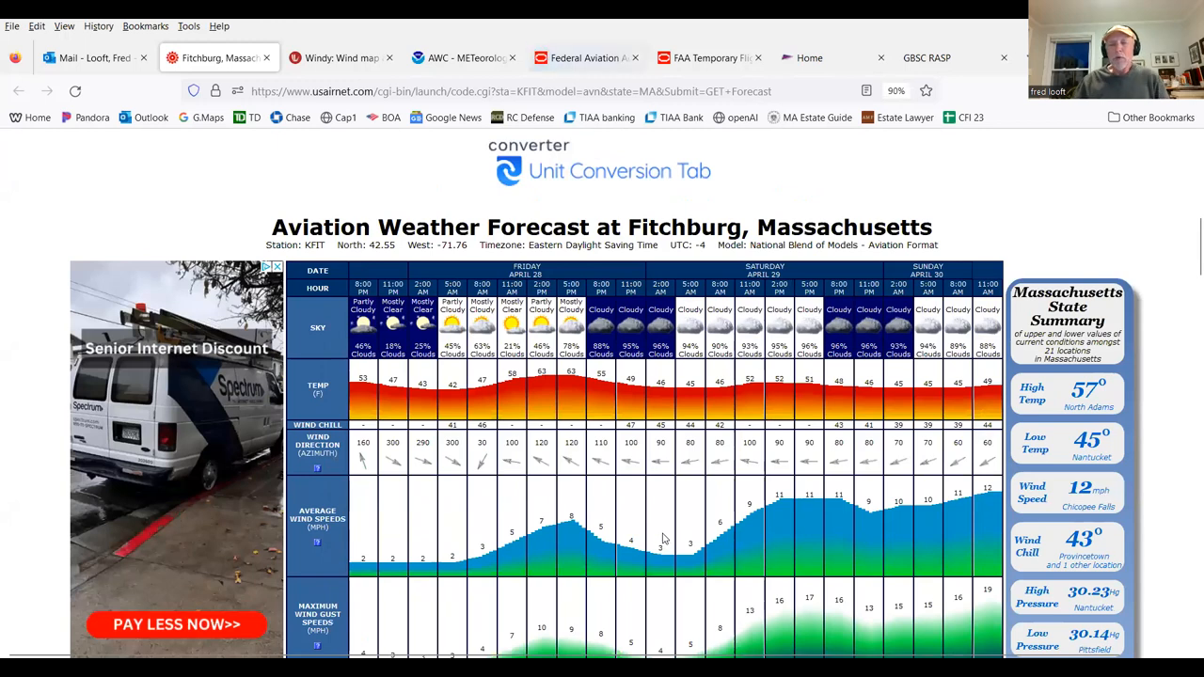
mouse_move(793, 177)
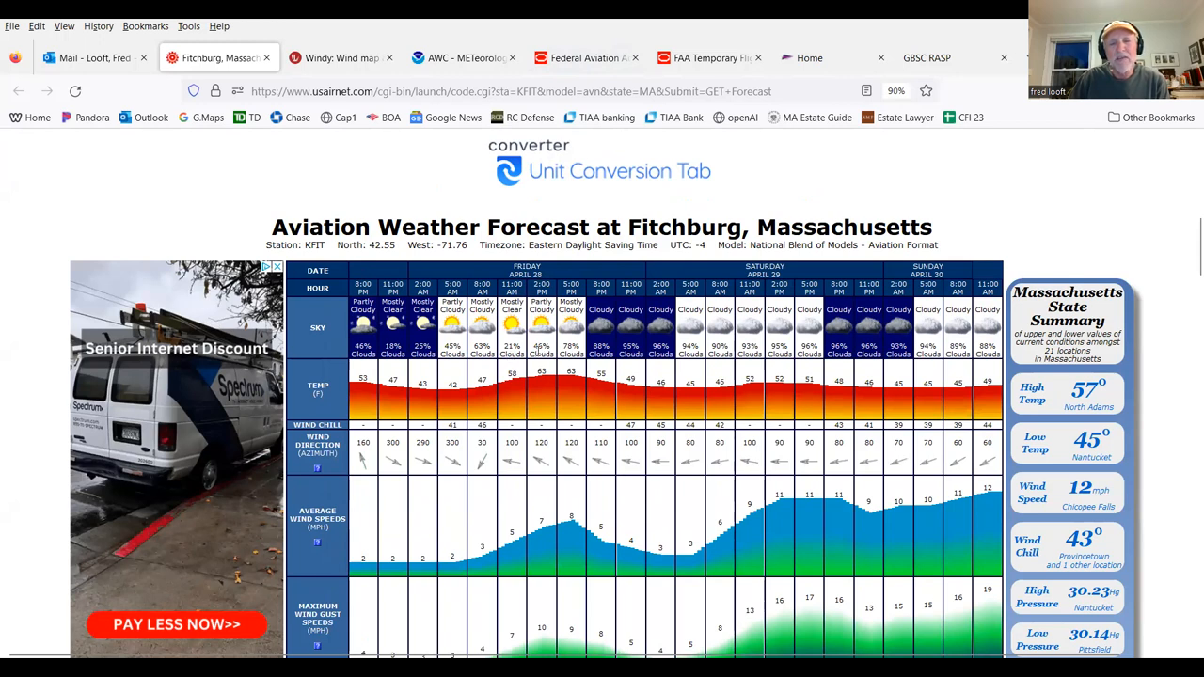
mouse_move(504, 391)
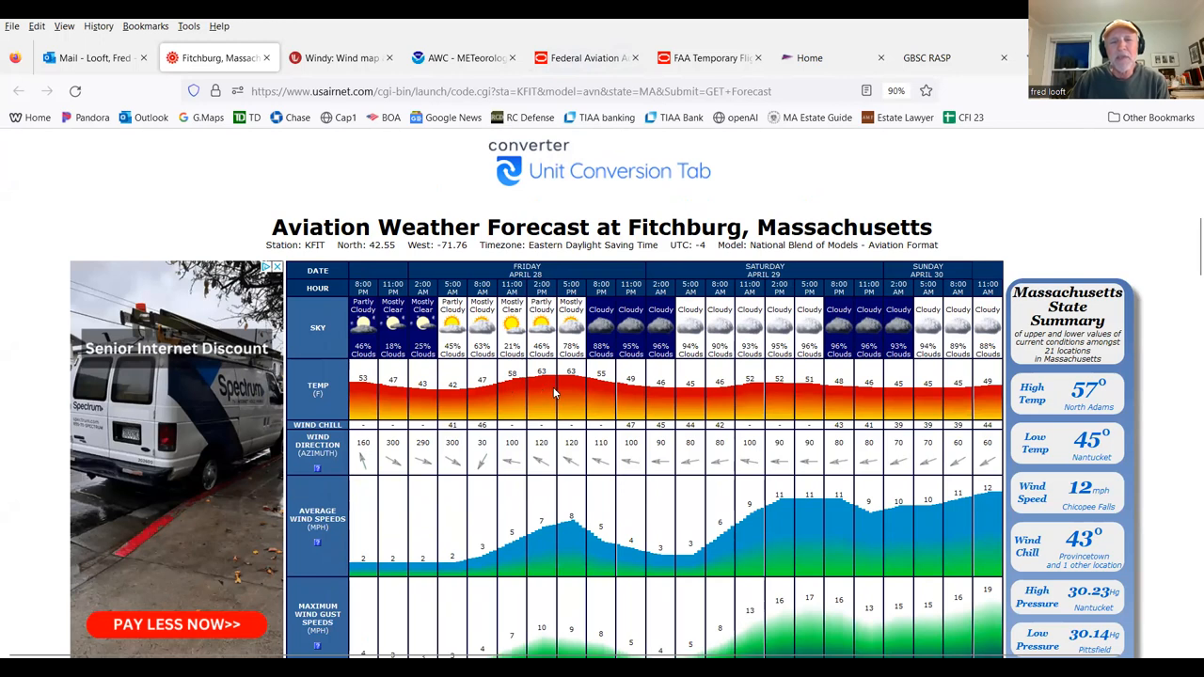
mouse_move(564, 394)
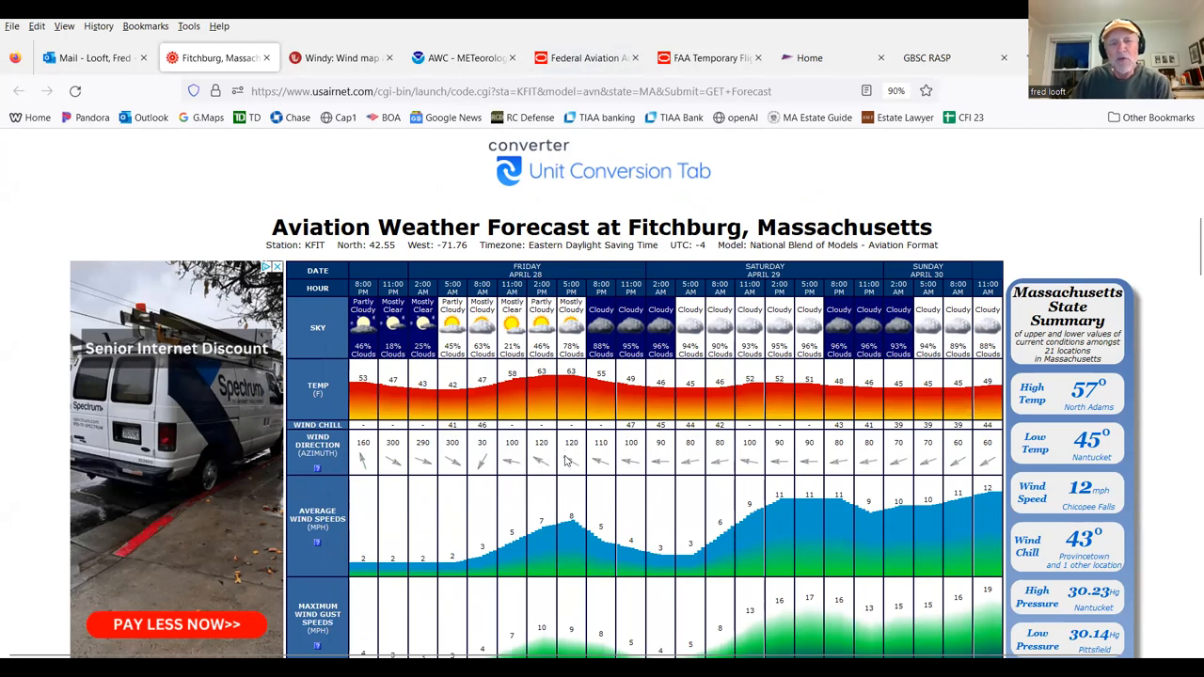
mouse_move(581, 460)
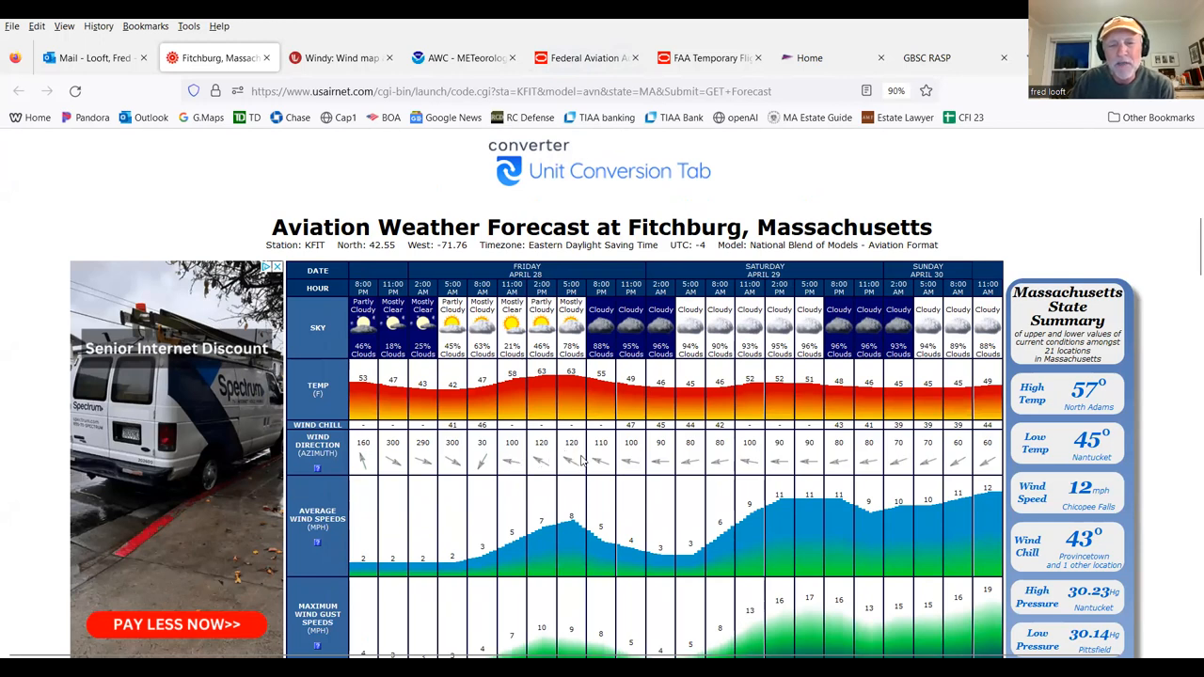
scroll(down, 3)
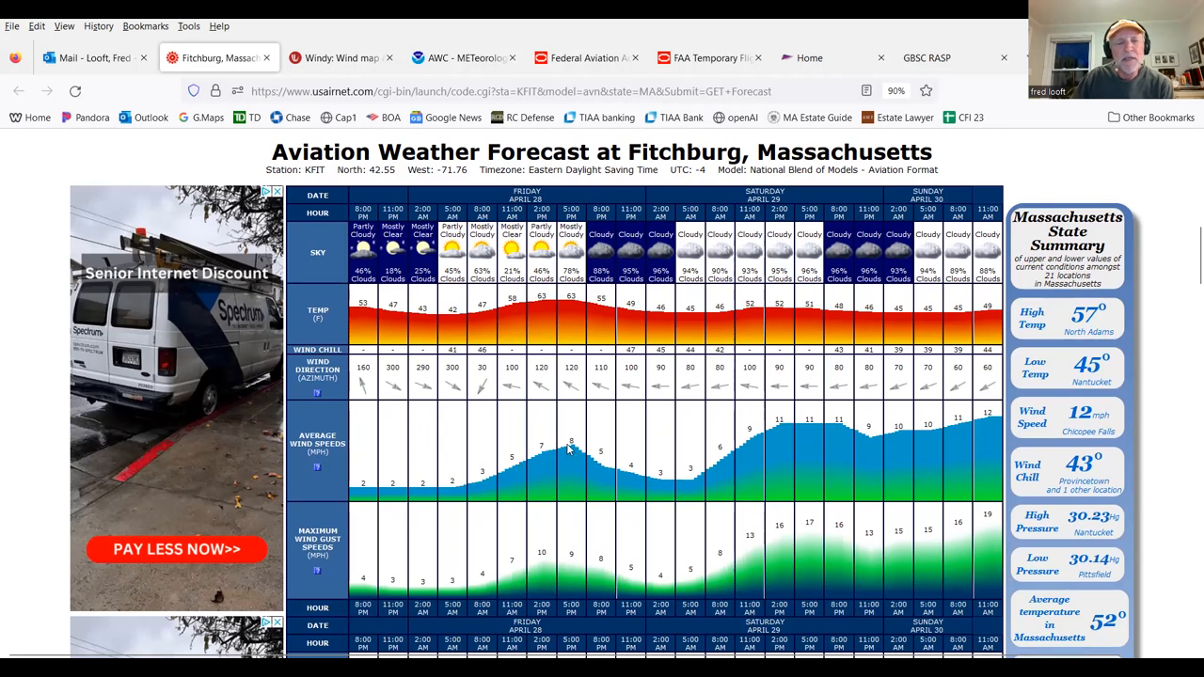
scroll(down, 3)
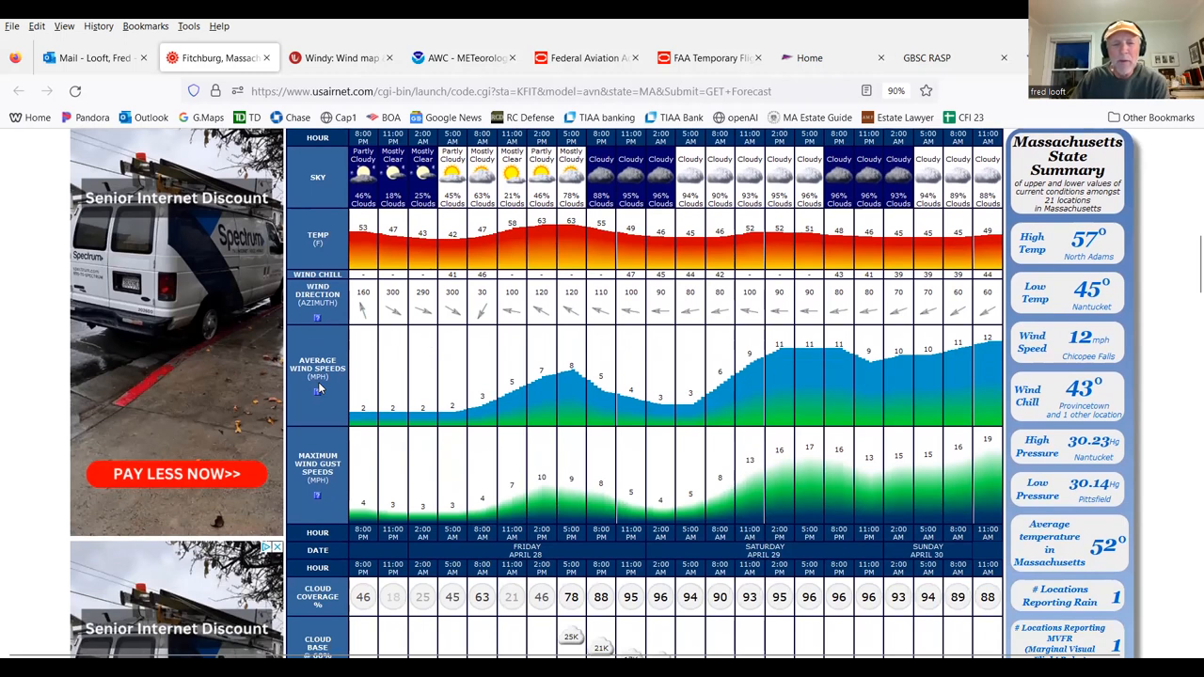
mouse_move(474, 501)
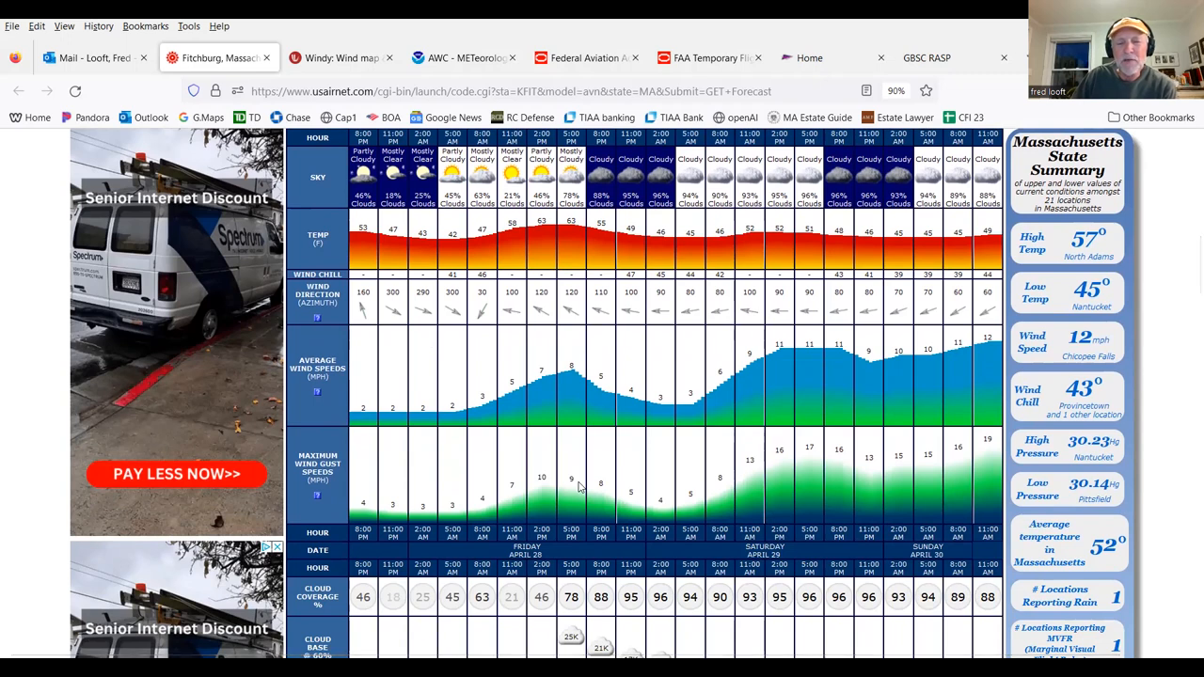
scroll(down, 3)
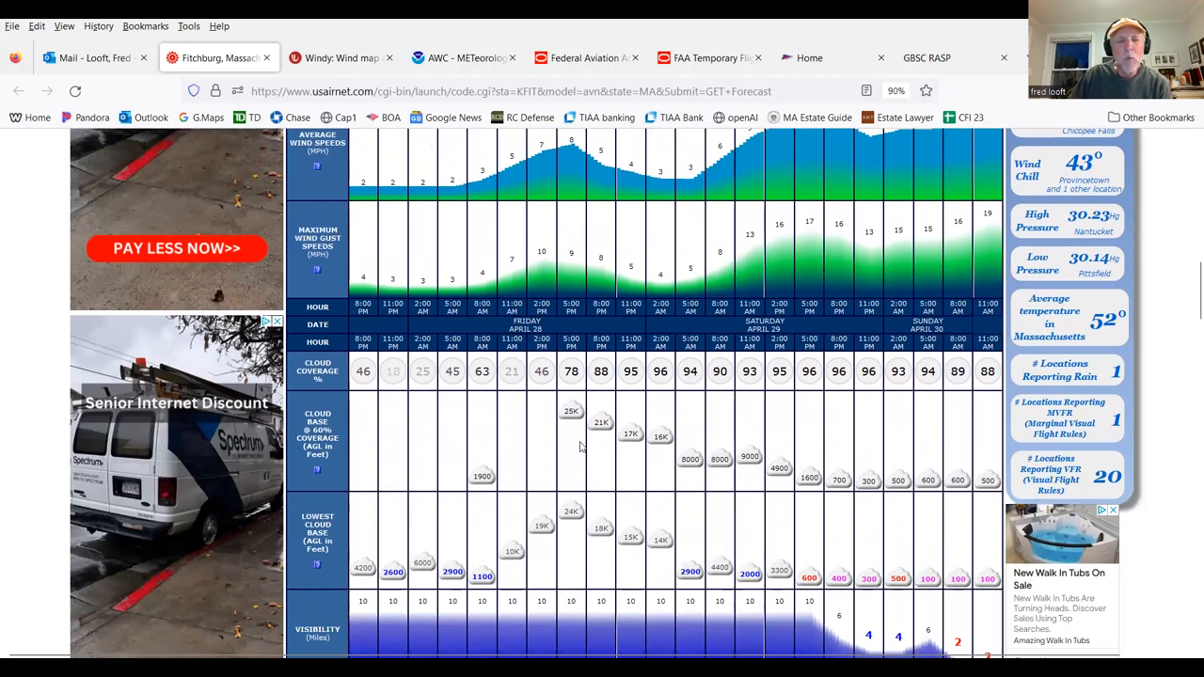
mouse_move(335, 438)
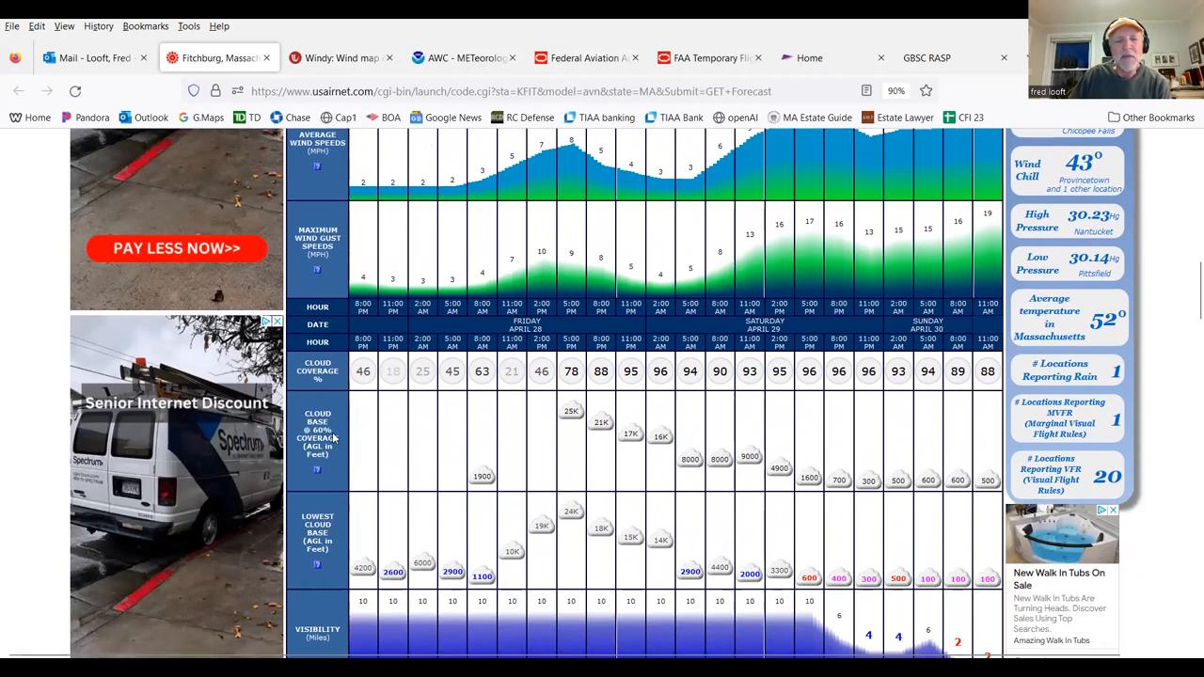
mouse_move(579, 358)
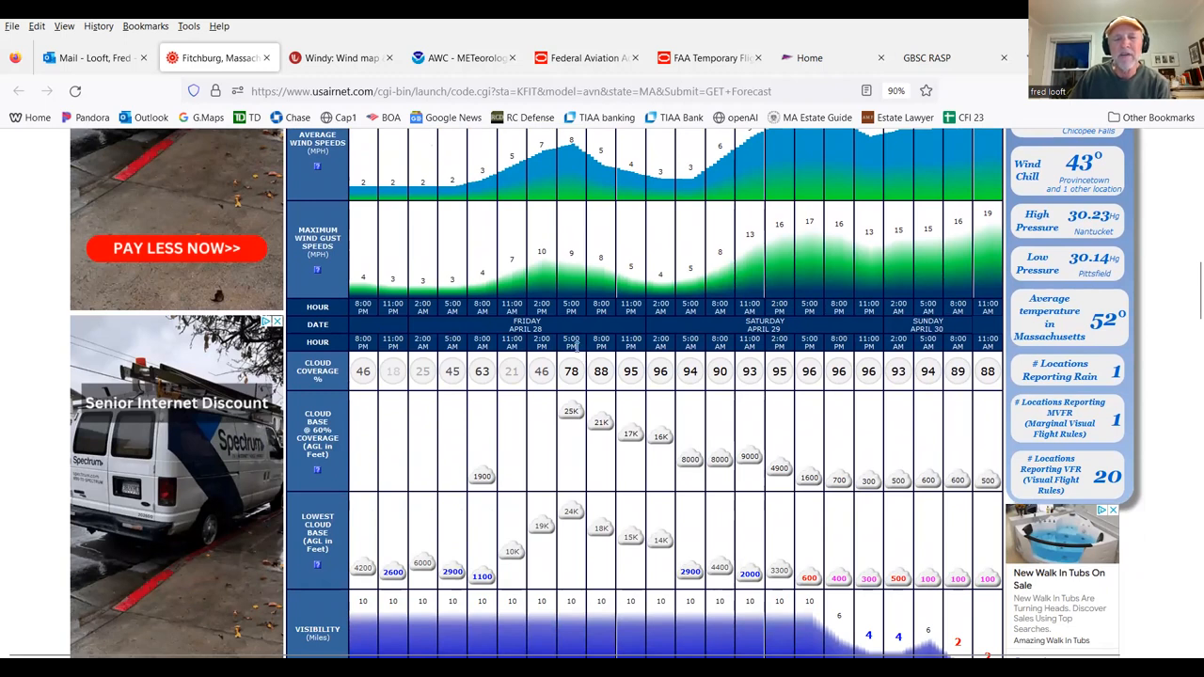
mouse_move(579, 352)
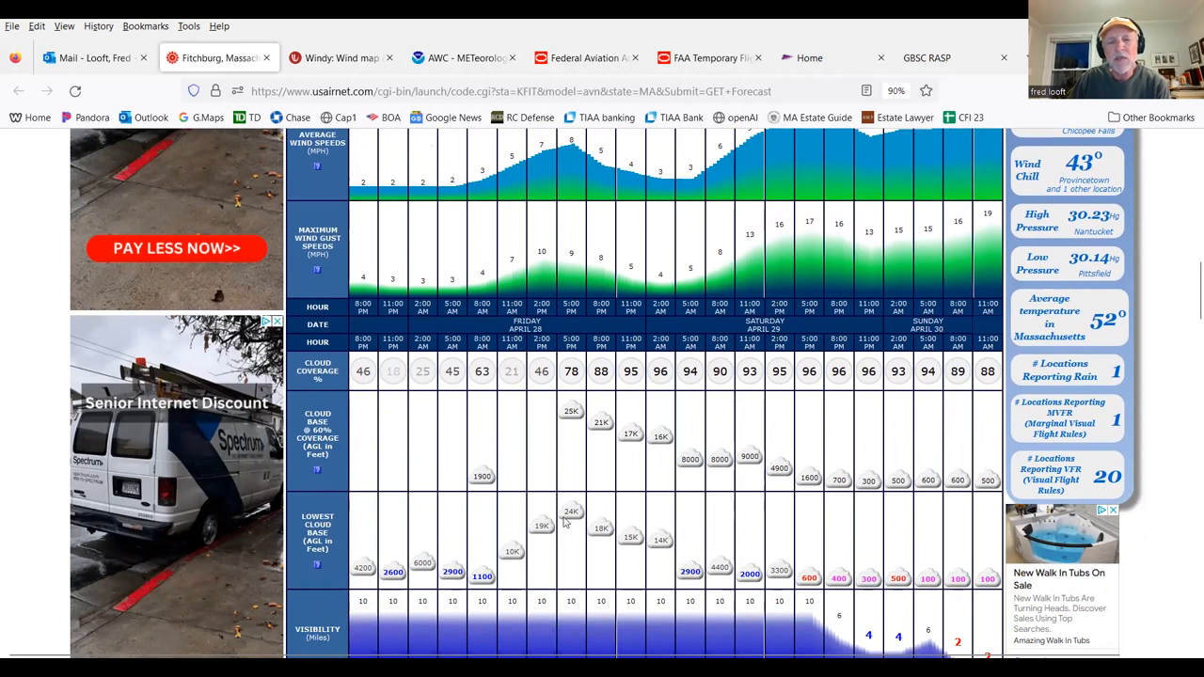
scroll(down, 3)
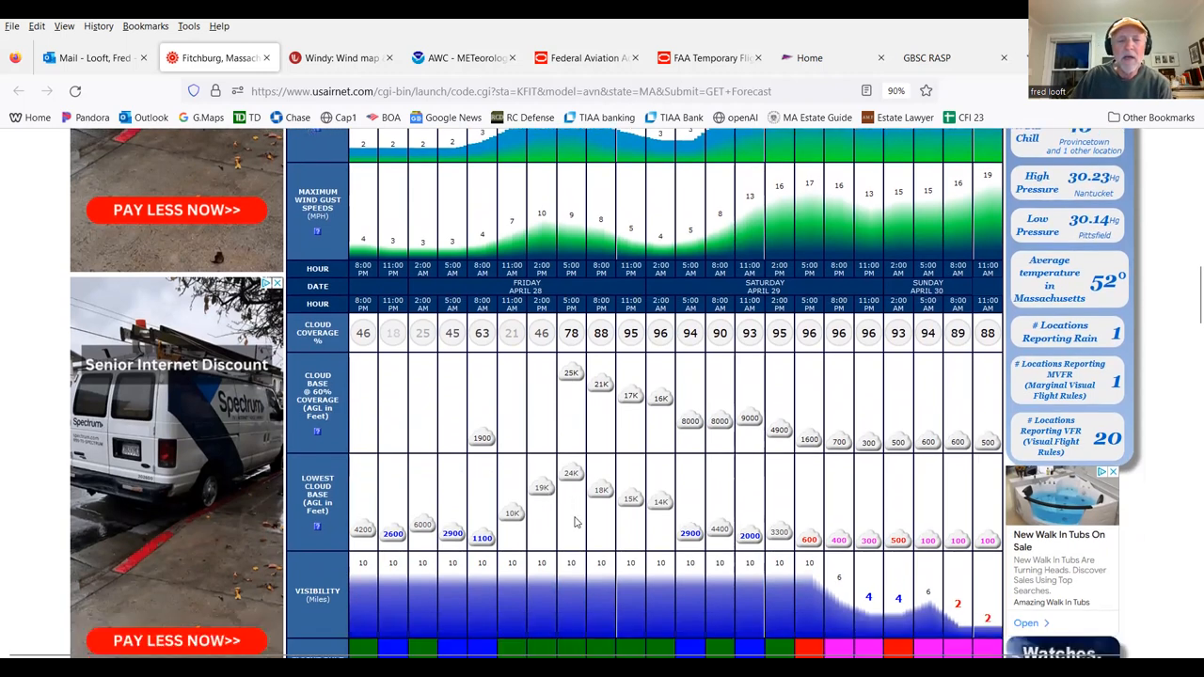
scroll(down, 3)
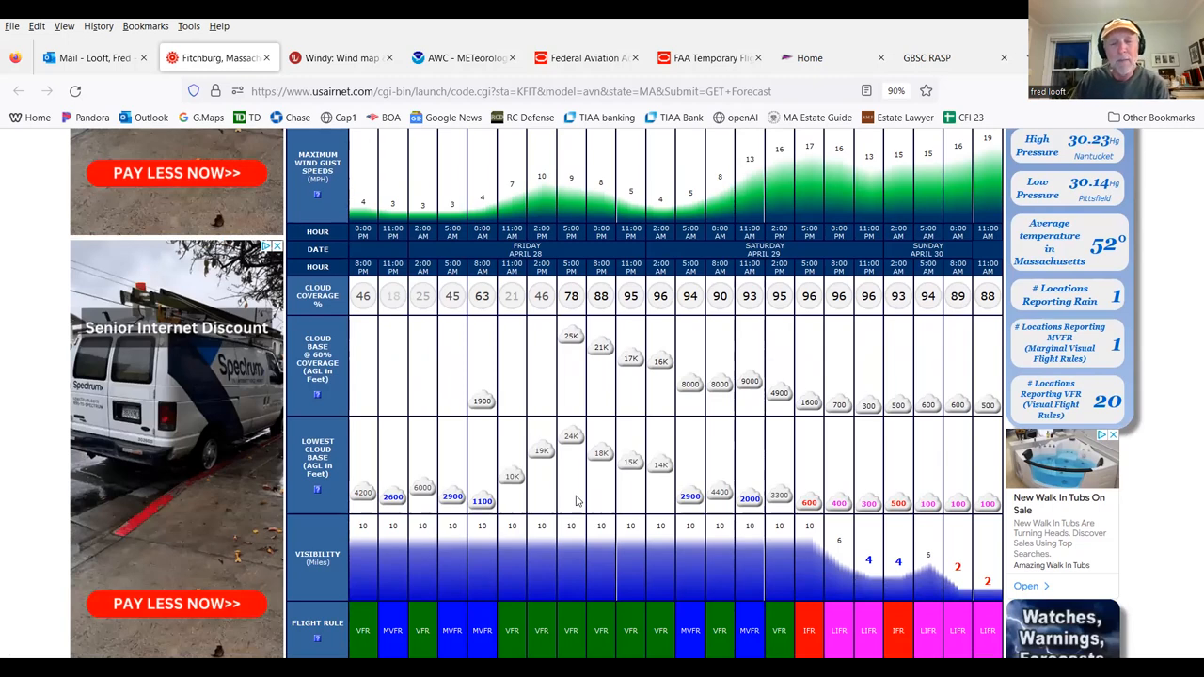
scroll(down, 3)
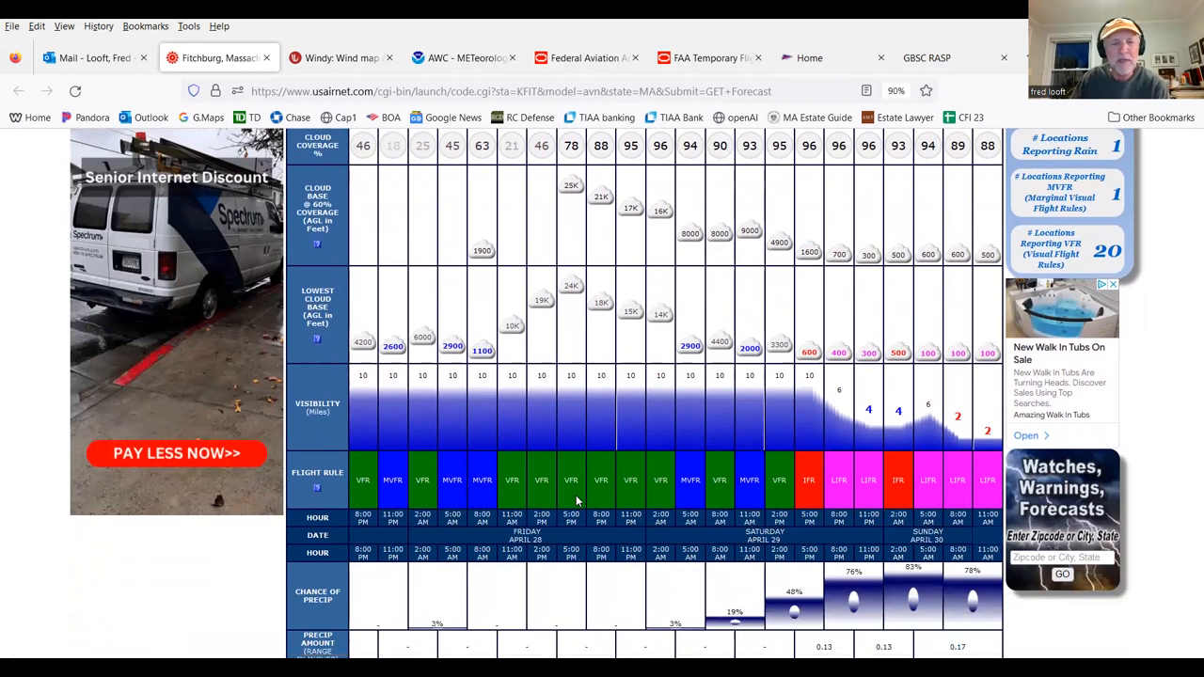
mouse_move(601, 387)
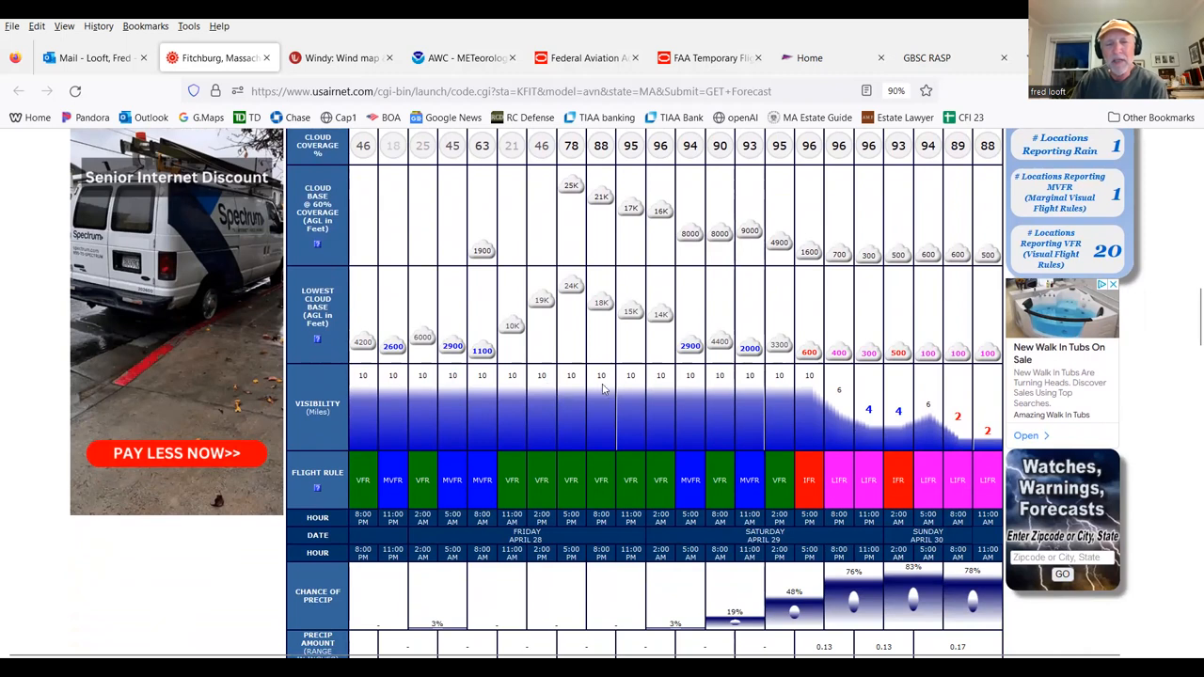
mouse_move(617, 389)
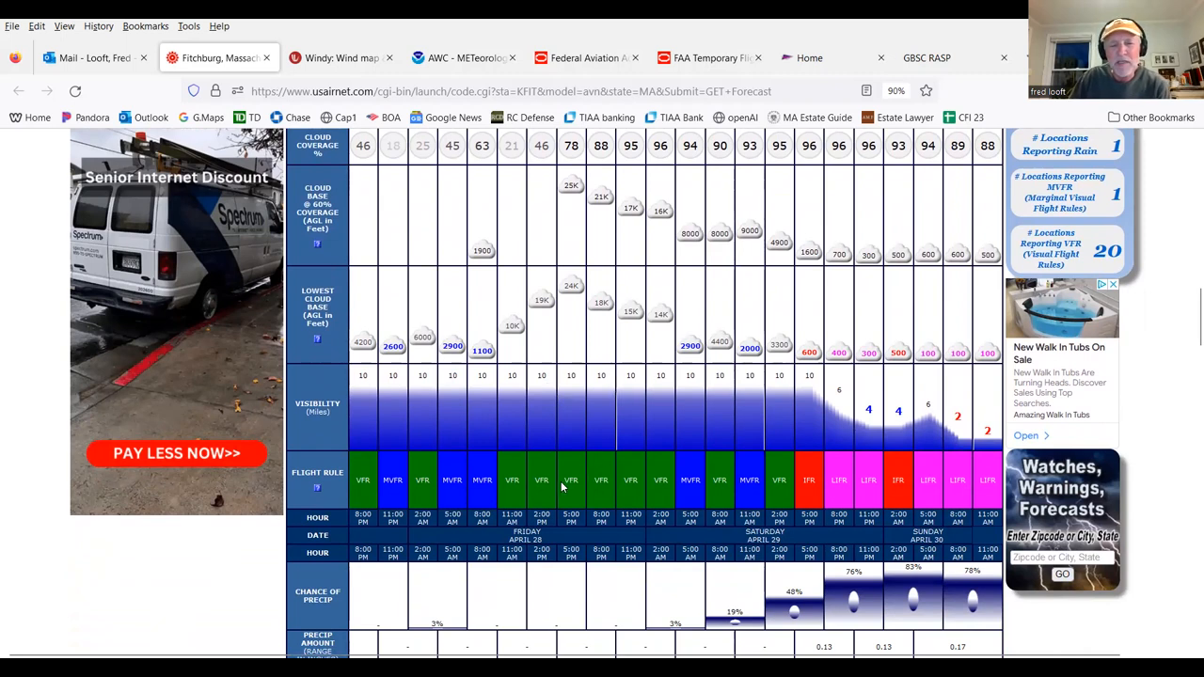
scroll(down, 3)
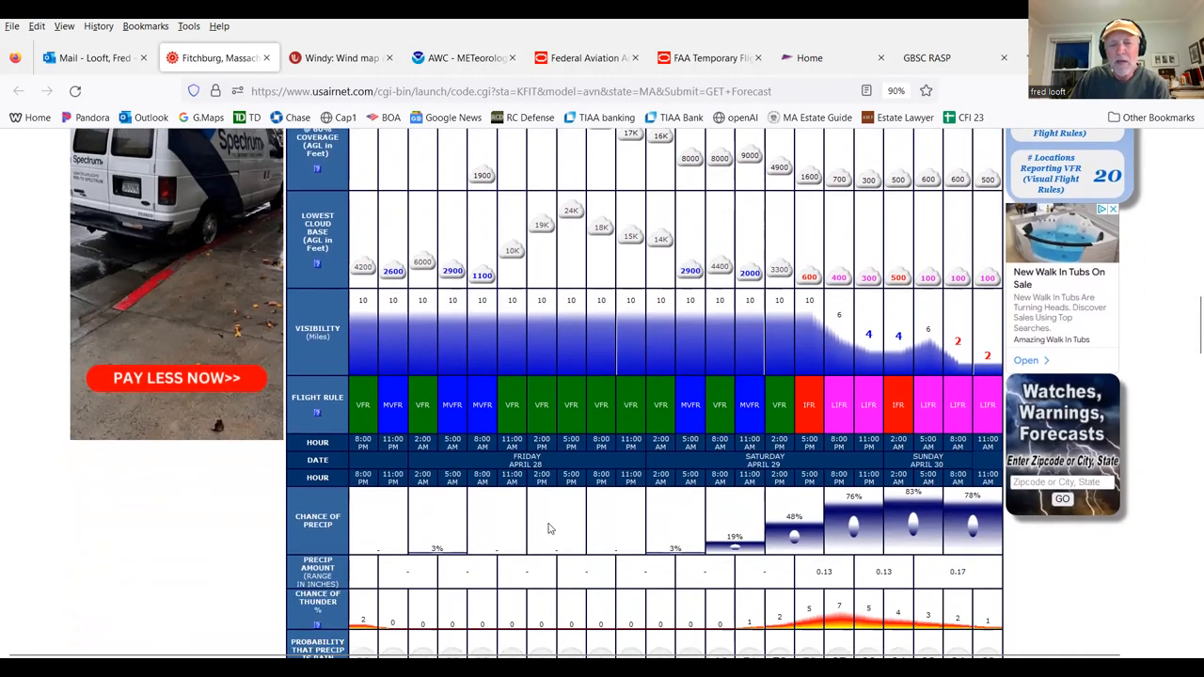
scroll(down, 3)
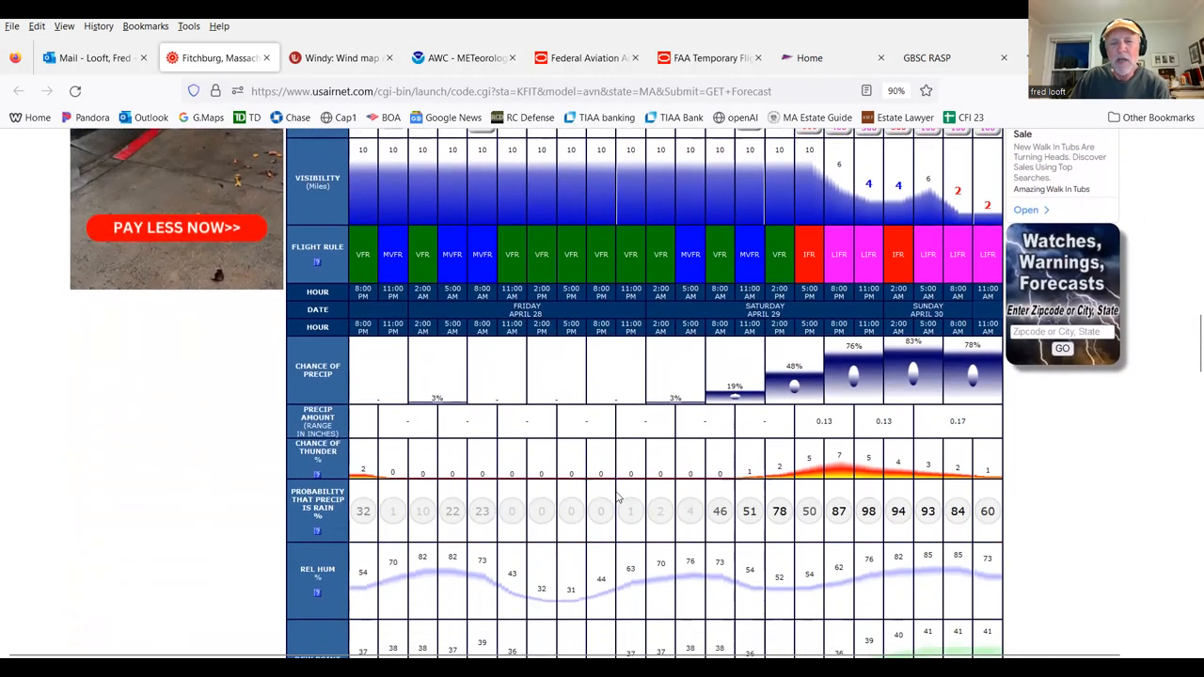
scroll(down, 3)
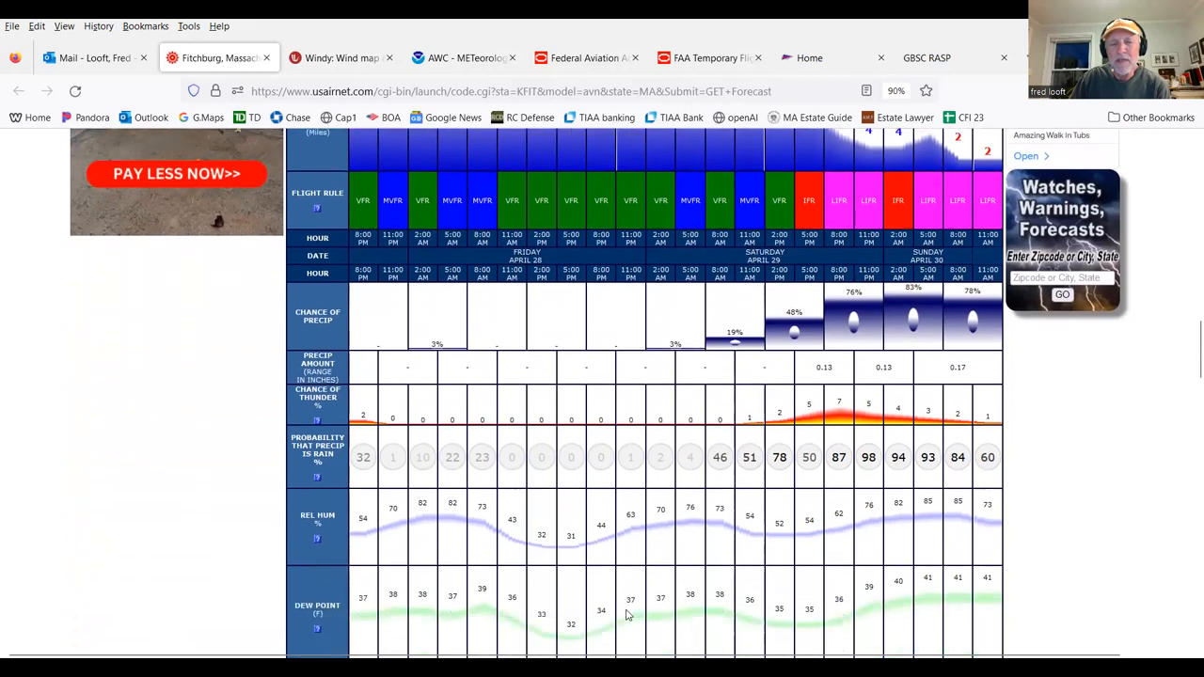
scroll(down, 3)
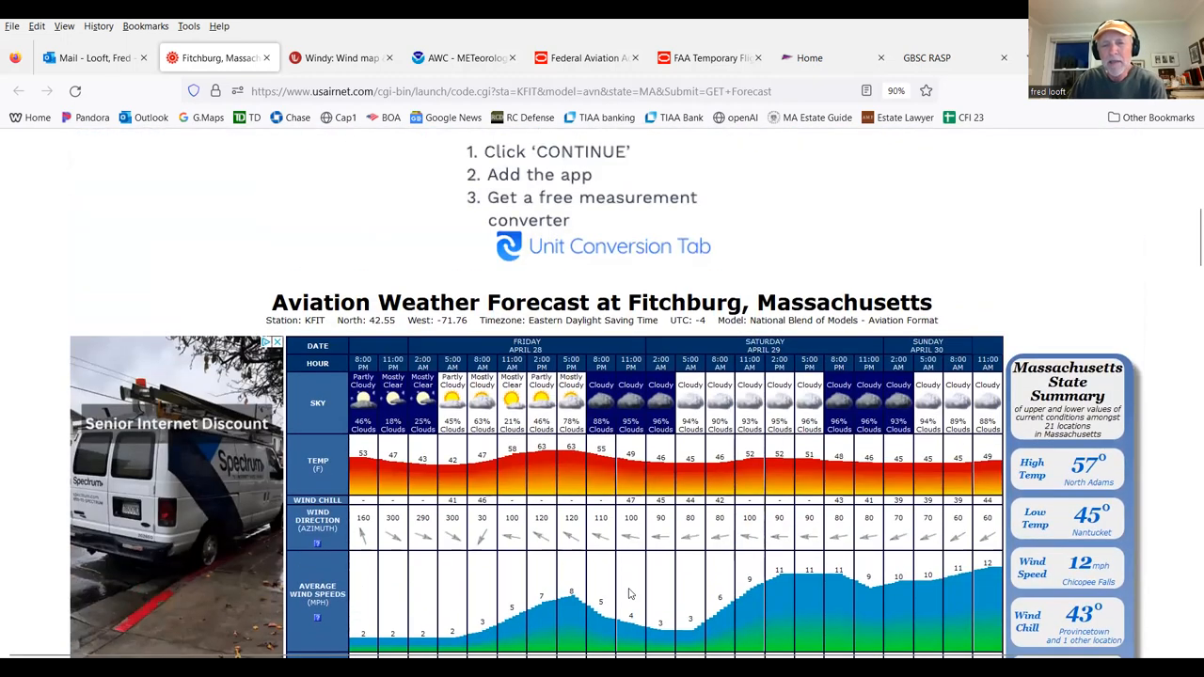
Step: Scroll the Fitchburg forecast down through wind gusts to cloud base, visibility and flight rules
scroll(down, 3)
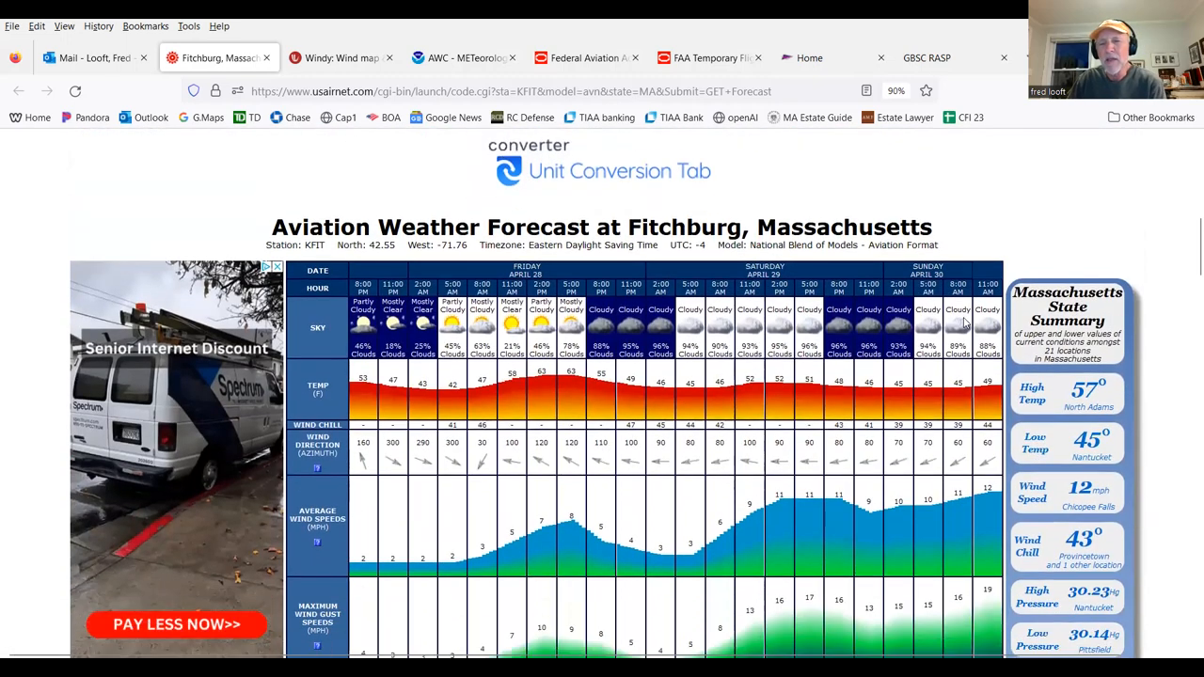
mouse_move(955, 267)
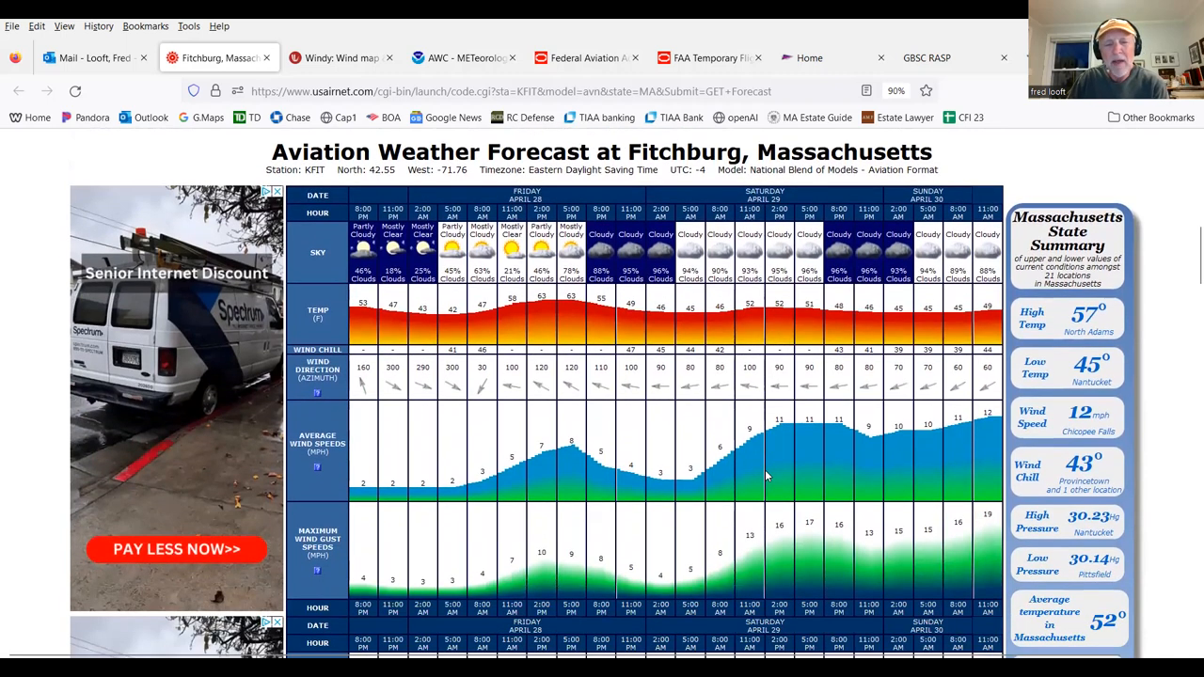
mouse_move(818, 423)
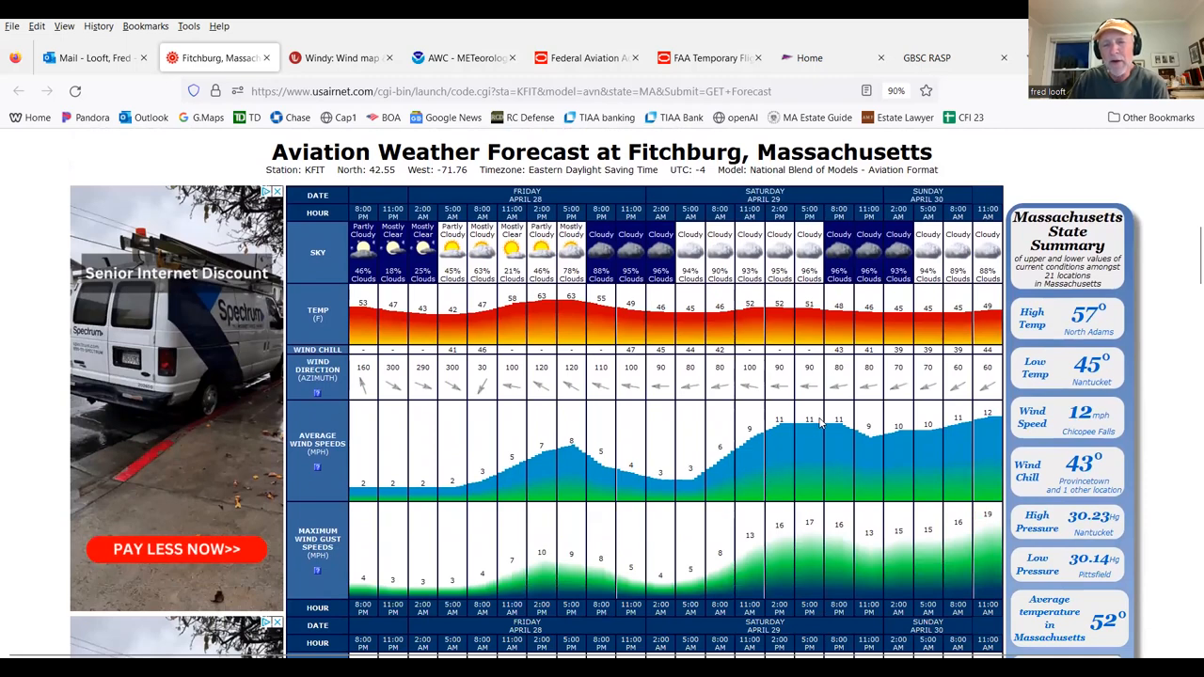
scroll(down, 3)
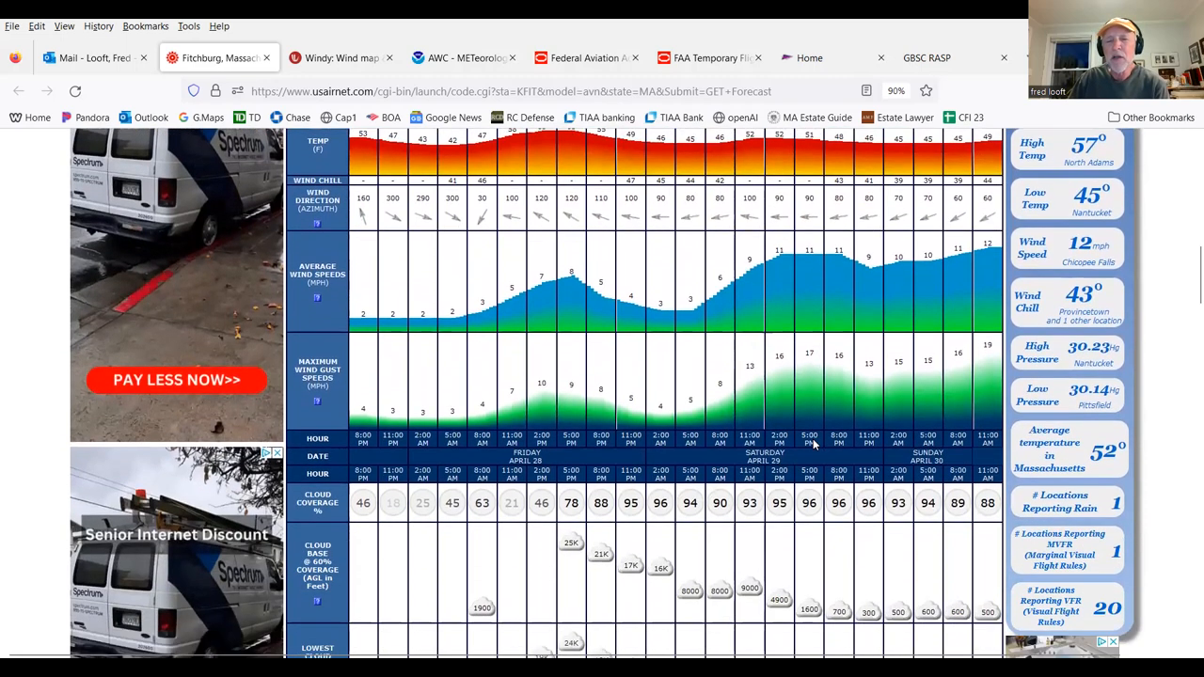
scroll(down, 3)
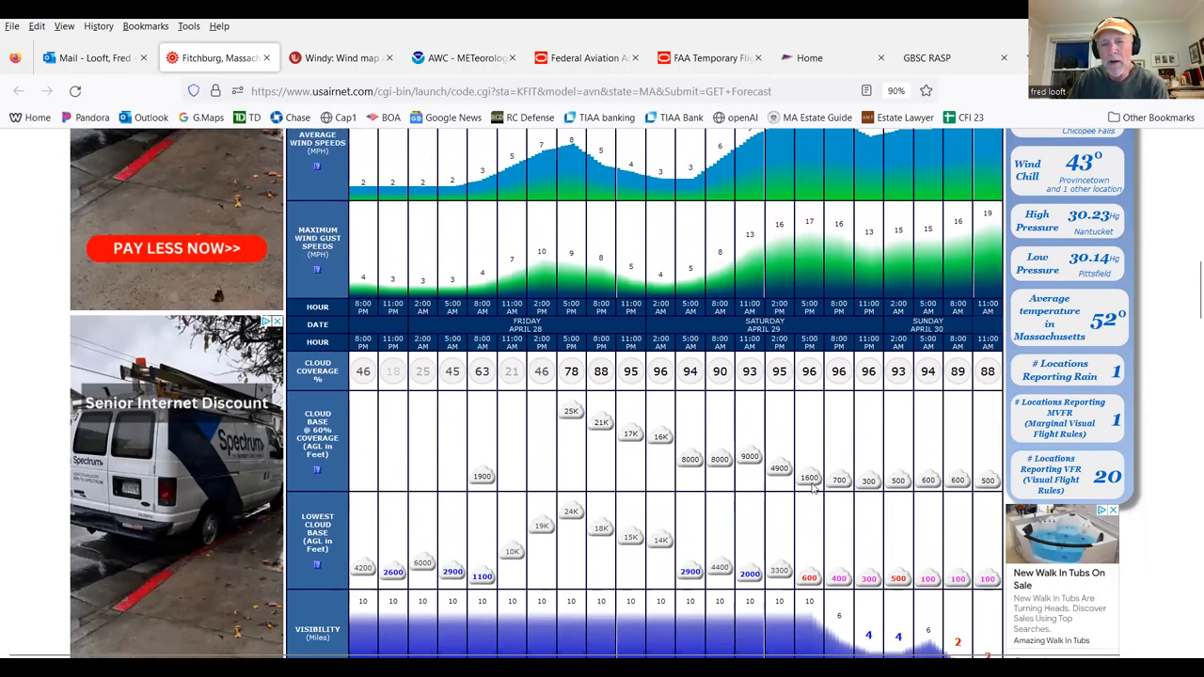
mouse_move(794, 351)
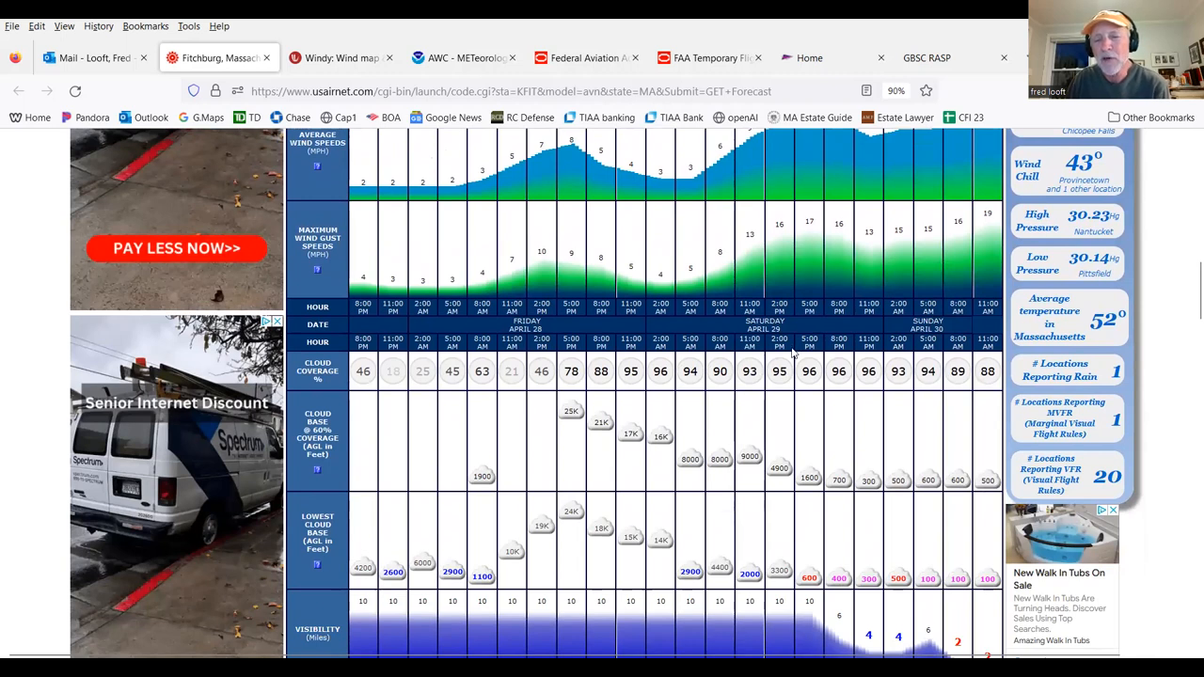
mouse_move(790, 492)
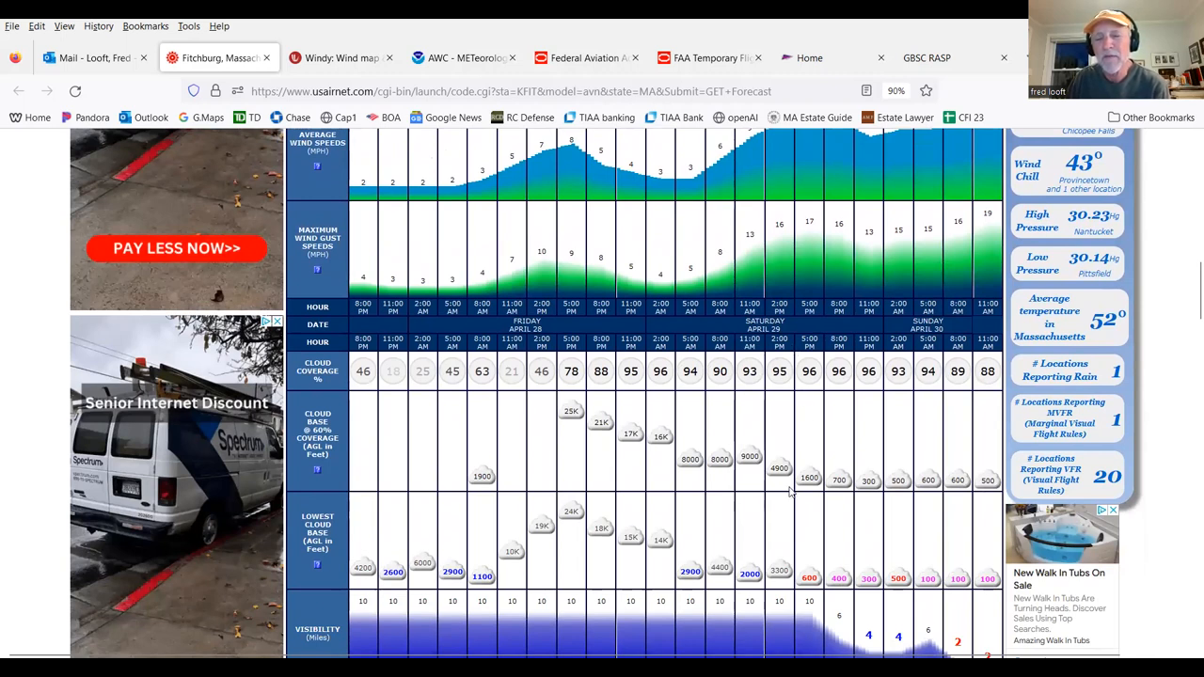
mouse_move(793, 491)
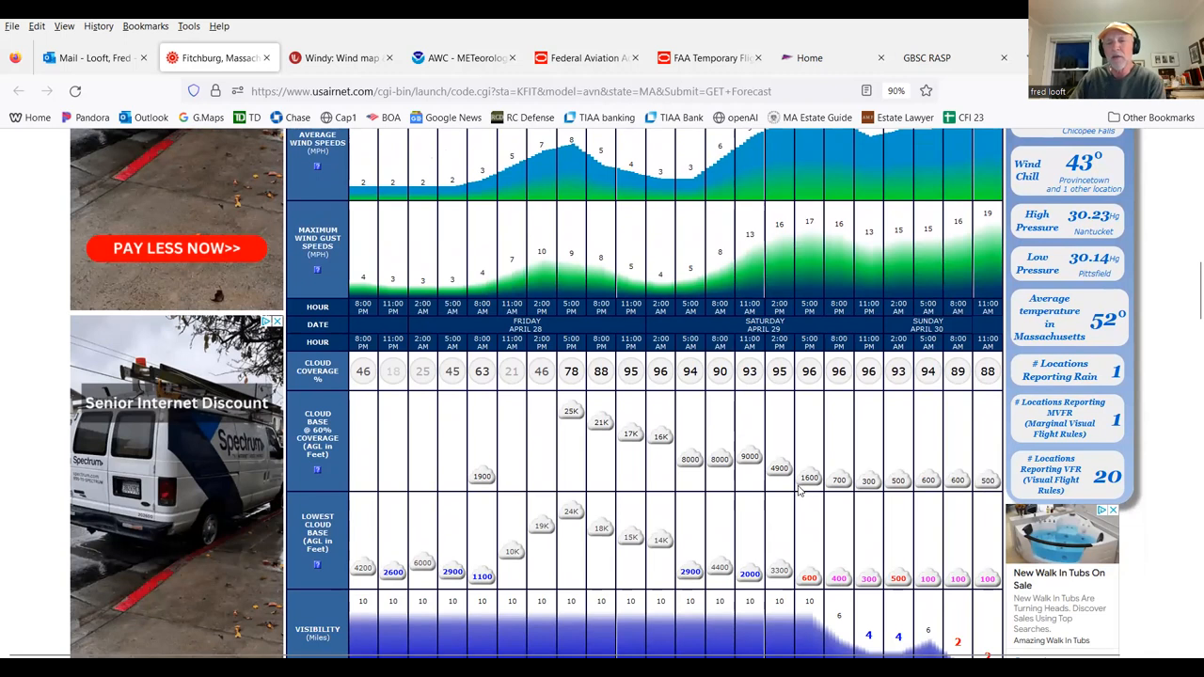
mouse_move(786, 481)
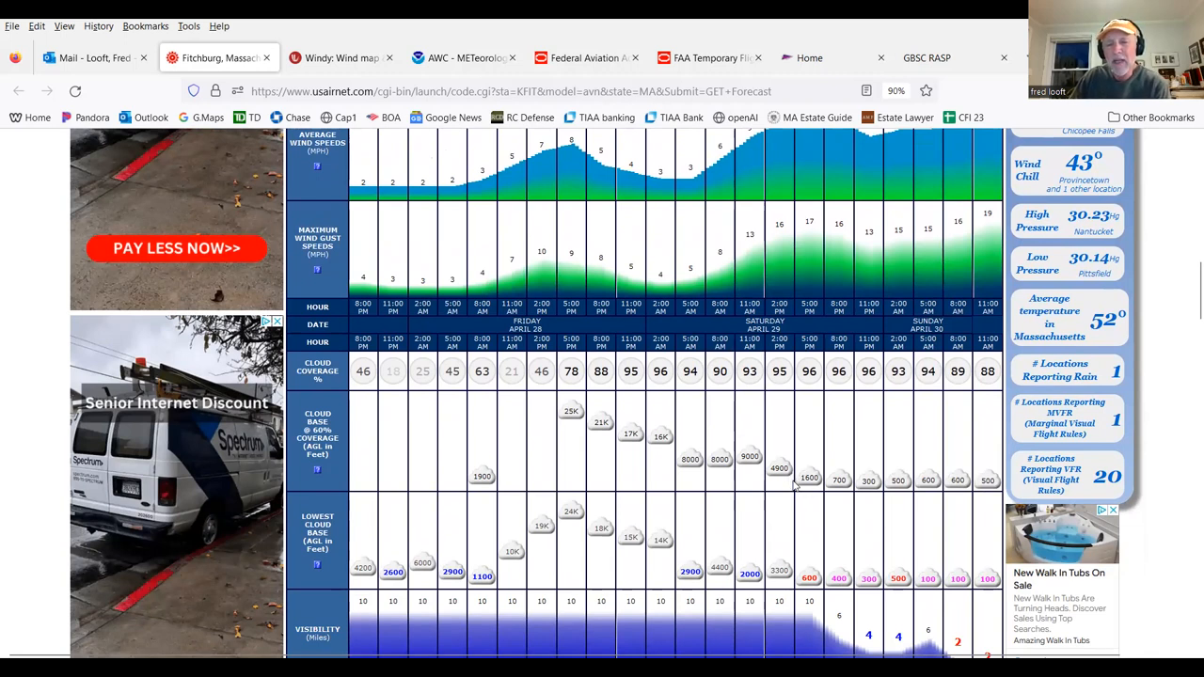
scroll(down, 3)
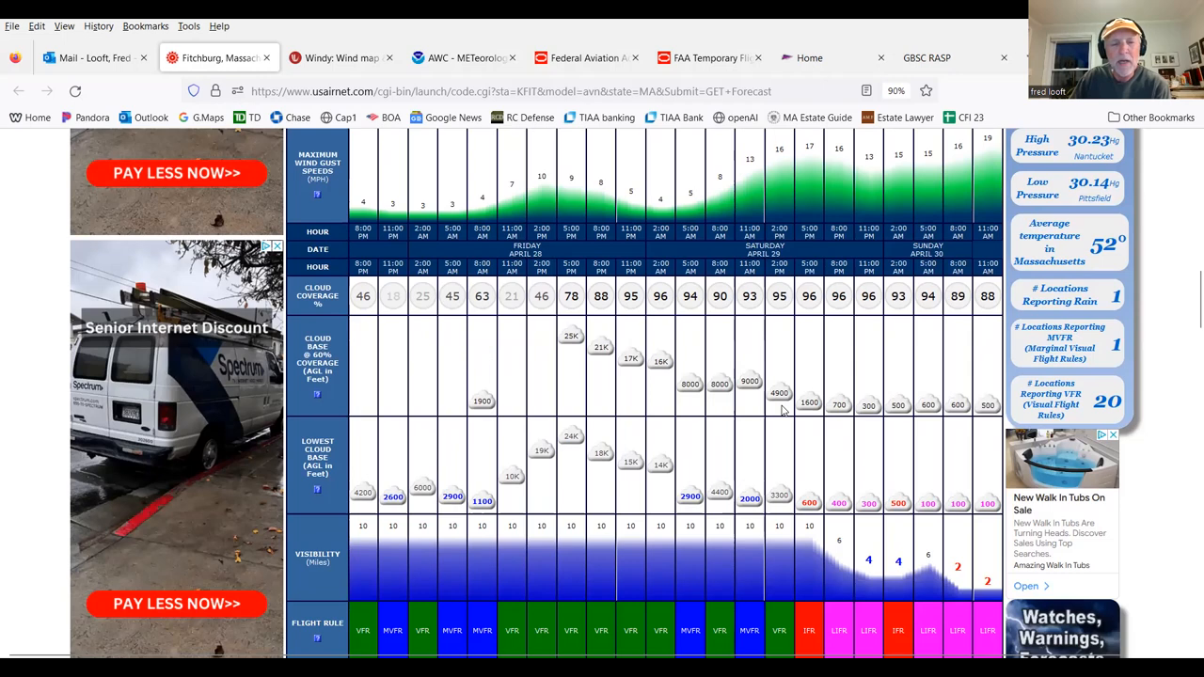
scroll(down, 3)
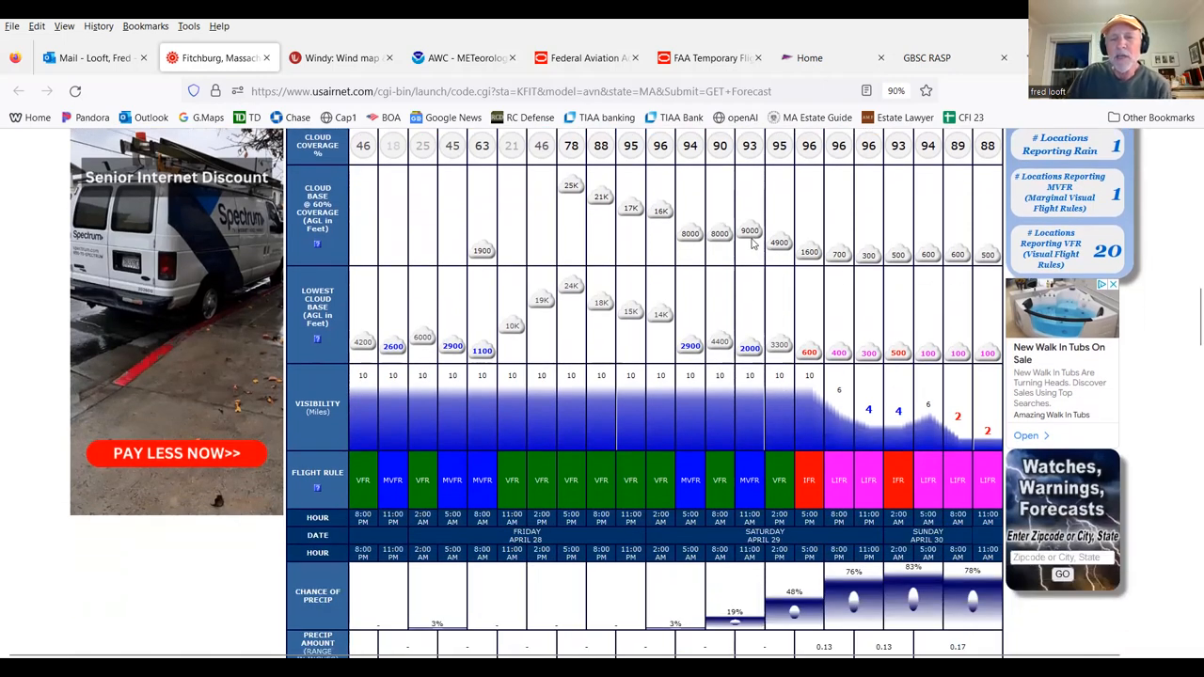
mouse_move(696, 327)
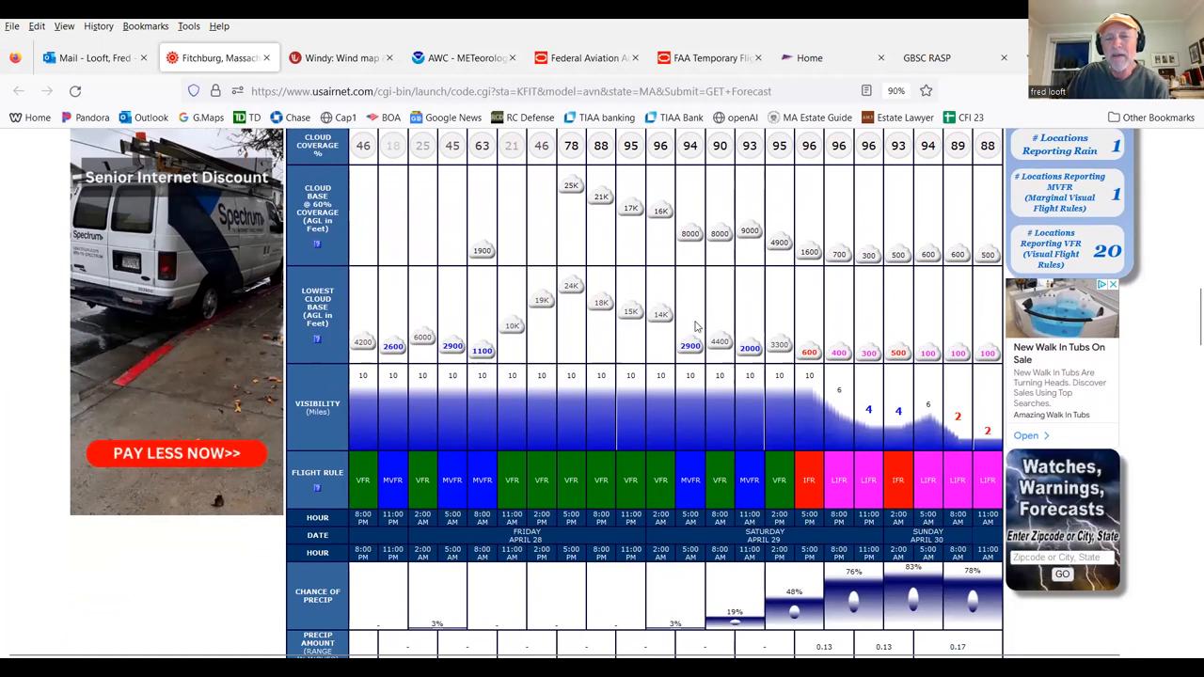
mouse_move(700, 329)
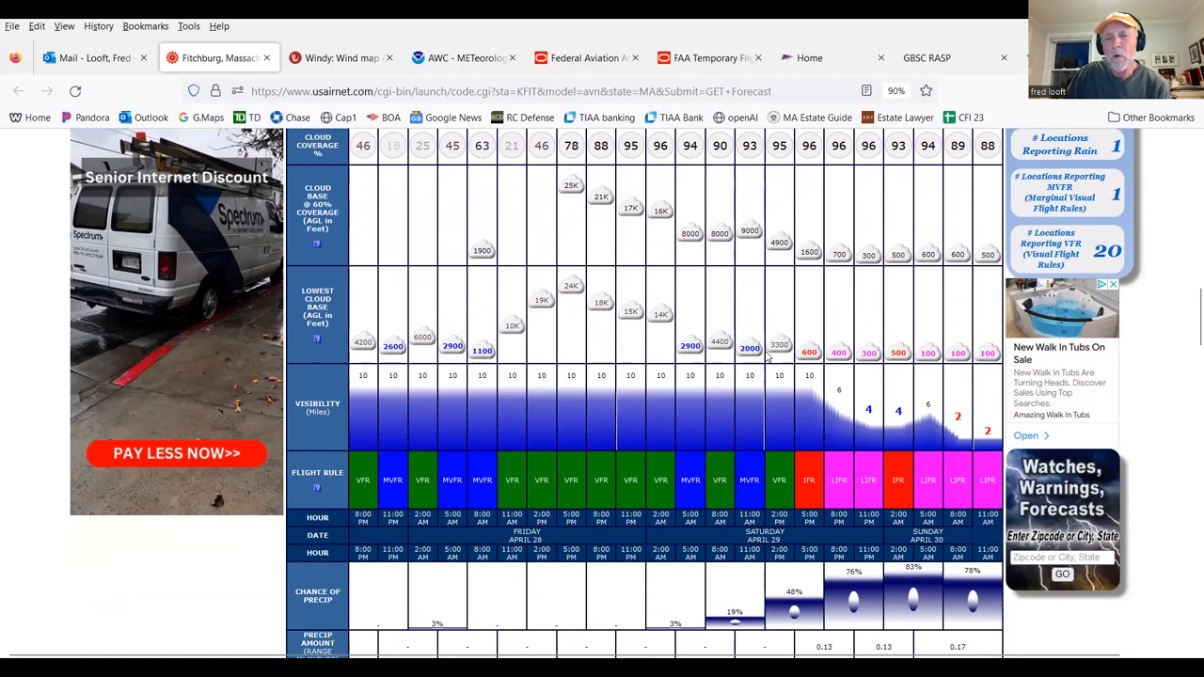
mouse_move(787, 357)
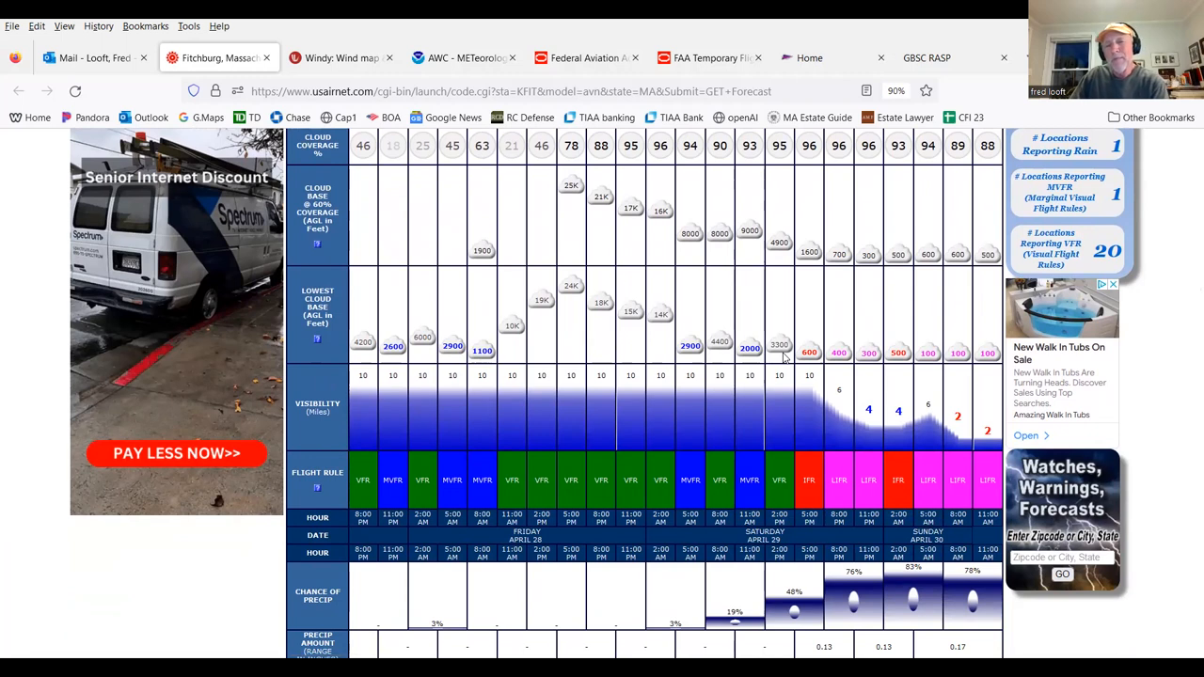
mouse_move(756, 365)
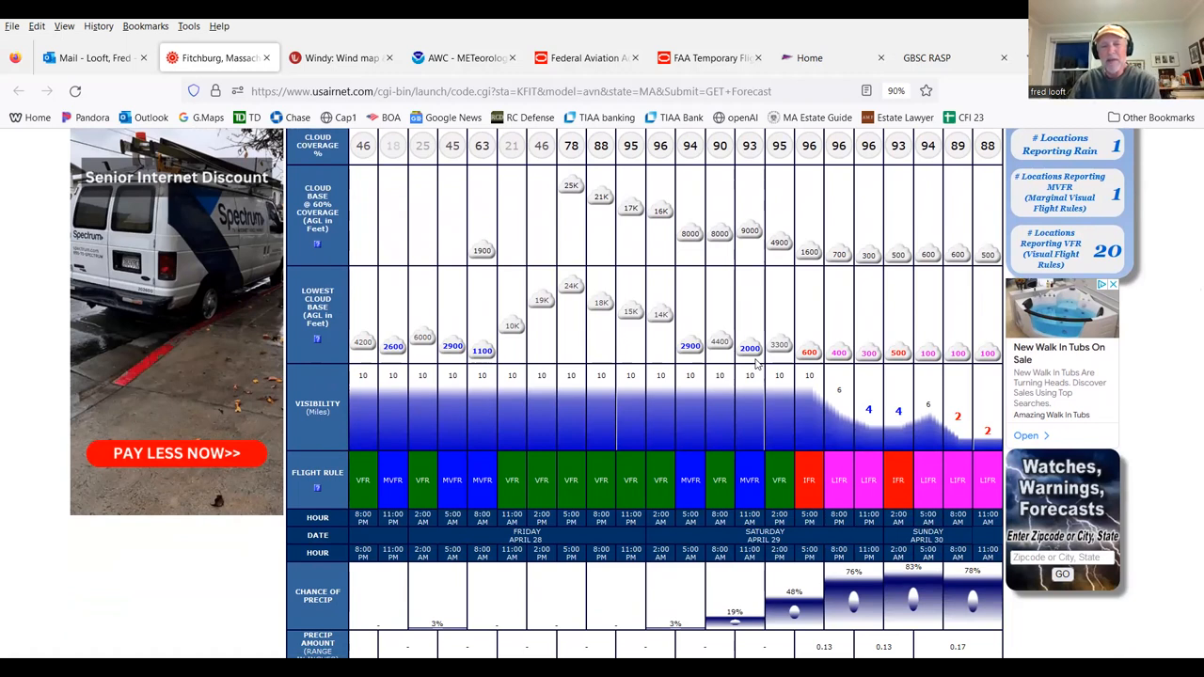
mouse_move(756, 365)
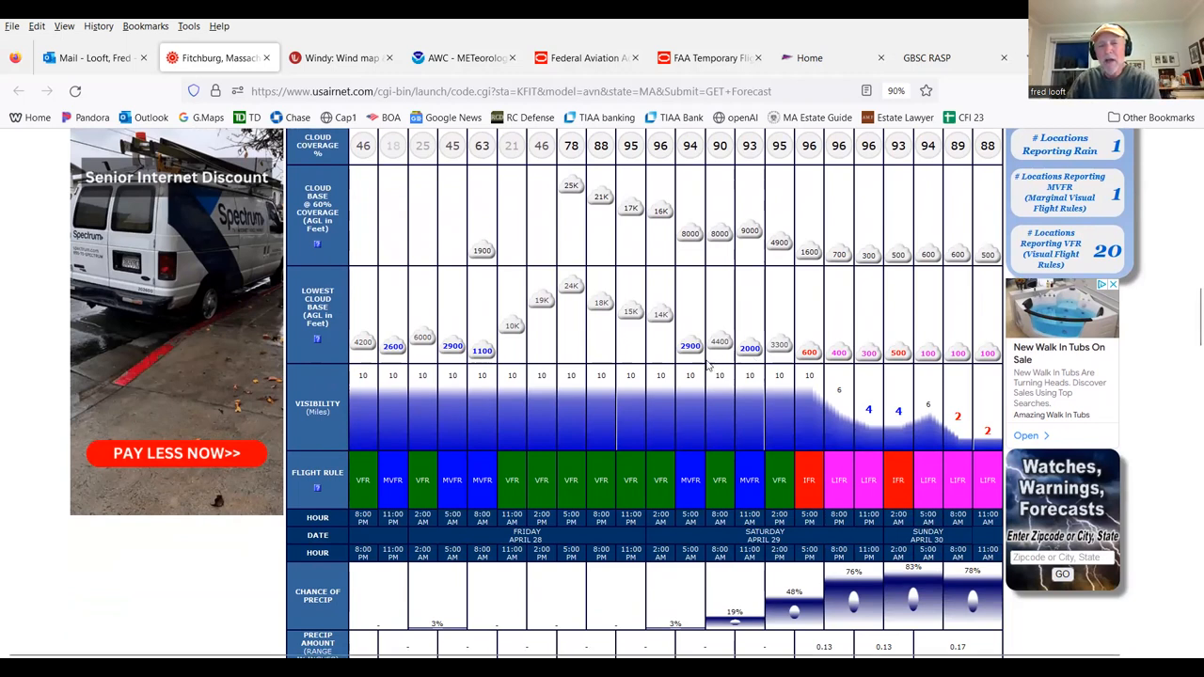
mouse_move(790, 362)
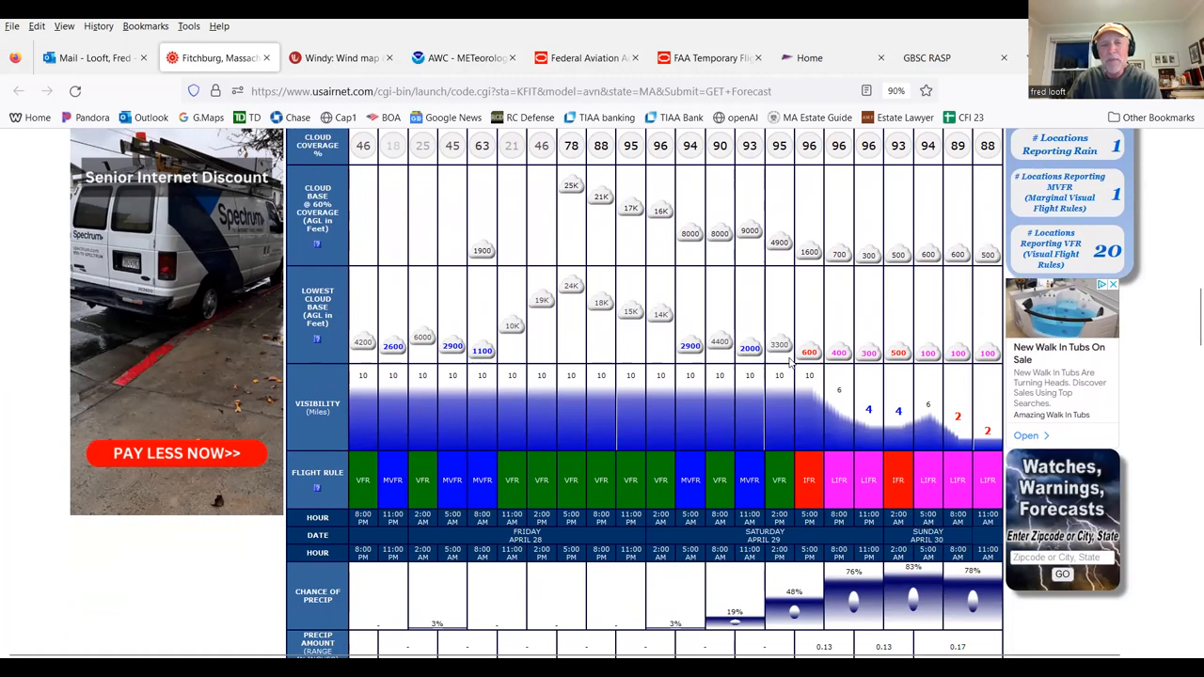
mouse_move(780, 406)
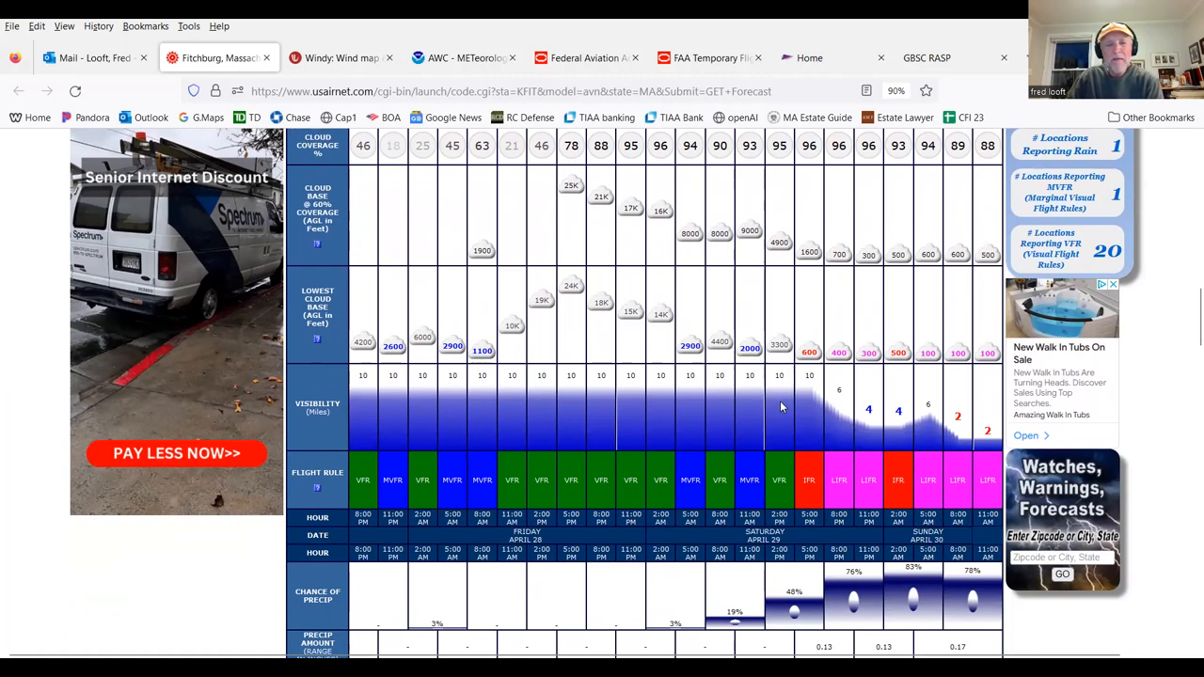
scroll(down, 3)
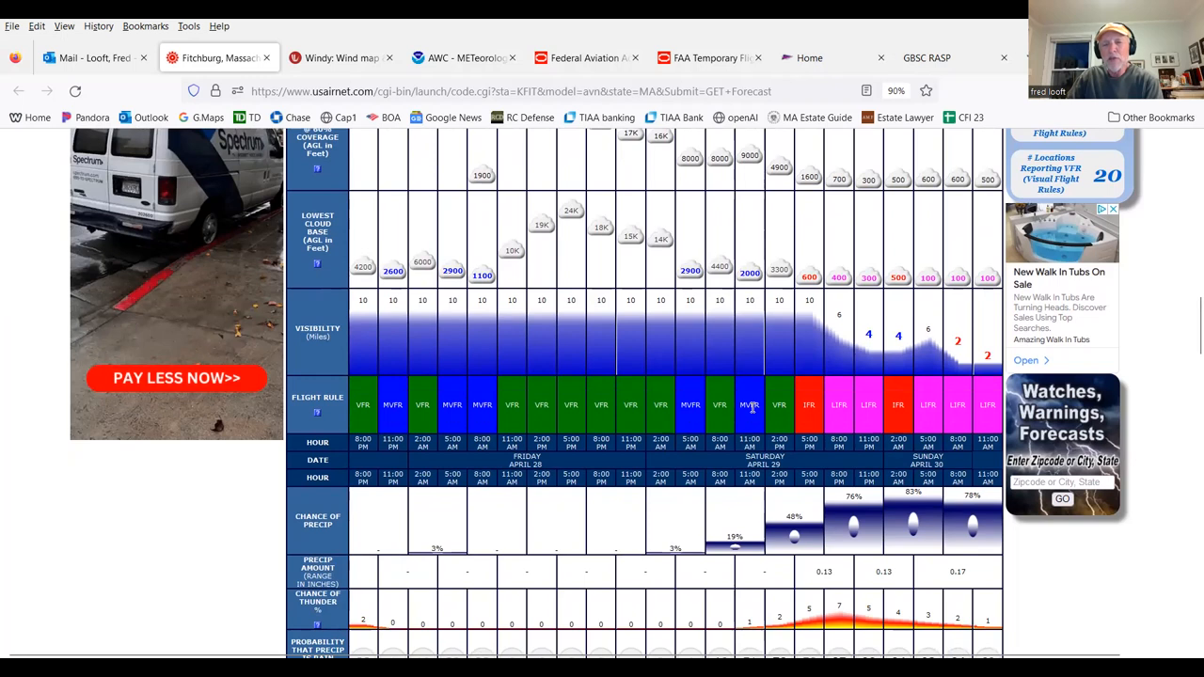
mouse_move(760, 316)
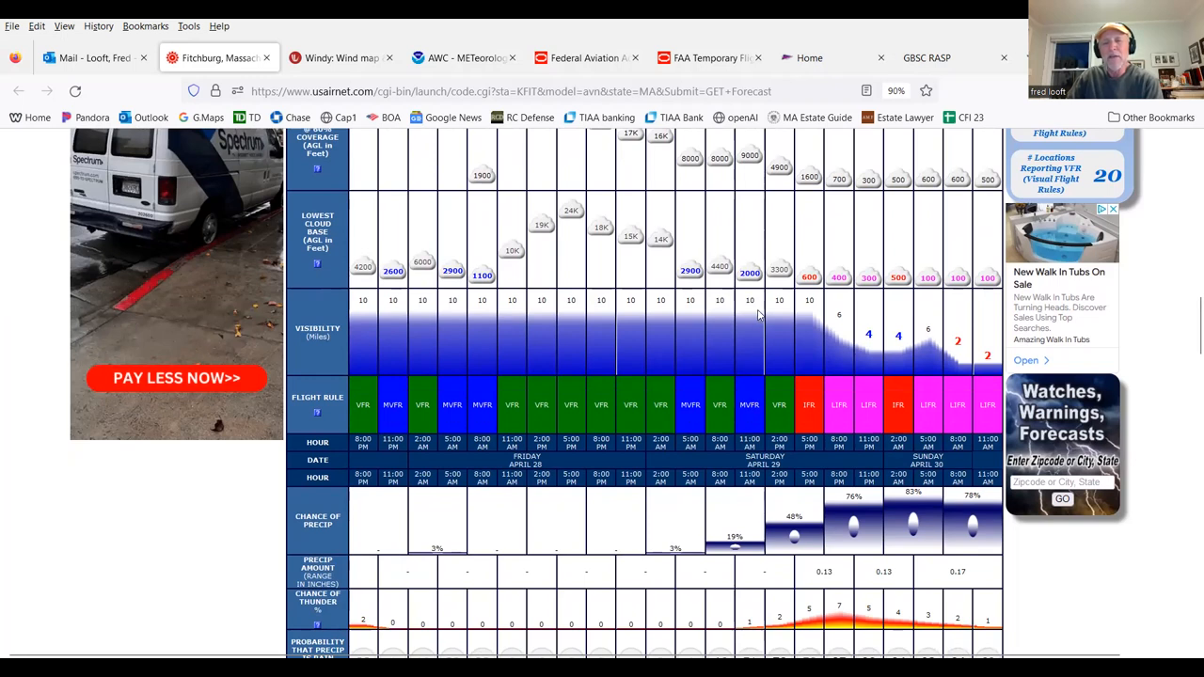
mouse_move(734, 460)
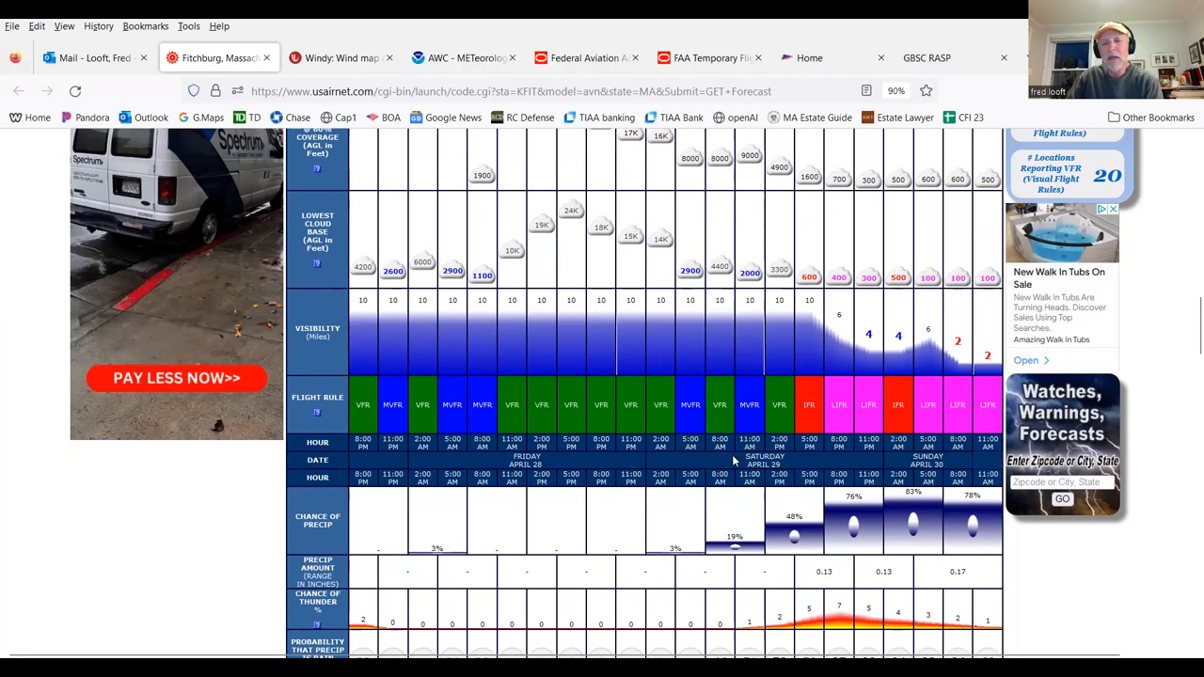
mouse_move(752, 457)
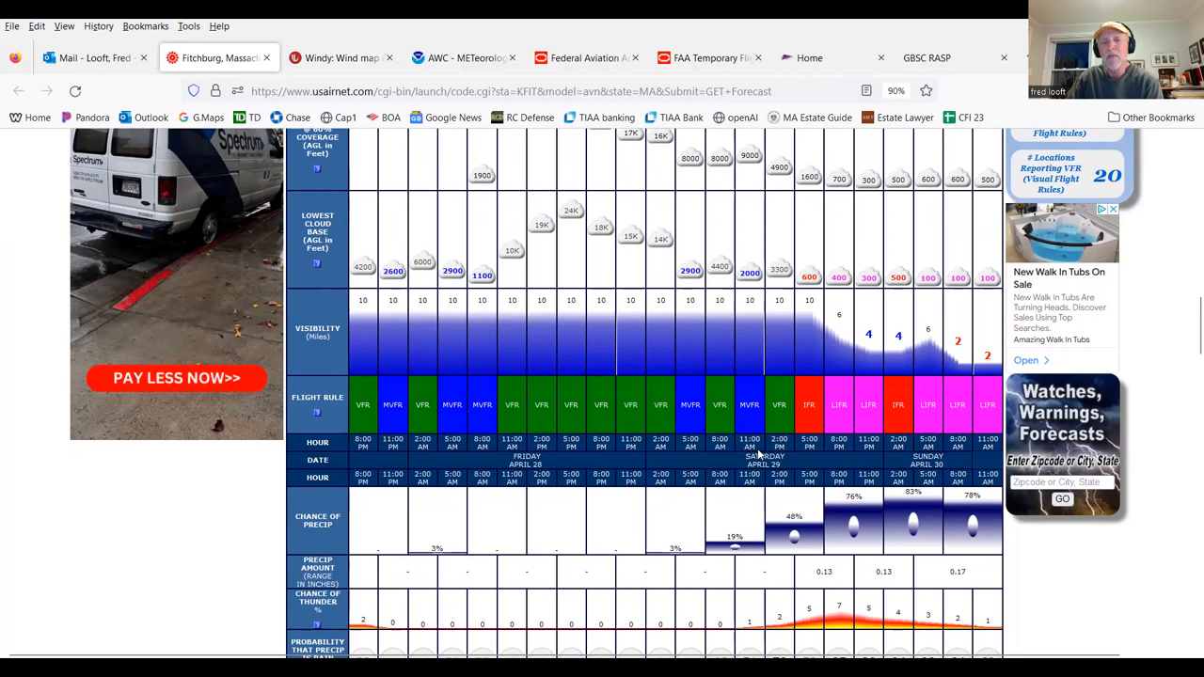
mouse_move(752, 417)
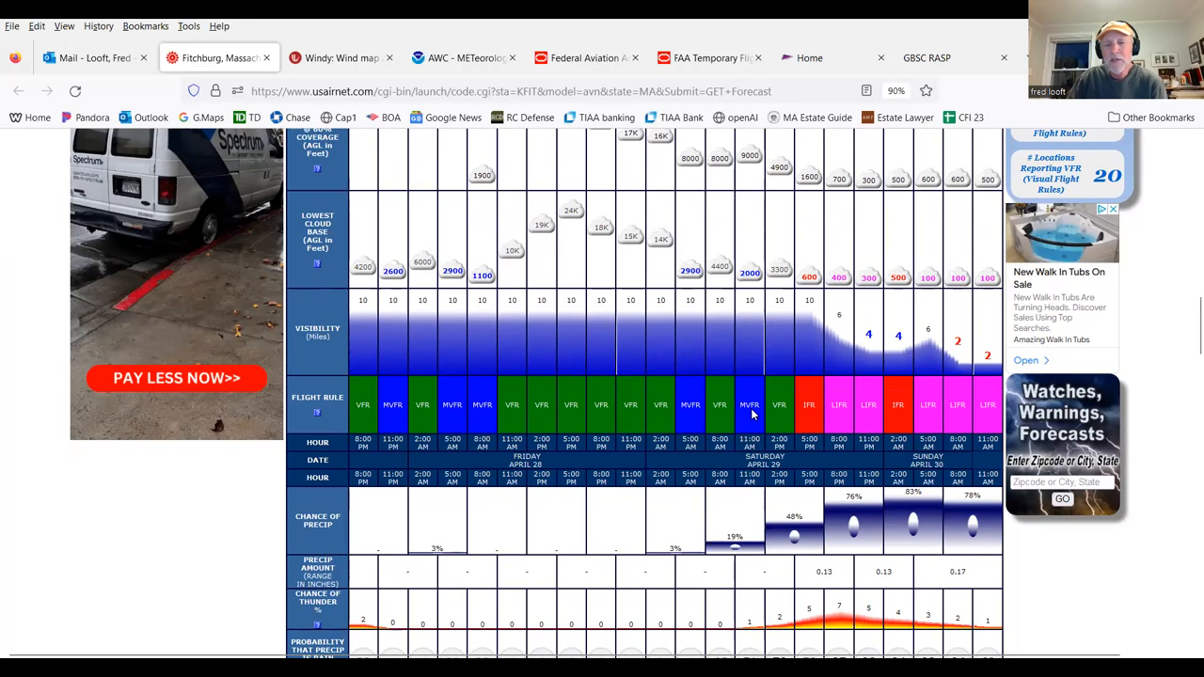
mouse_move(748, 519)
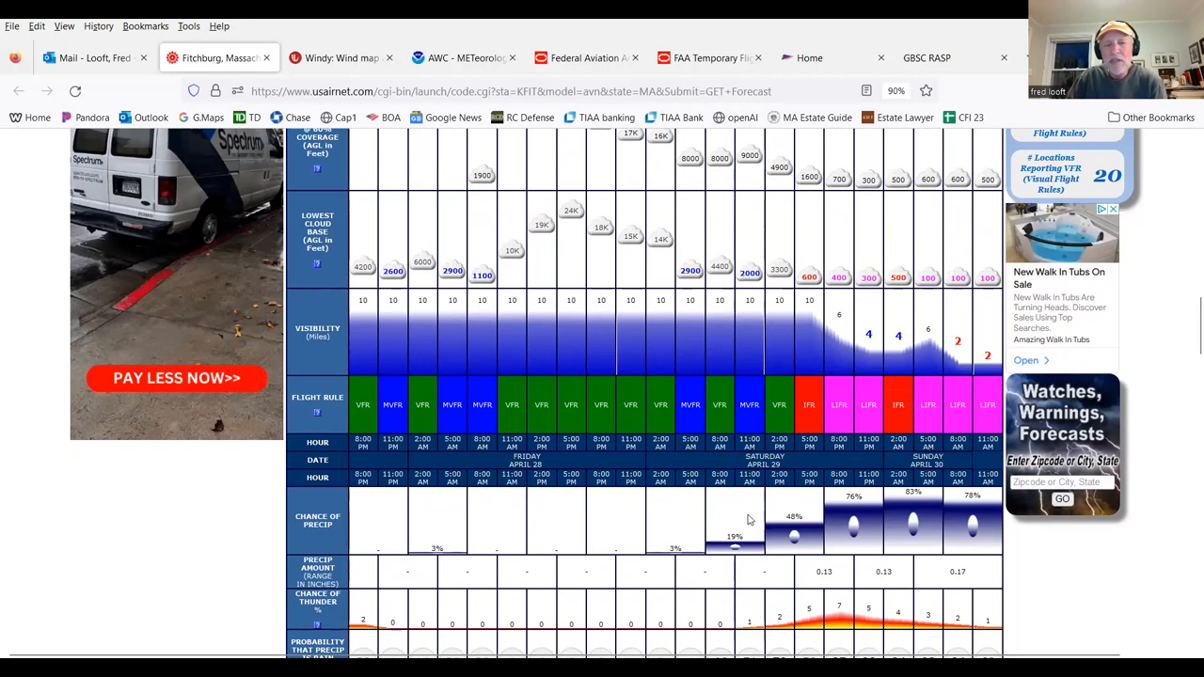
mouse_move(771, 508)
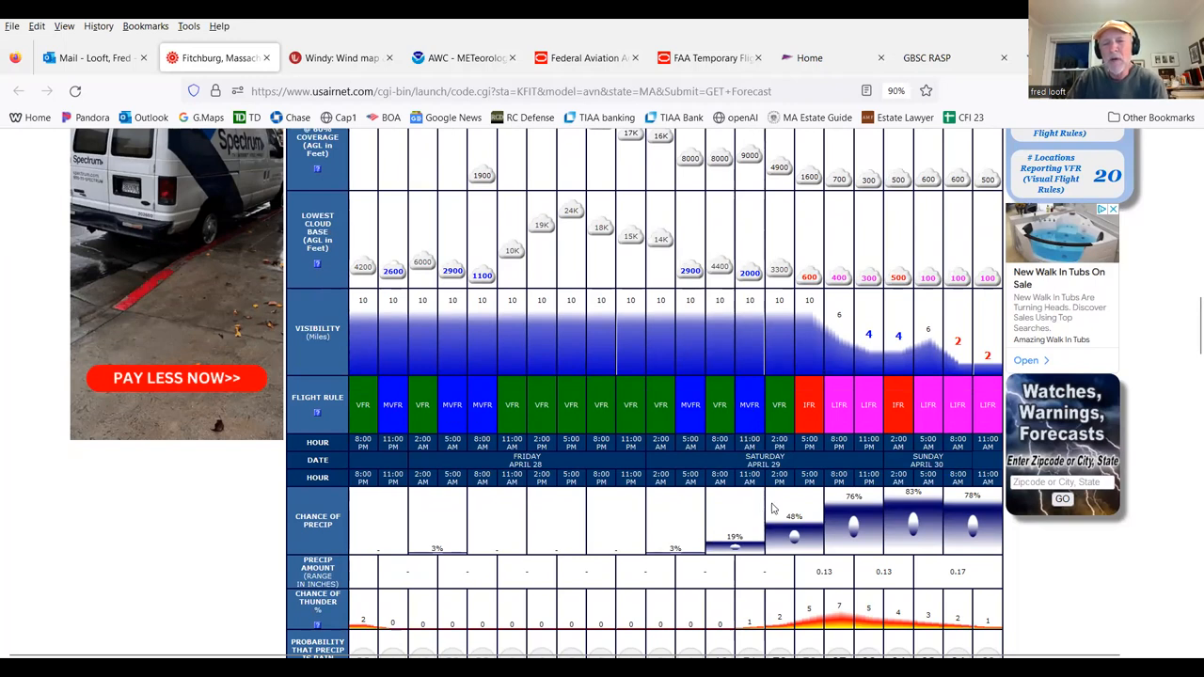
mouse_move(809, 506)
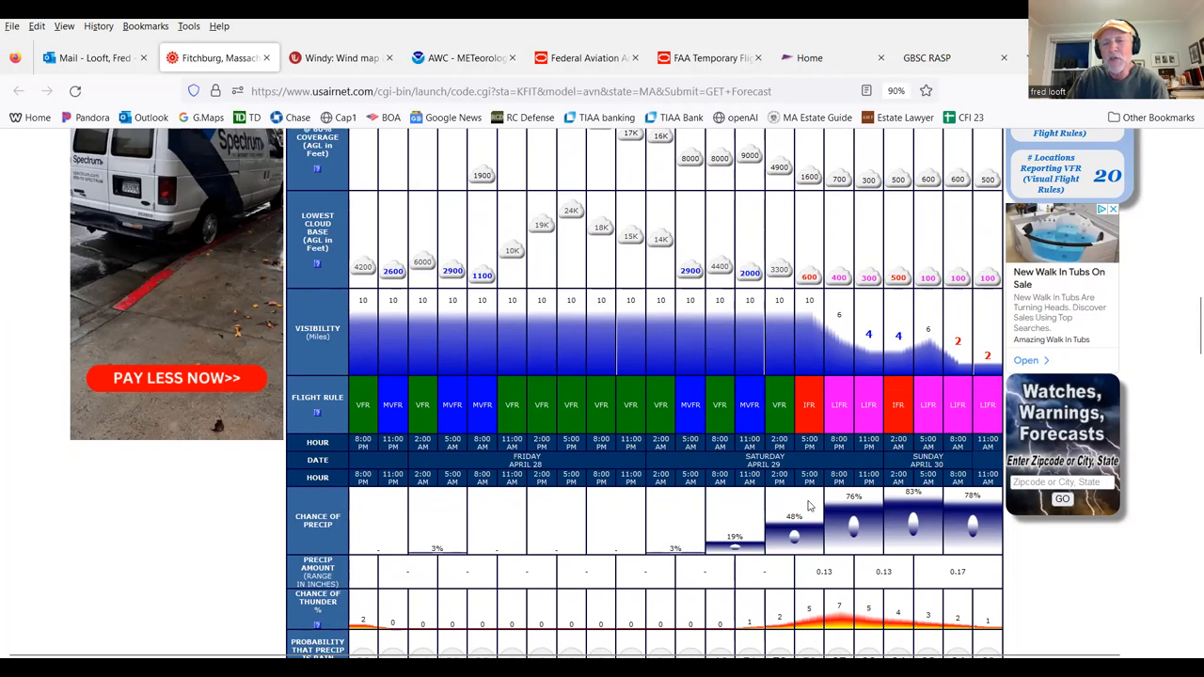
mouse_move(843, 504)
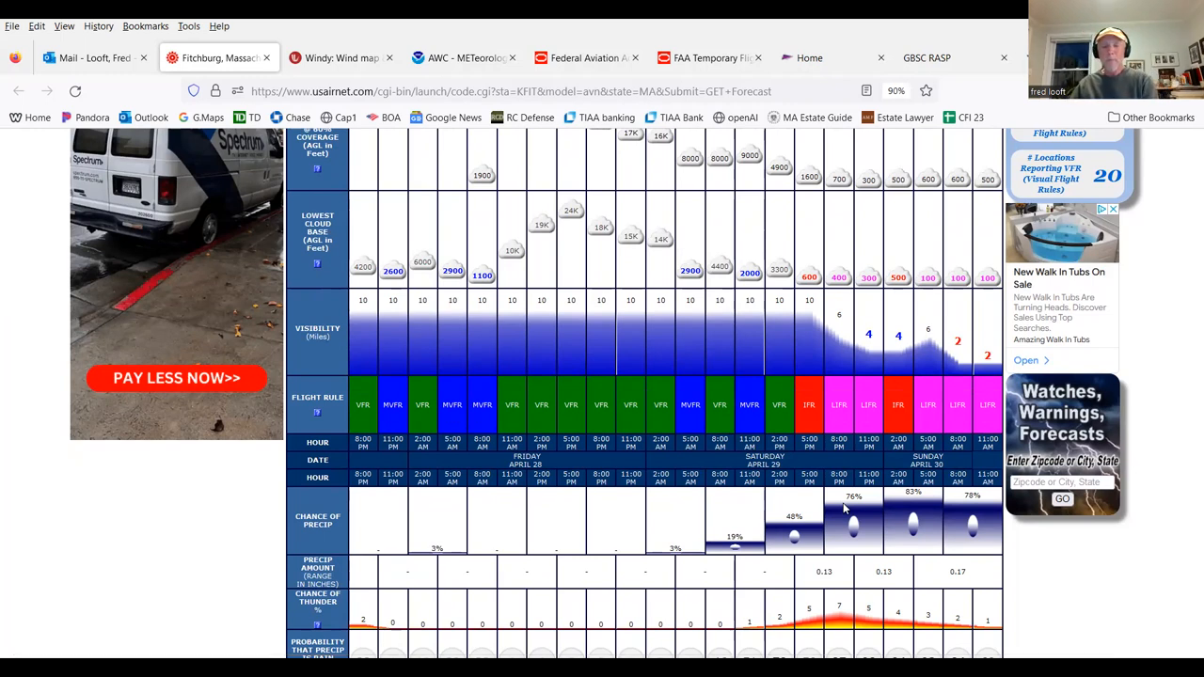
scroll(down, 3)
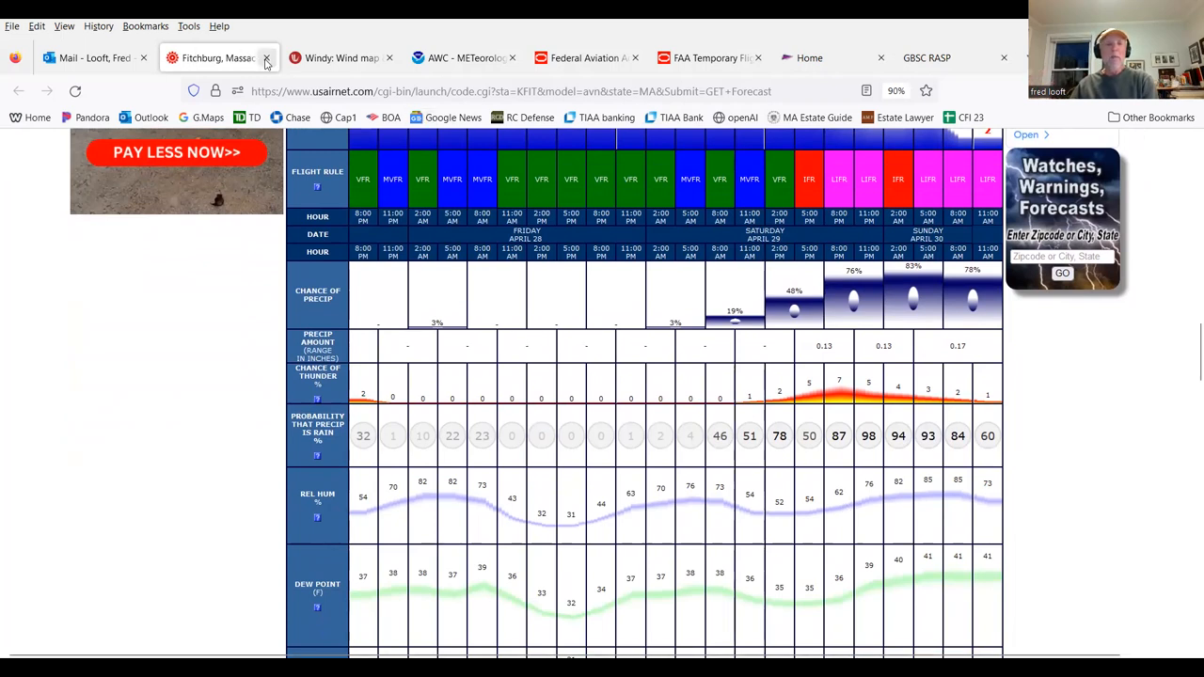
mouse_move(267, 59)
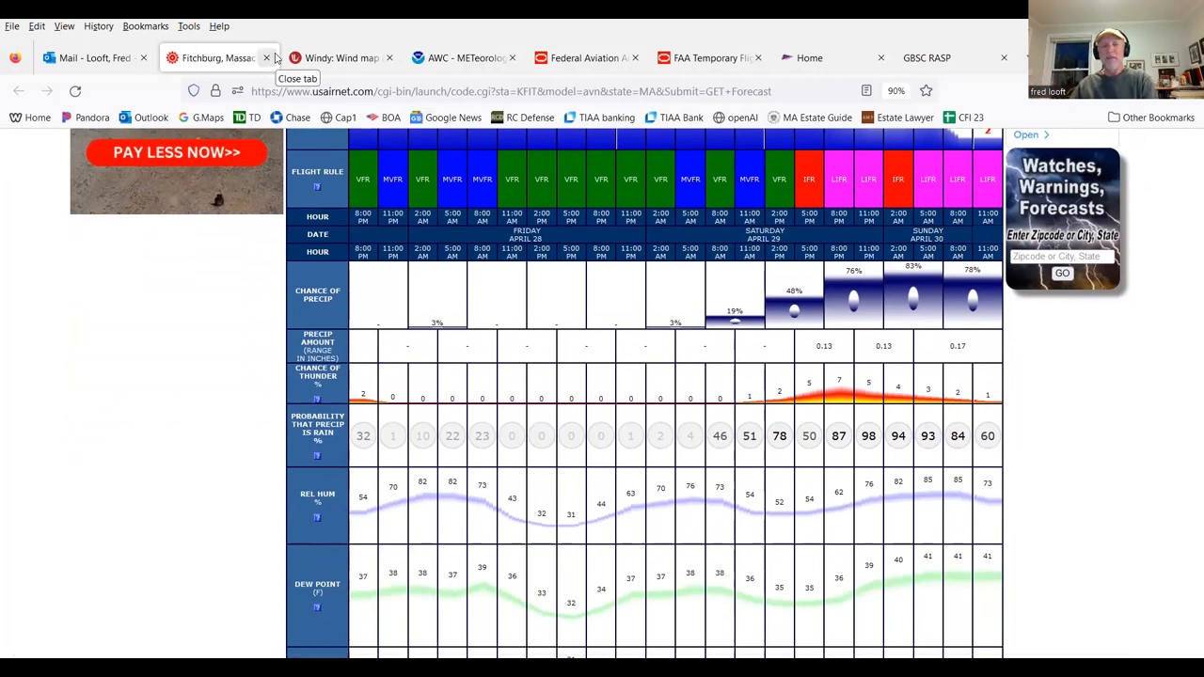
scroll(down, 3)
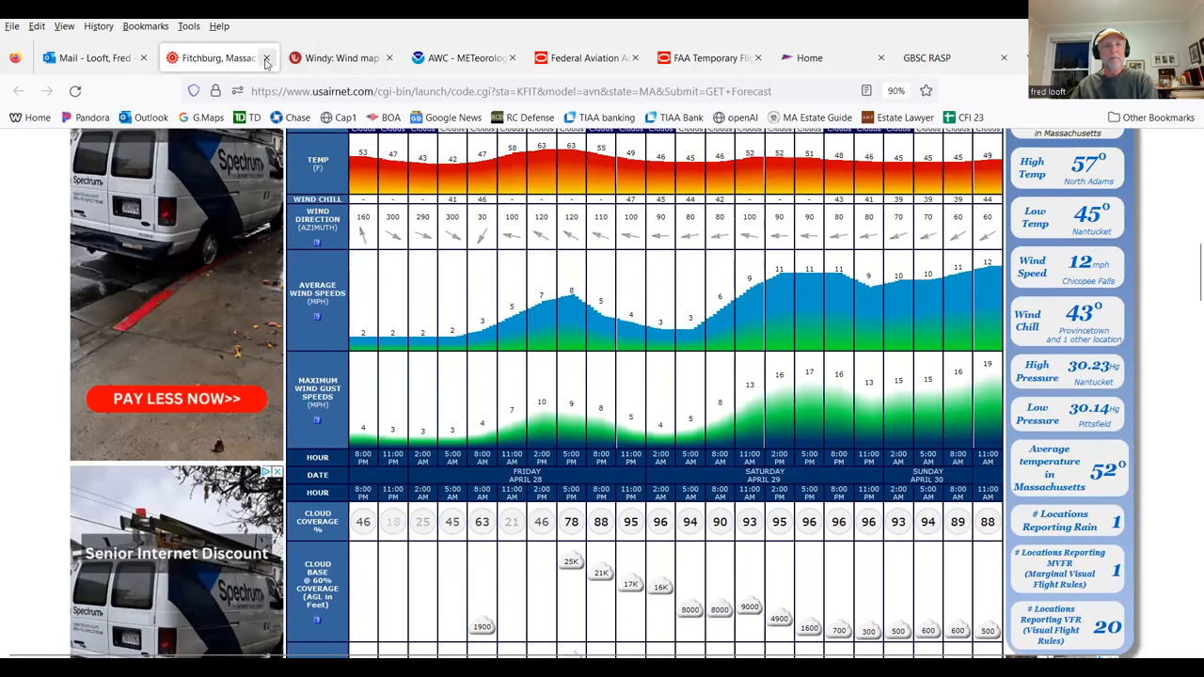
click(267, 57)
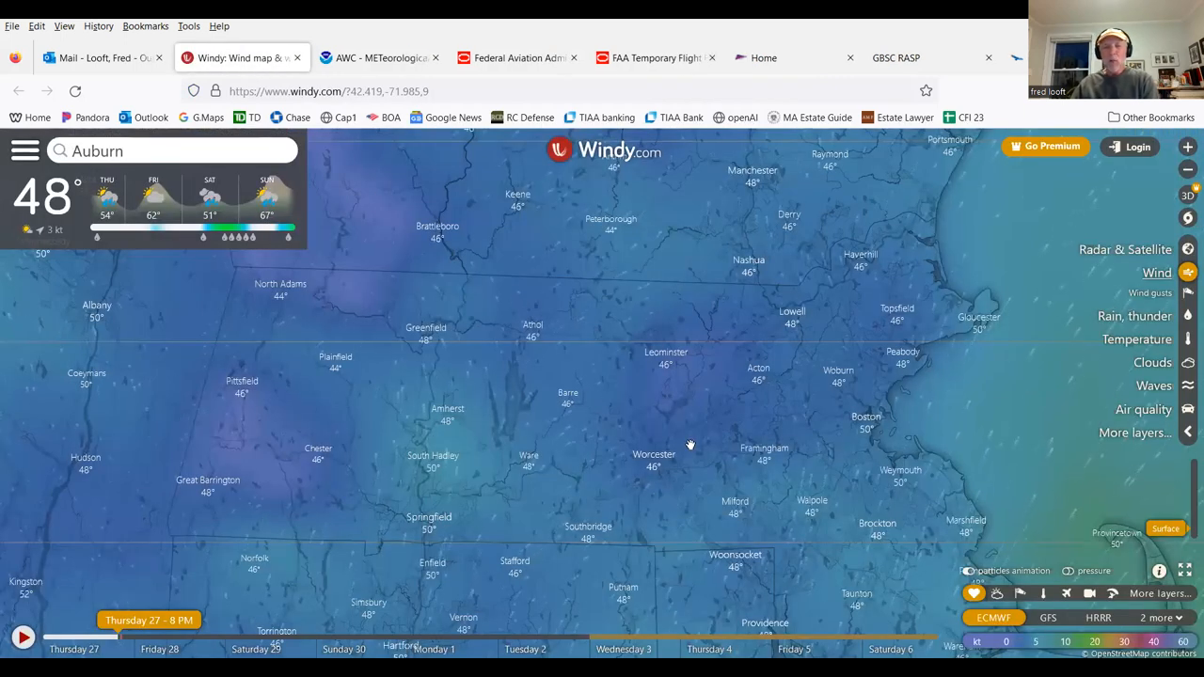
mouse_move(609, 432)
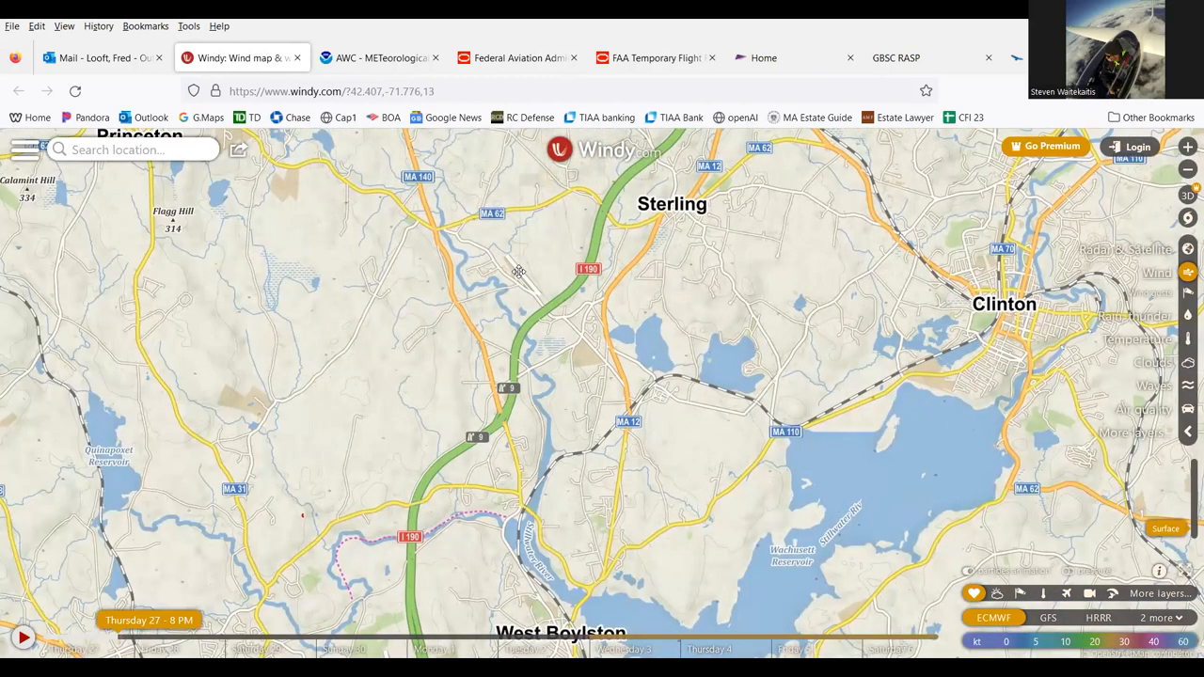
Step: Check the spot wind near Sterling (about 1 kt) and center the map on Sterling
click(519, 271)
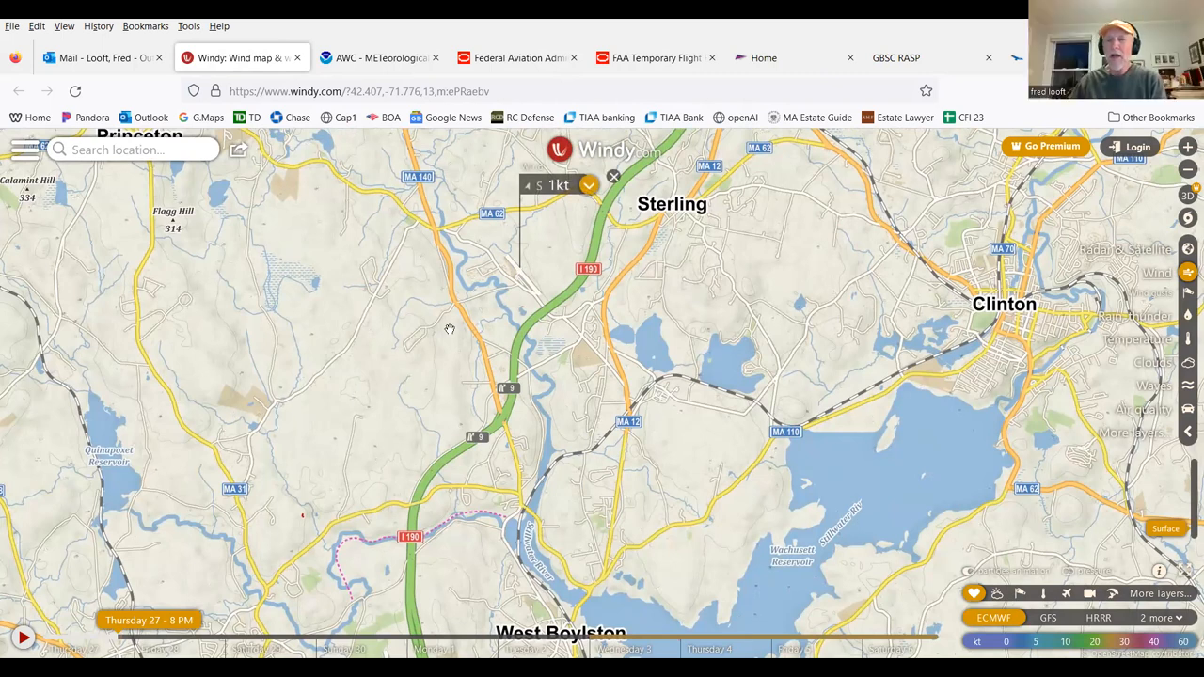
mouse_move(395, 335)
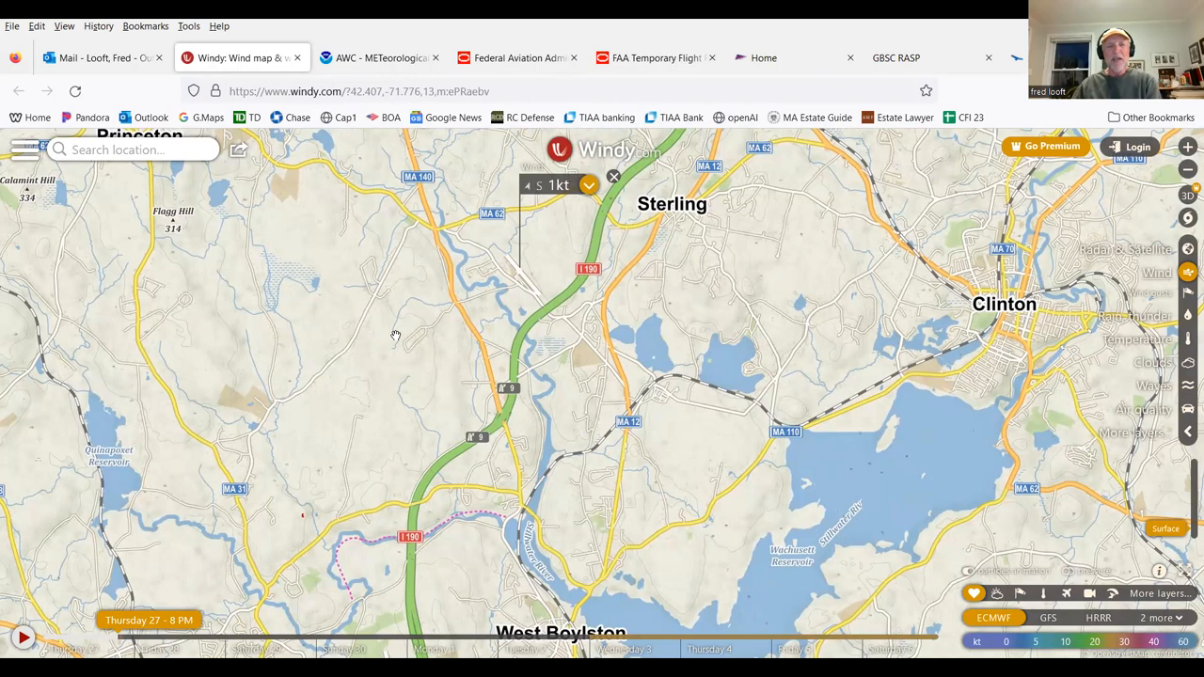
drag(395, 335, 470, 474)
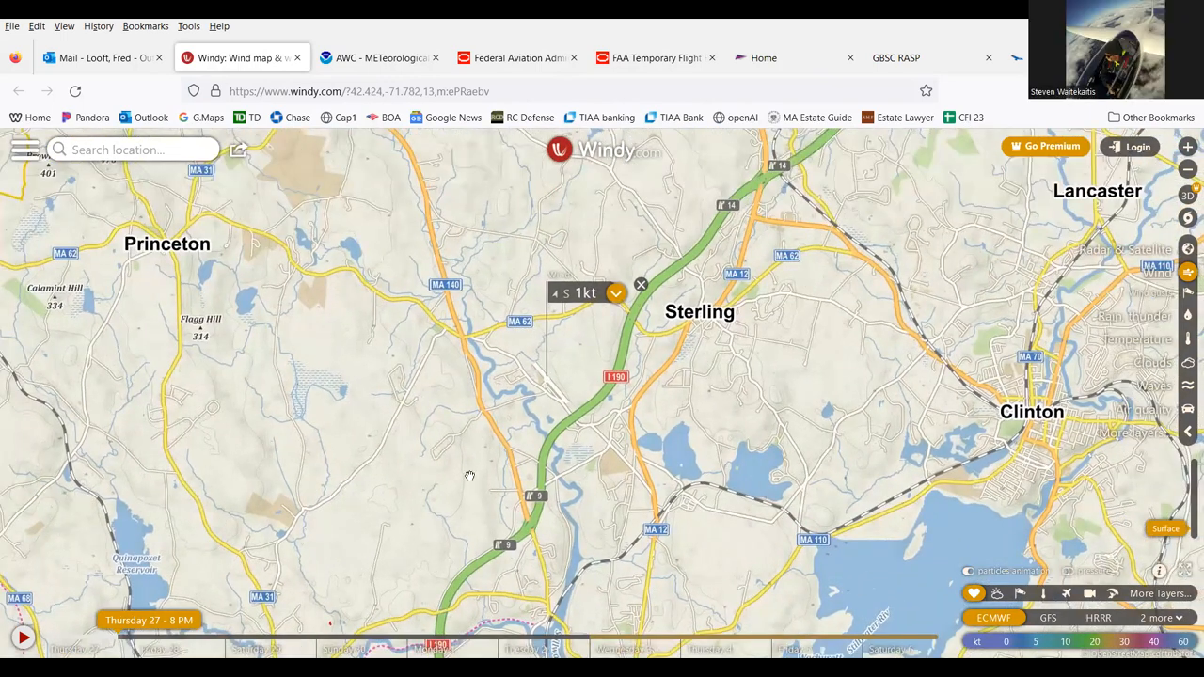
mouse_move(472, 181)
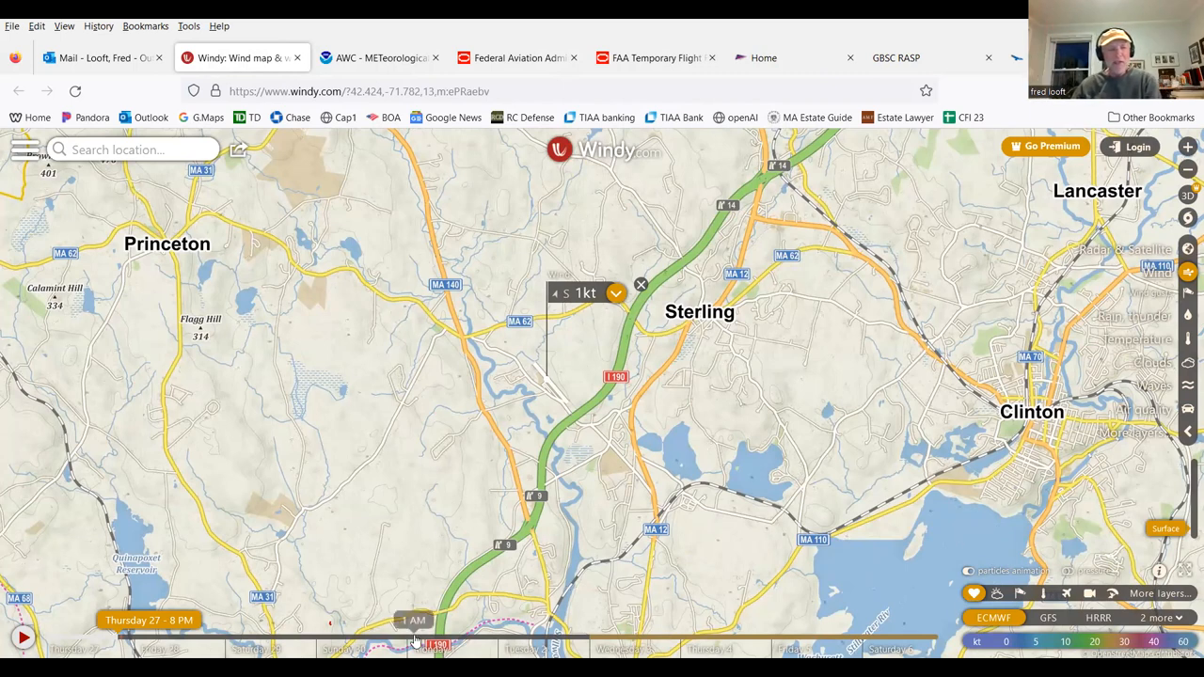
Step: Move the forecast timeline to Friday 28 at 11 AM, reading about 6 kt at Sterling
drag(414, 639, 267, 640)
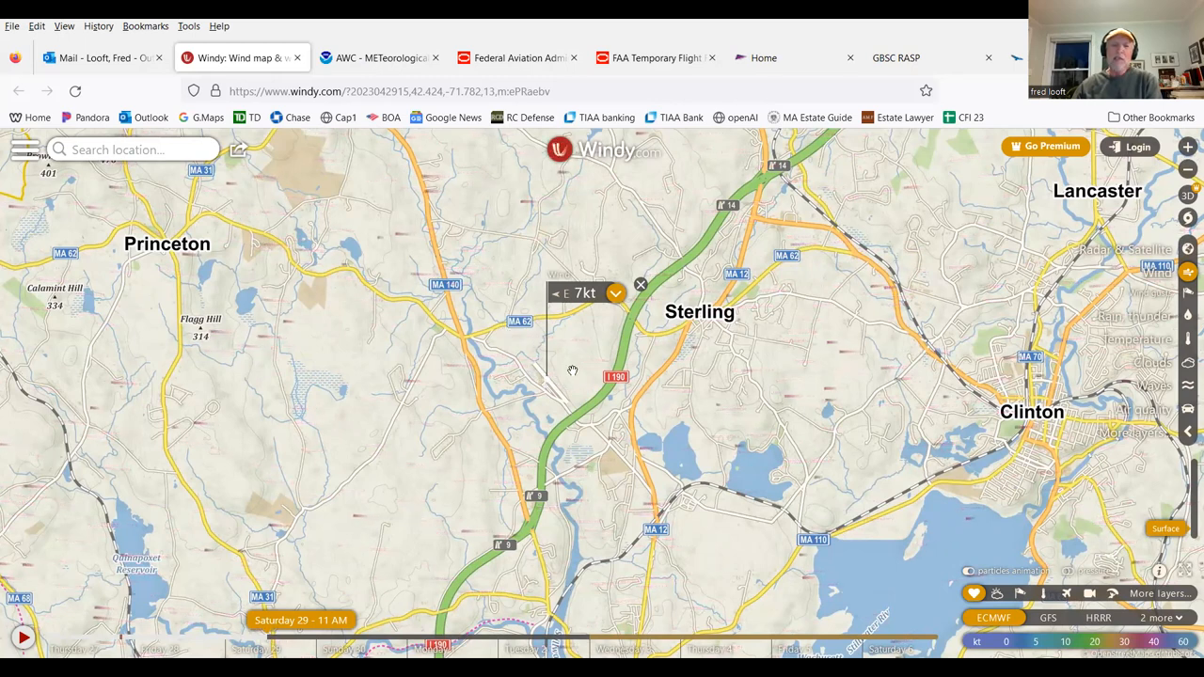
mouse_move(562, 380)
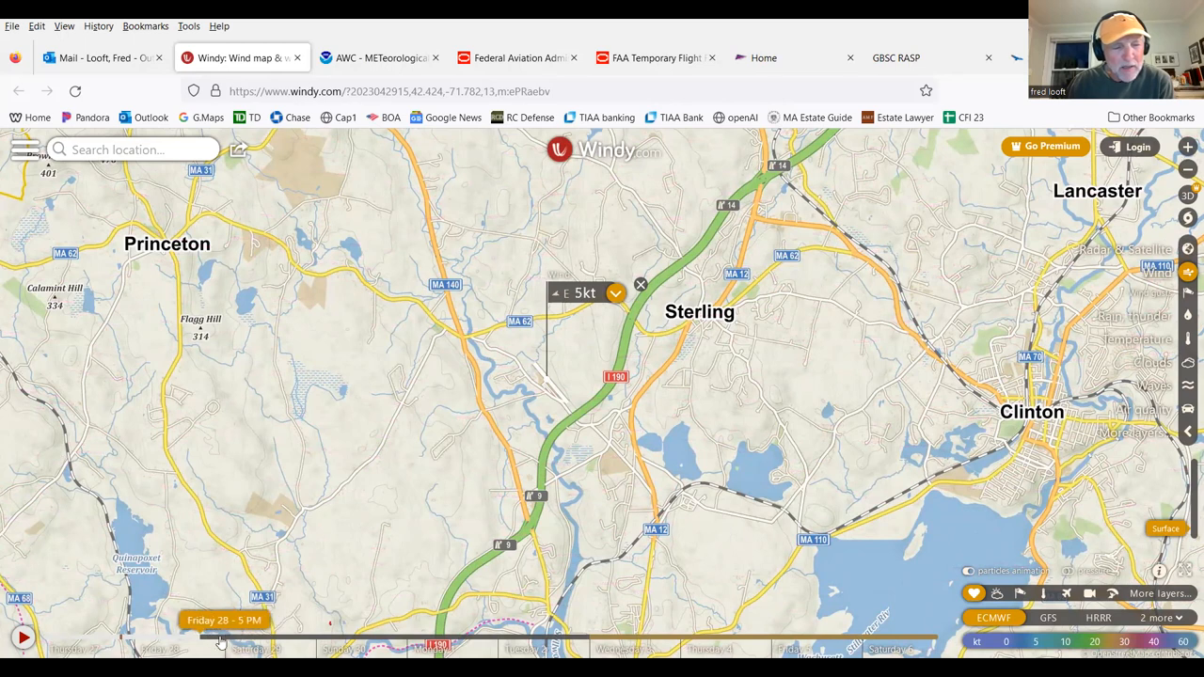
drag(222, 643, 205, 643)
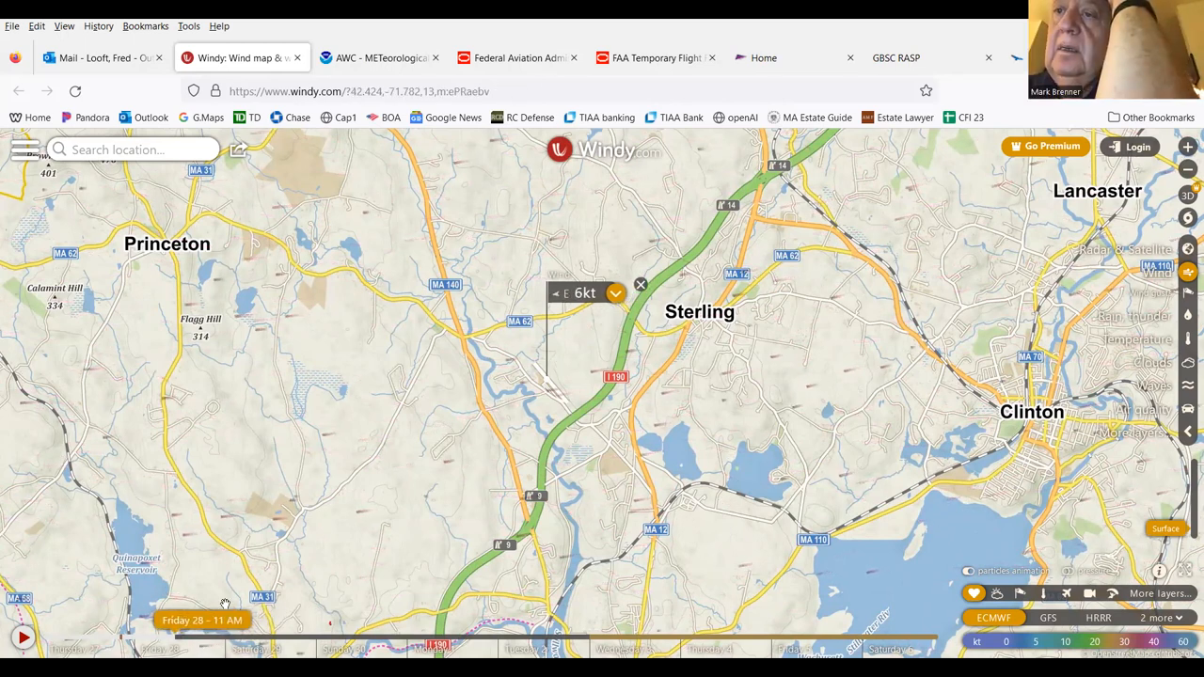
mouse_move(436, 440)
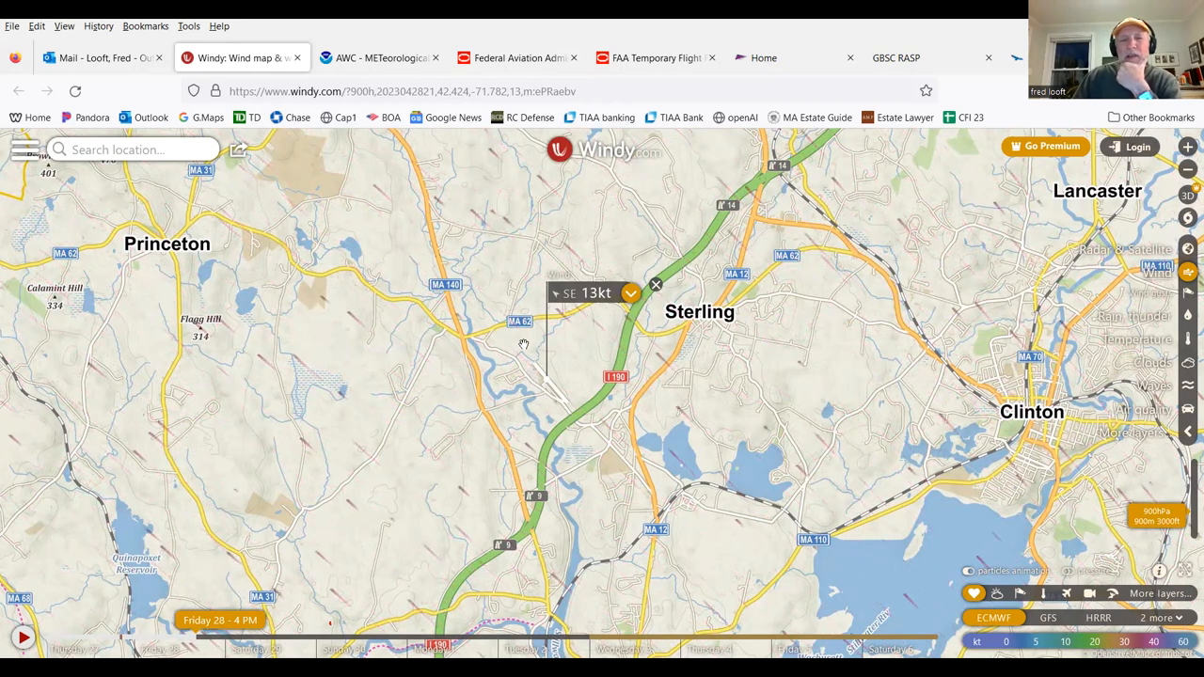
mouse_move(587, 372)
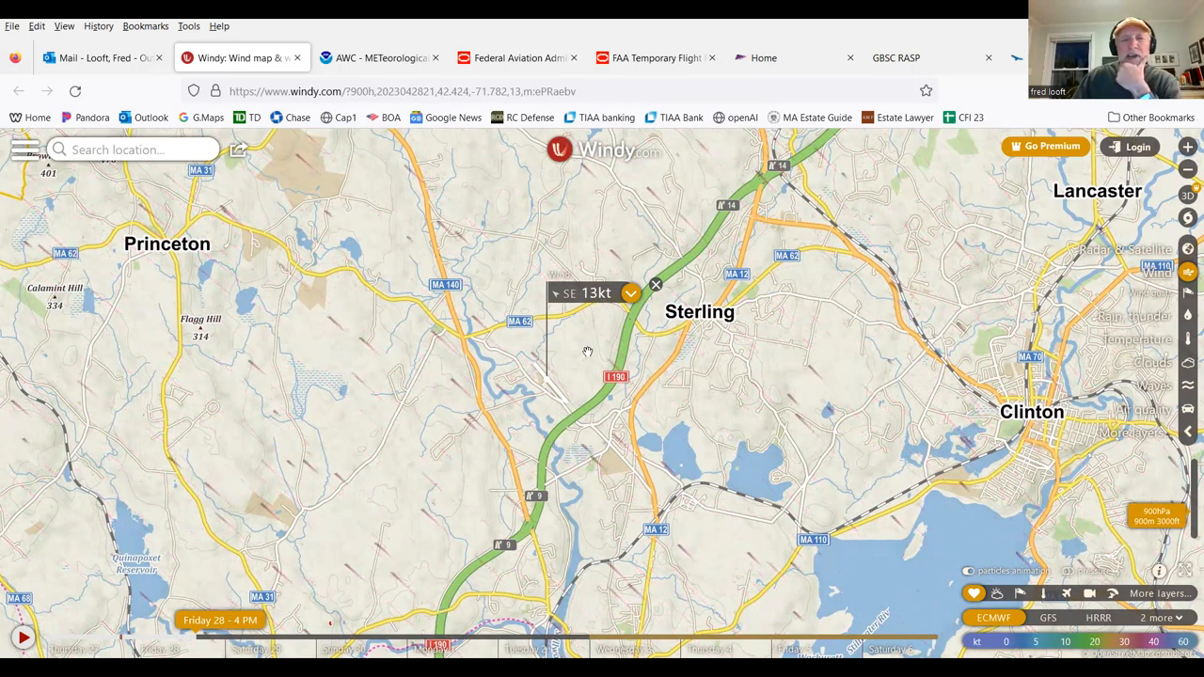
mouse_move(583, 346)
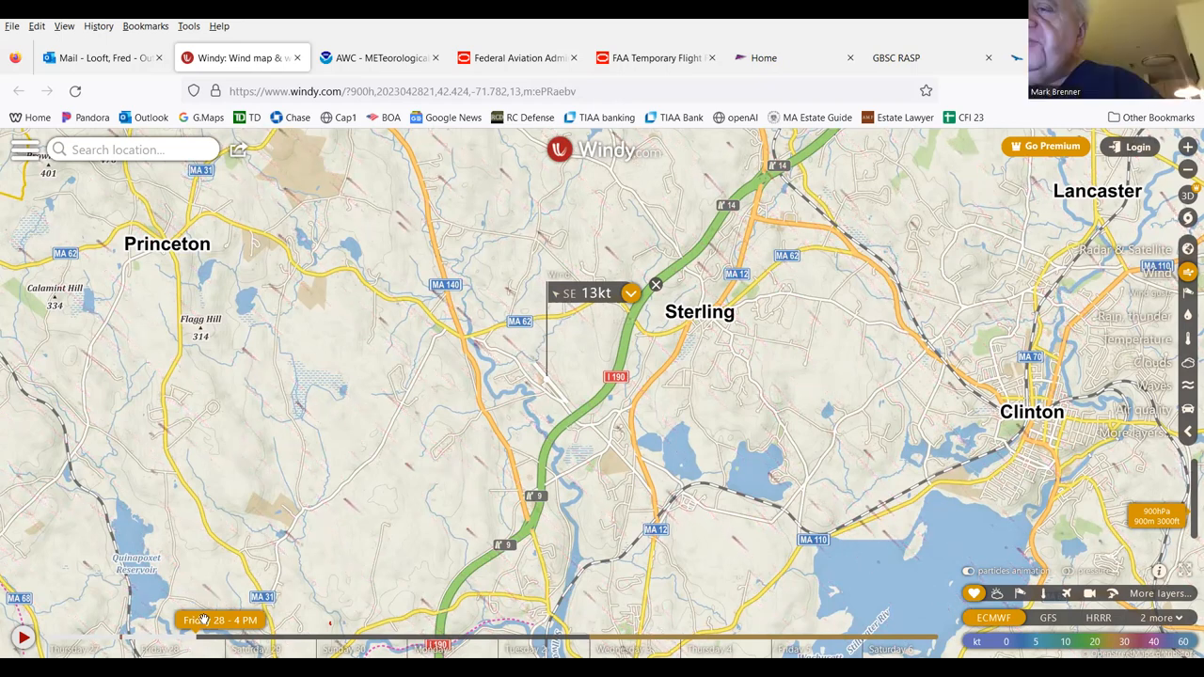
mouse_move(222, 620)
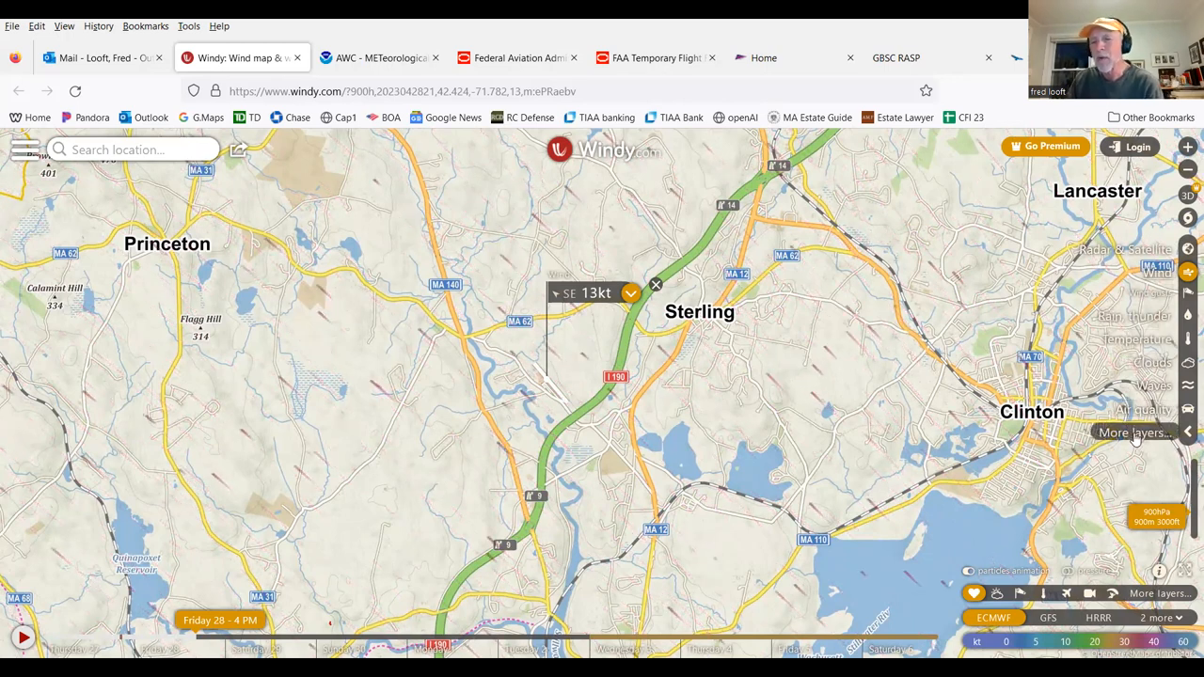
mouse_move(1099, 282)
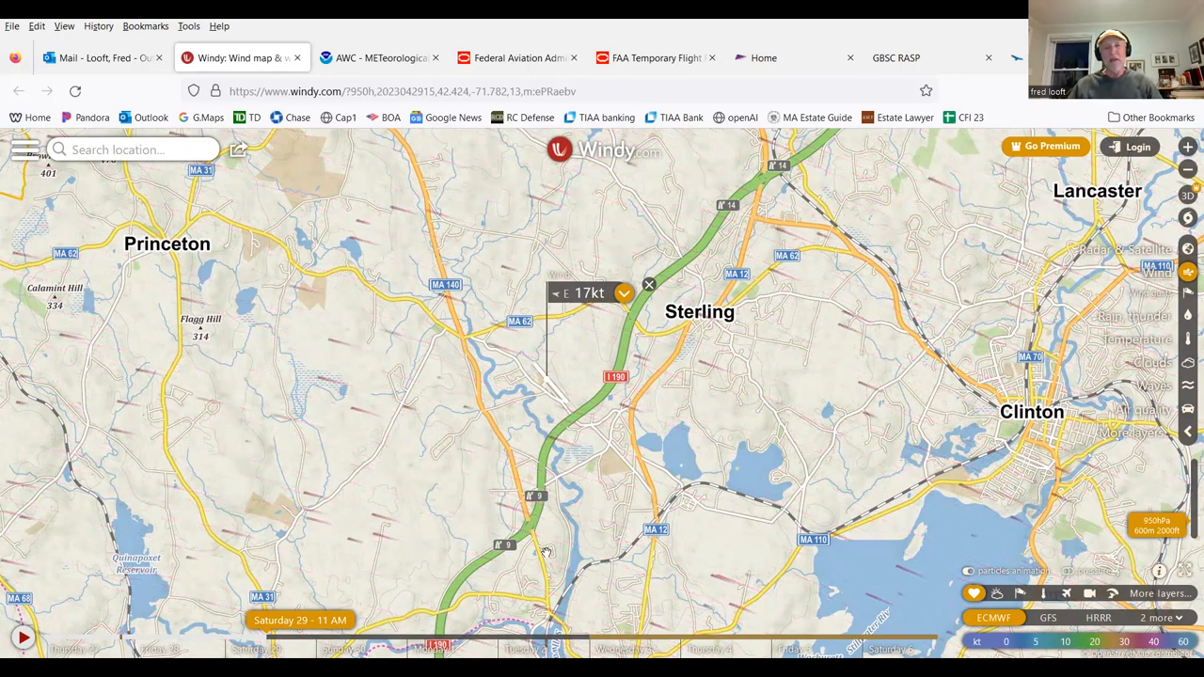
mouse_move(487, 284)
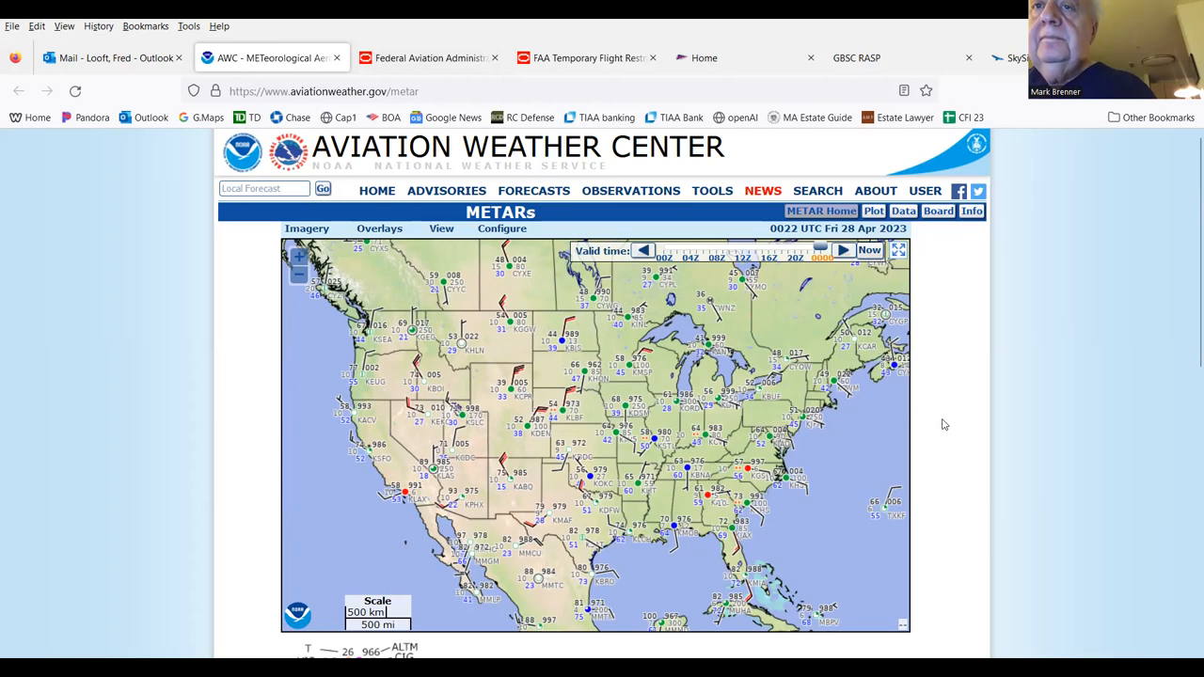
scroll(down, 3)
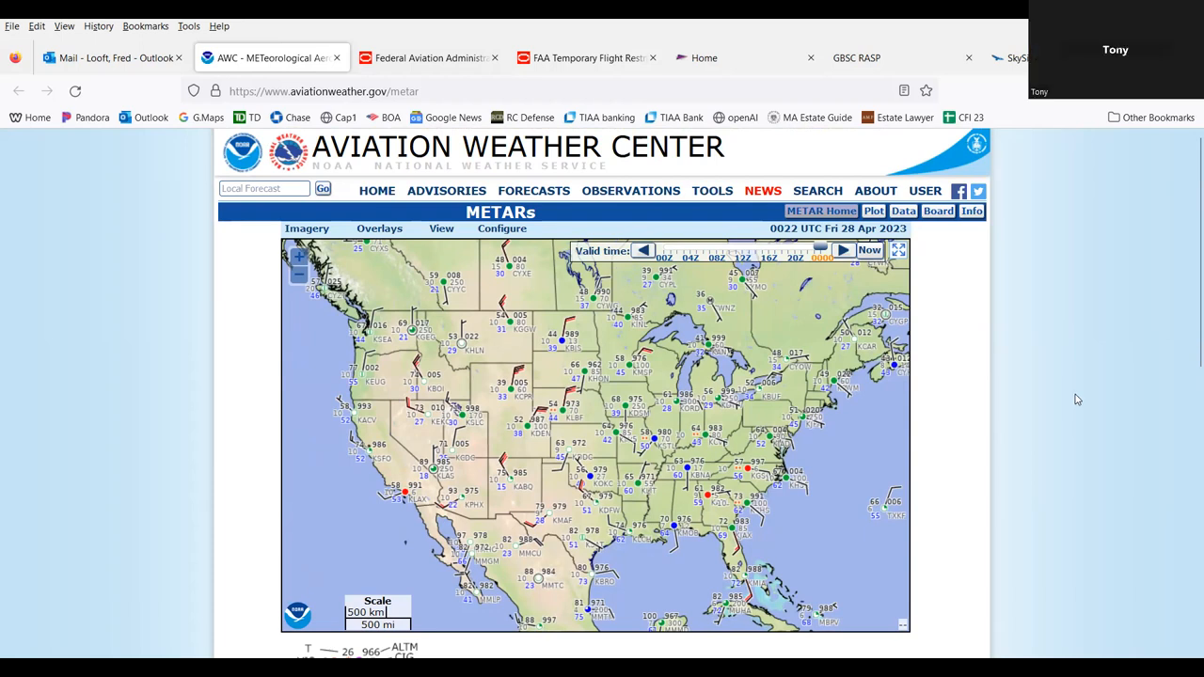
mouse_move(1080, 395)
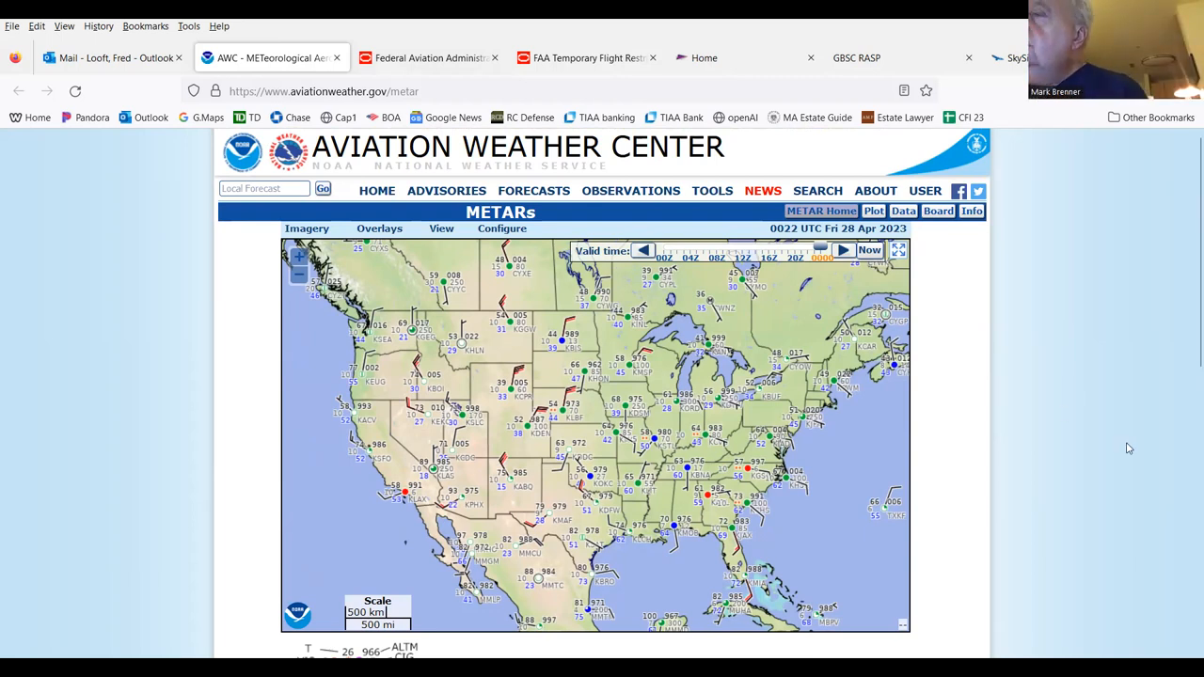
mouse_move(1092, 414)
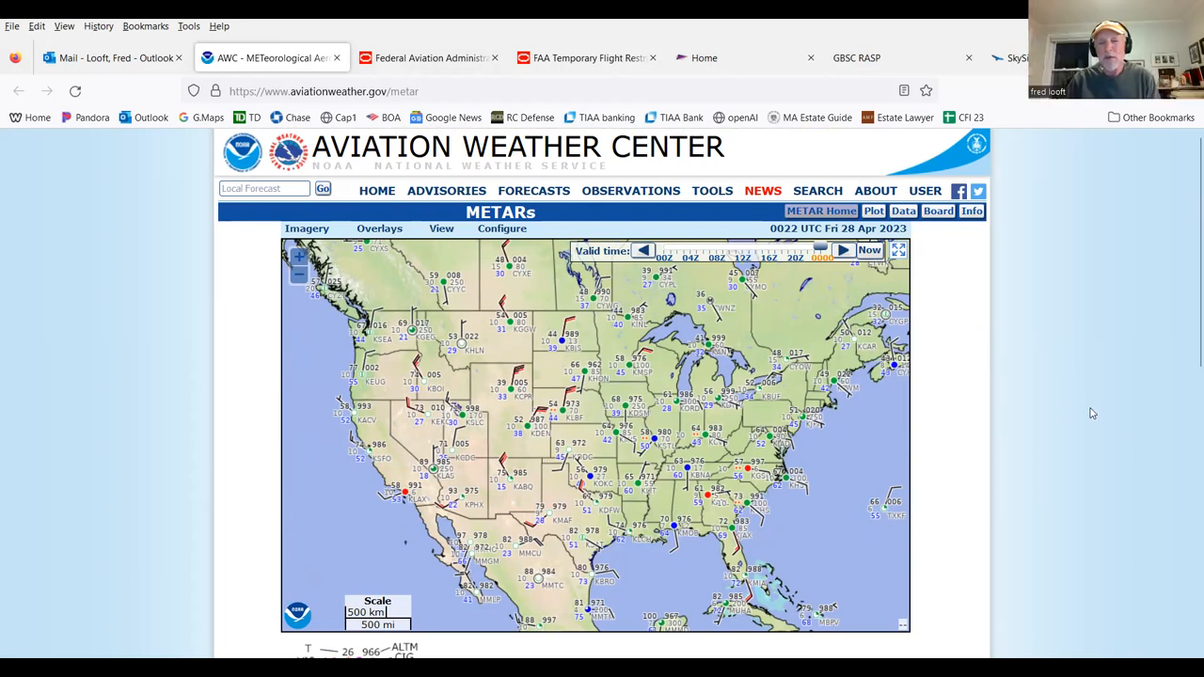
Step: Request the decoded METAR for KORH with the TAF included
scroll(down, 3)
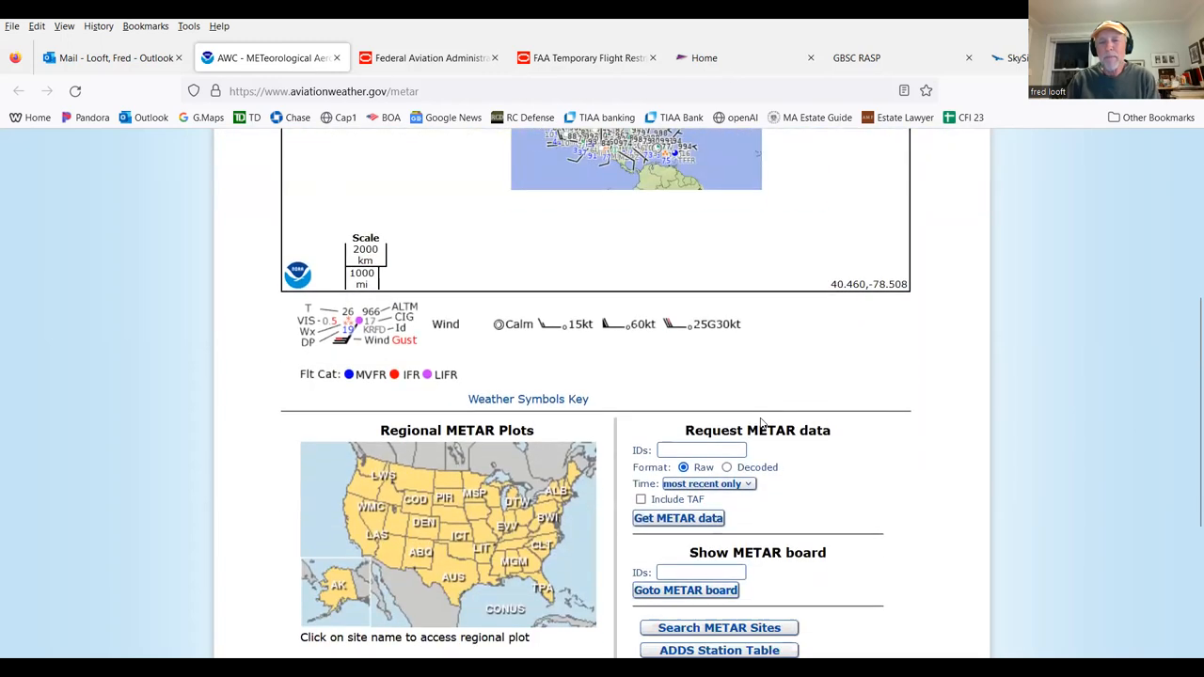
scroll(down, 3)
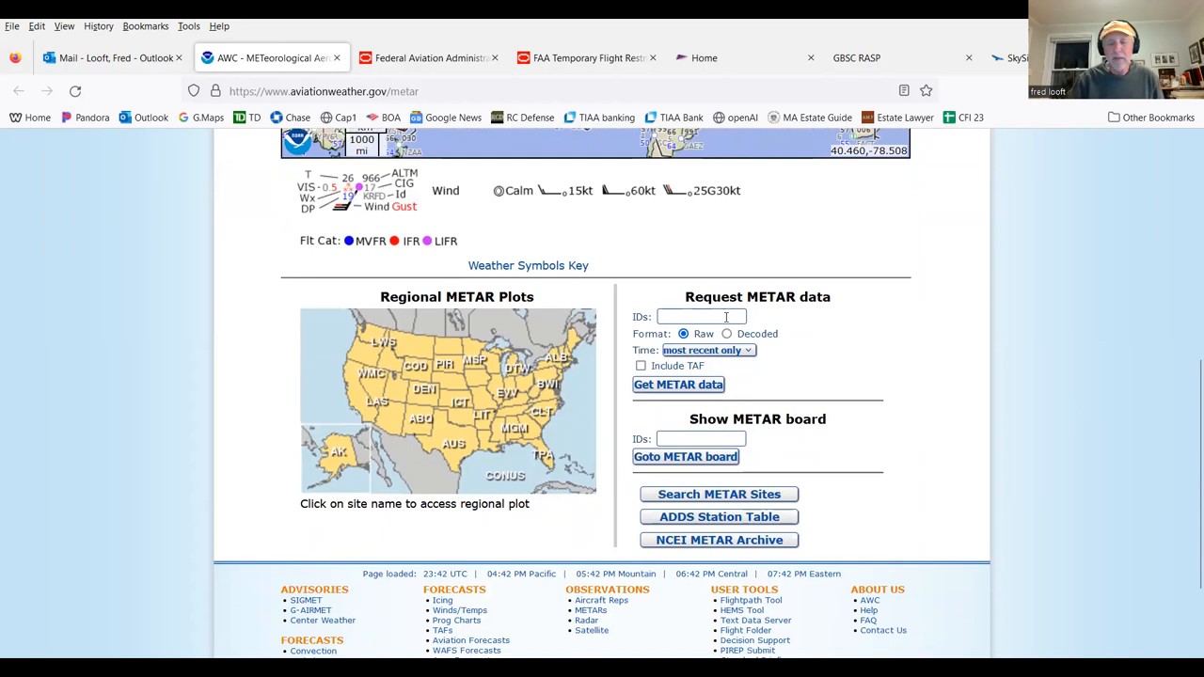
text(k)
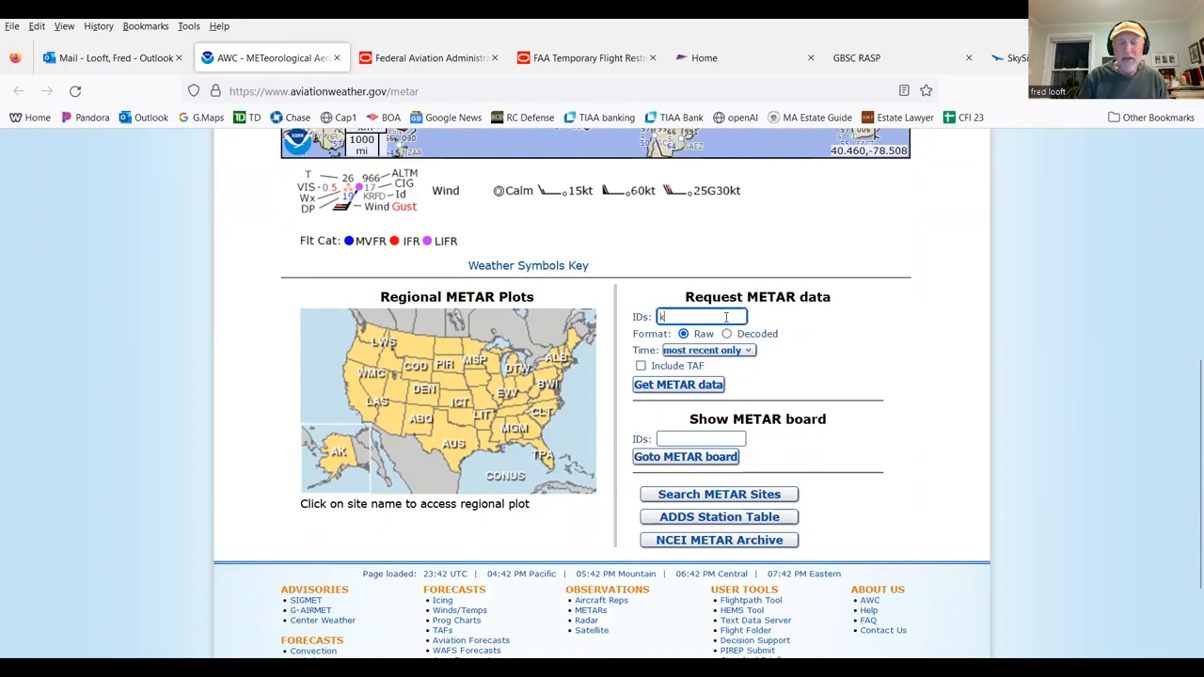
text(korh)
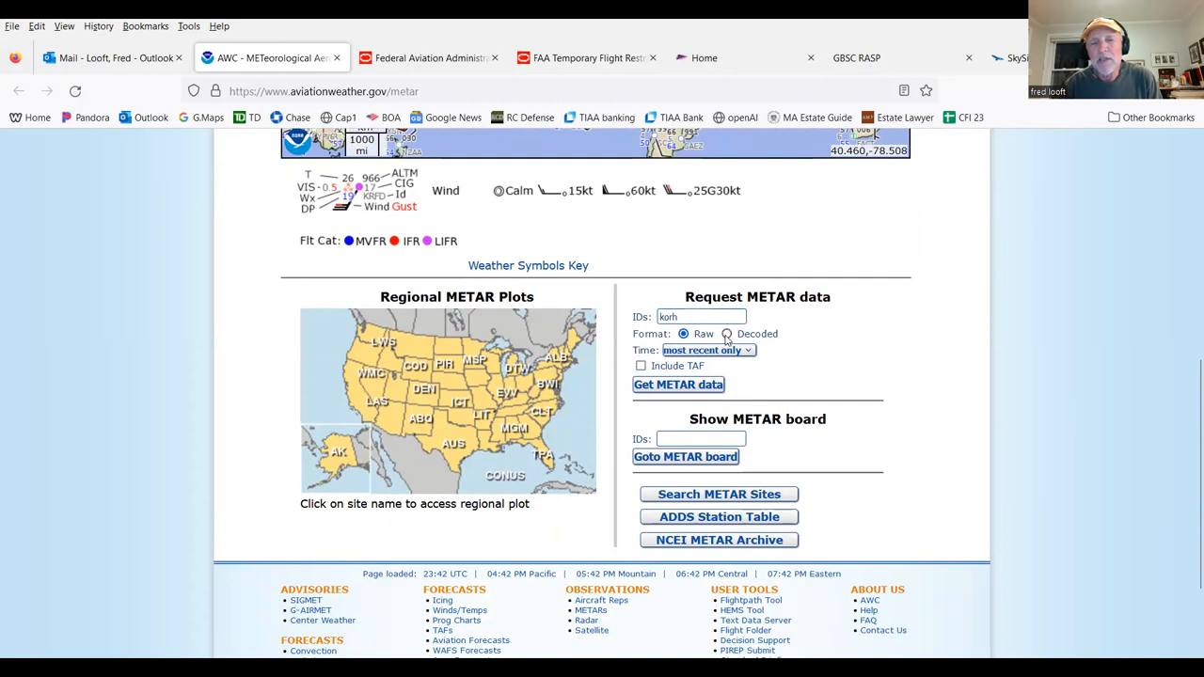
click(726, 335)
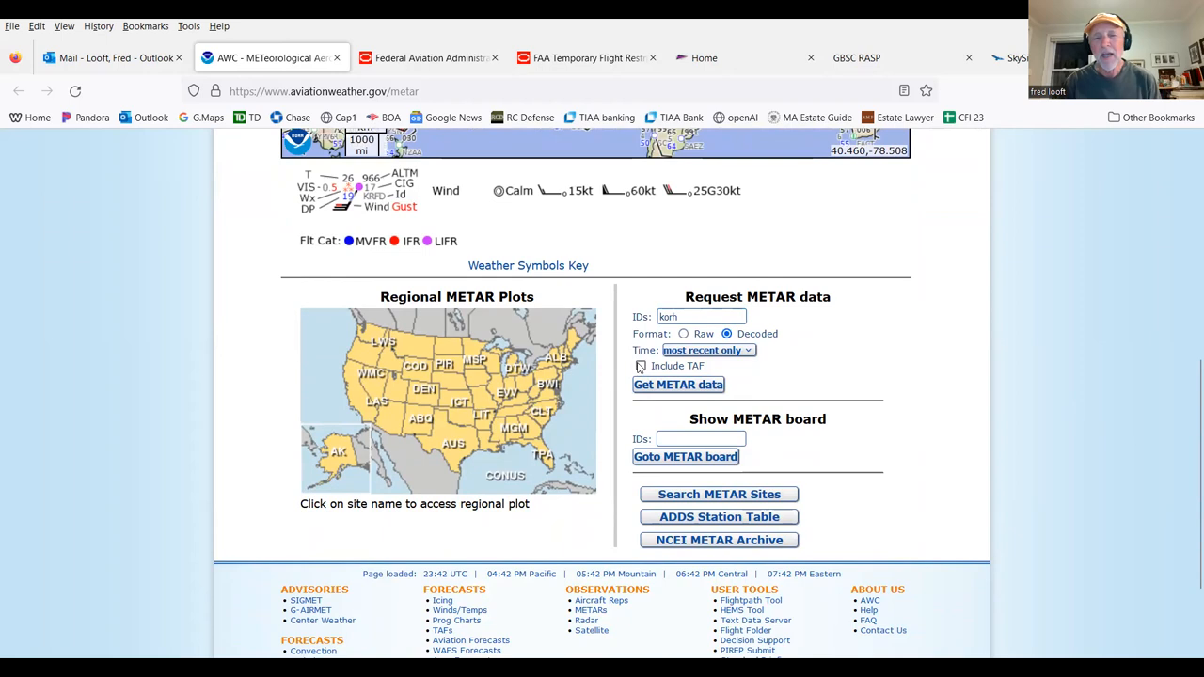
click(640, 365)
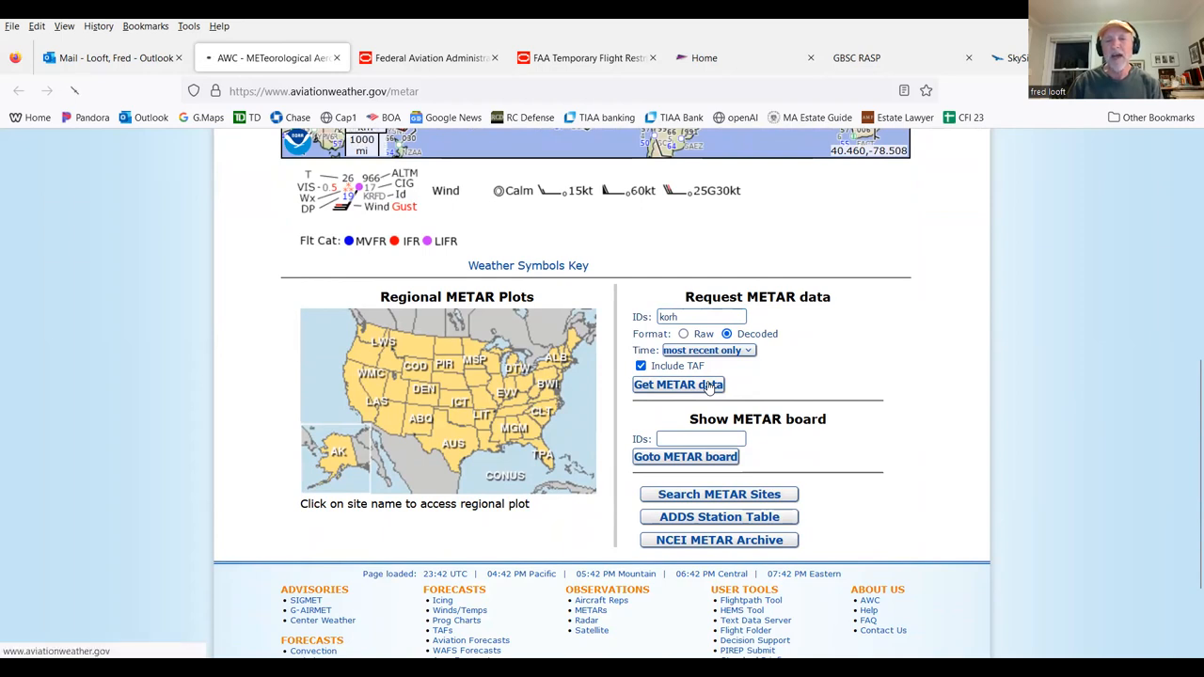
click(677, 384)
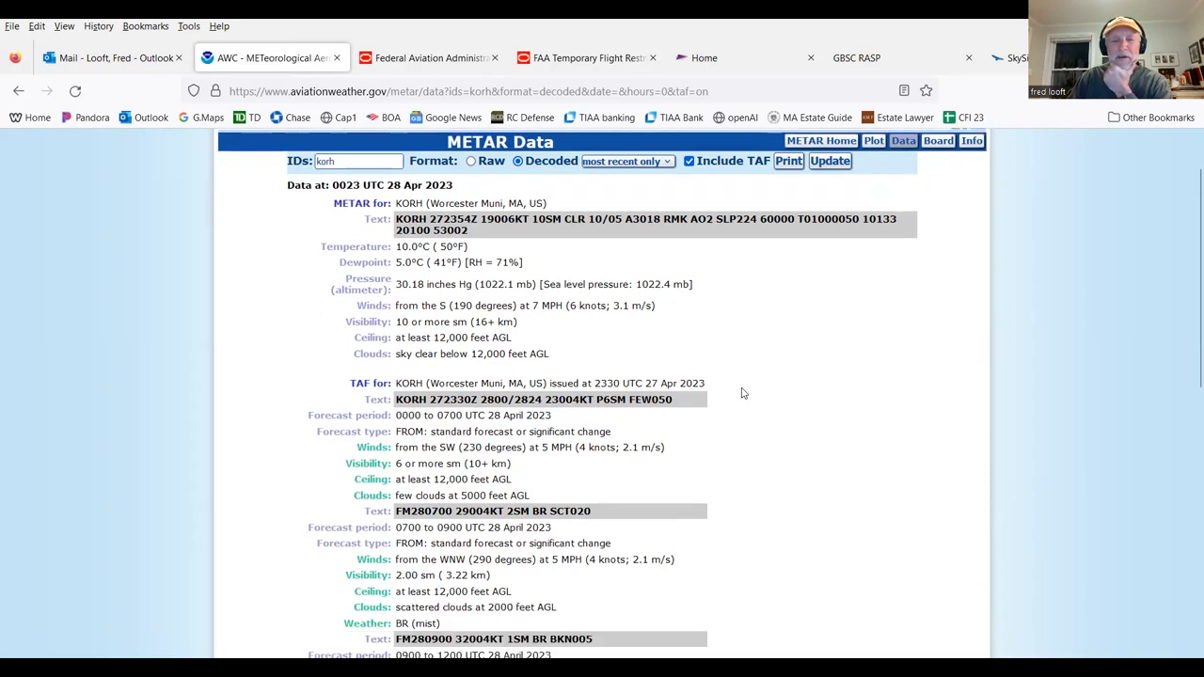
Step: Read down the KORH METAR and TAF periods through 2100 UTC Apr 28 to 0000 UTC Apr 29
scroll(down, 3)
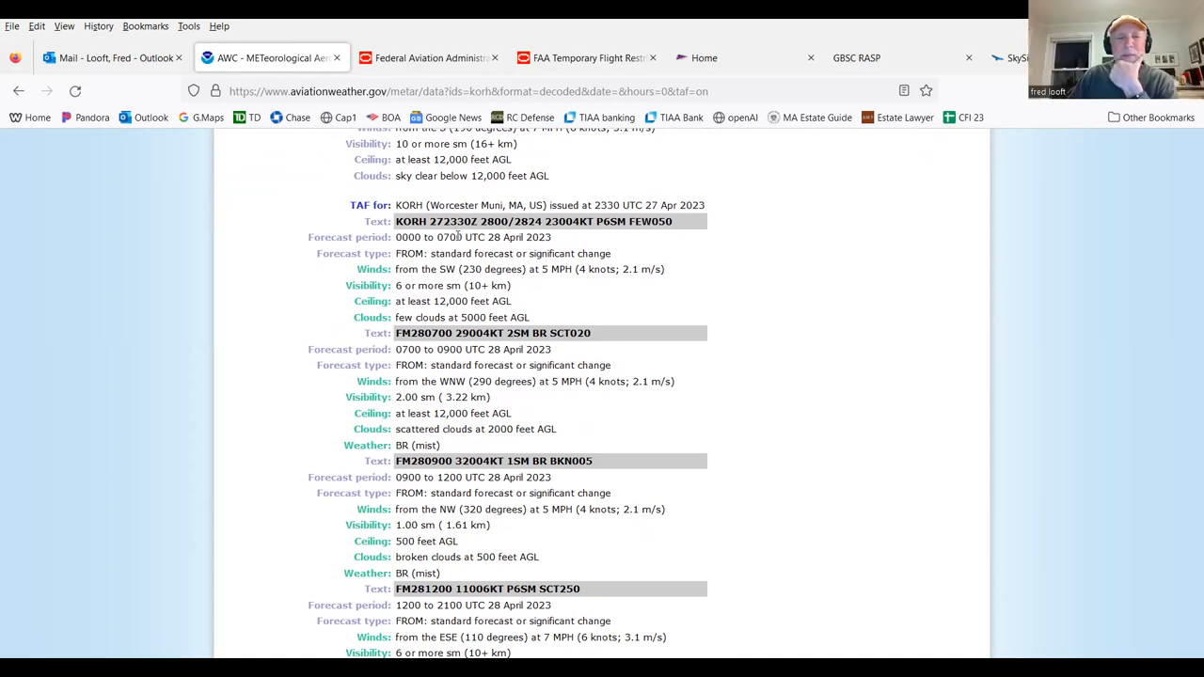
scroll(down, 3)
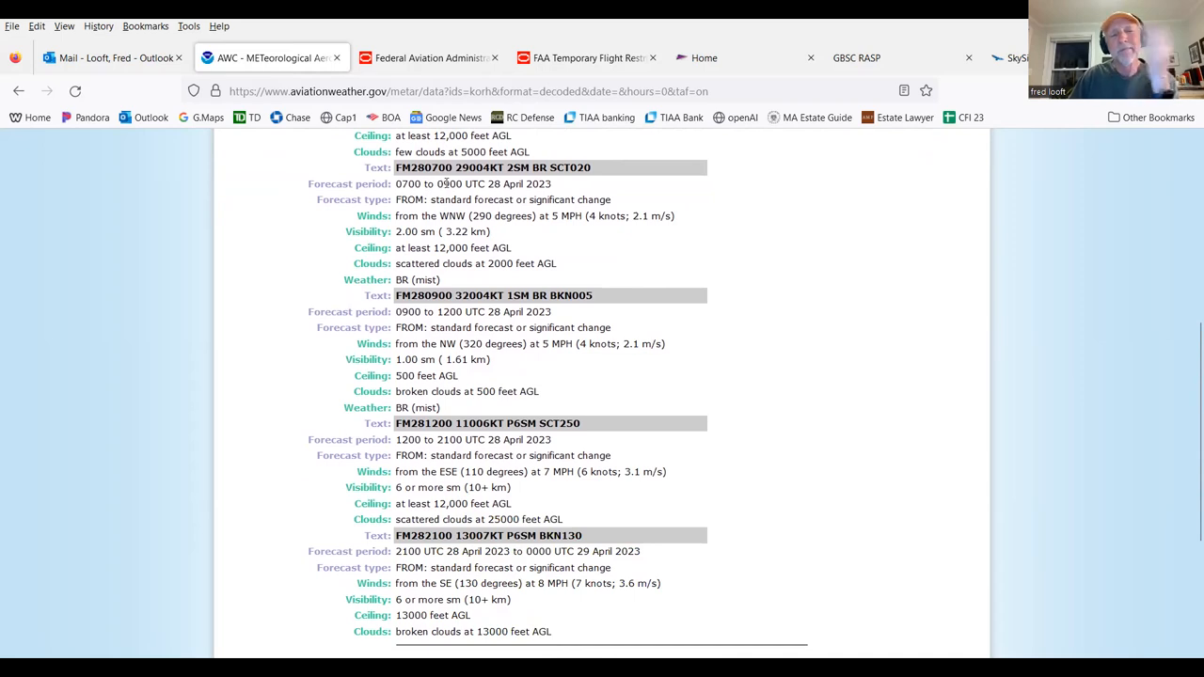
scroll(down, 3)
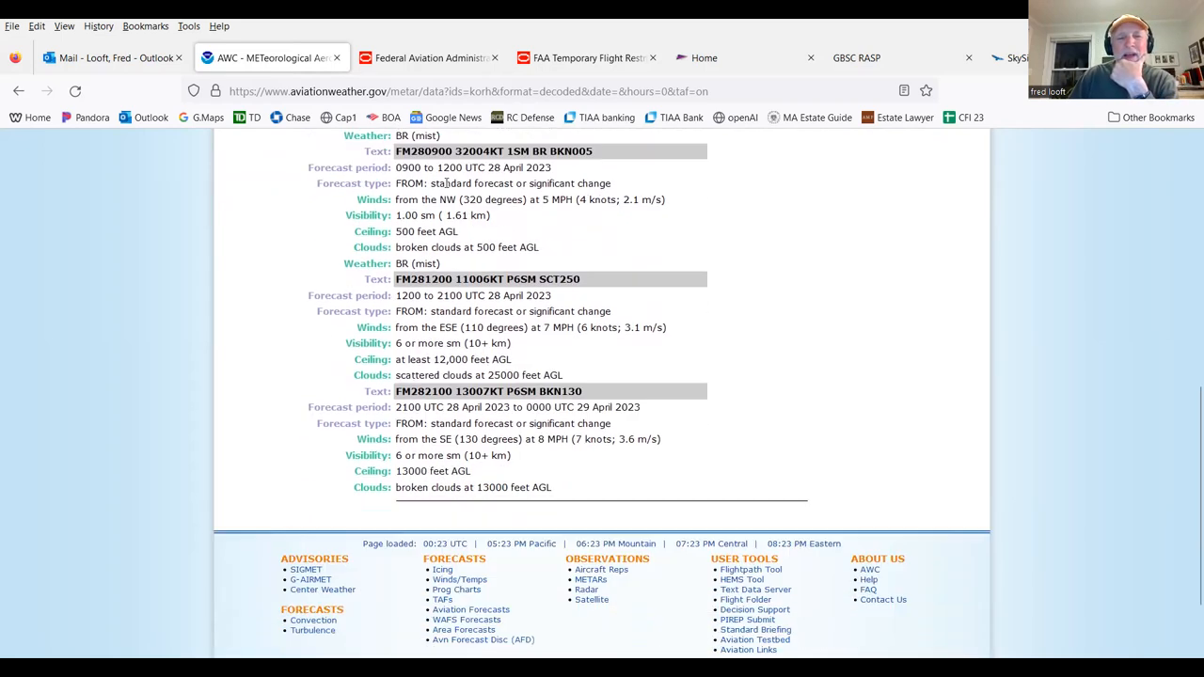
scroll(down, 3)
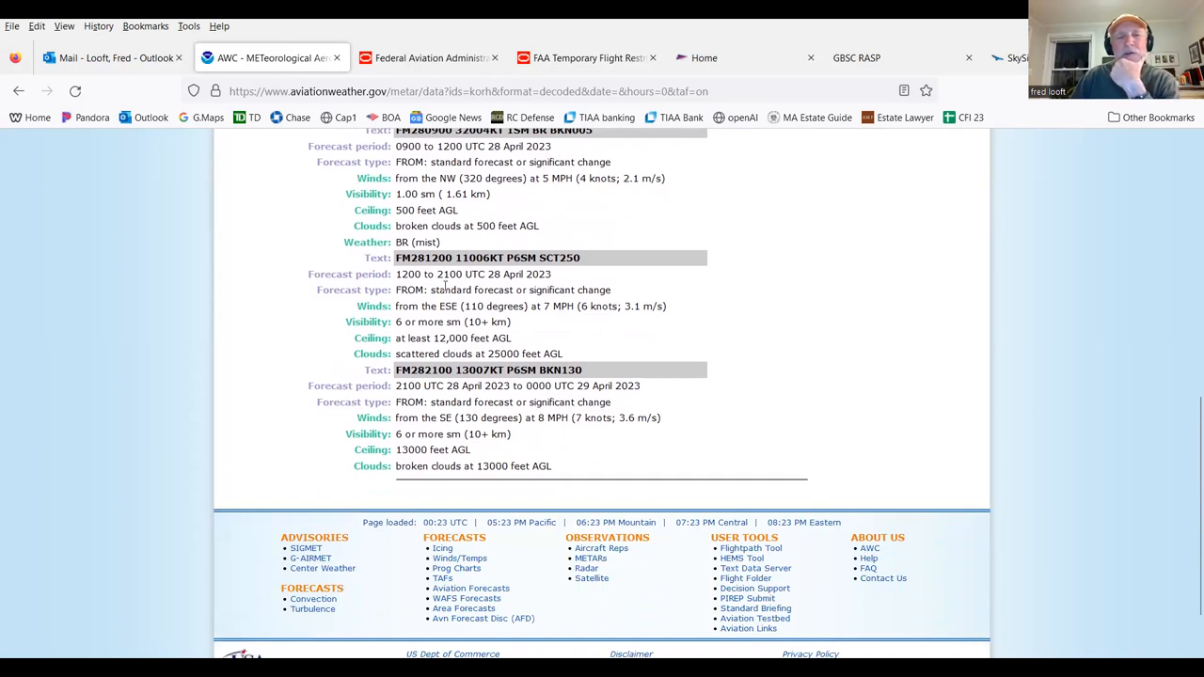
mouse_move(442, 286)
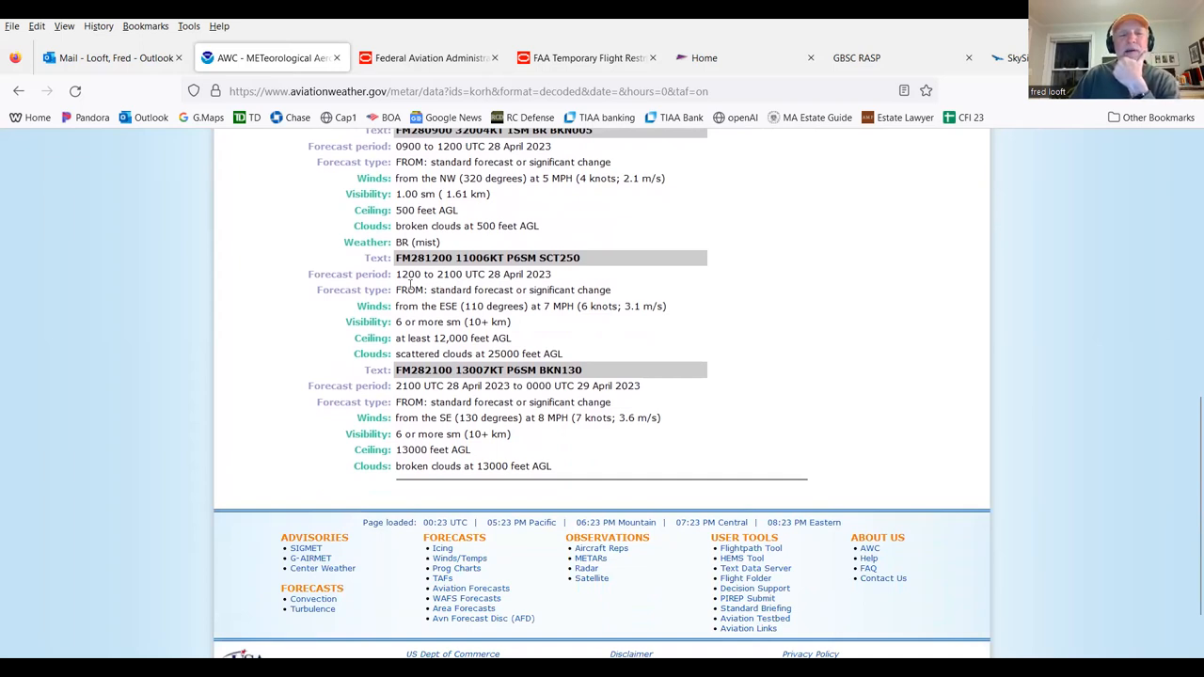
mouse_move(451, 270)
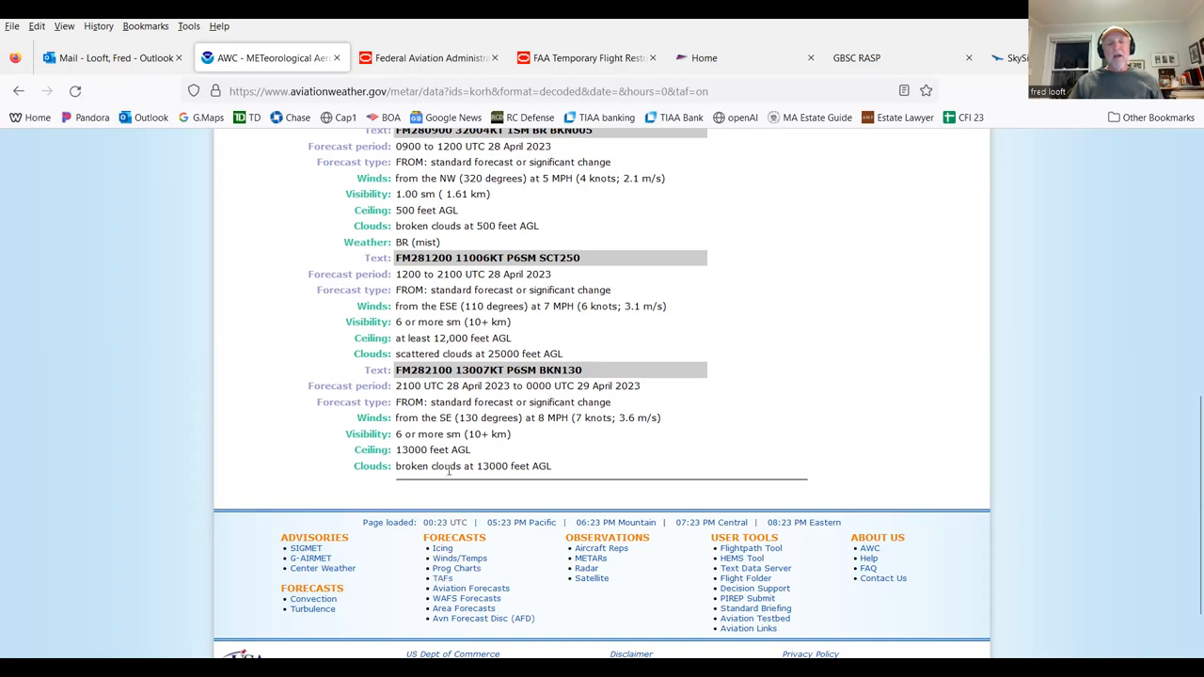
mouse_move(579, 334)
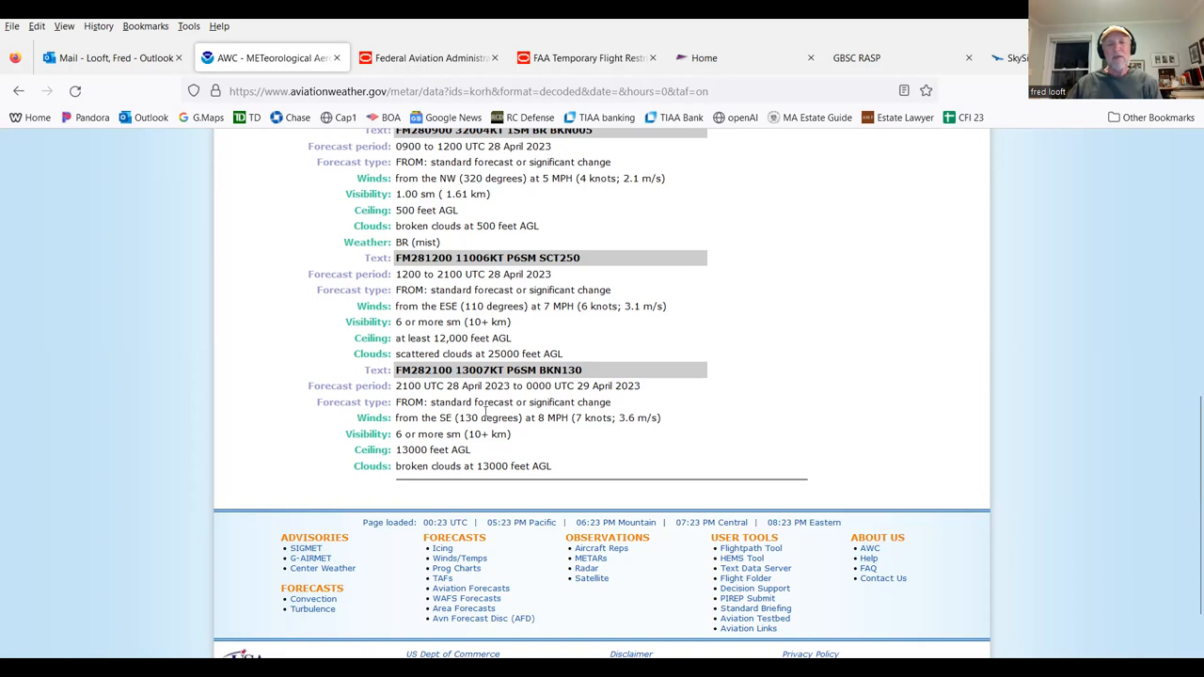
mouse_move(543, 429)
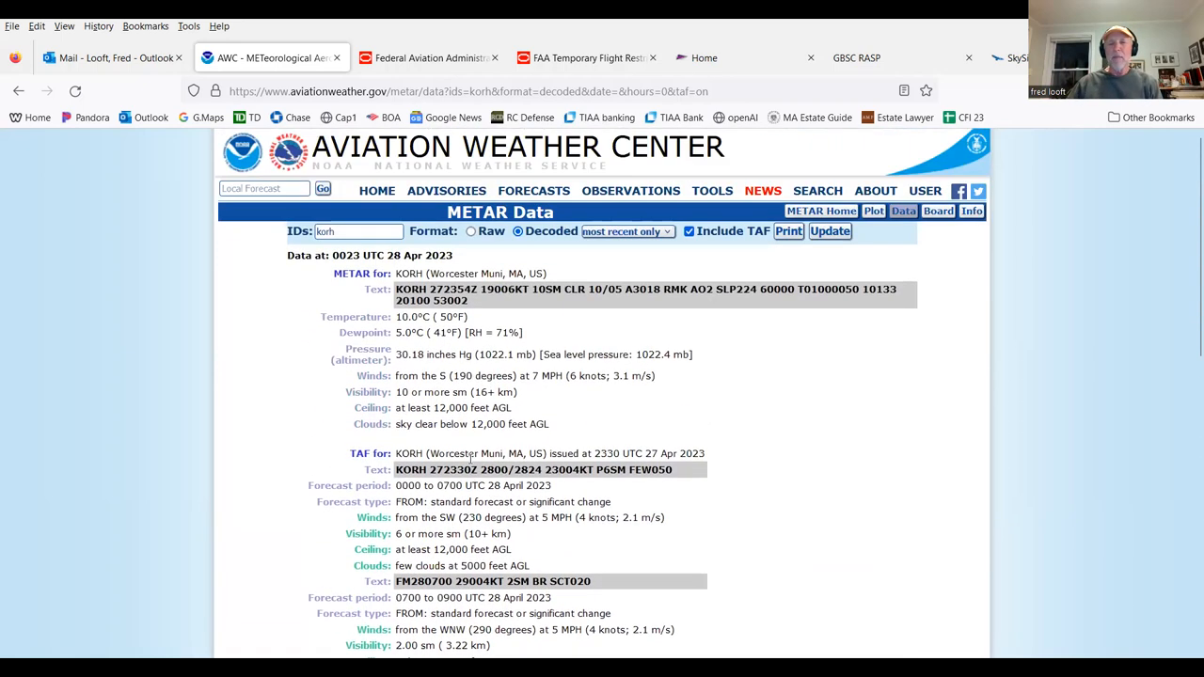
scroll(down, 3)
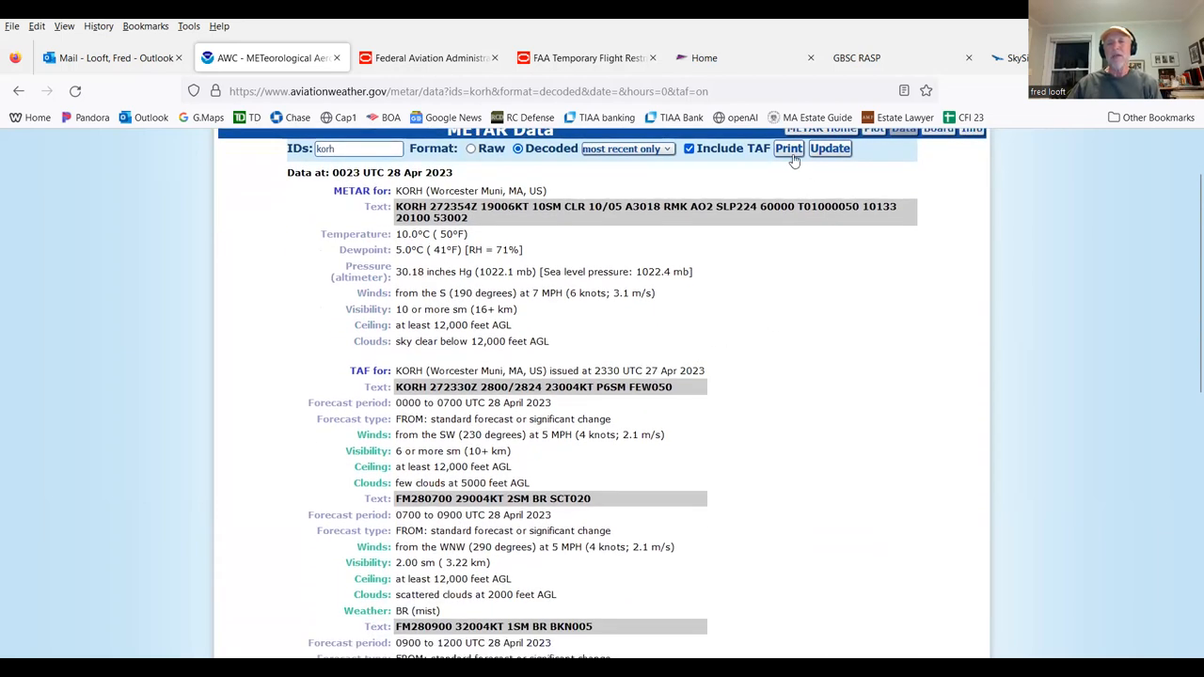
mouse_move(813, 312)
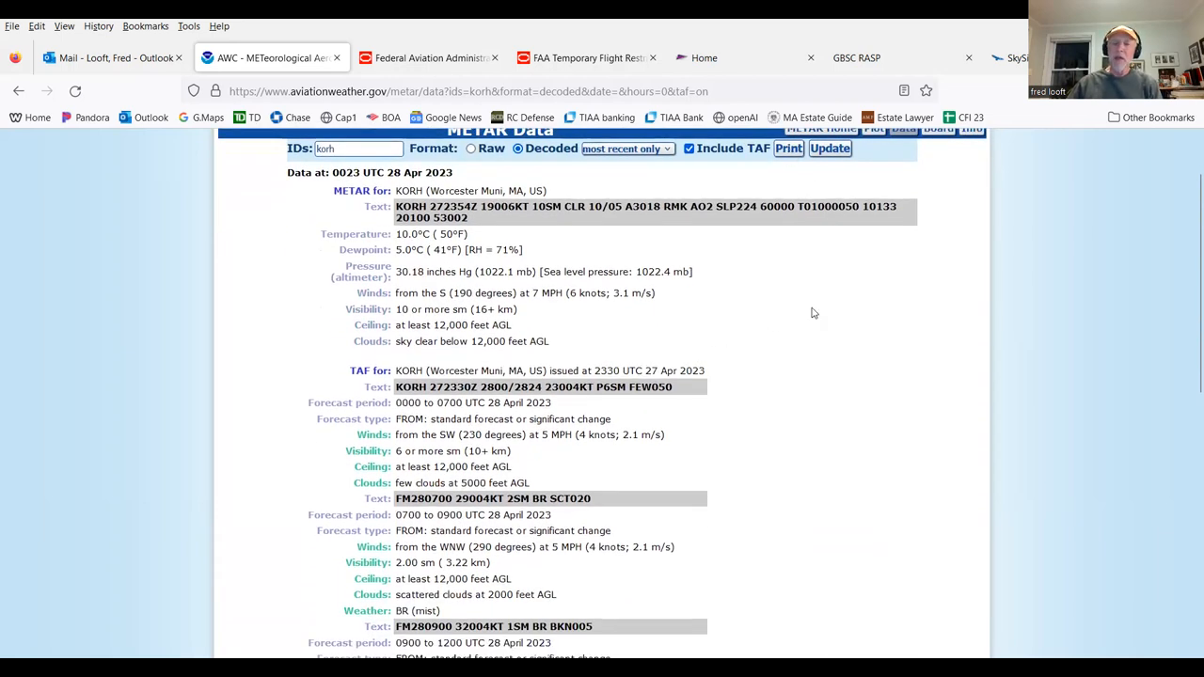
mouse_move(844, 424)
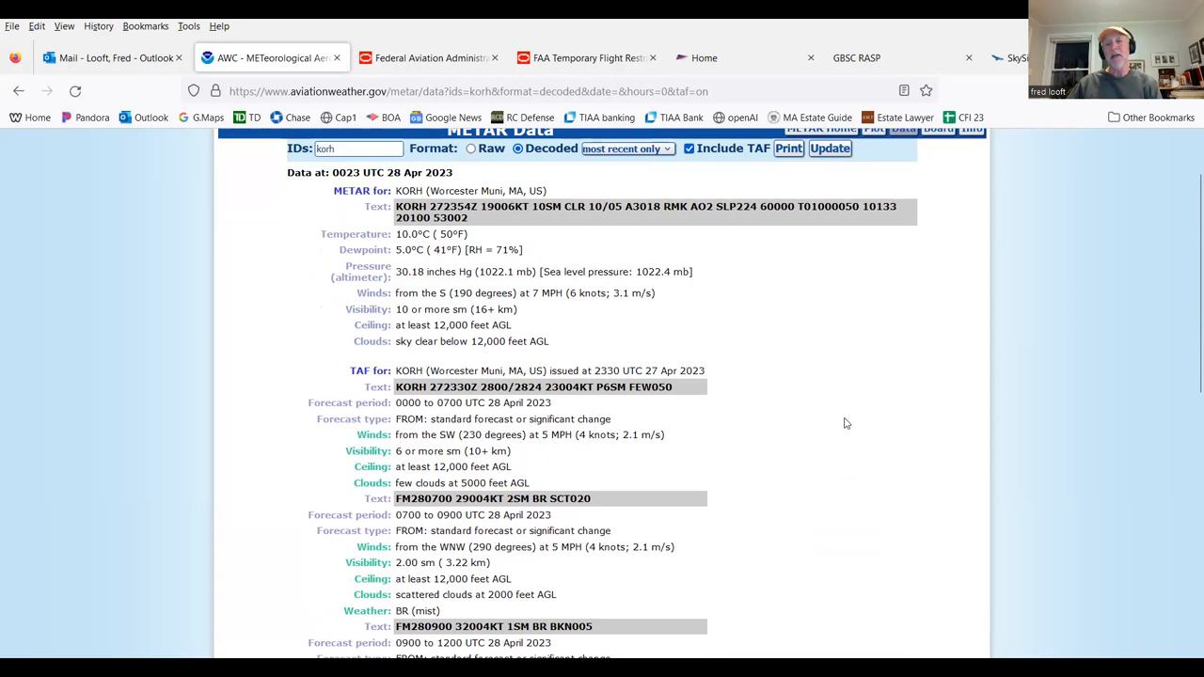
mouse_move(880, 624)
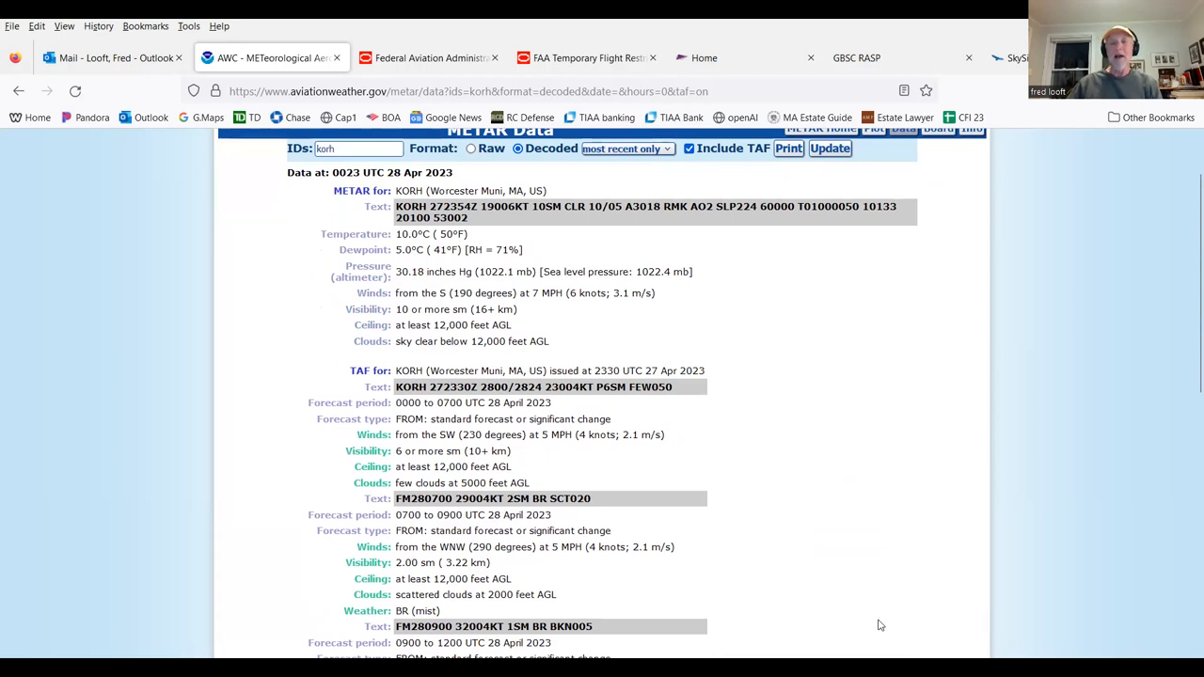
mouse_move(824, 551)
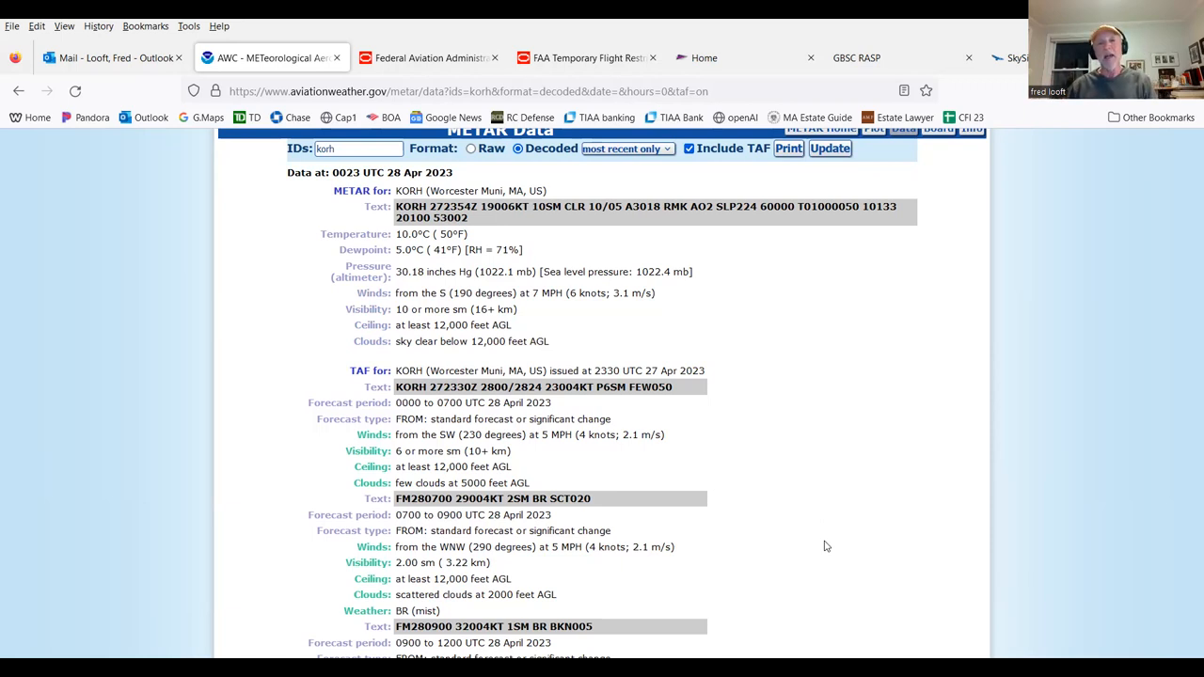
scroll(down, 3)
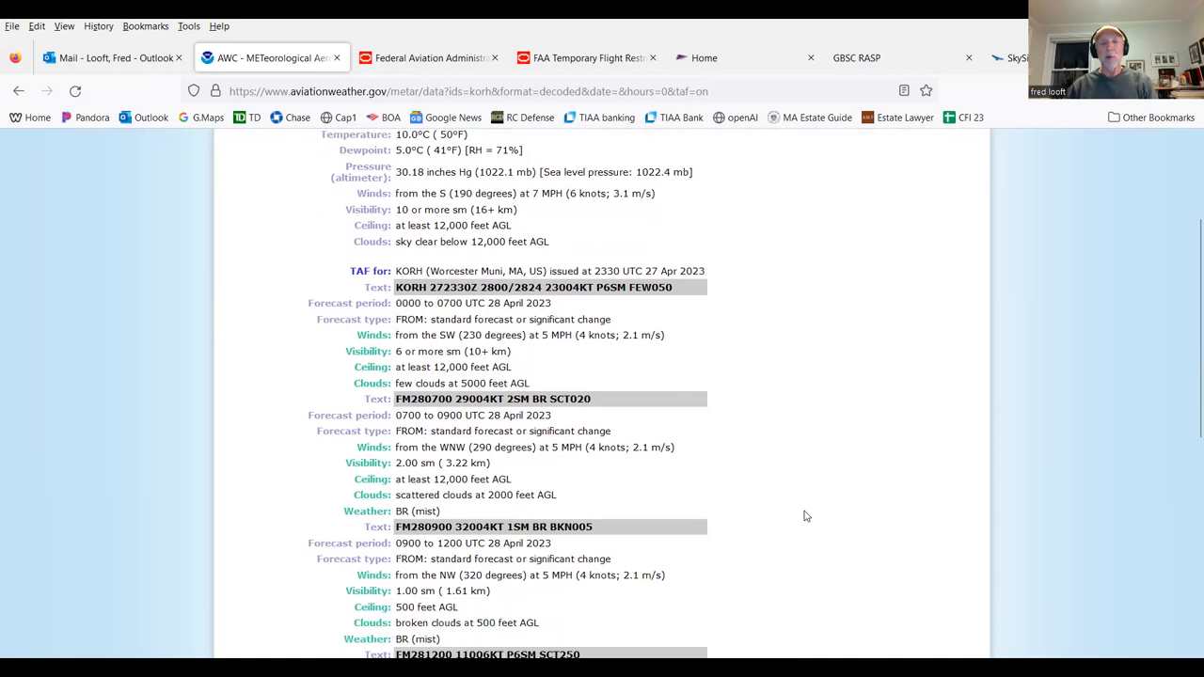
scroll(down, 3)
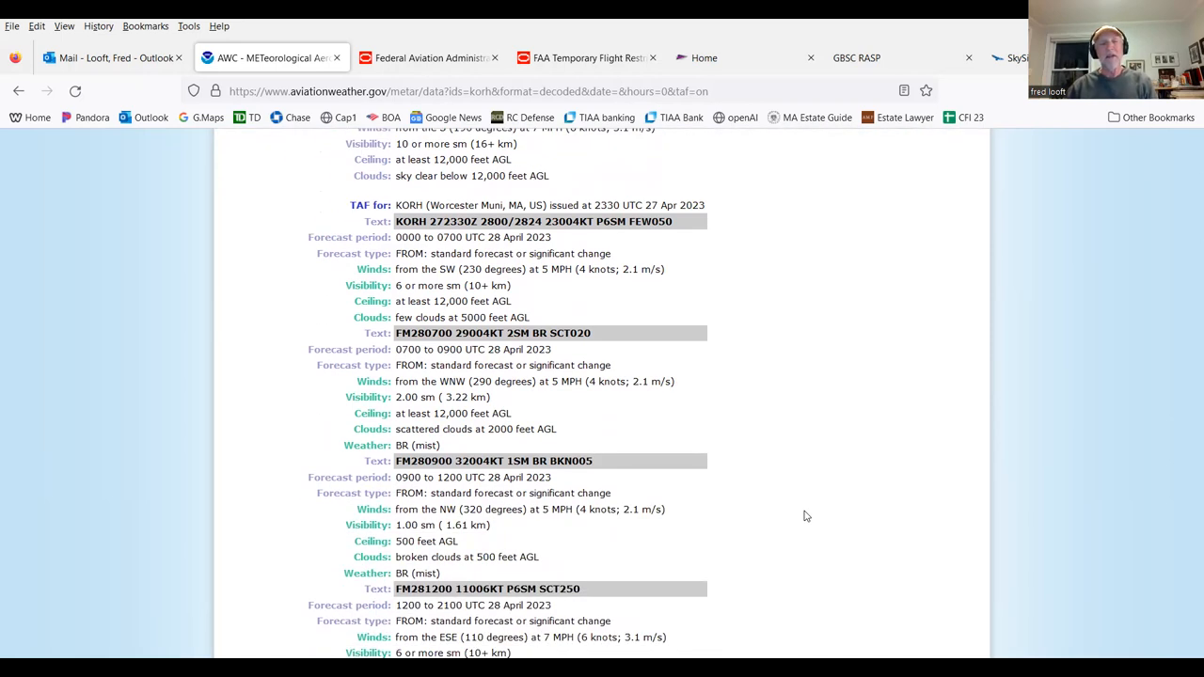
mouse_move(161, 283)
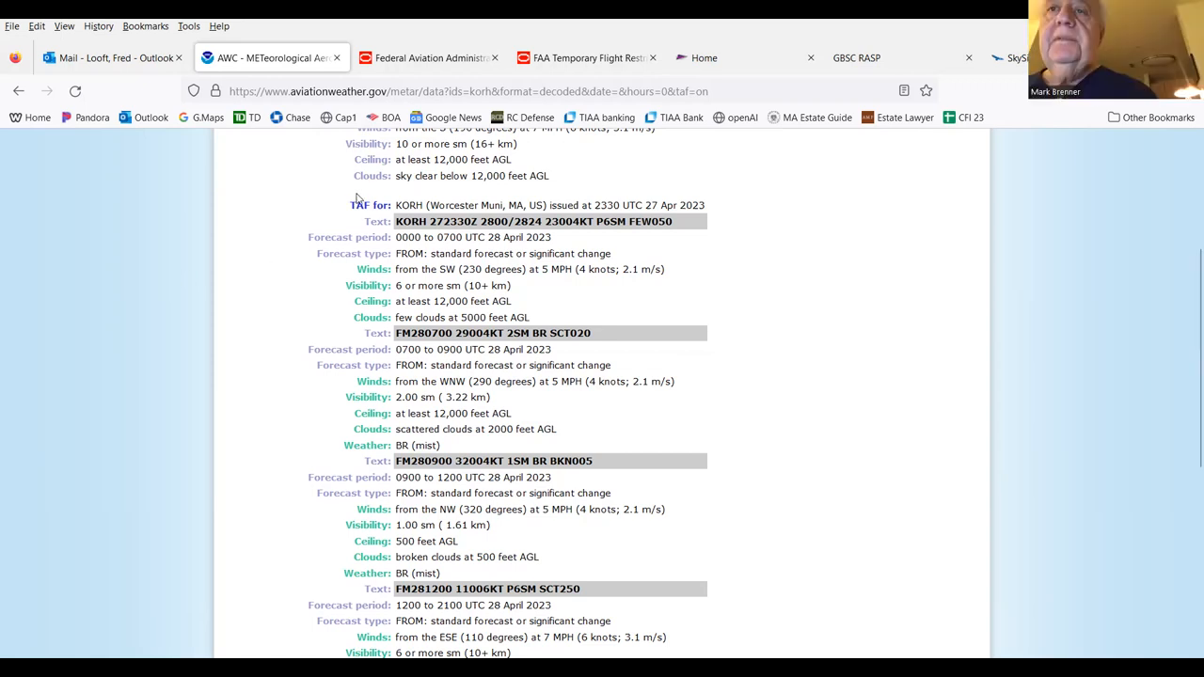
mouse_move(286, 220)
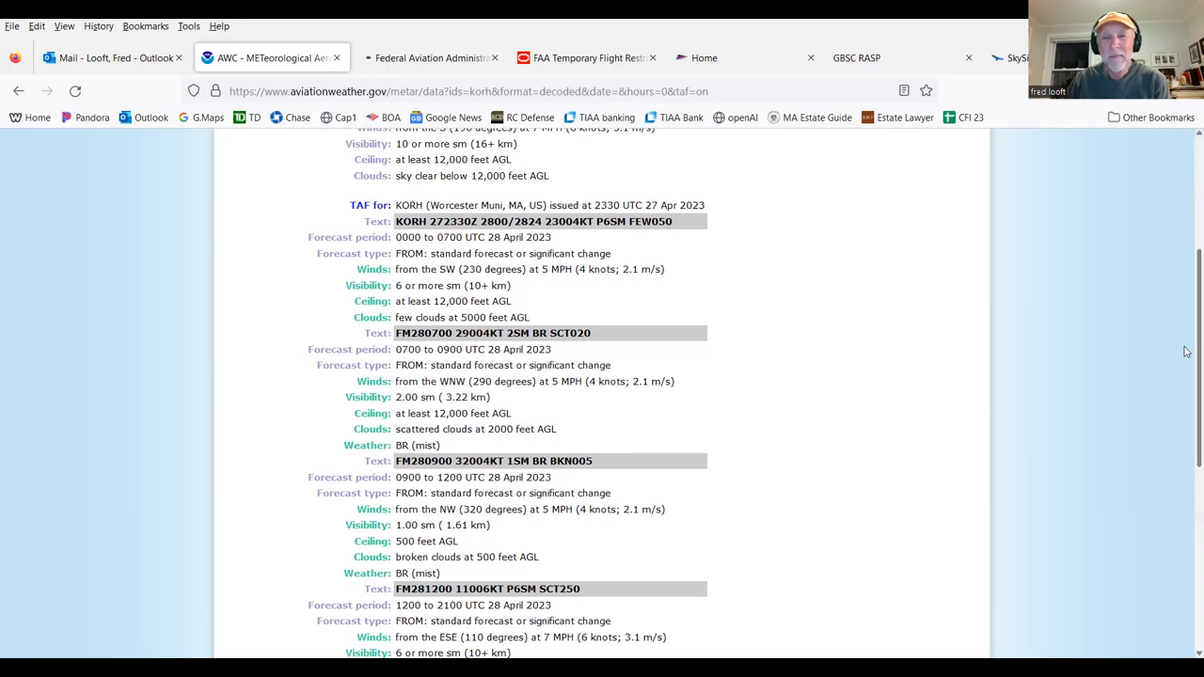
mouse_move(797, 193)
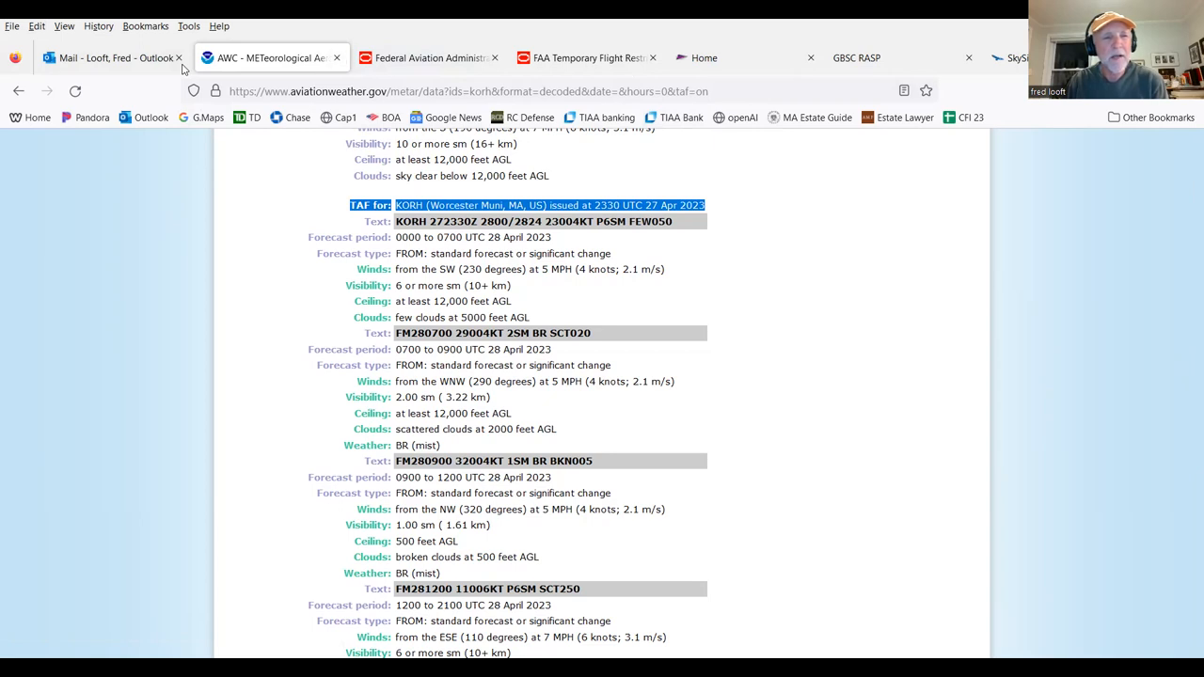
mouse_move(1185, 245)
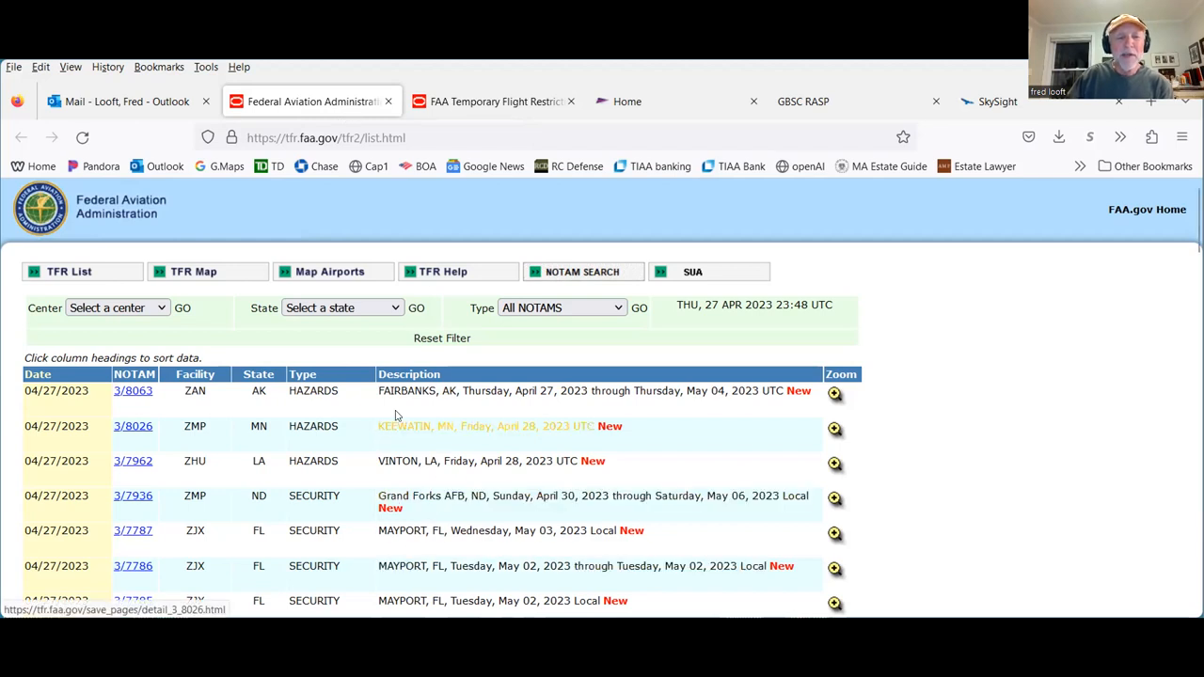
Step: Filter the TFR list to Massachusetts, leaving only the Hanover hazards NOTAM
click(342, 308)
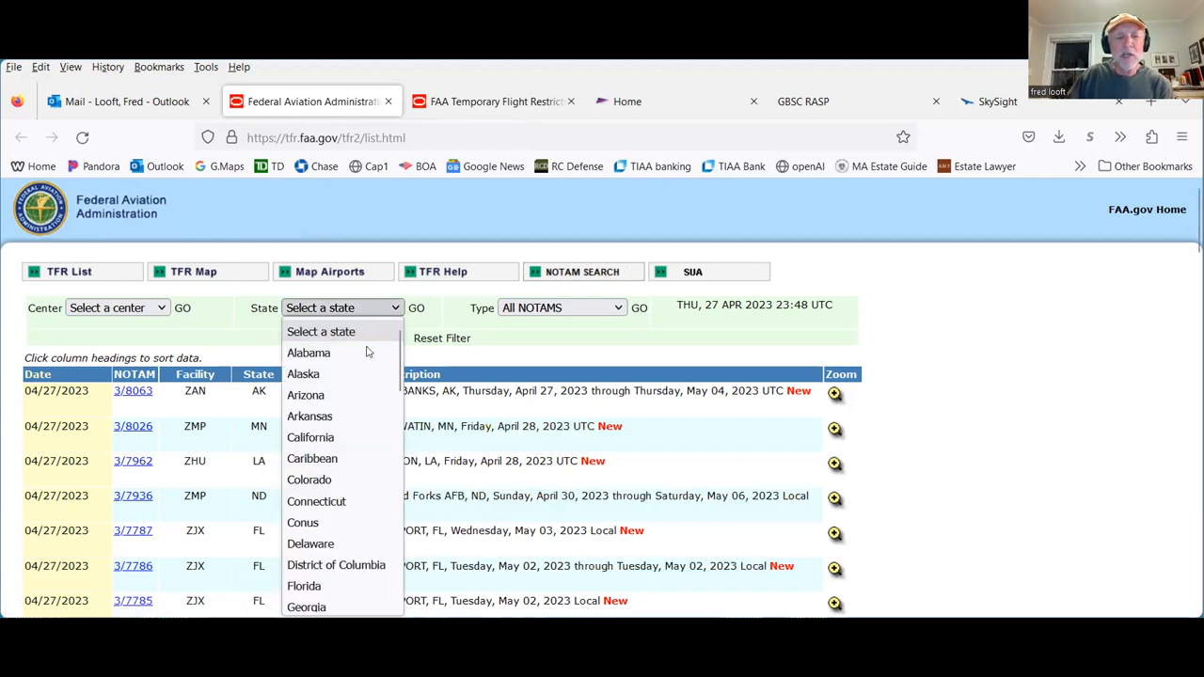
scroll(down, 3)
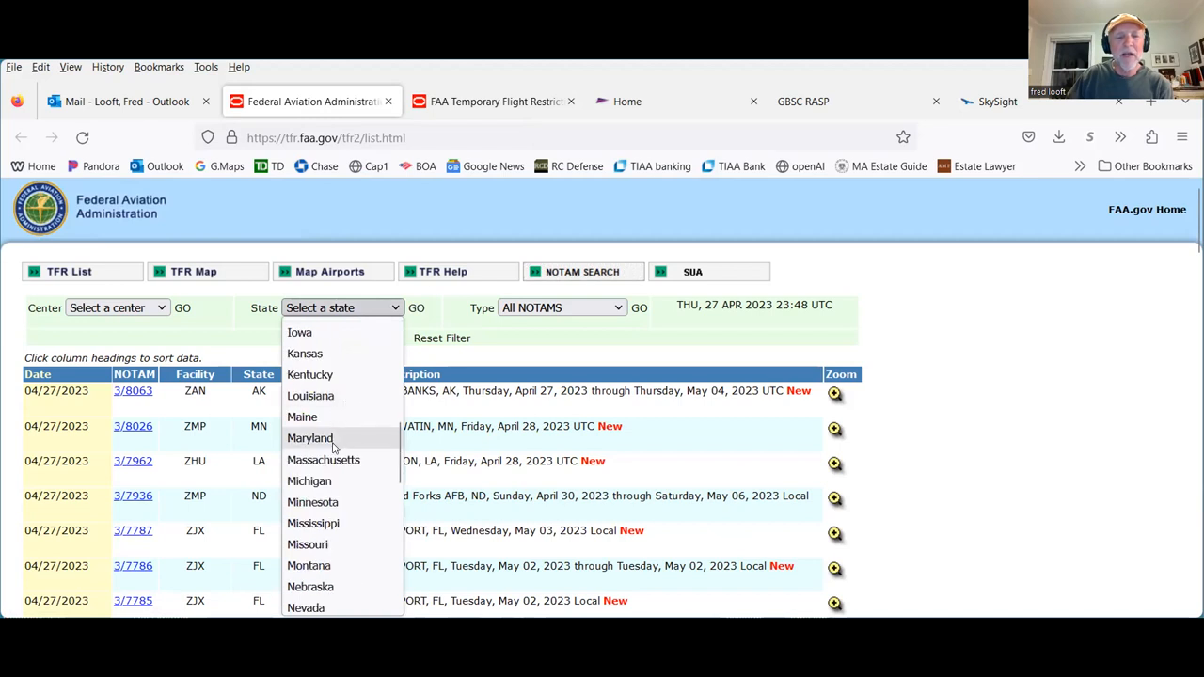
click(323, 459)
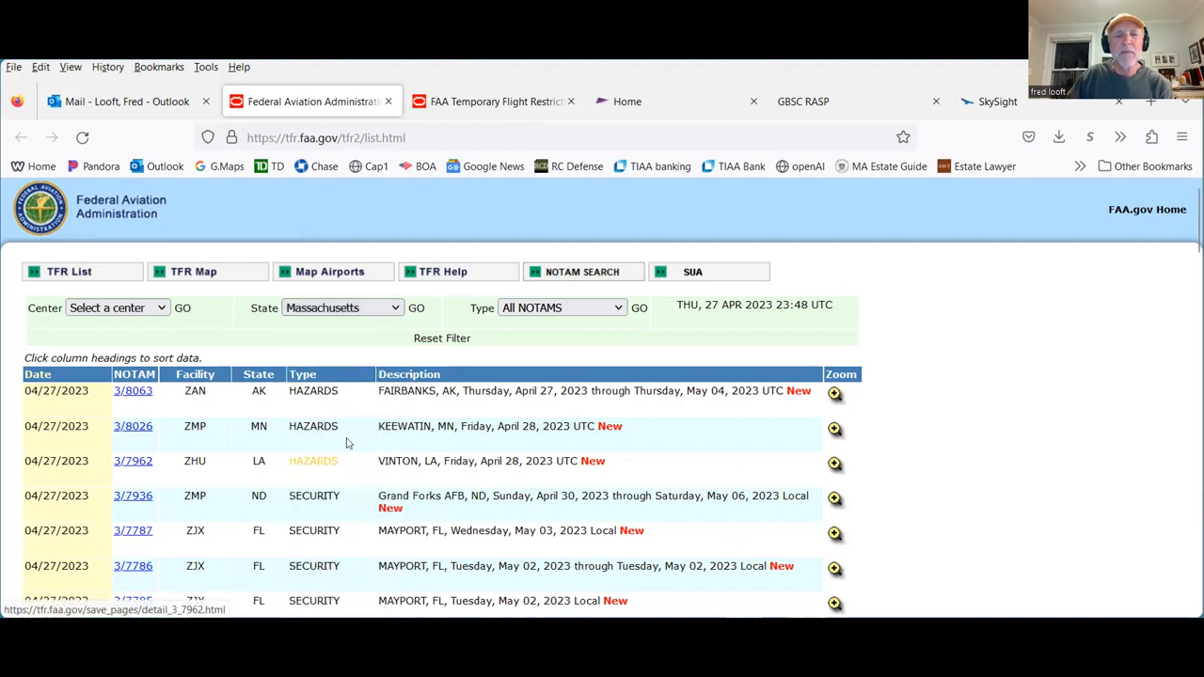
click(416, 308)
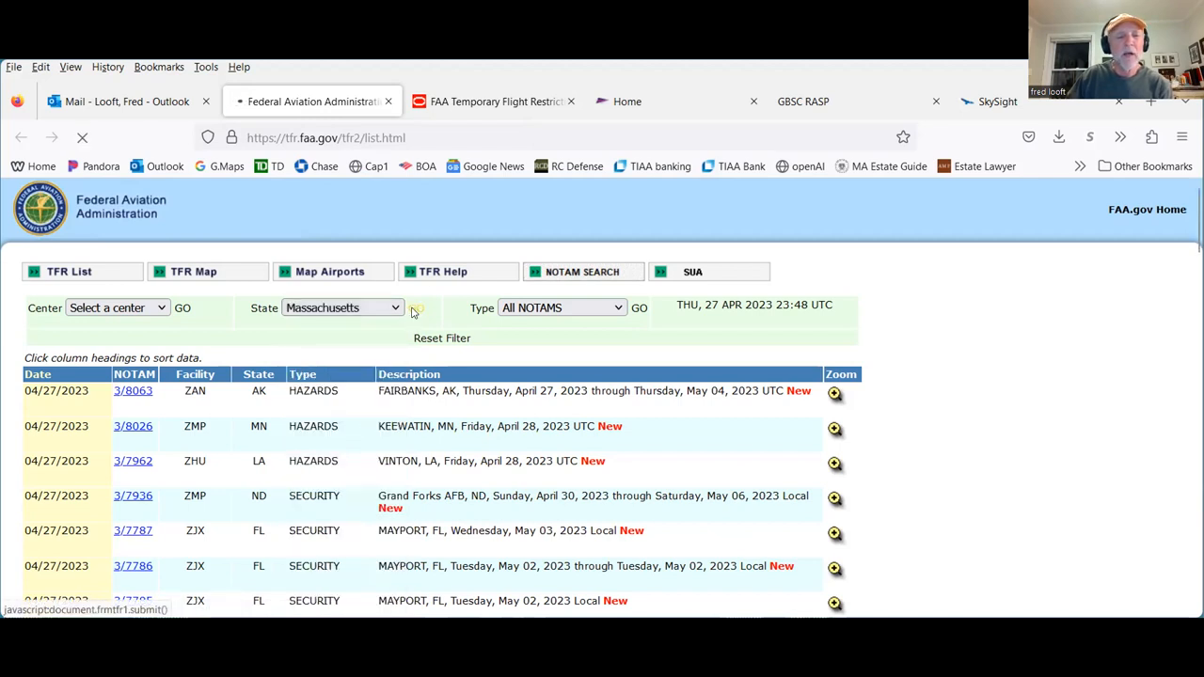
click(399, 309)
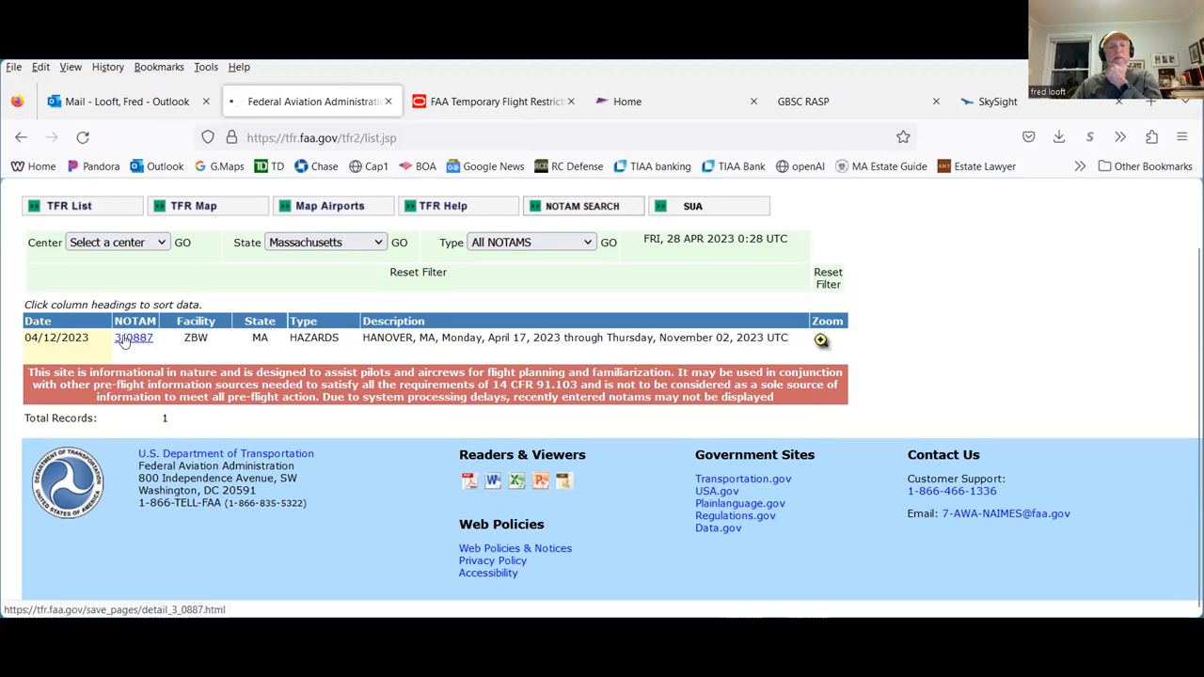
Step: View the details and sectional map for NOTAM 3/0887 near Boston VOR
click(133, 336)
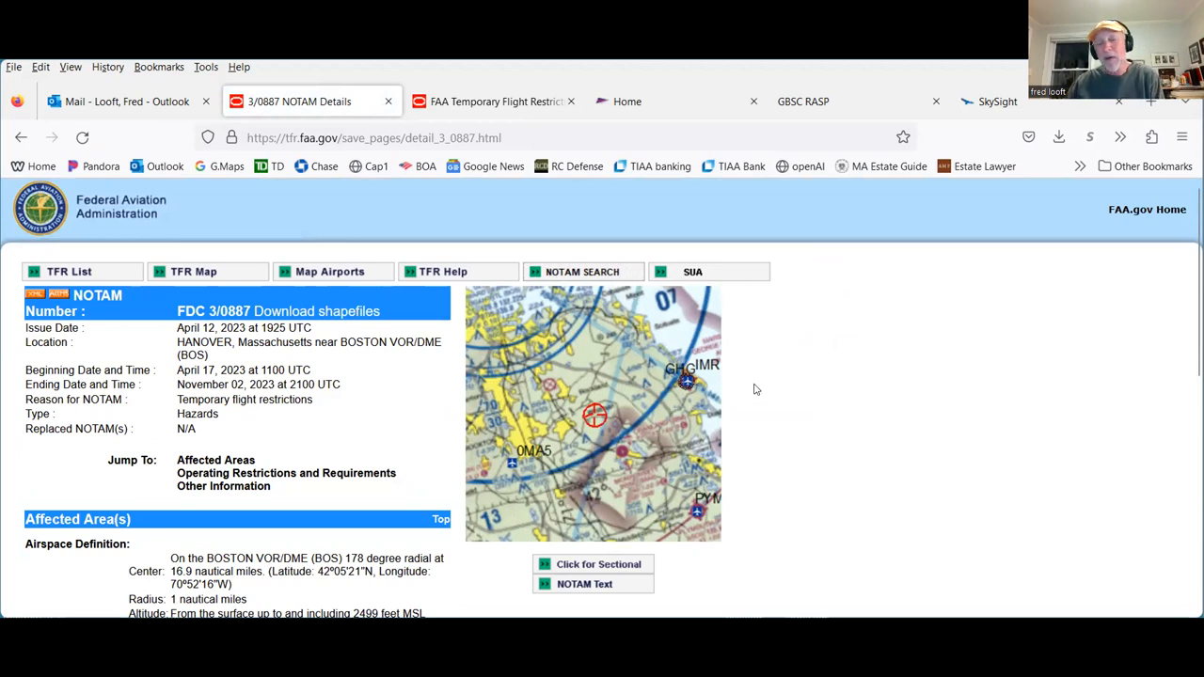
mouse_move(737, 340)
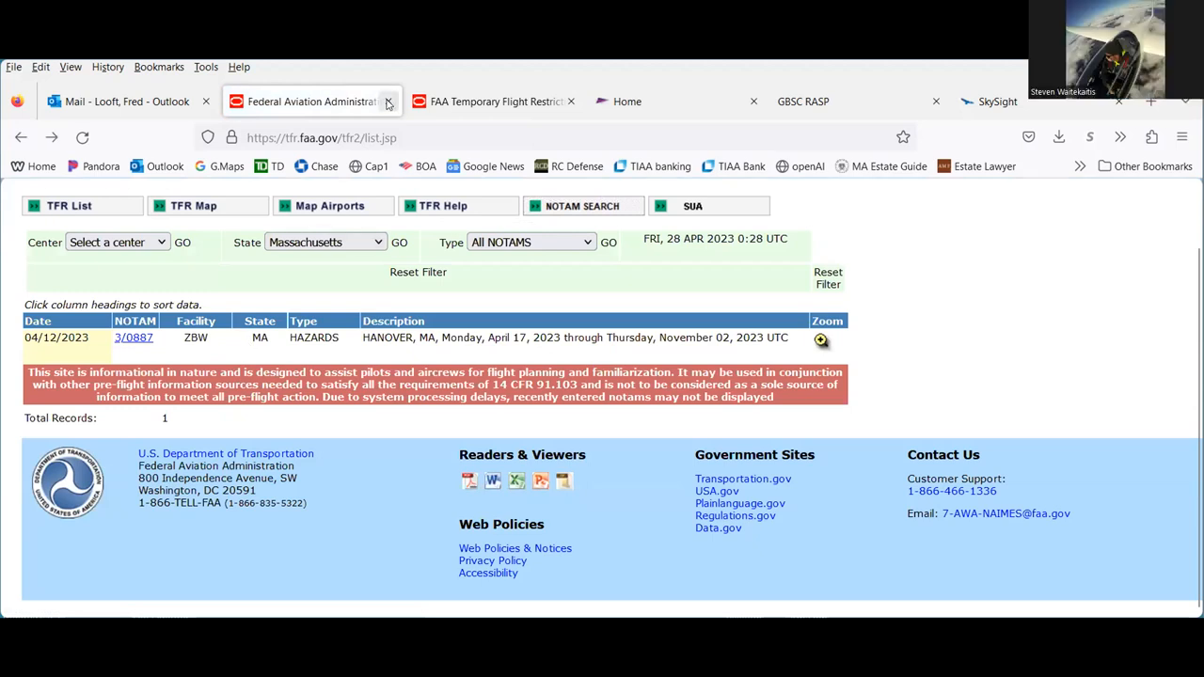
mouse_move(387, 101)
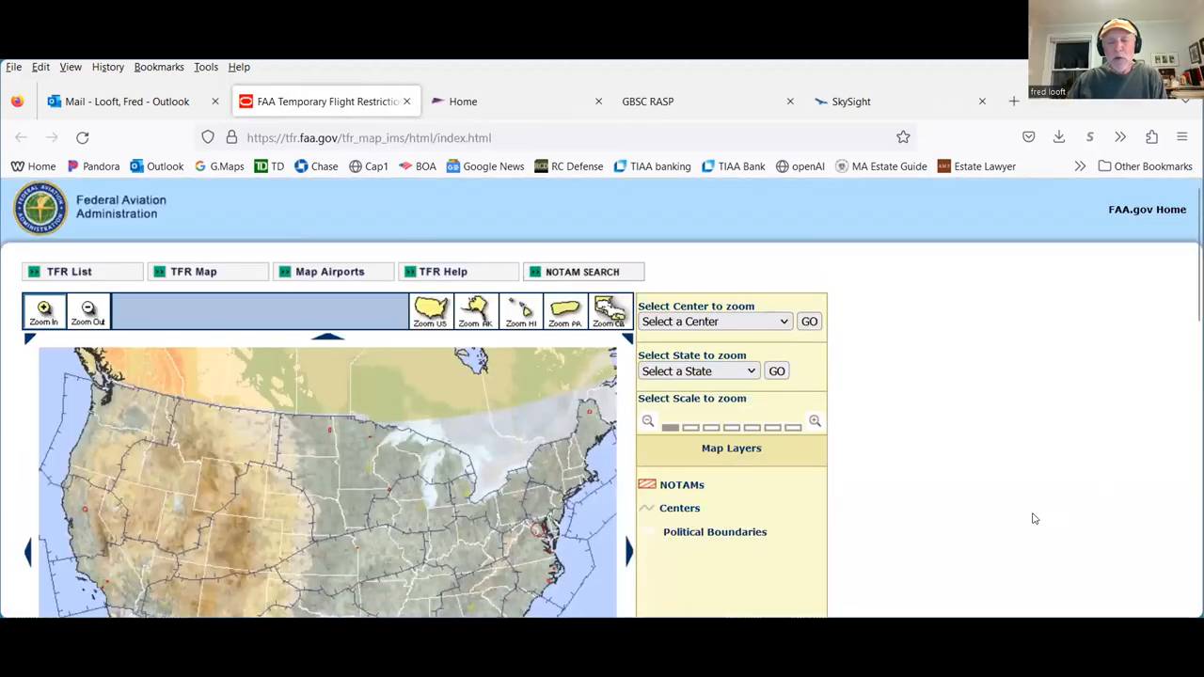
Step: Zoom the TFR map to Massachusetts over the VFR sectional chart
scroll(down, 3)
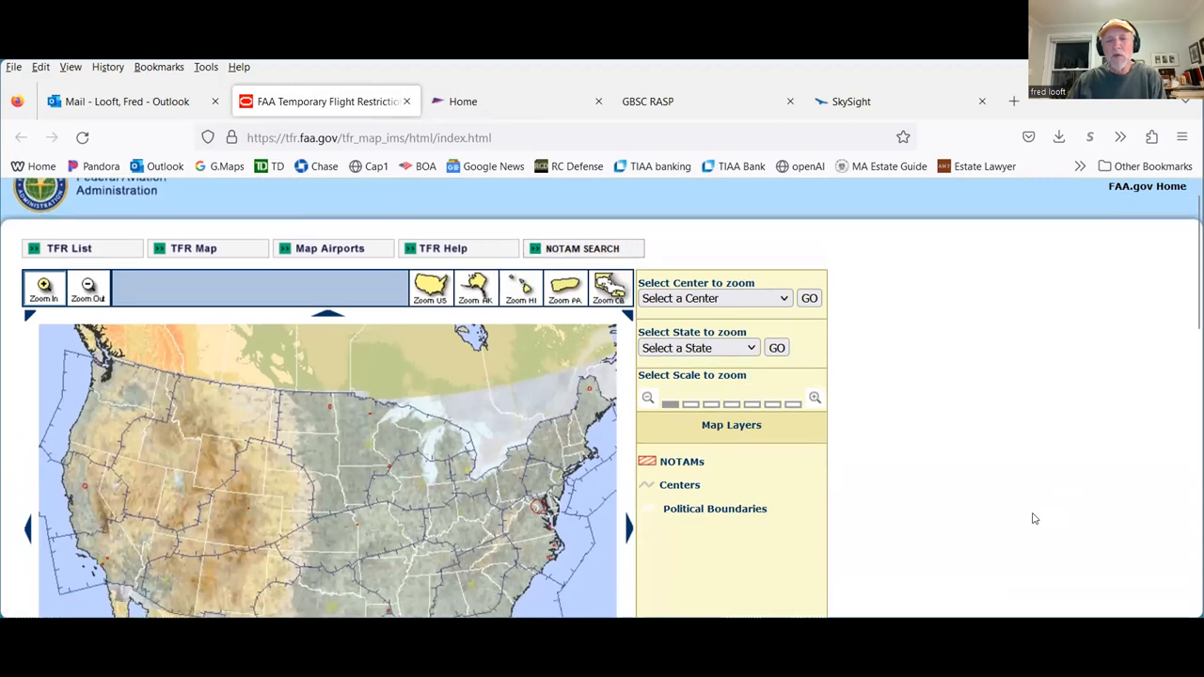
scroll(down, 3)
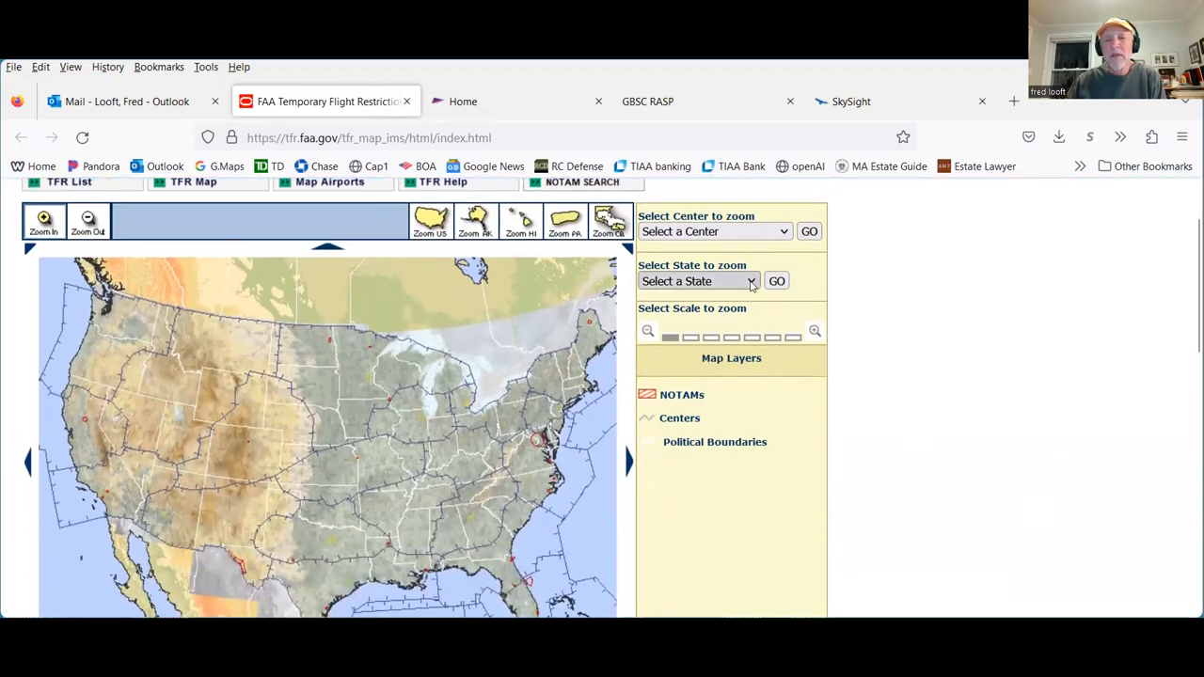
click(695, 280)
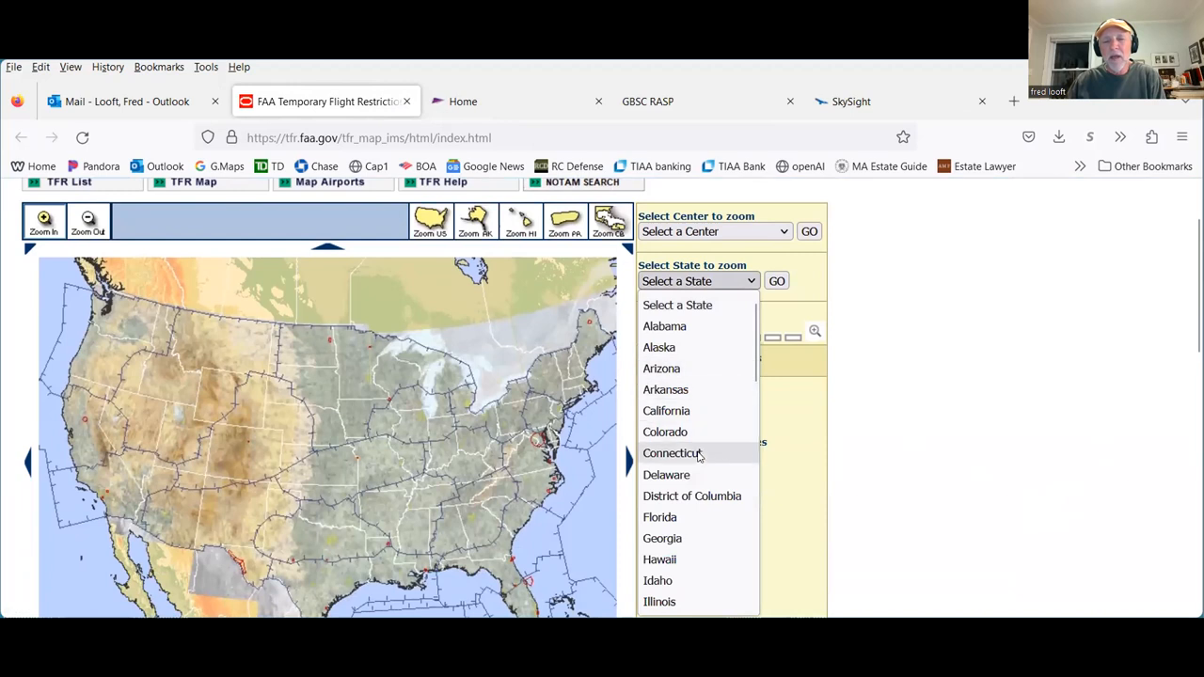
scroll(down, 3)
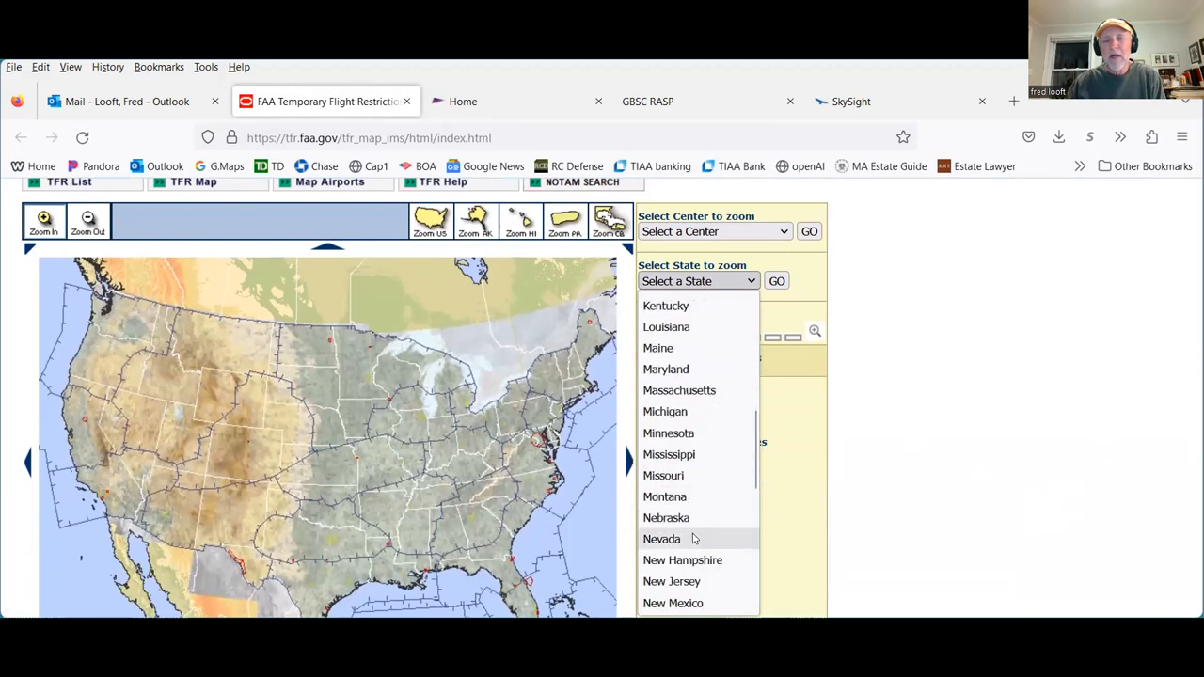
click(679, 389)
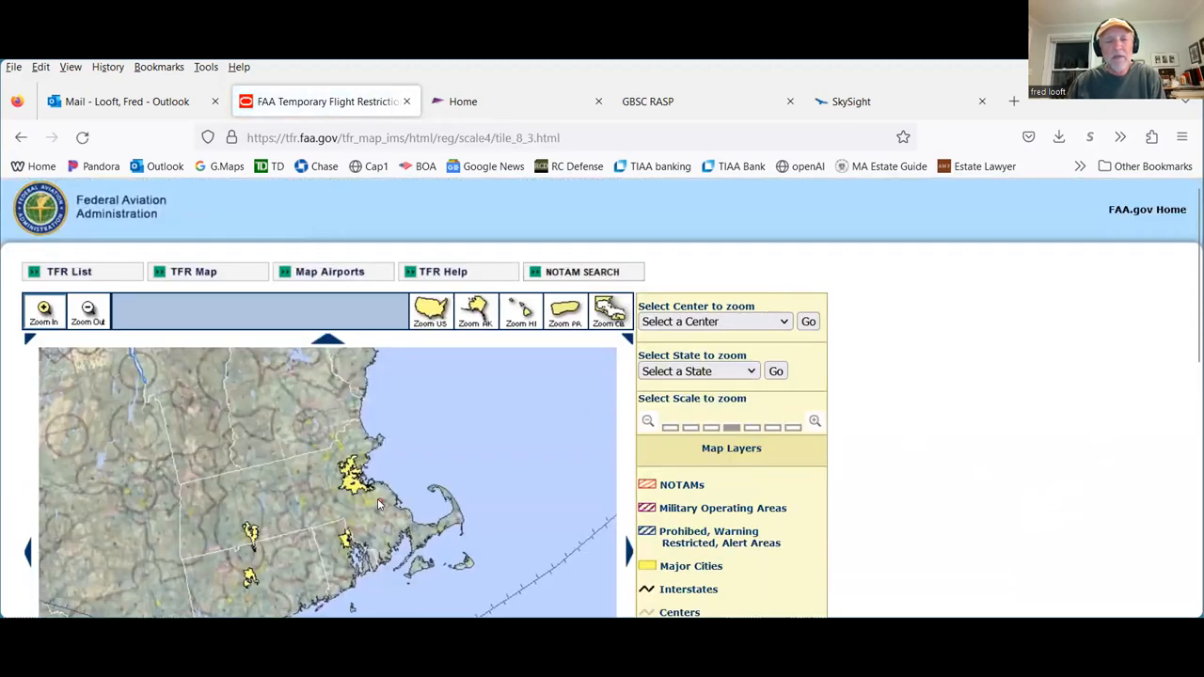
mouse_move(274, 474)
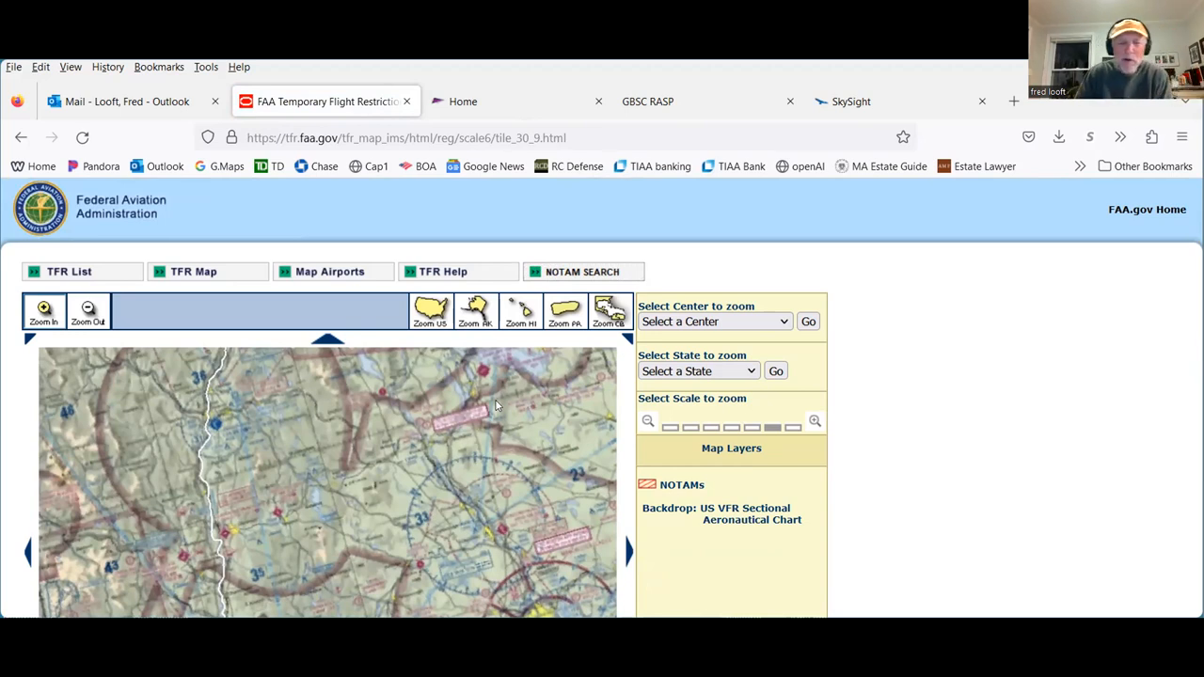
mouse_move(941, 398)
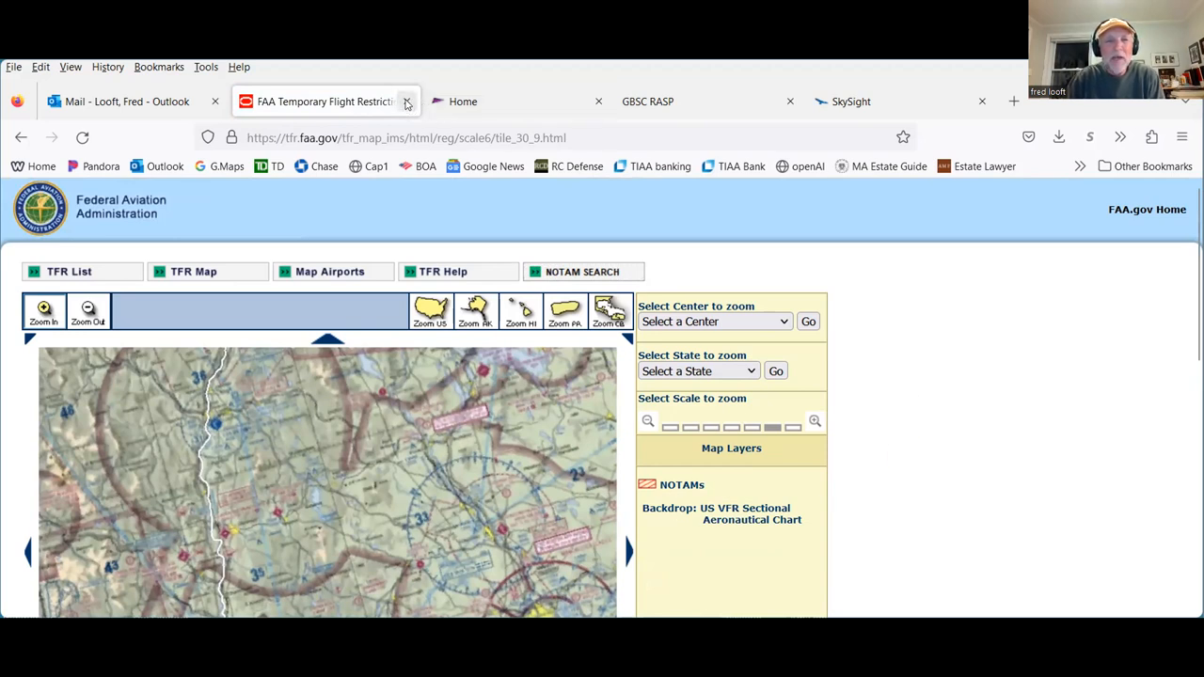
mouse_move(406, 102)
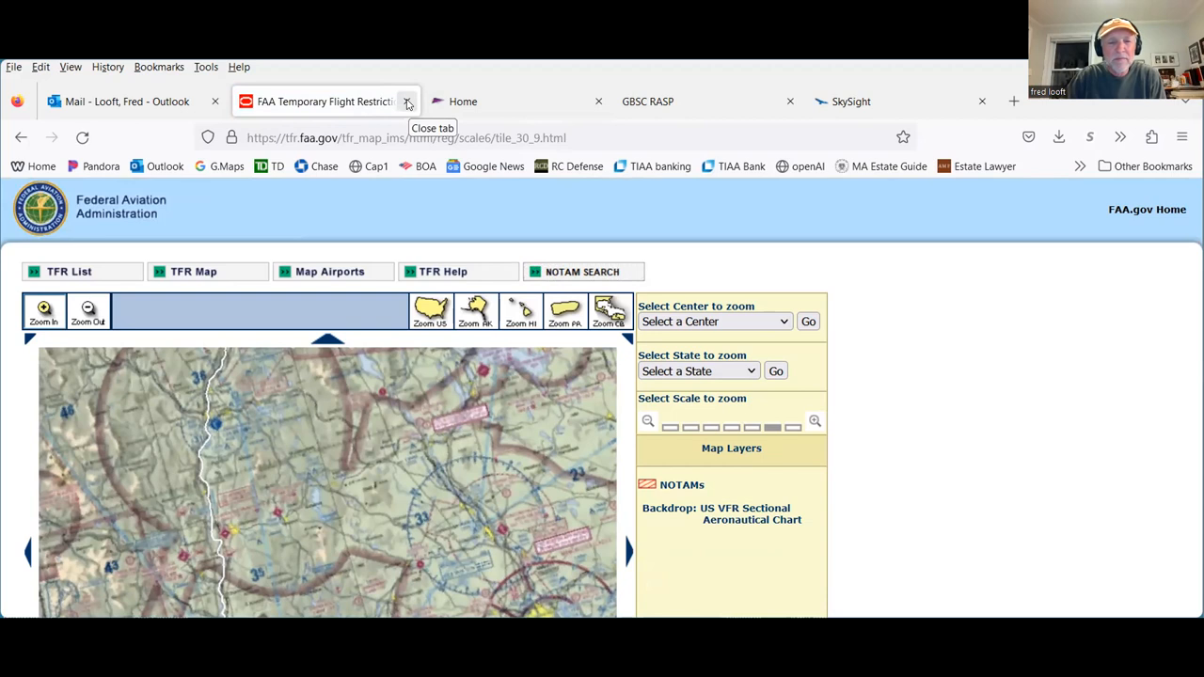
Step: Leave the TFR map and sign in to Leidos Flight Service with the pilot credentials
click(406, 102)
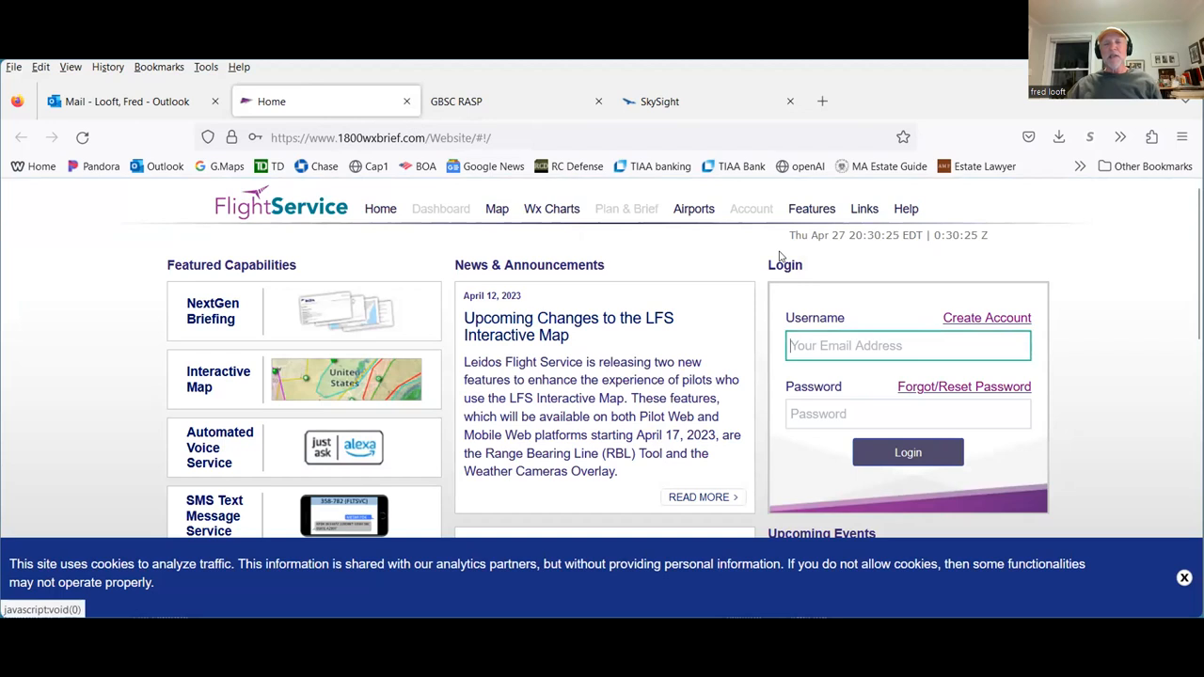
mouse_move(723, 256)
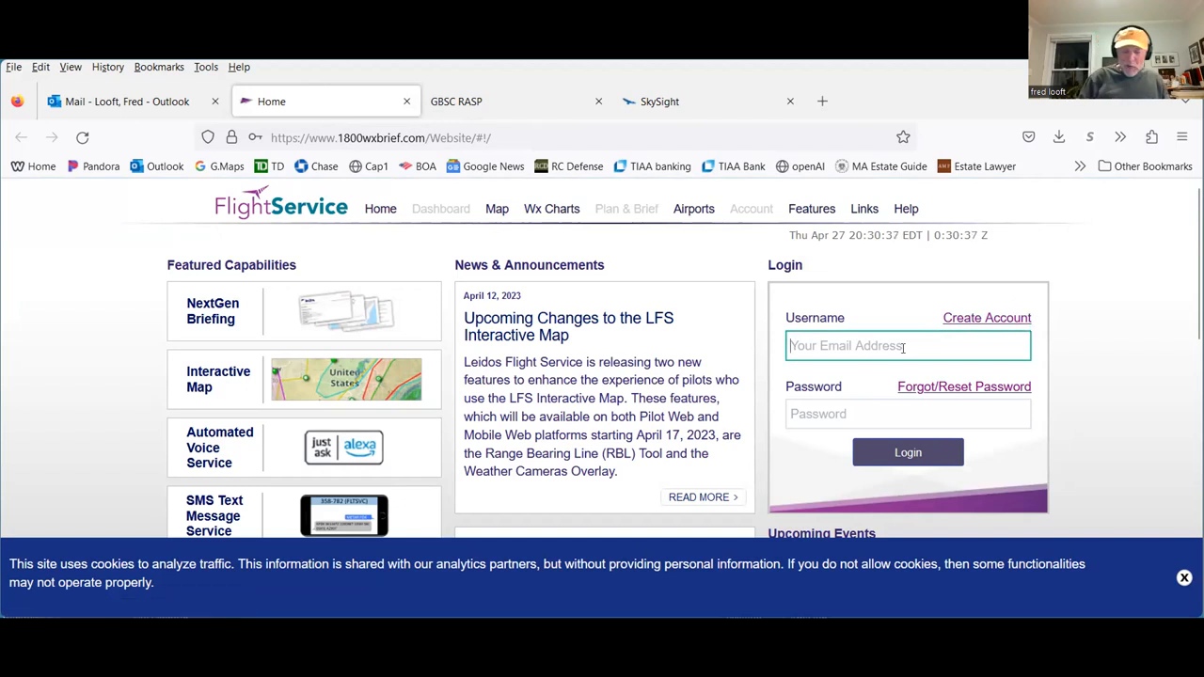
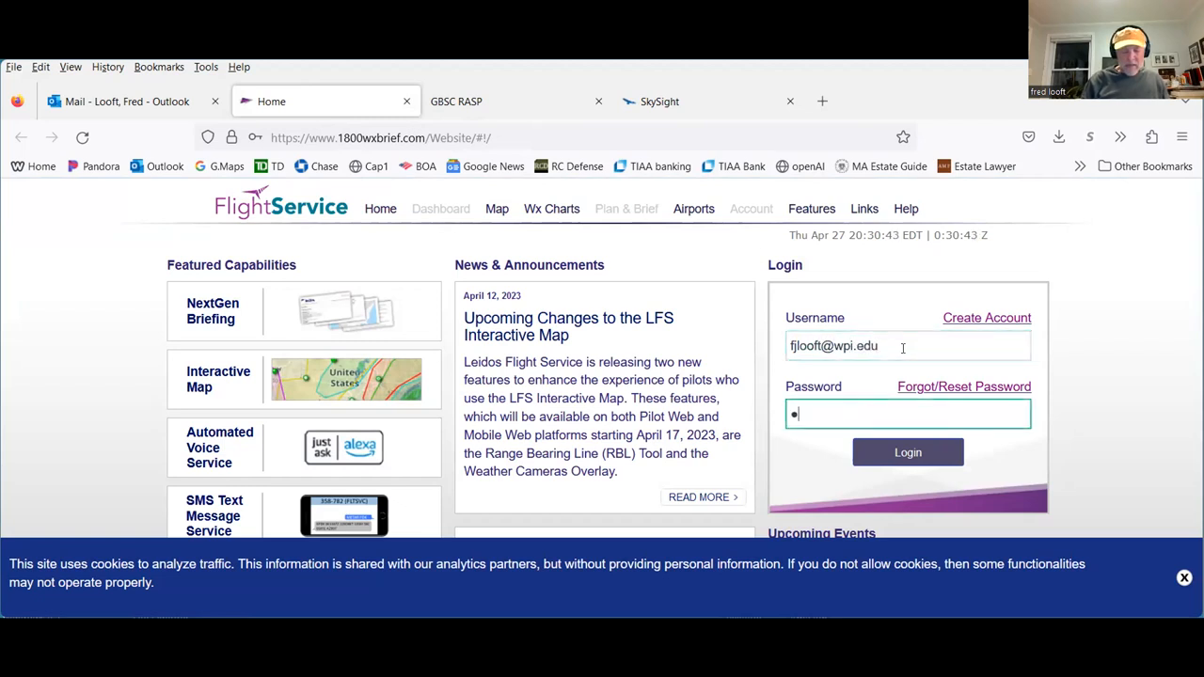
text(•••••)
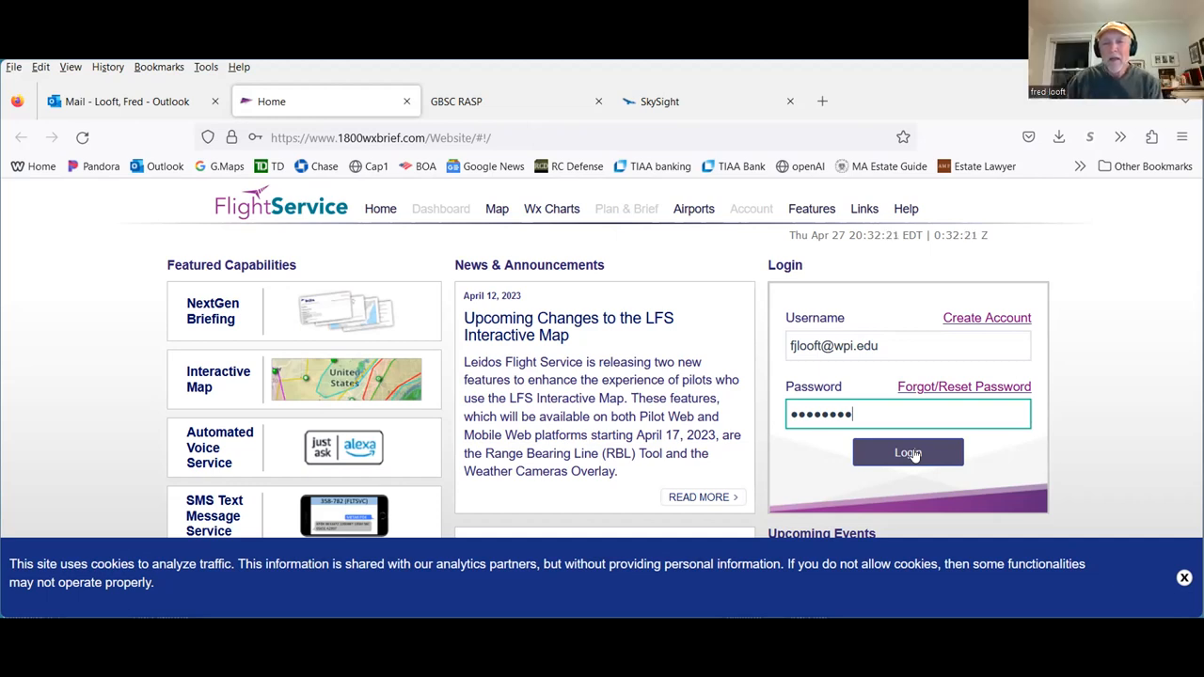
click(907, 452)
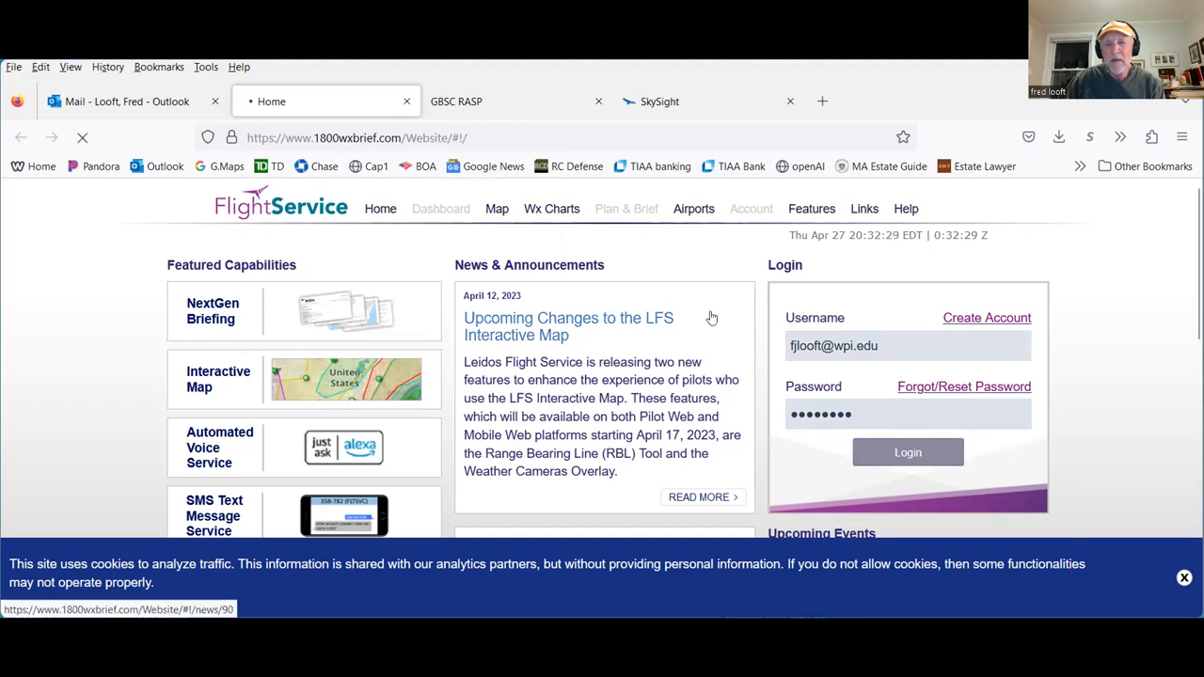
click(907, 451)
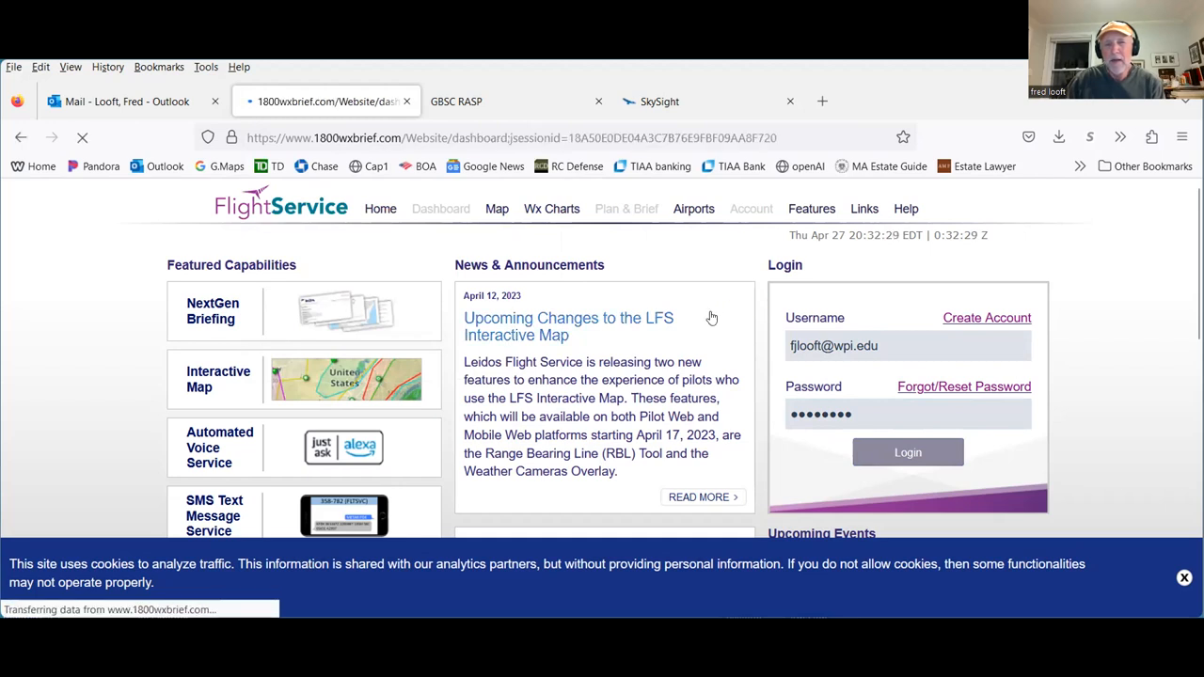
Step: Review the dashboard's map snapshot, weather charts and airport METAR conditions
click(906, 451)
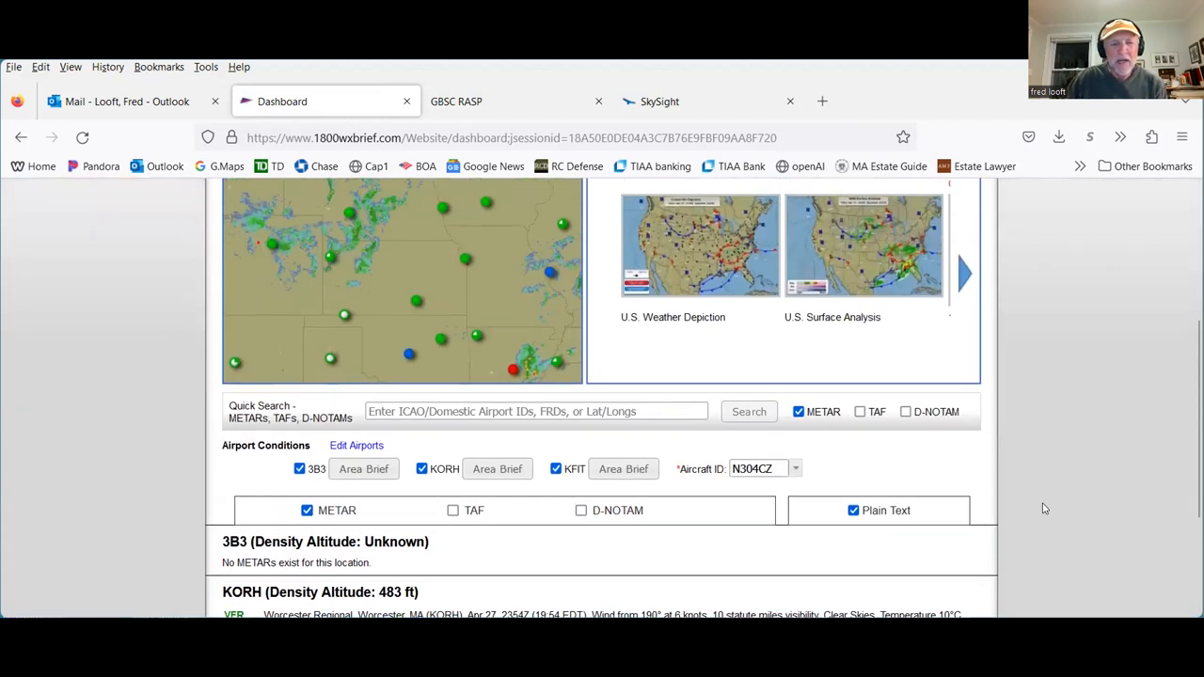
scroll(down, 3)
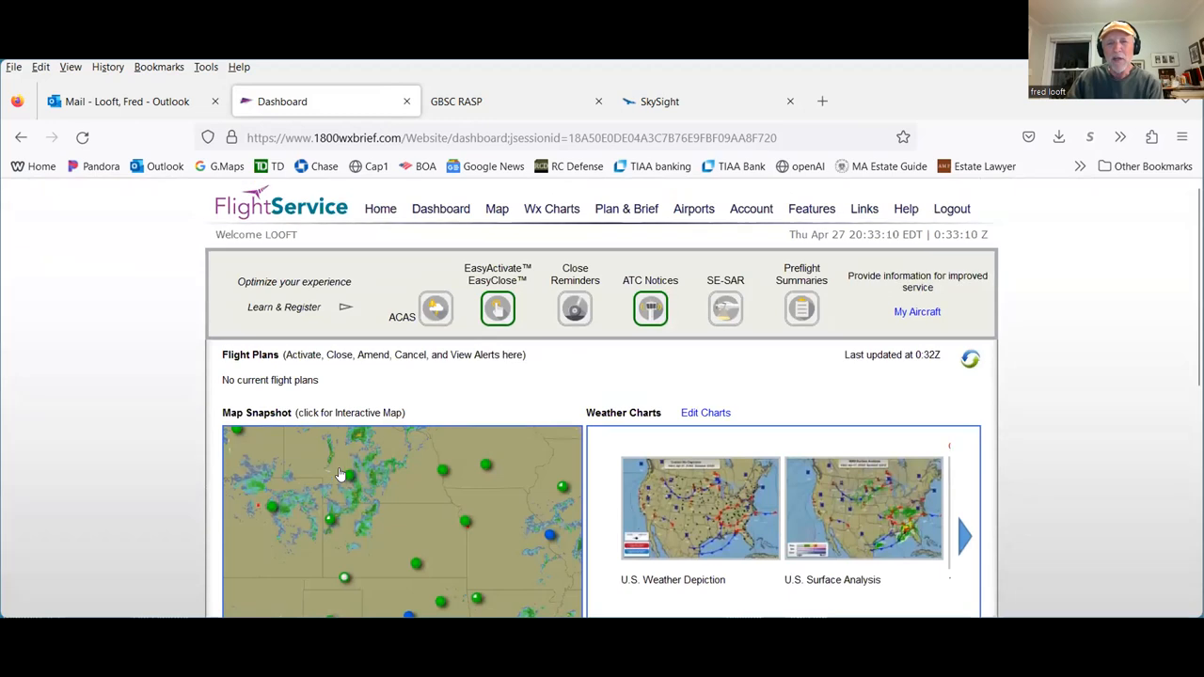
Step: Start a new flight plan draft with flight rule VFR and flight type G
click(626, 207)
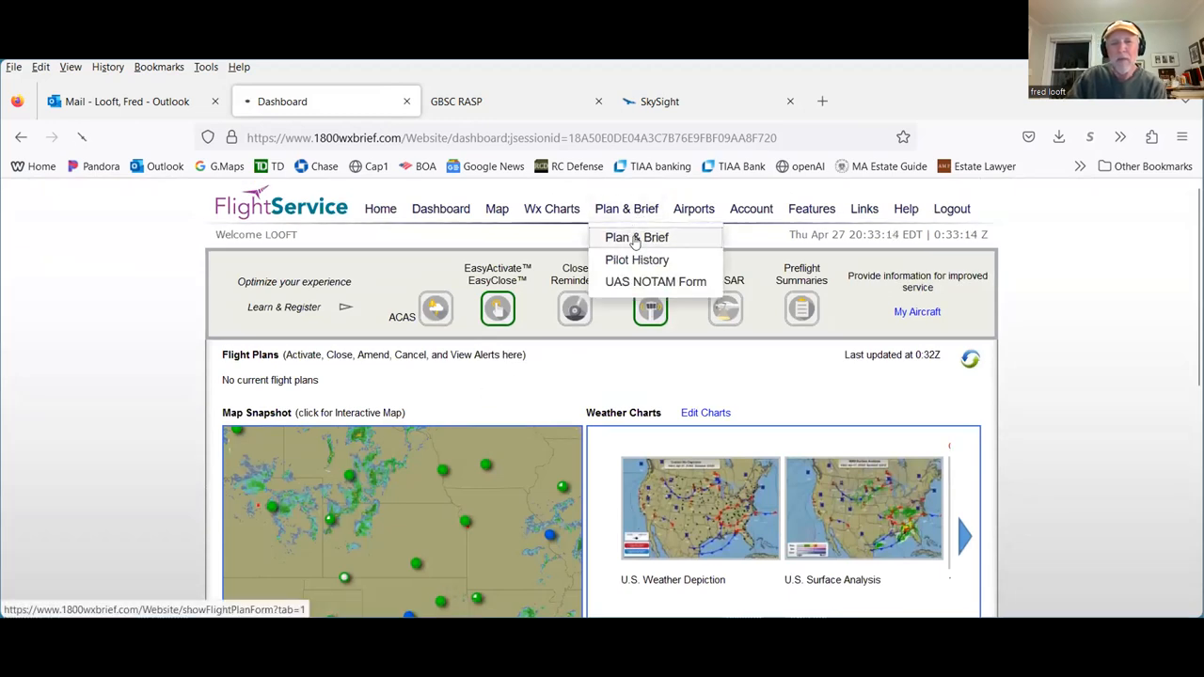
click(636, 237)
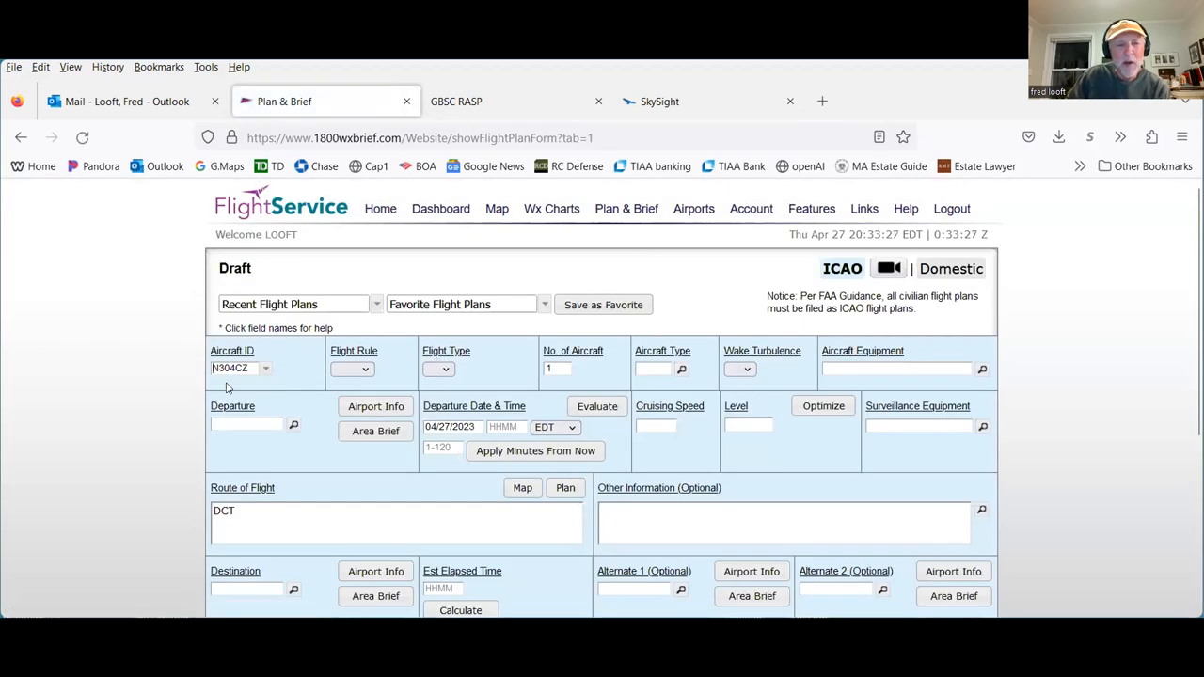
mouse_move(346, 380)
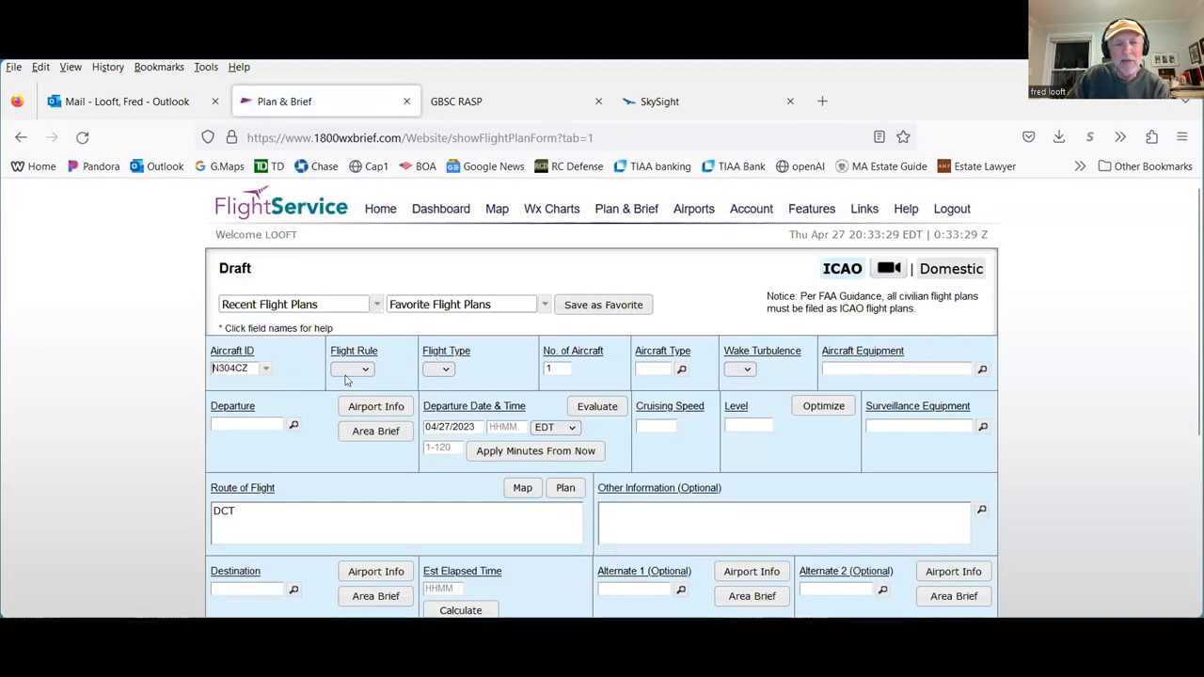
click(364, 366)
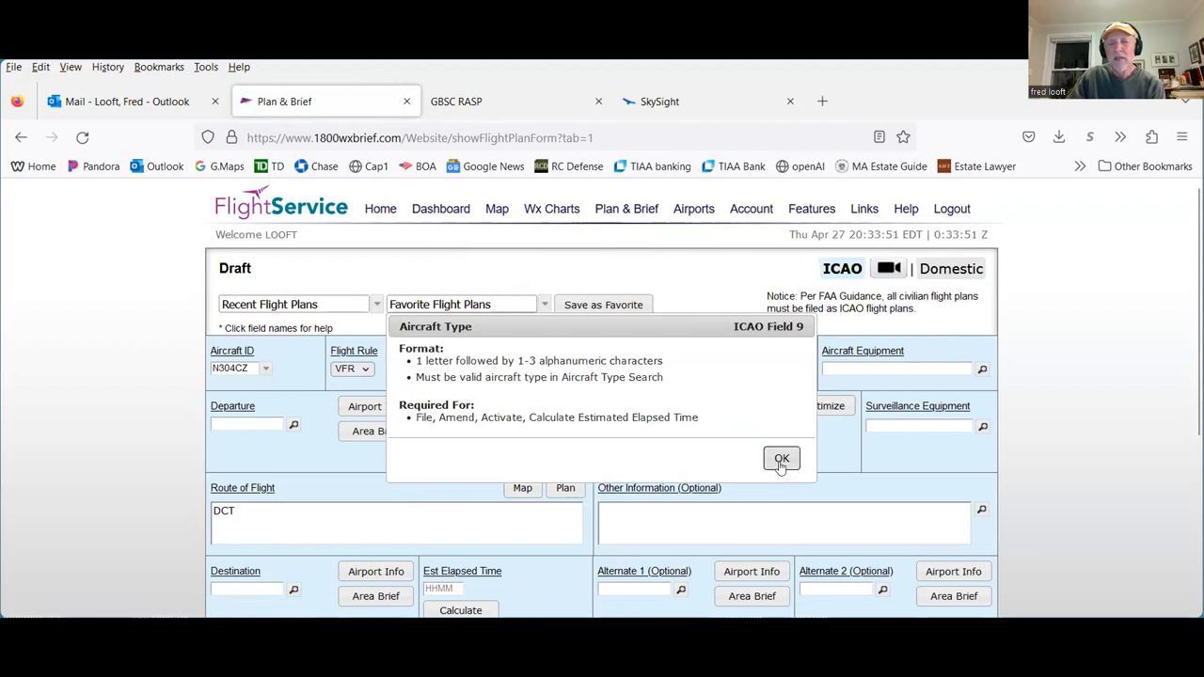
Step: Search aircraft types for GLIDER and set the aircraft type to GLID
click(783, 459)
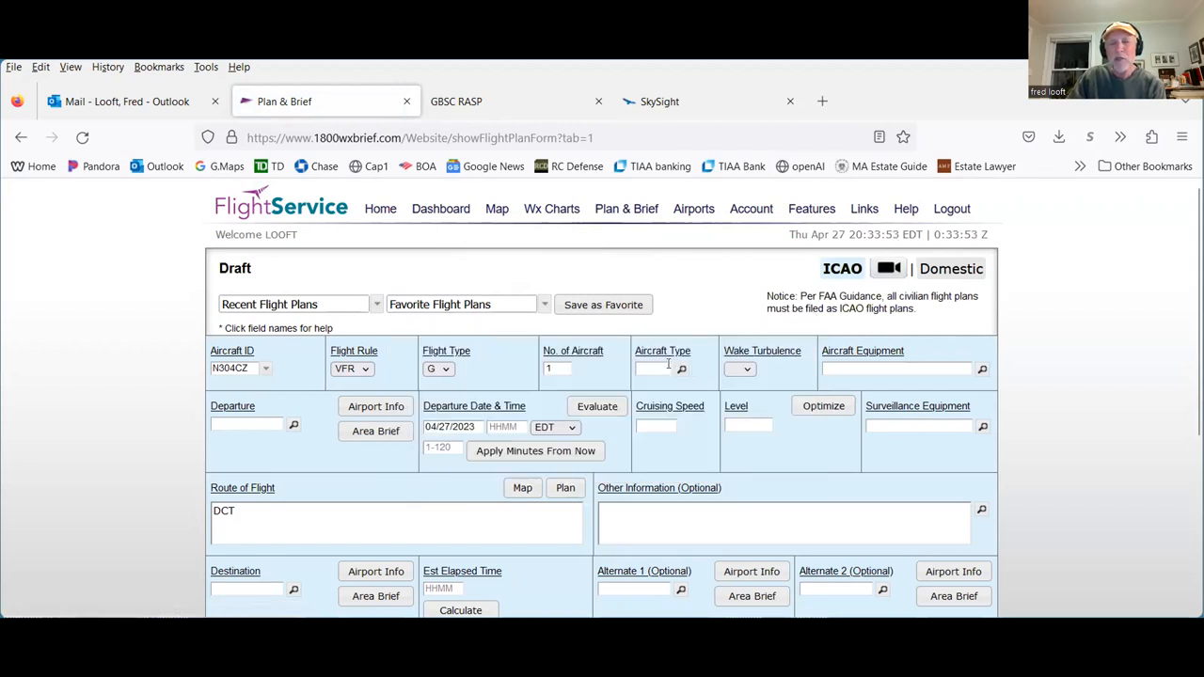
click(681, 367)
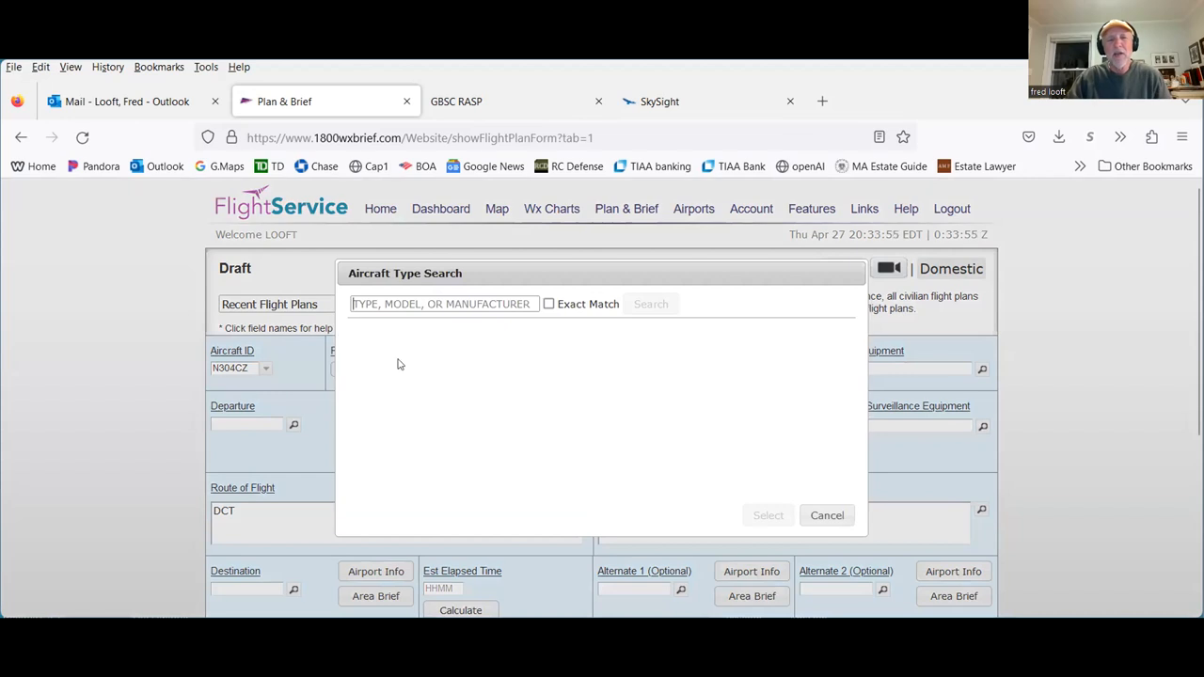
click(444, 303)
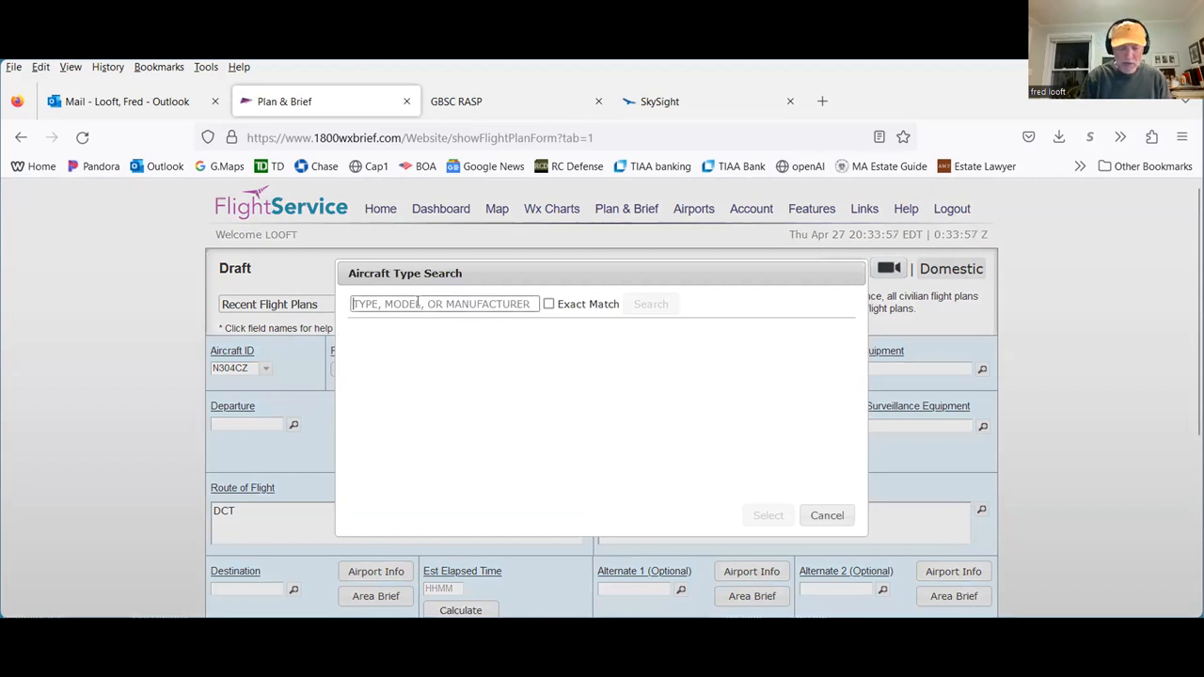
text(GLIDER)
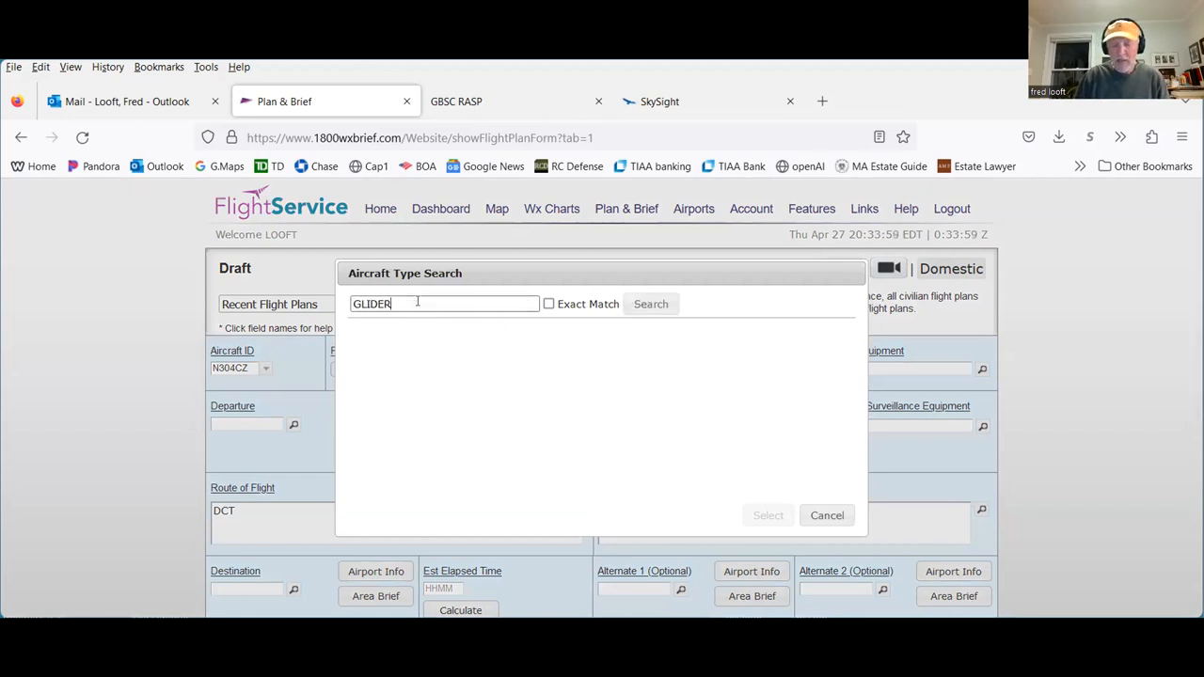
click(651, 305)
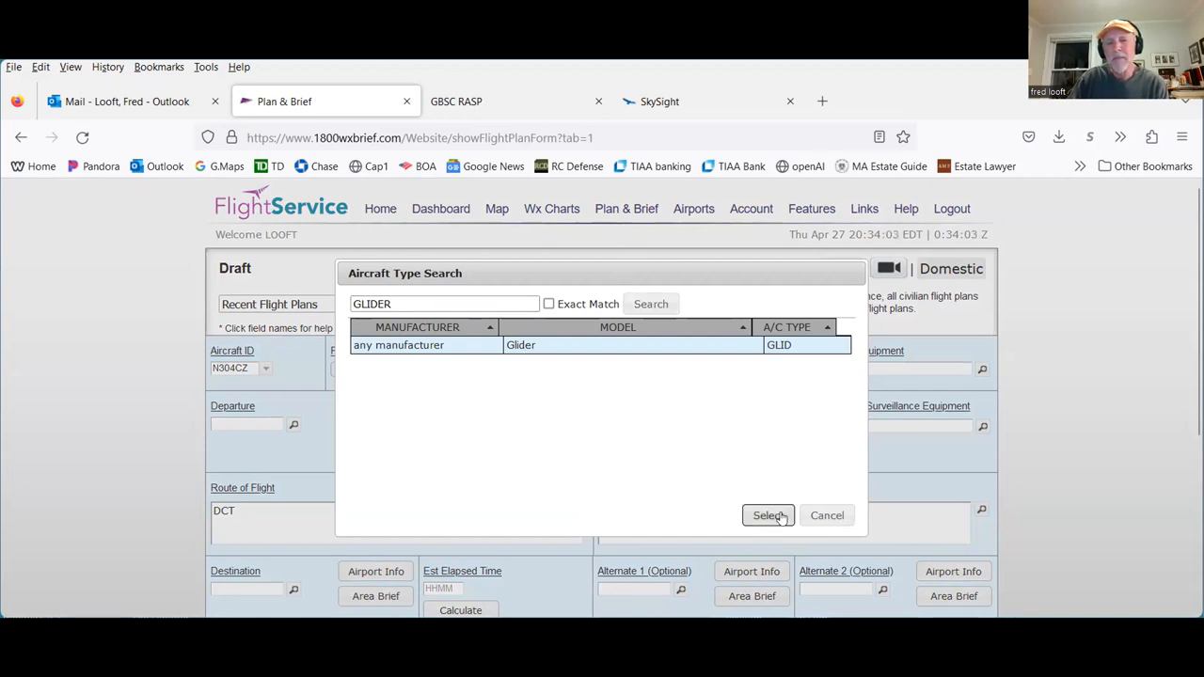
click(768, 516)
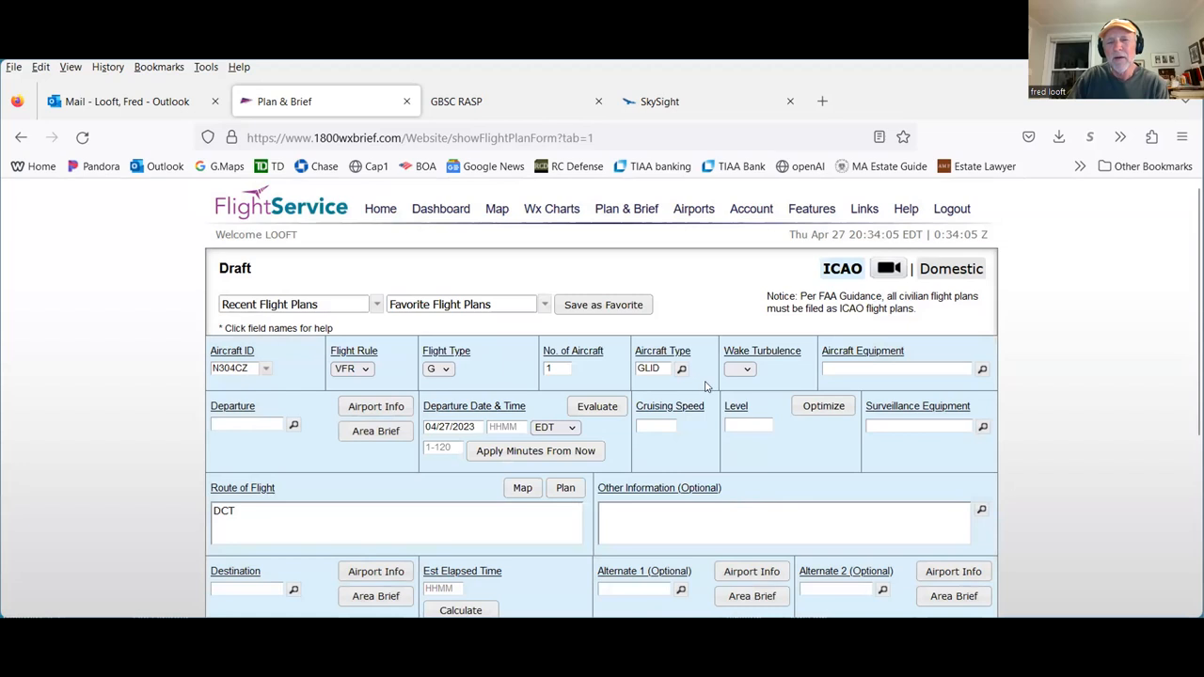
Step: Set wake turbulence category L and aircraft equipment N (NIL)
click(739, 367)
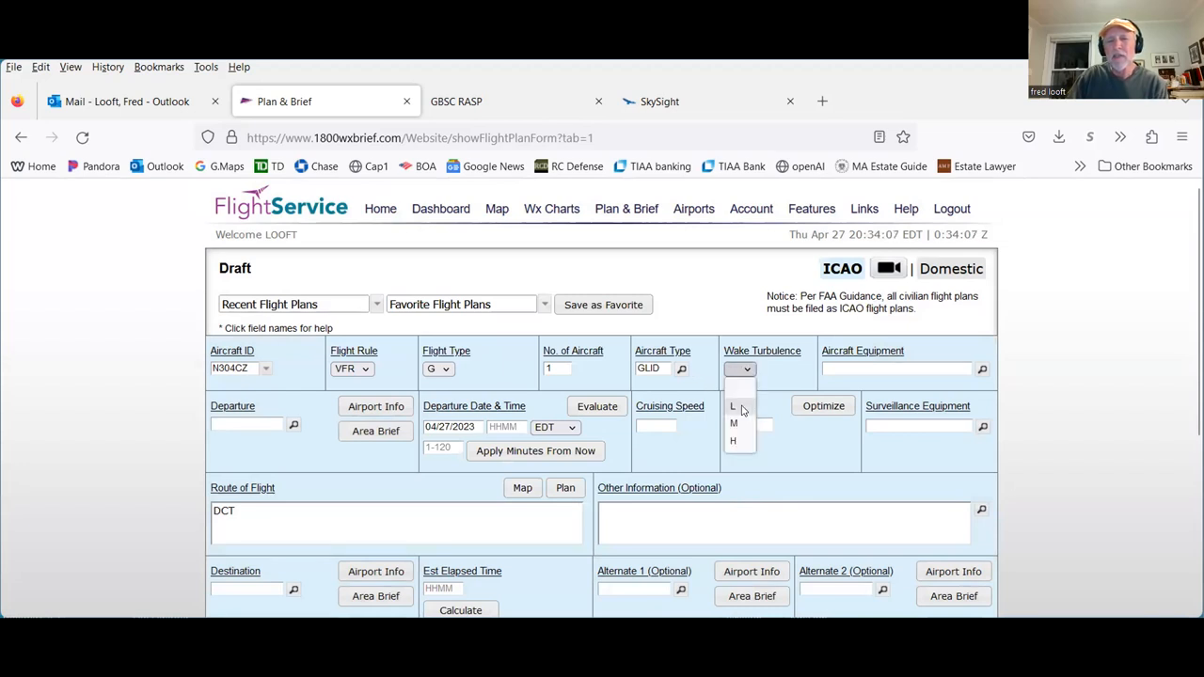
click(734, 406)
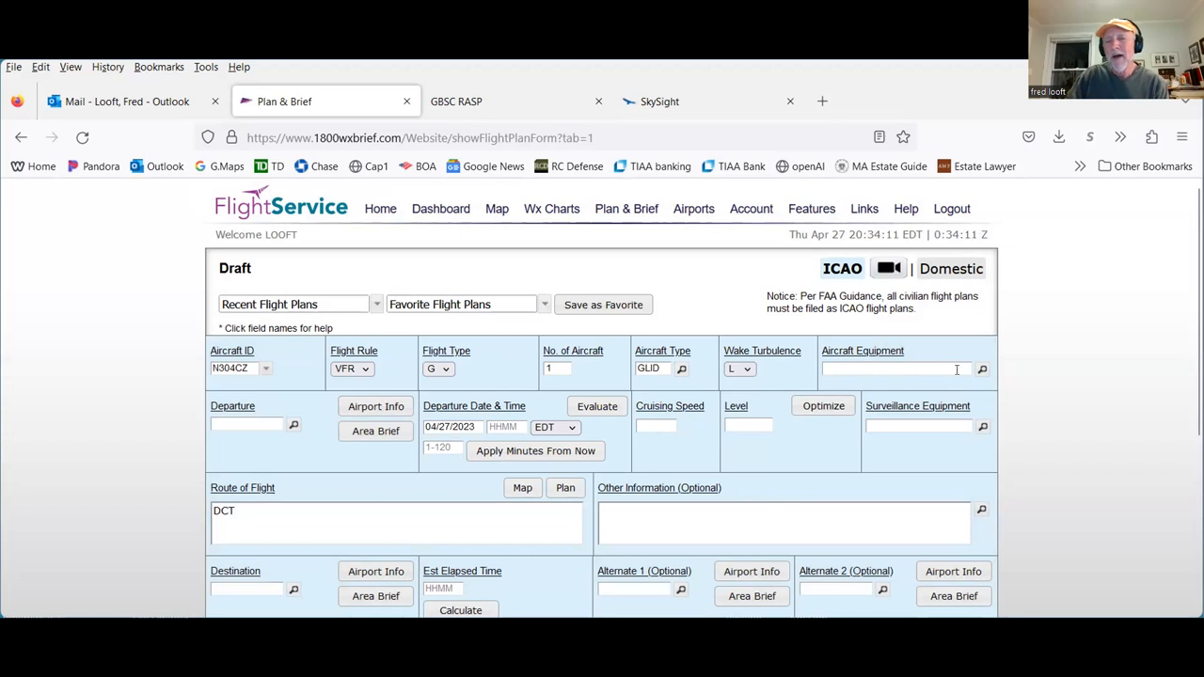
click(981, 366)
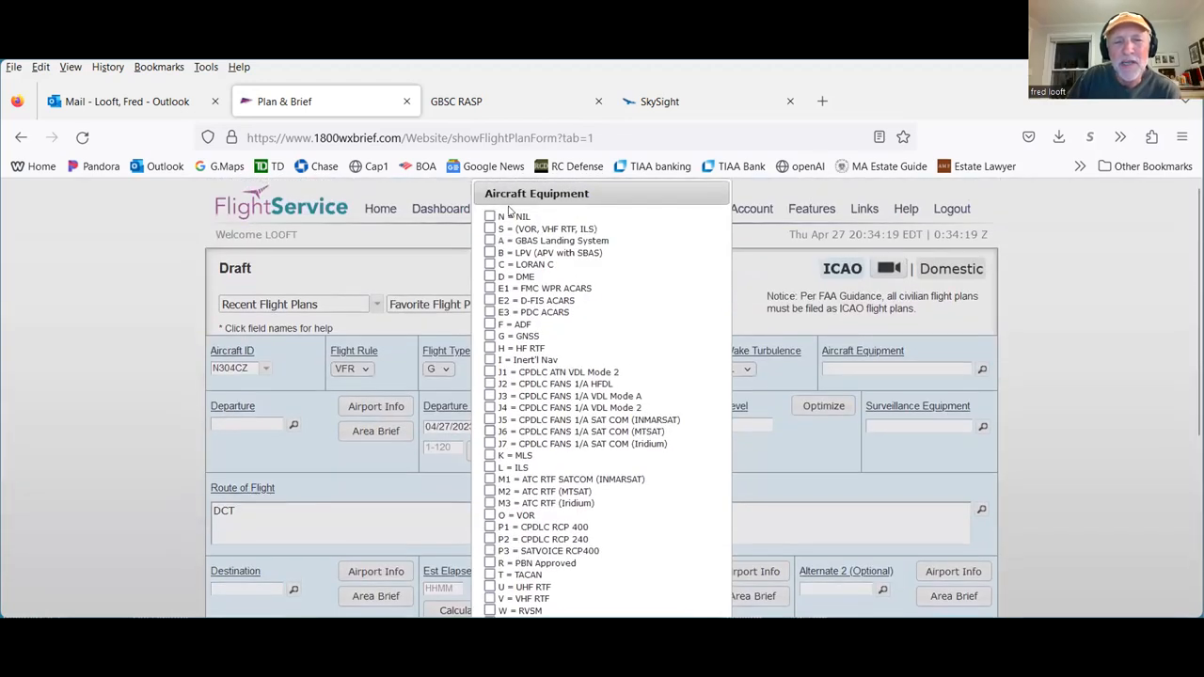
click(489, 216)
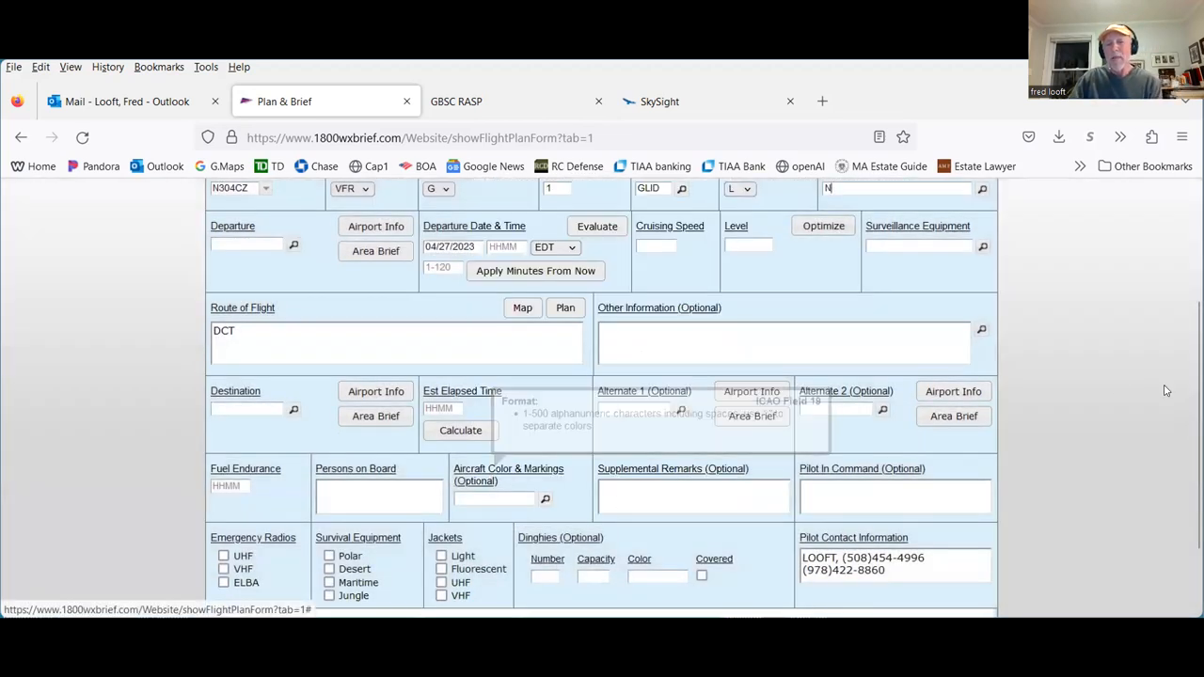
mouse_move(1102, 359)
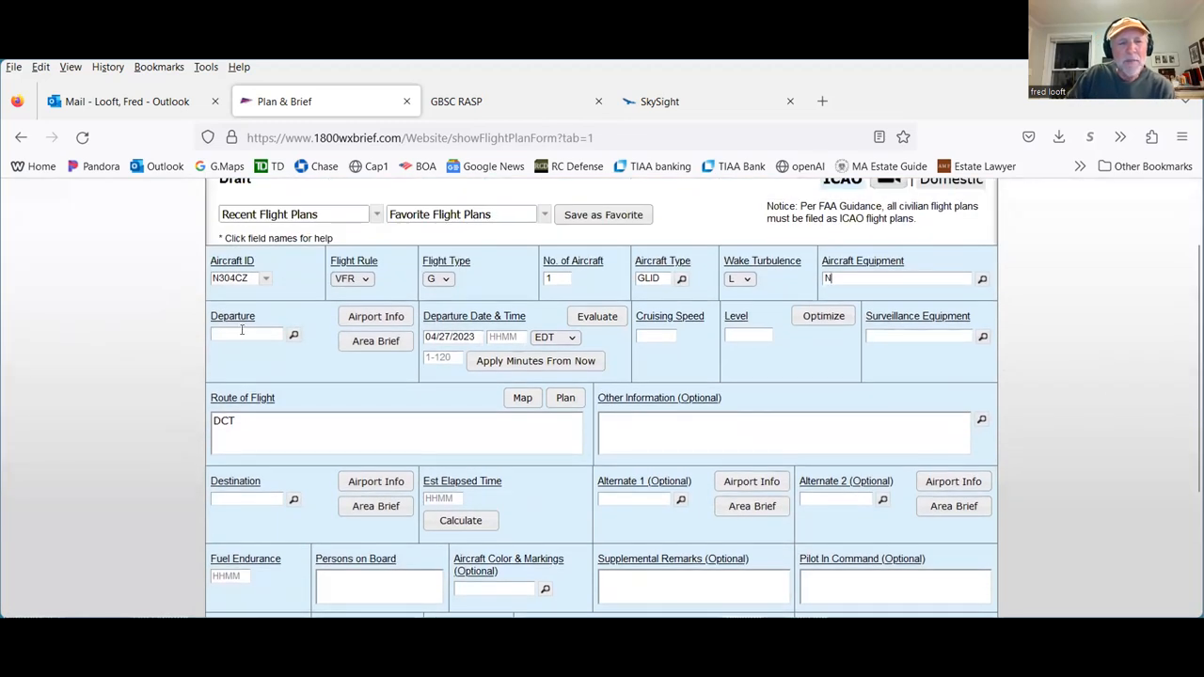
text(3)
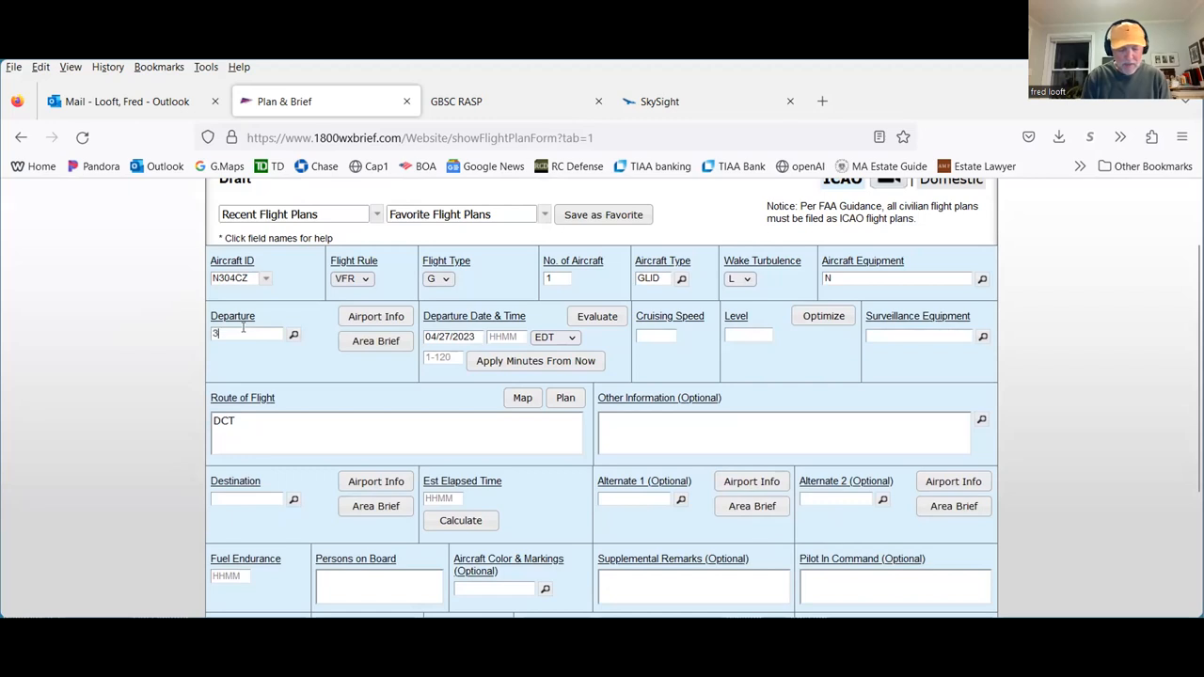
text(B3)
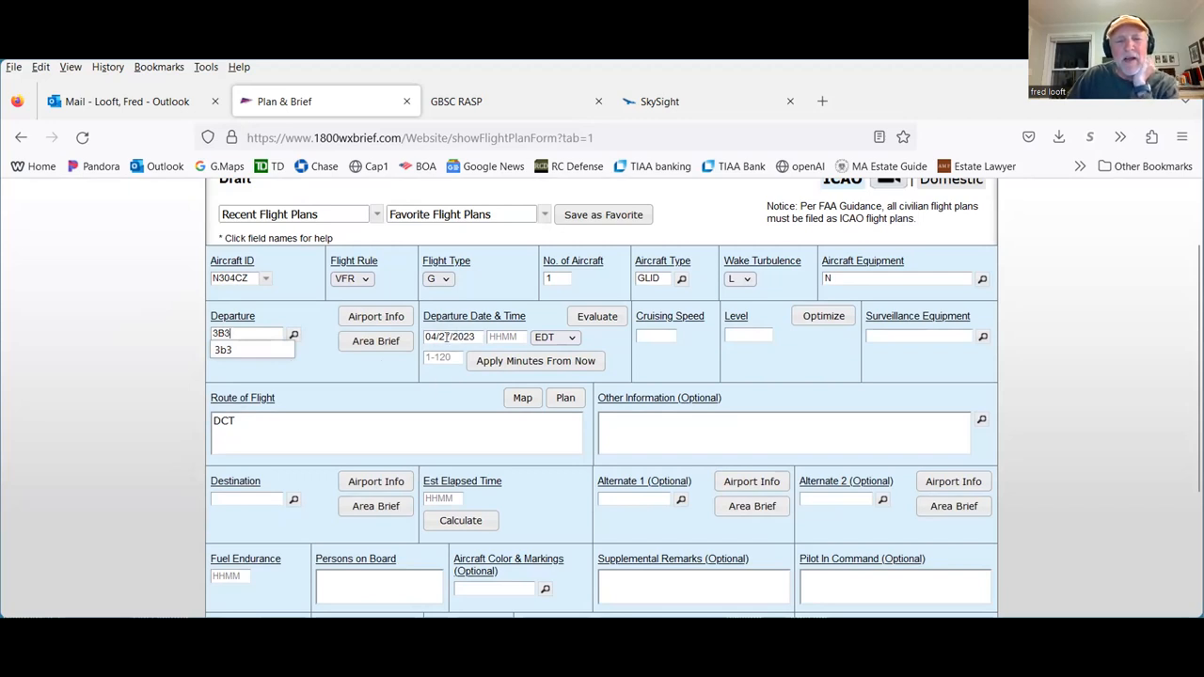
click(449, 334)
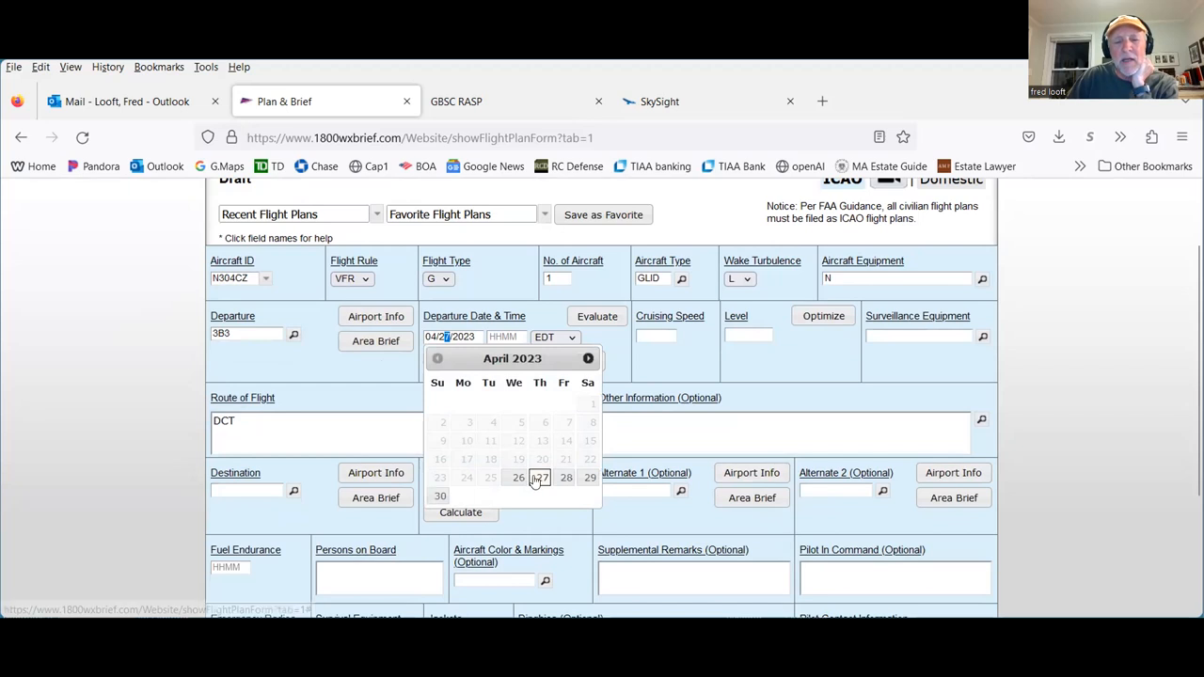
click(566, 478)
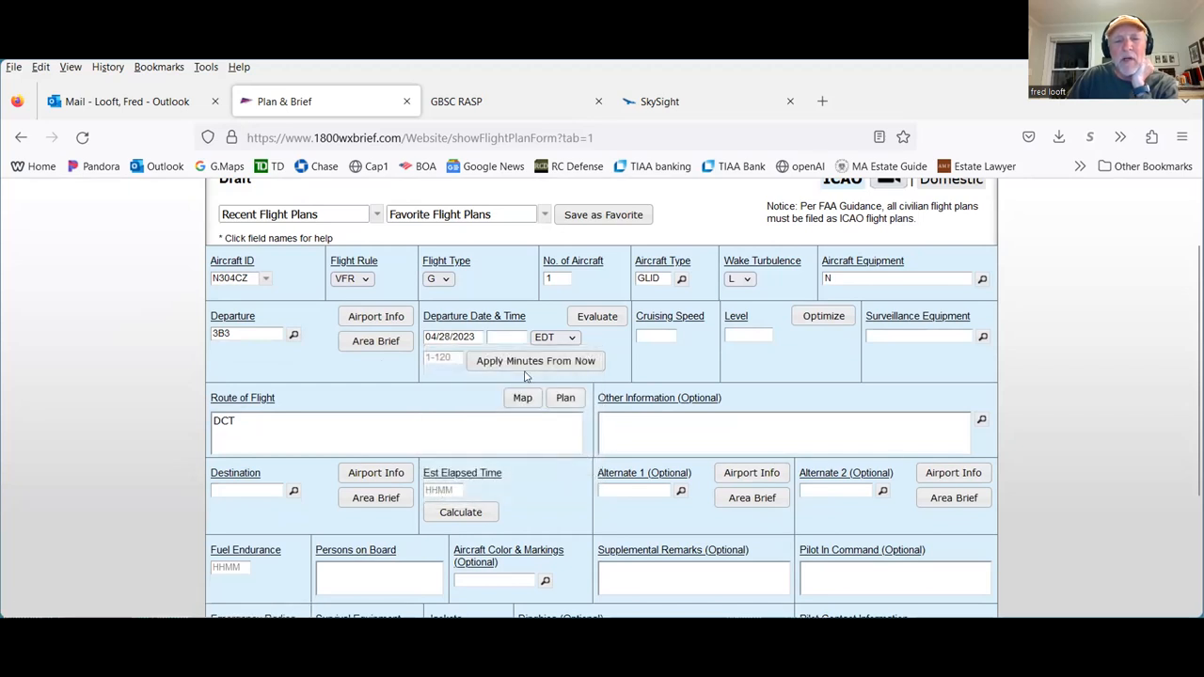
click(489, 335)
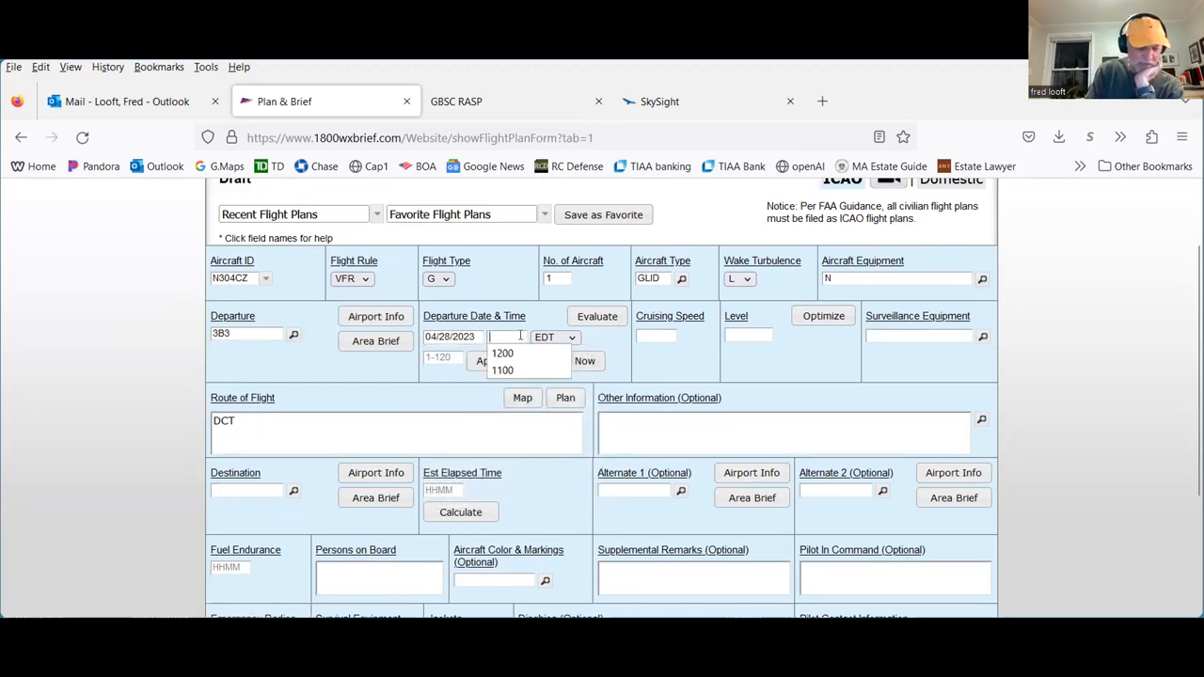
click(502, 369)
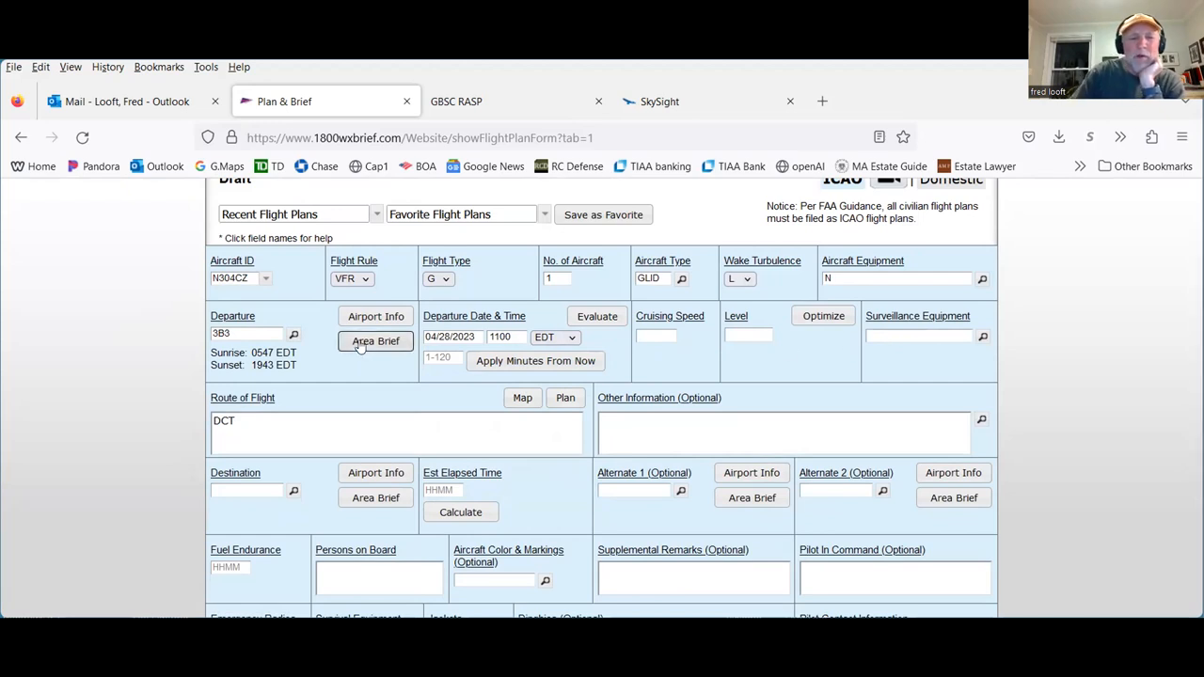
mouse_move(324, 393)
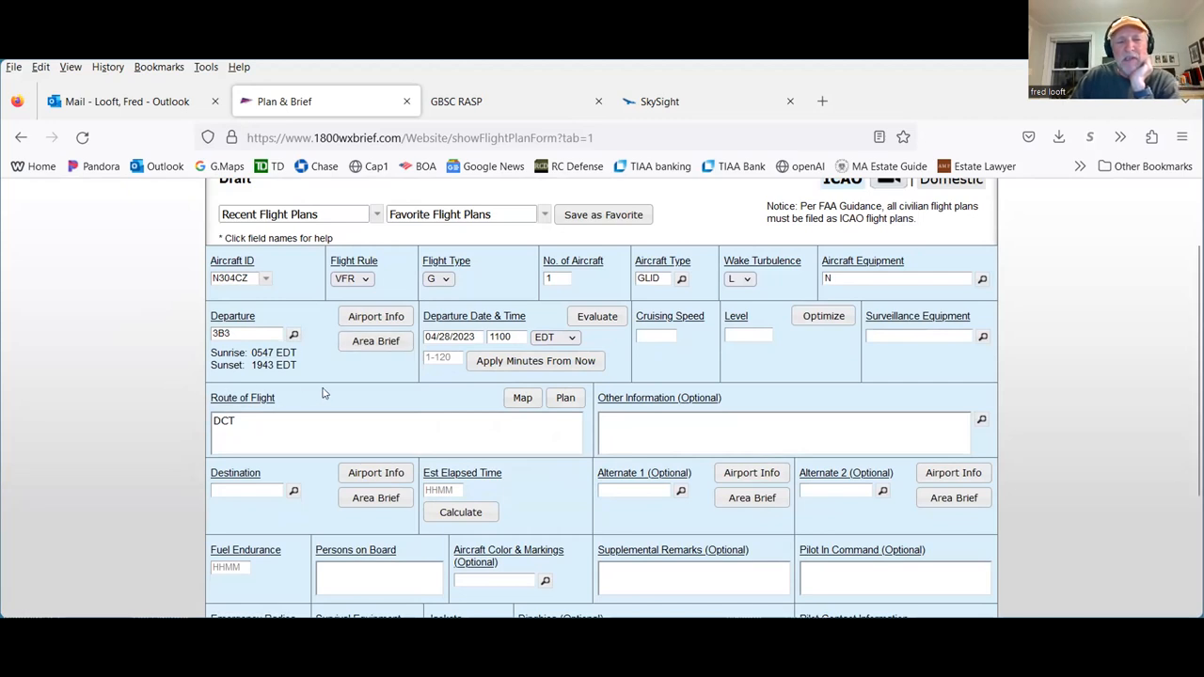
mouse_move(865, 395)
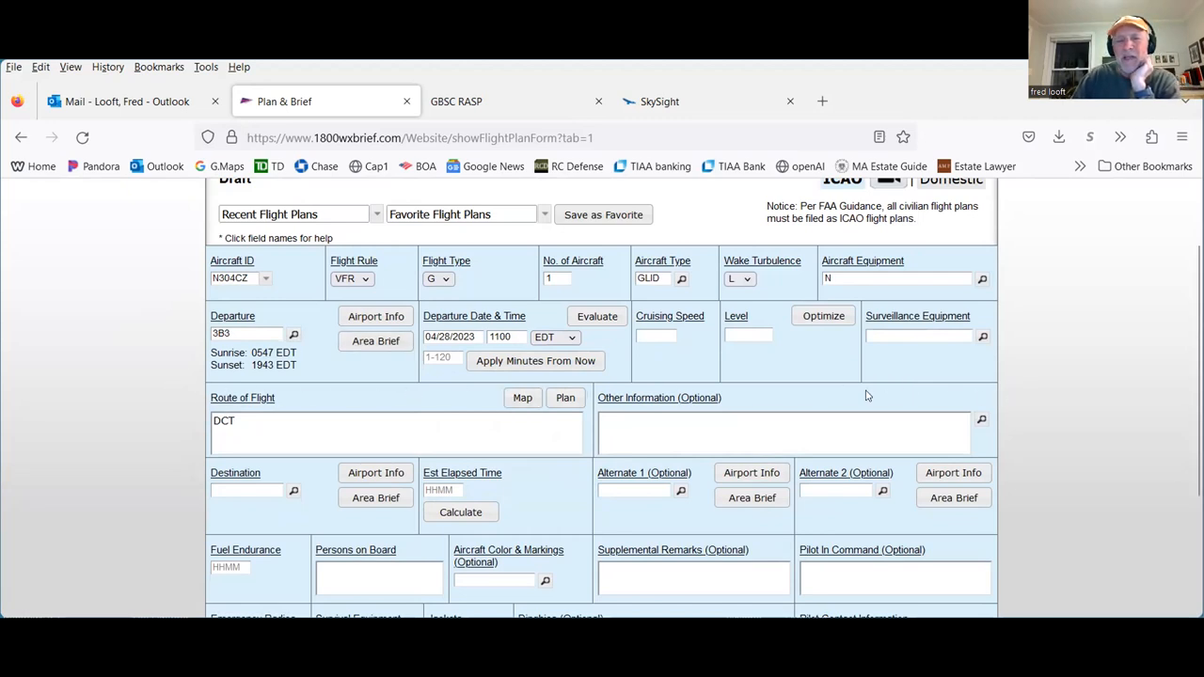
mouse_move(376, 340)
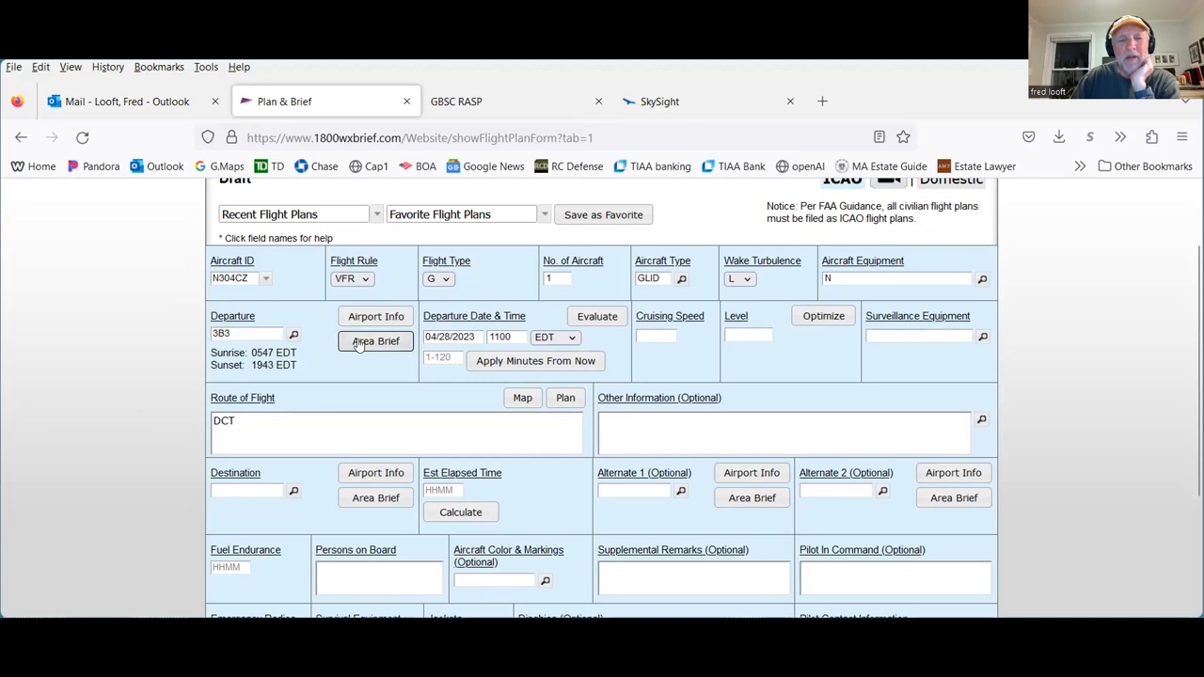
Step: Start an area briefing for 3B3 and drop SIGMETs and most AIRMET types, keeping low-level wind shear
click(377, 340)
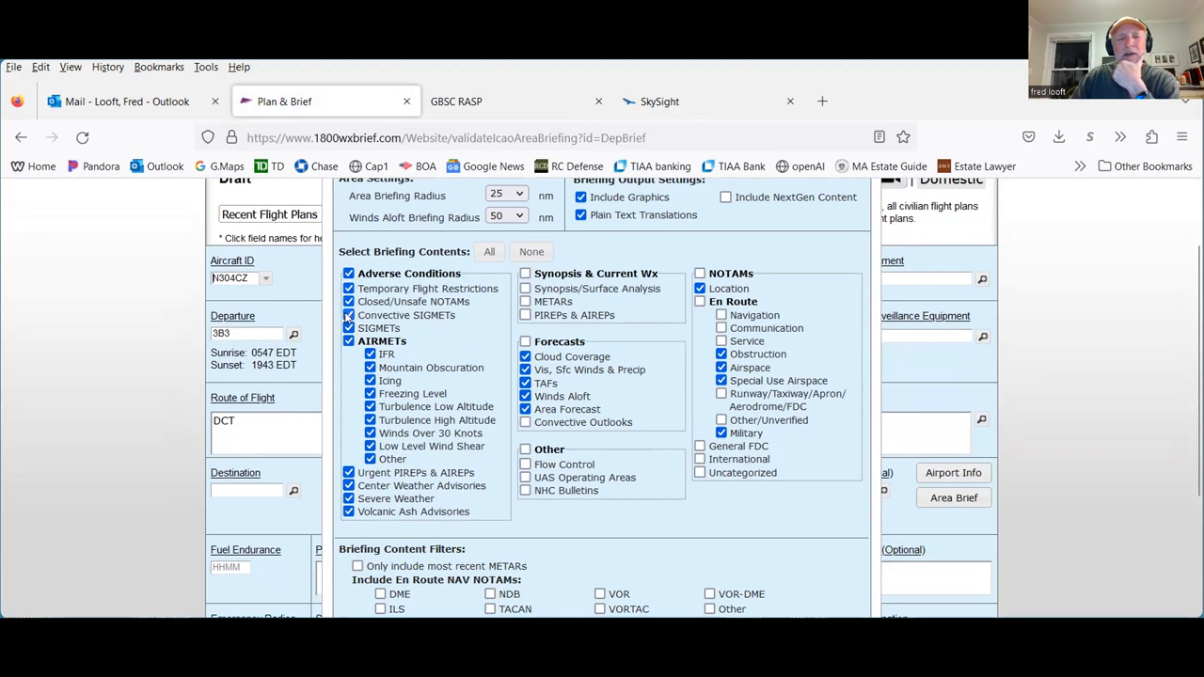
click(349, 273)
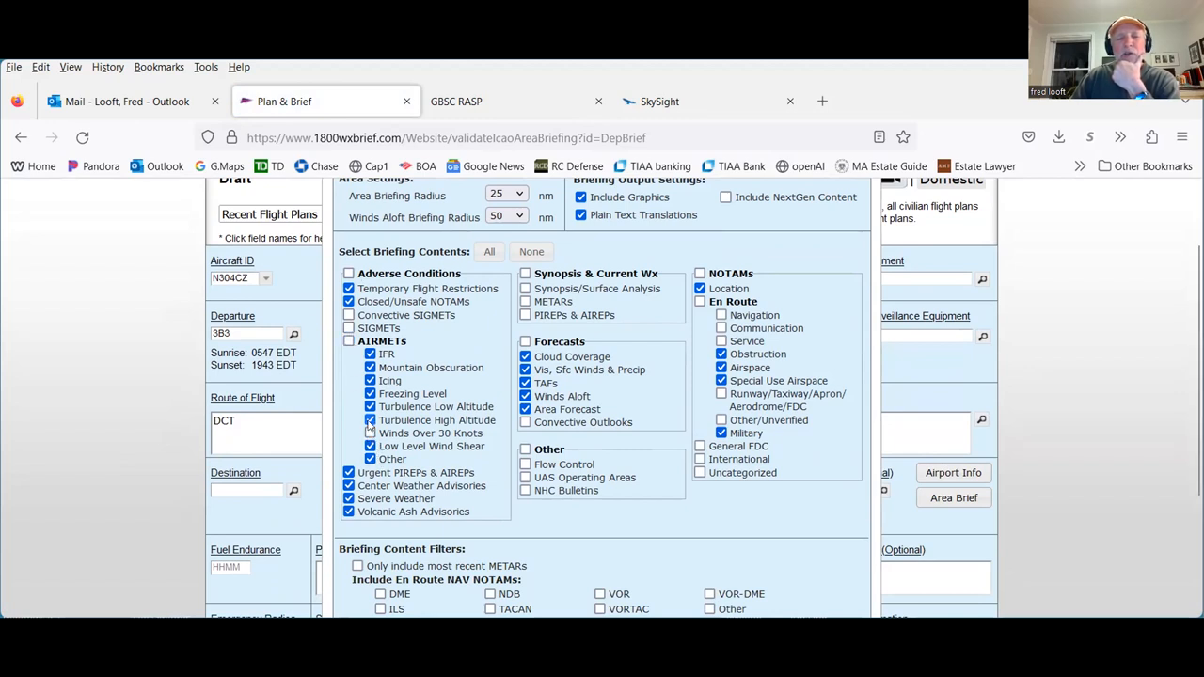
click(369, 432)
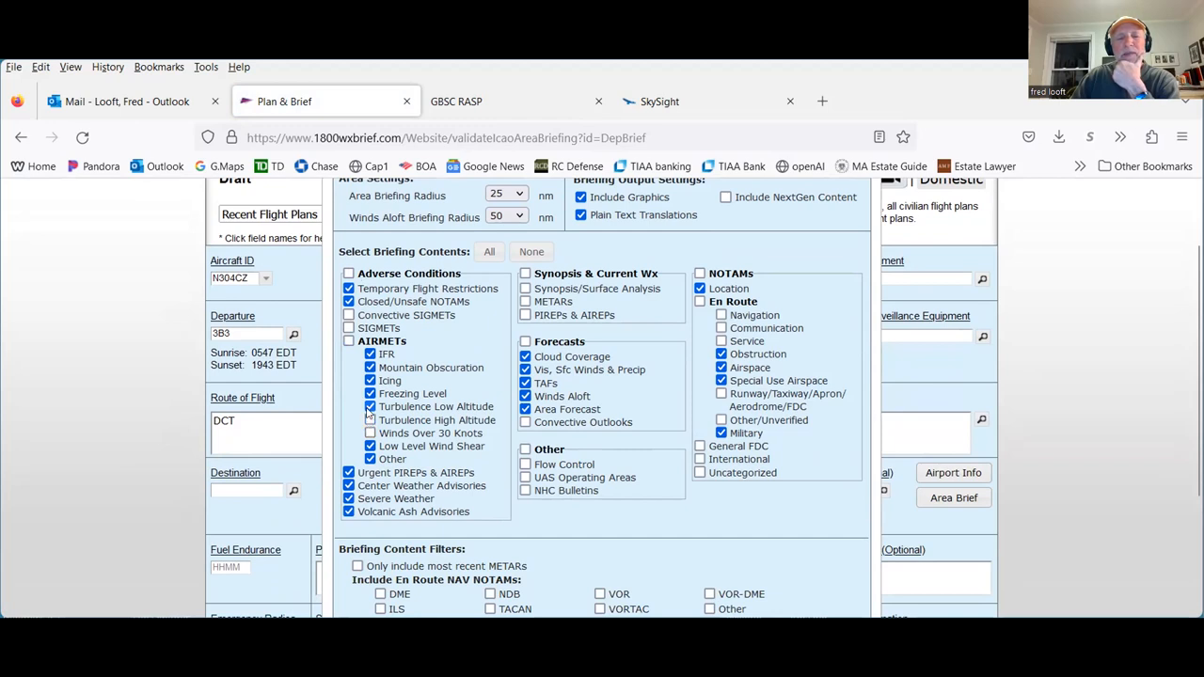
click(369, 406)
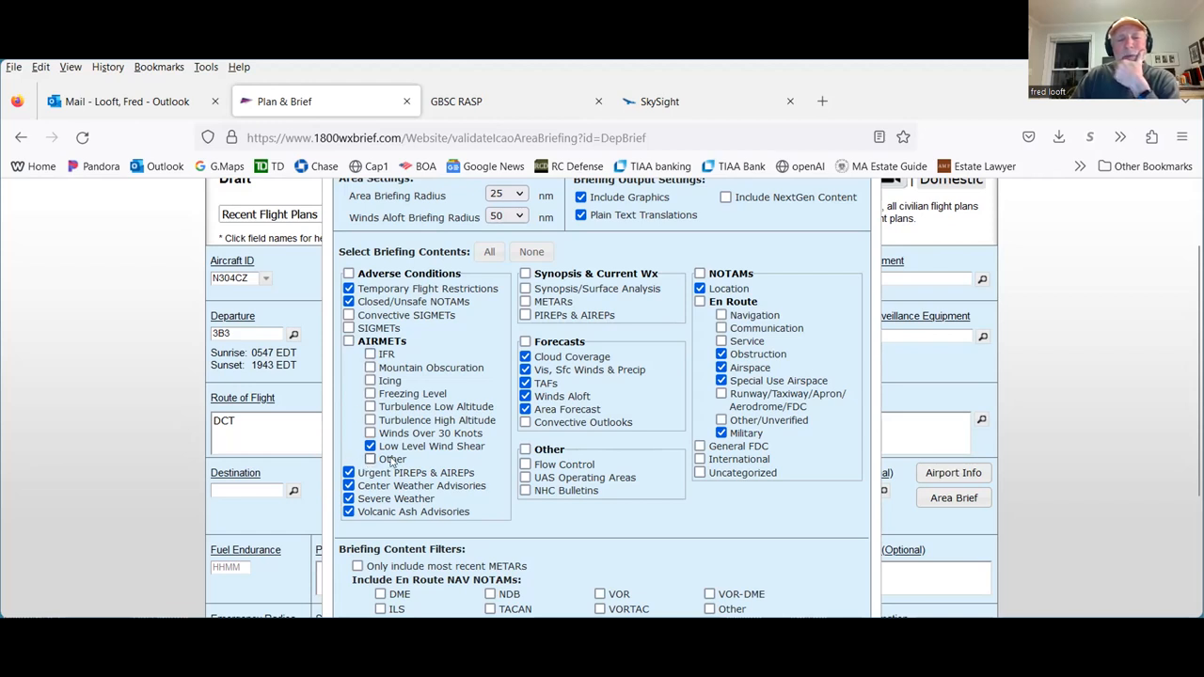
Step: Exclude urgent PIREPs, center weather, severe weather and volcanic ash advisories
scroll(down, 3)
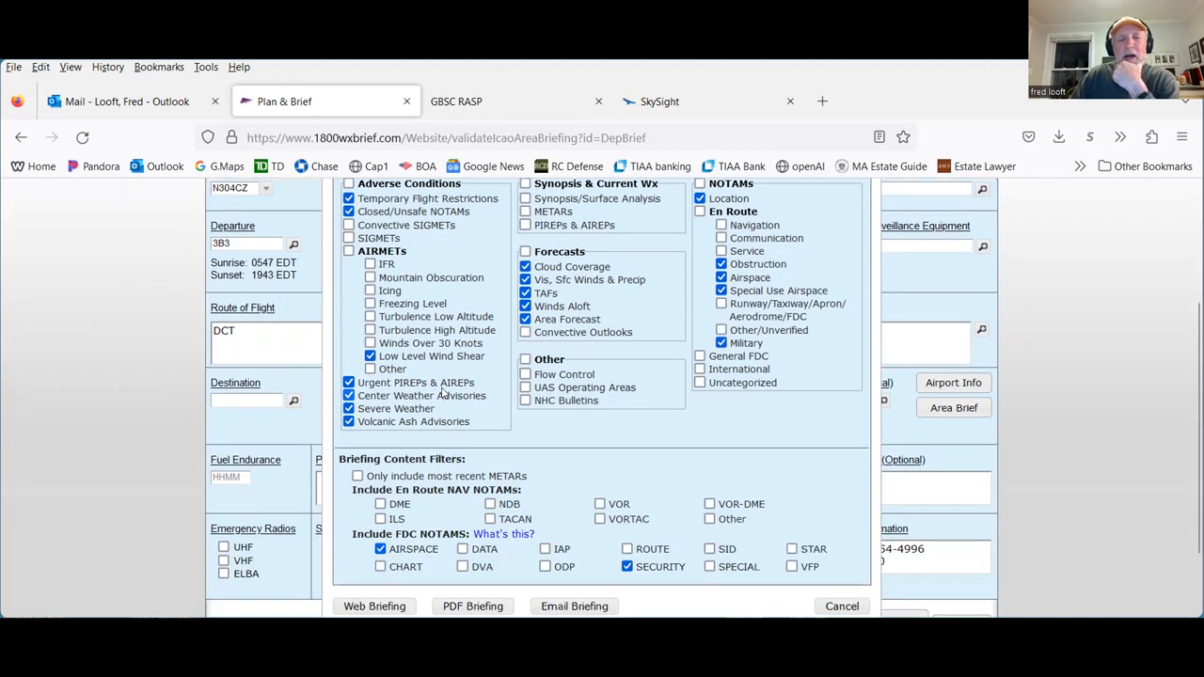
click(347, 383)
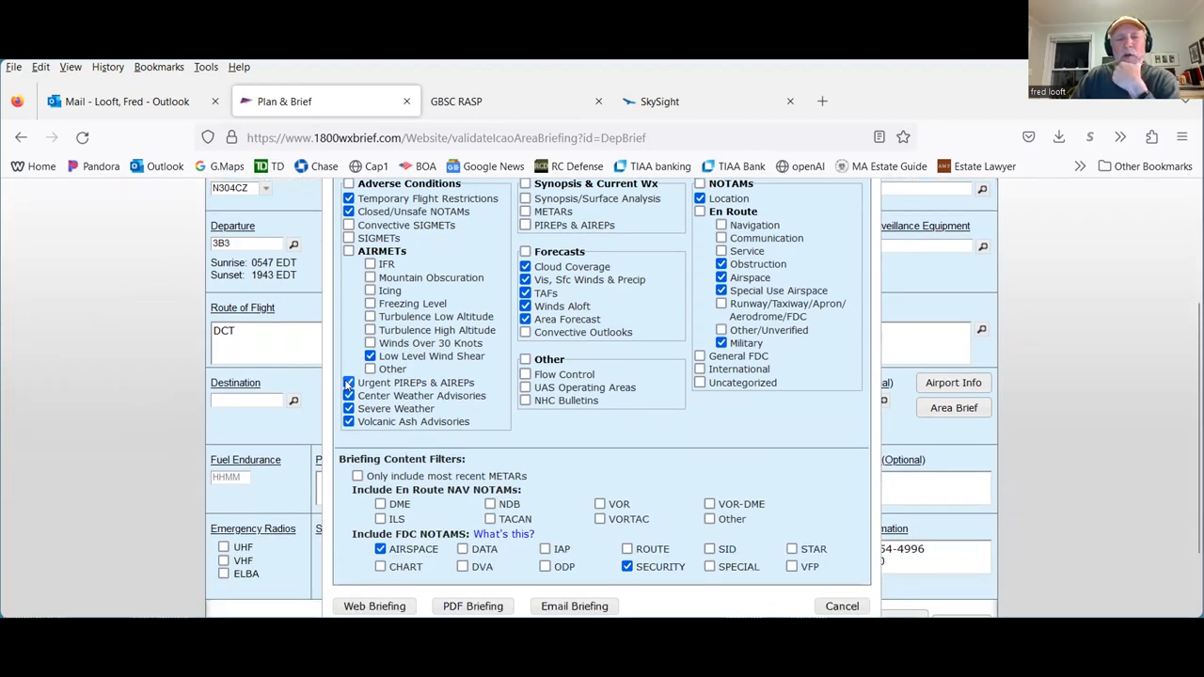
click(350, 384)
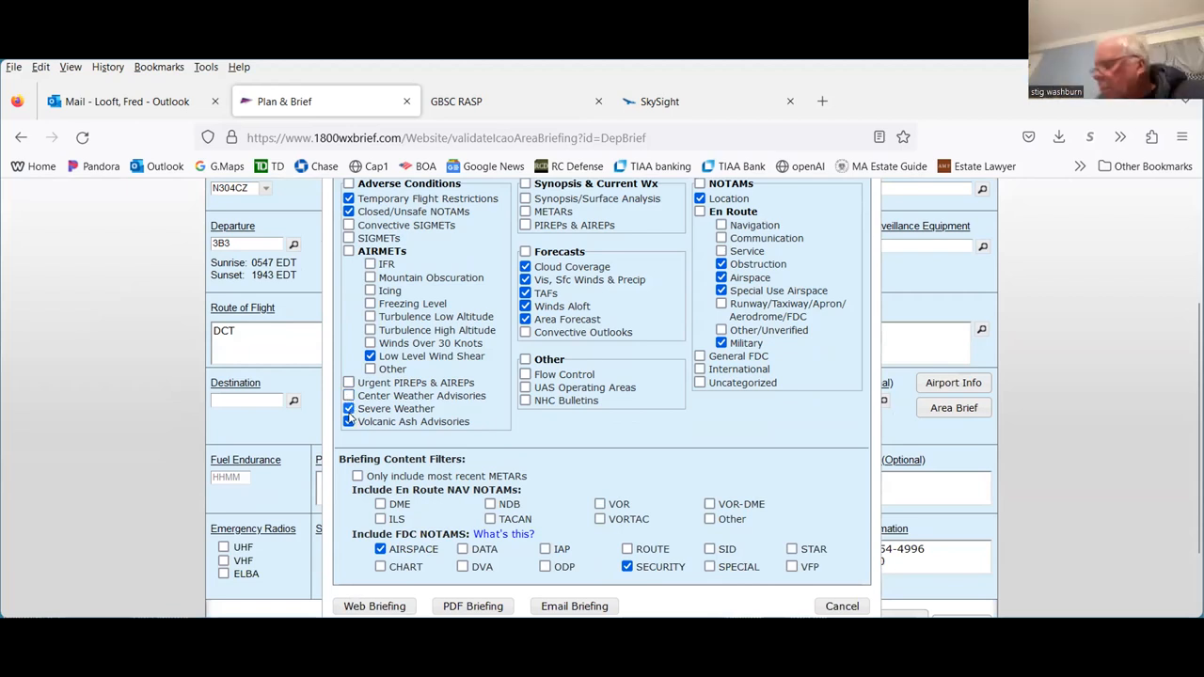
click(350, 408)
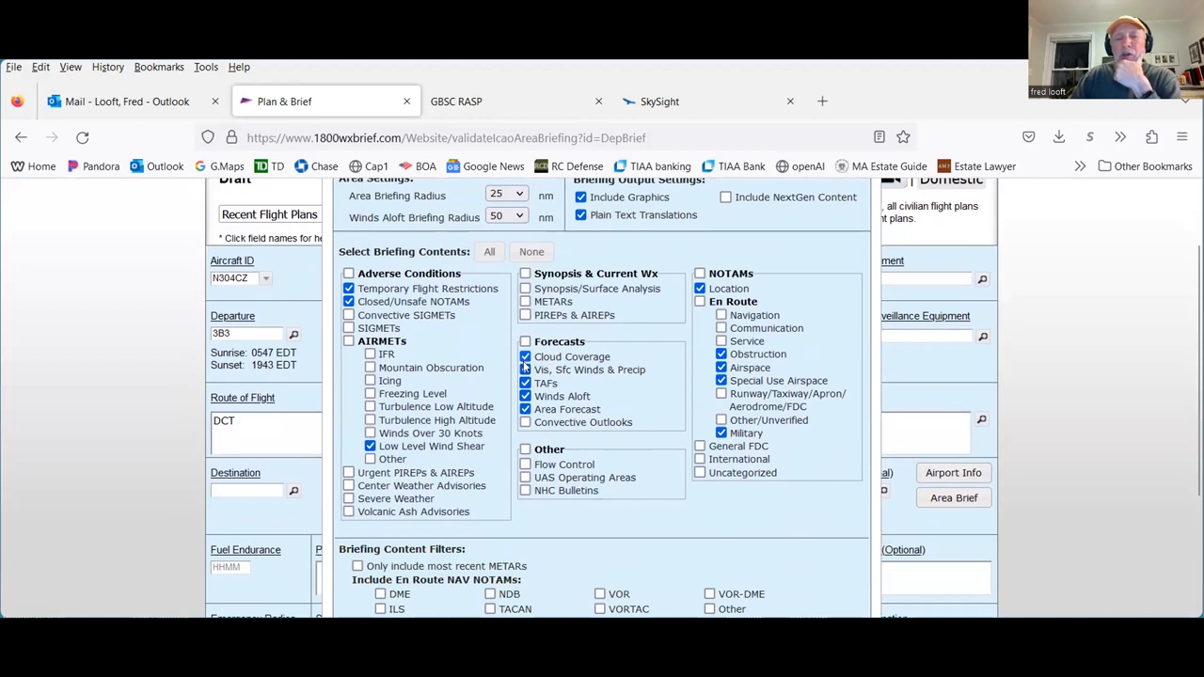
Step: Limit the briefing to the key forecast products
click(525, 369)
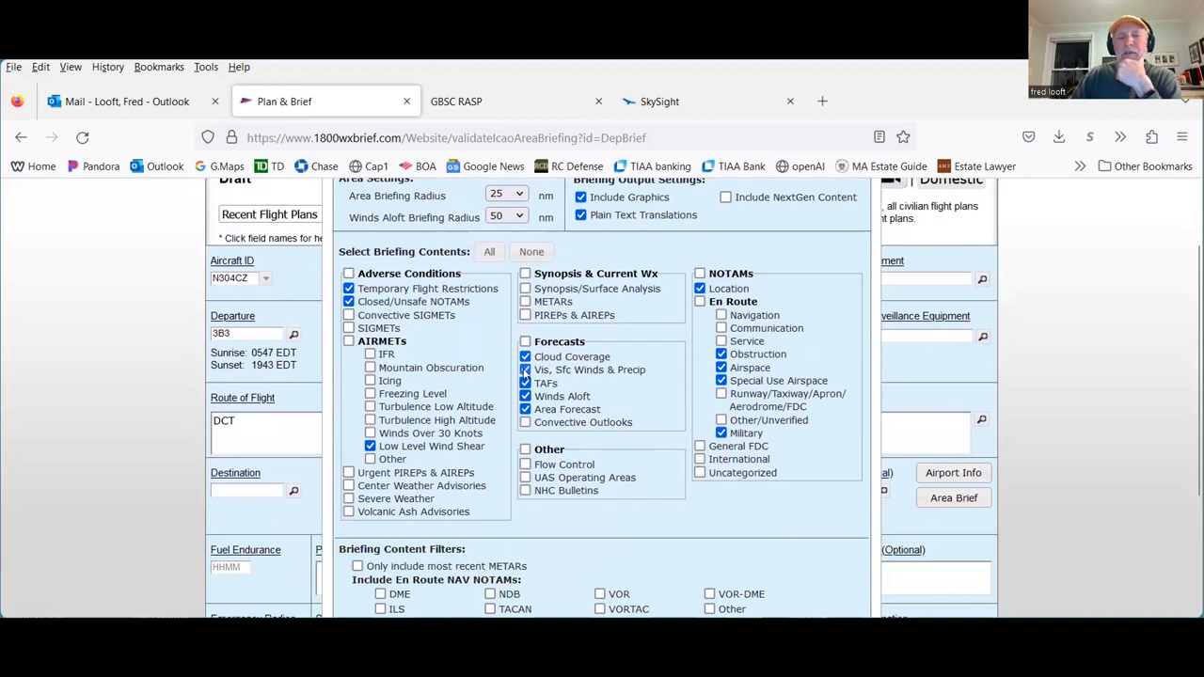
click(525, 384)
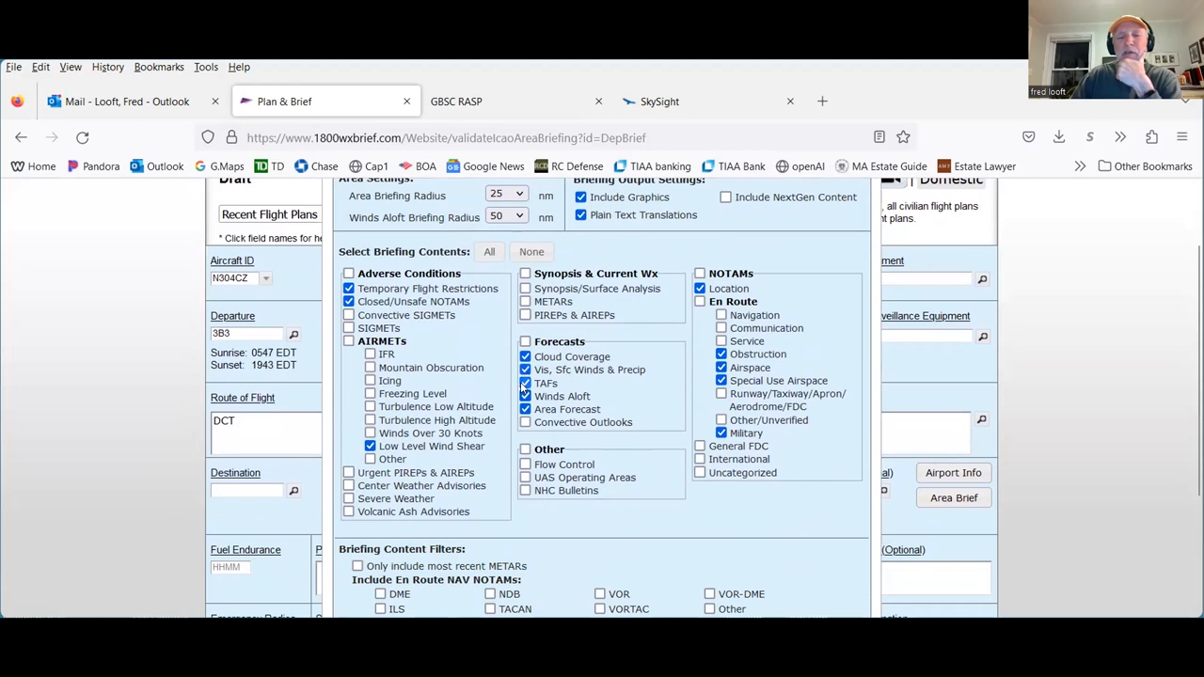
click(524, 383)
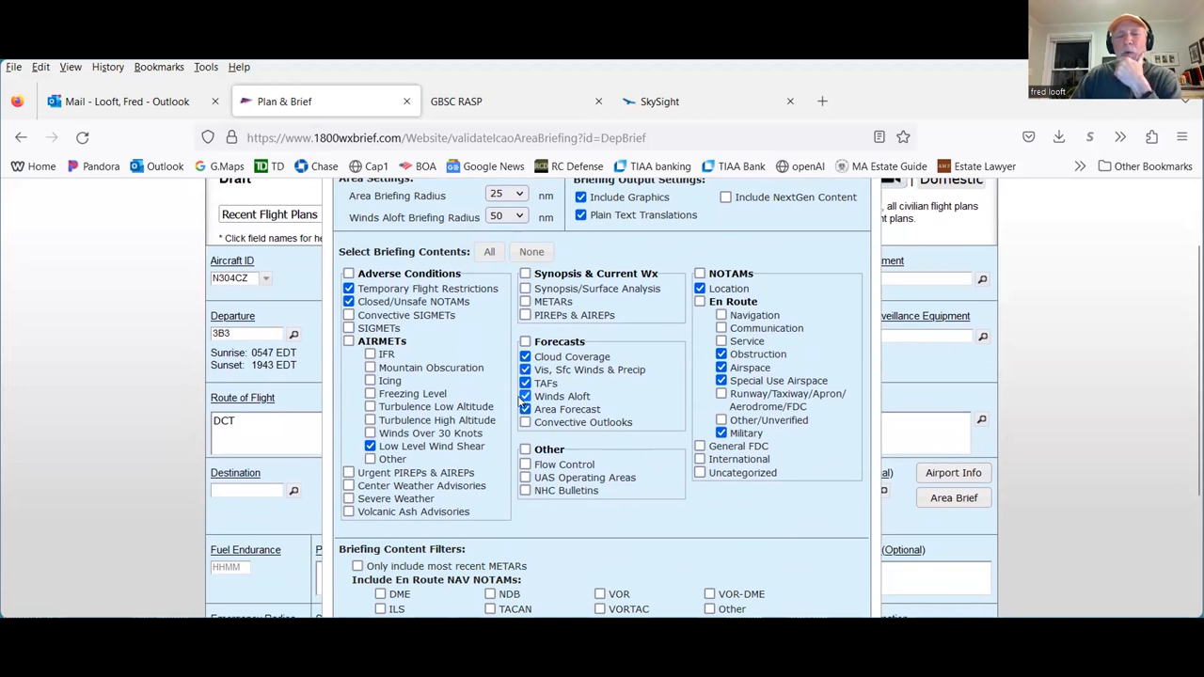
click(524, 410)
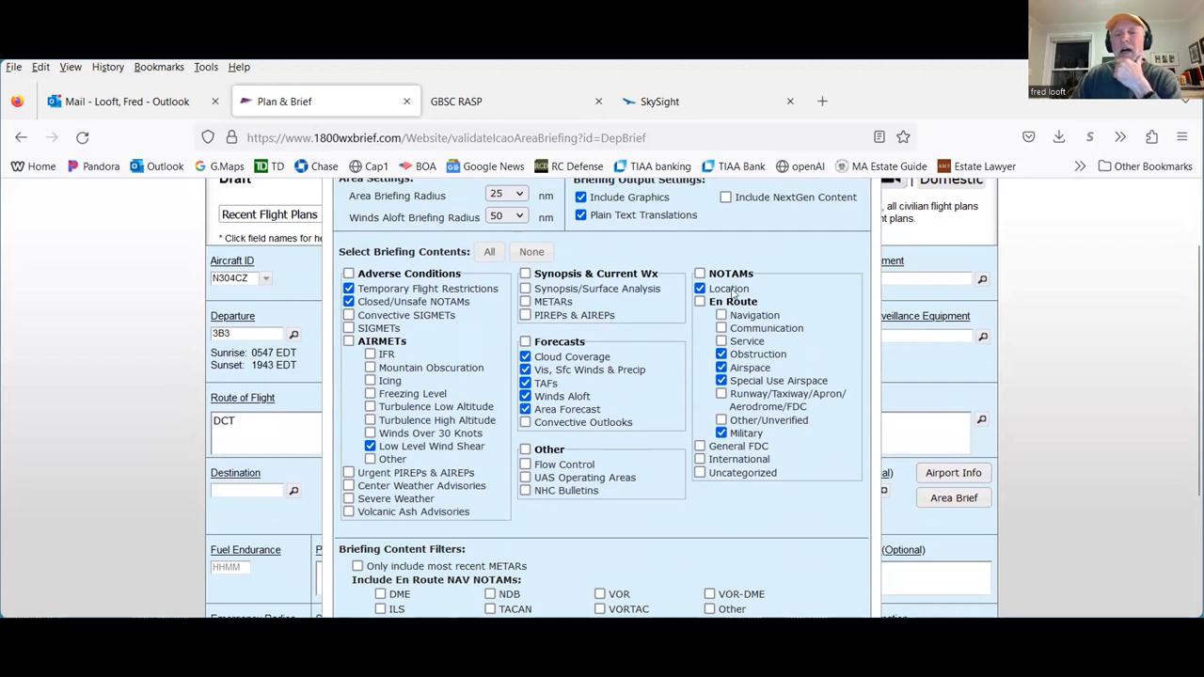
click(700, 289)
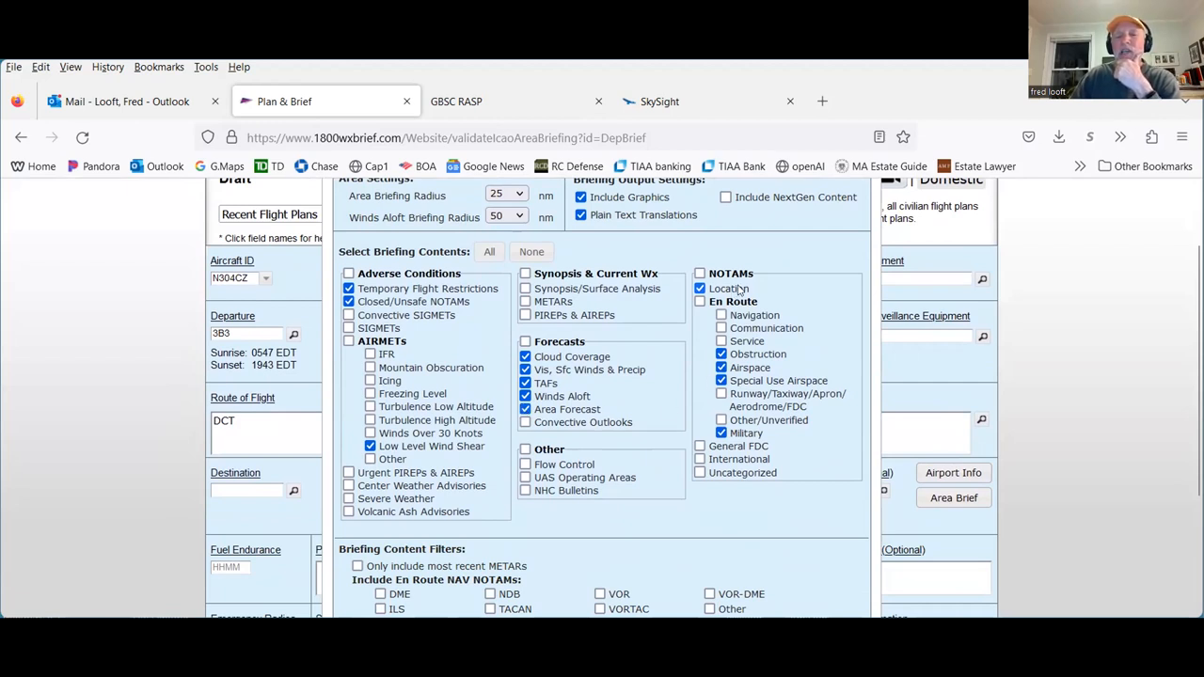
Step: Keep en route obstruction, airspace and military NOTAMs, and only AIRSPACE and SECURITY FDC NOTAMs
click(700, 290)
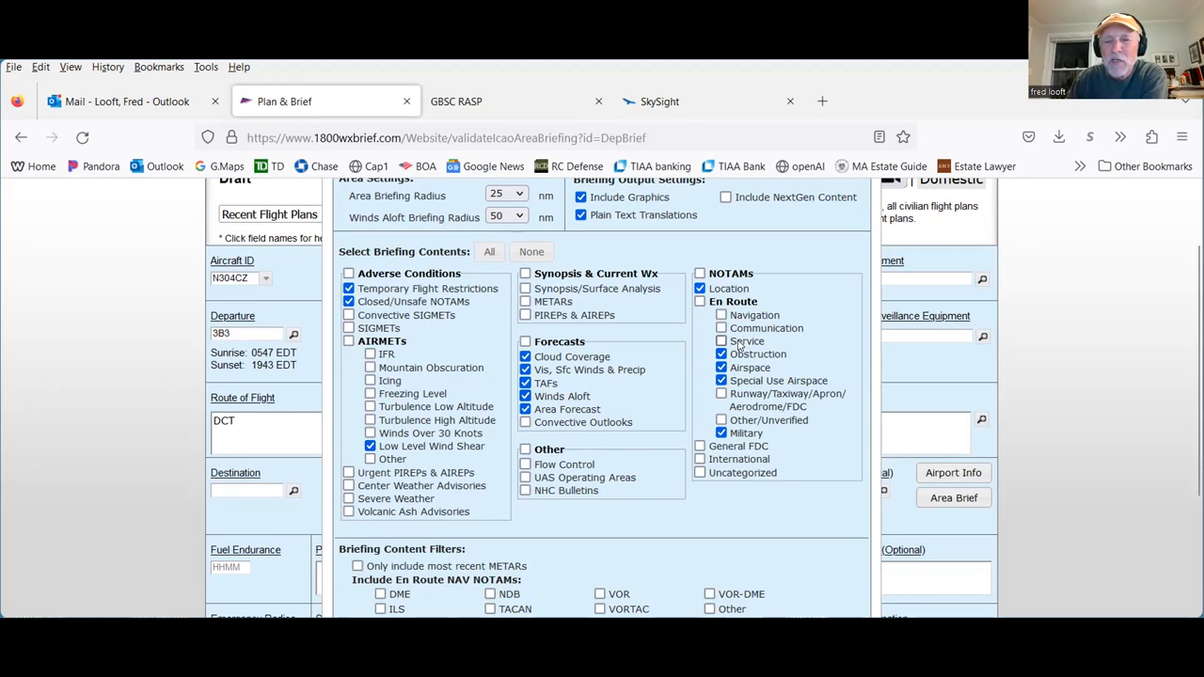
click(722, 354)
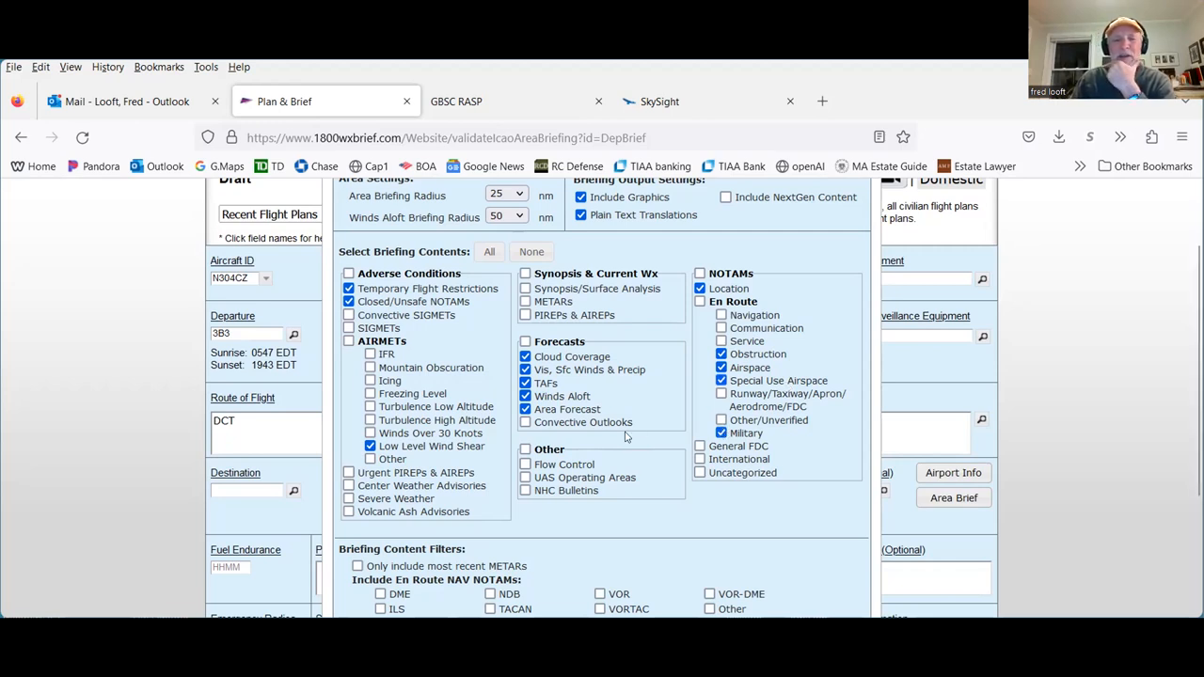
scroll(down, 3)
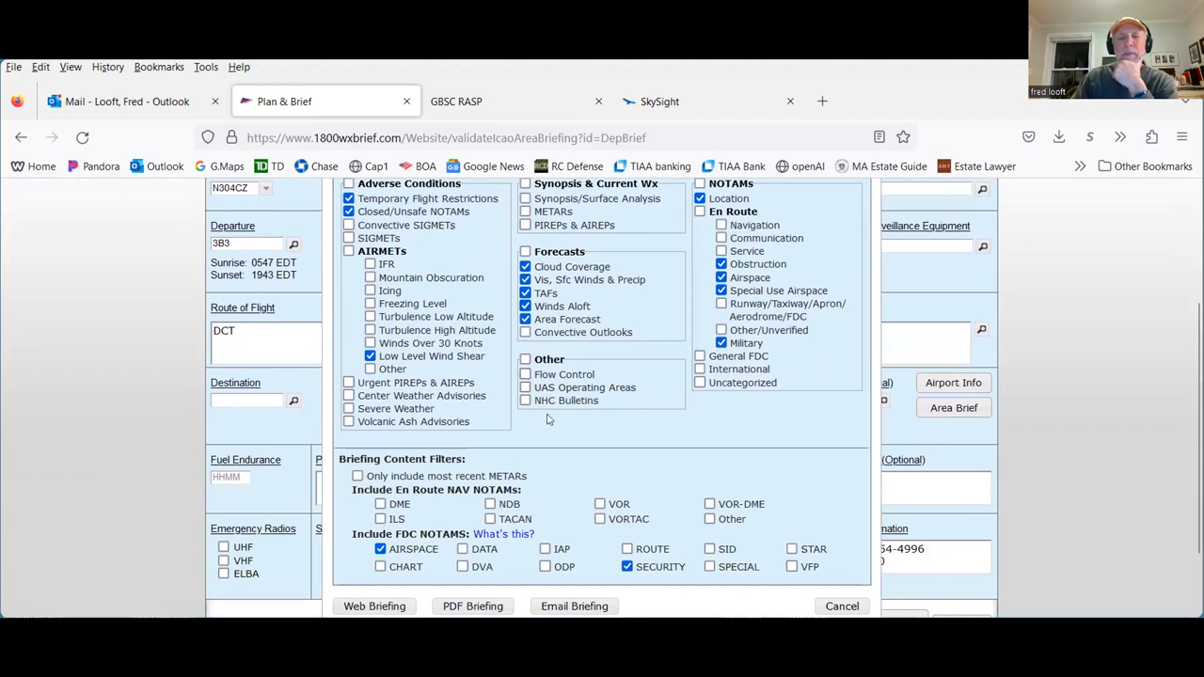
scroll(down, 3)
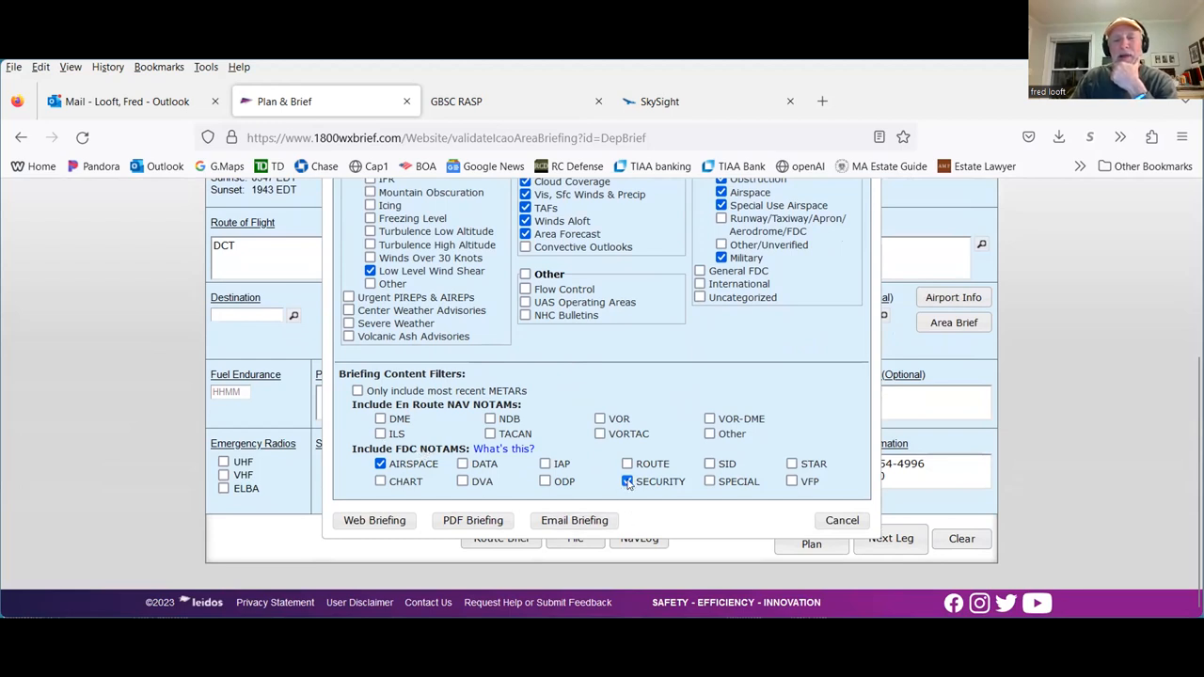
click(628, 482)
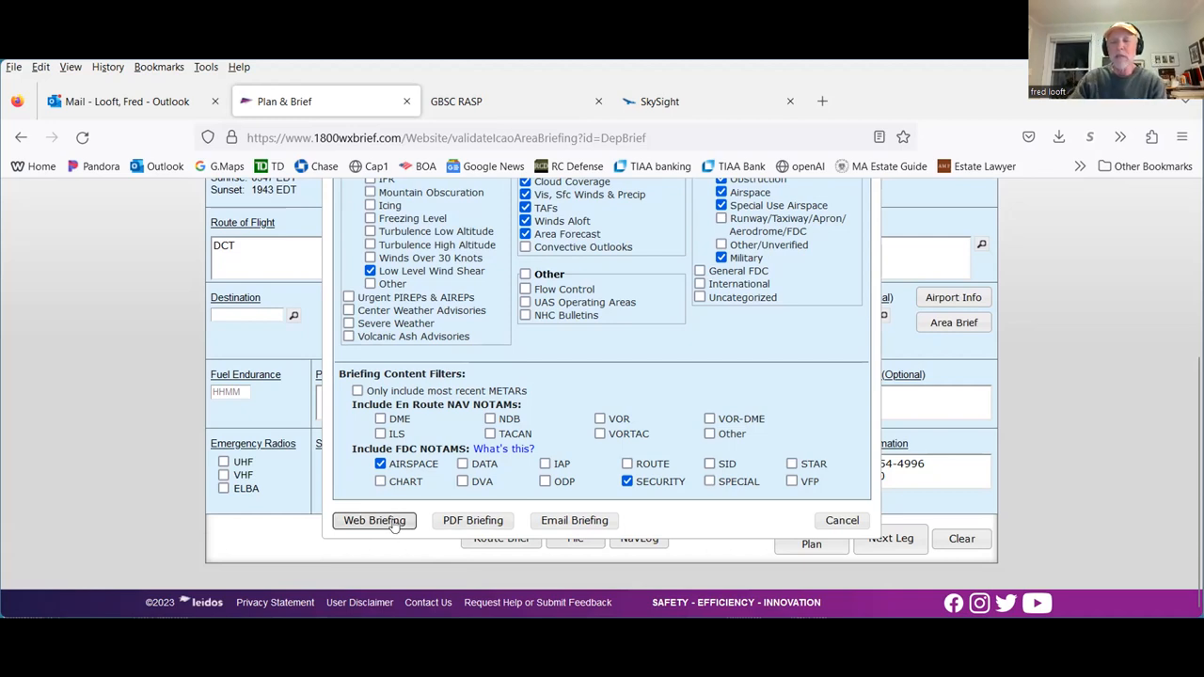
Step: Request the area briefing as a web page and dismiss the pop-up blocker notice
click(374, 519)
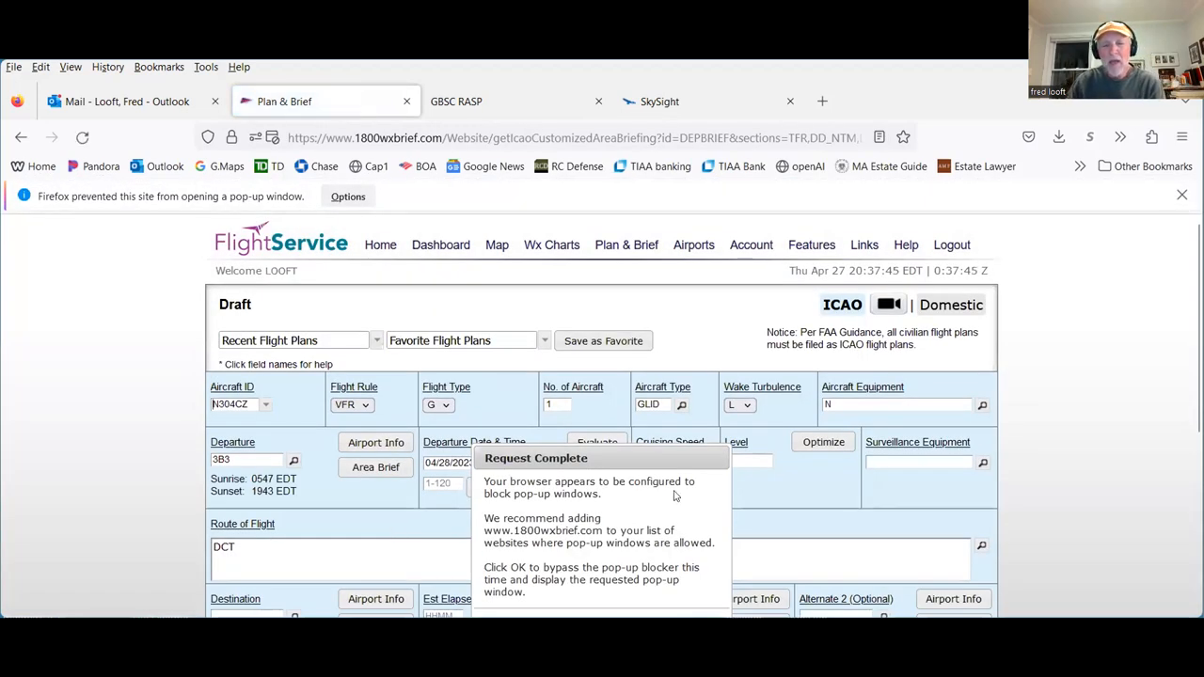
scroll(down, 3)
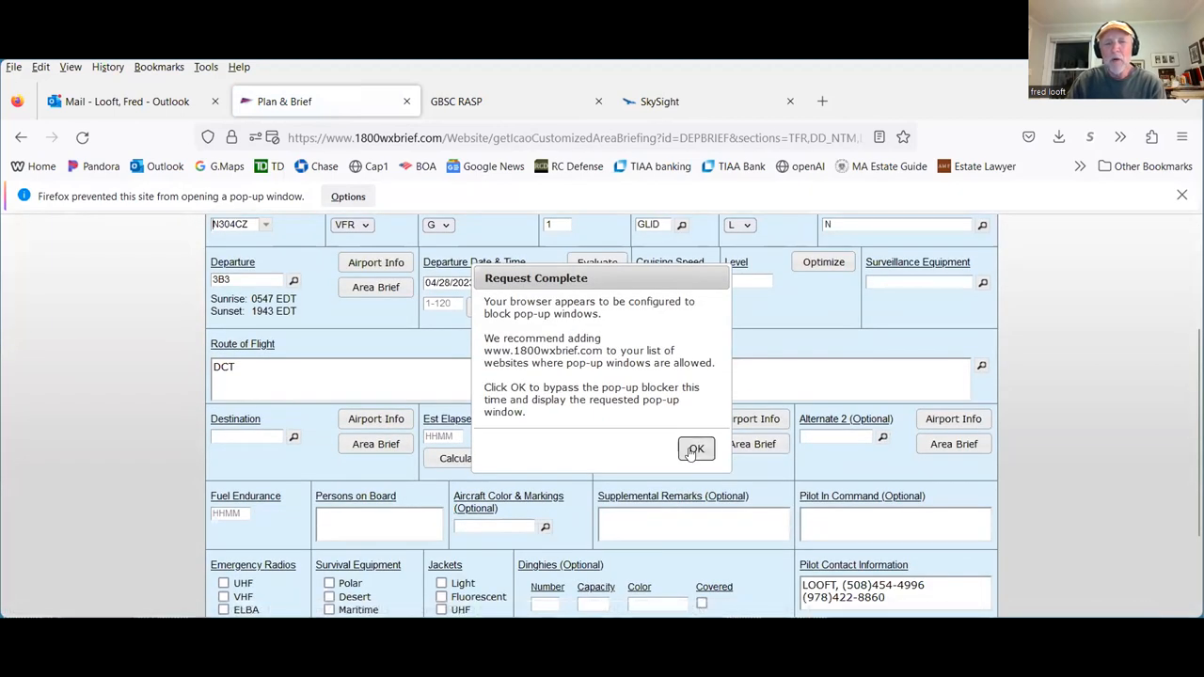
click(696, 448)
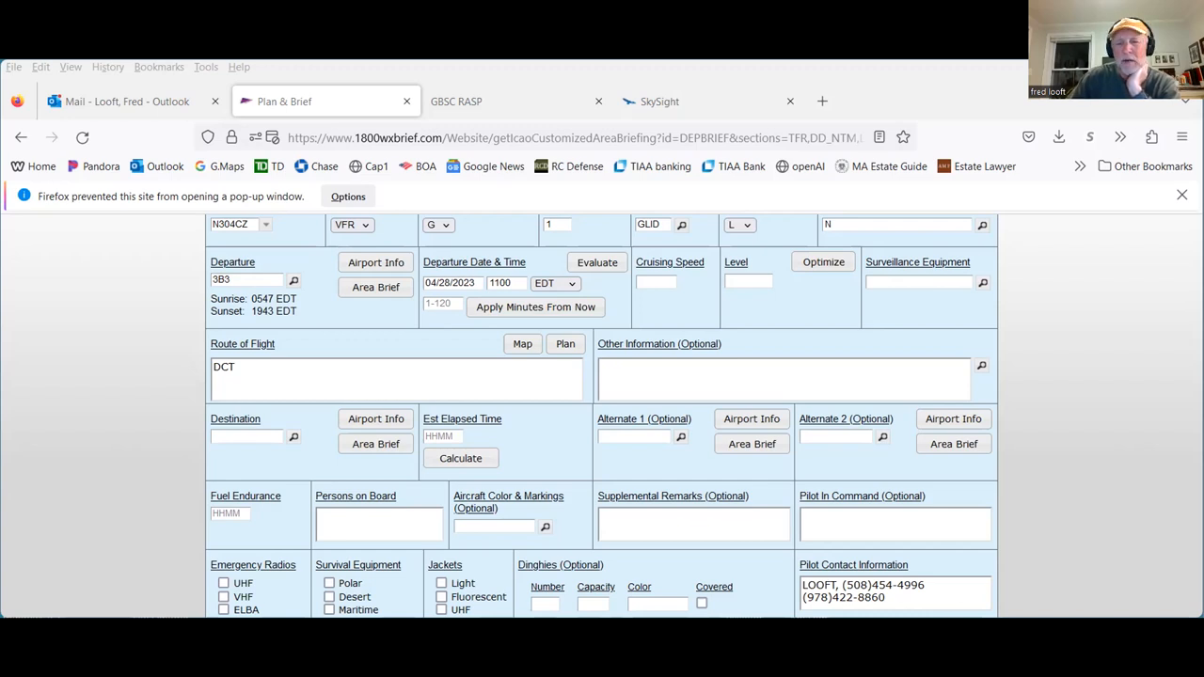
mouse_move(997, 534)
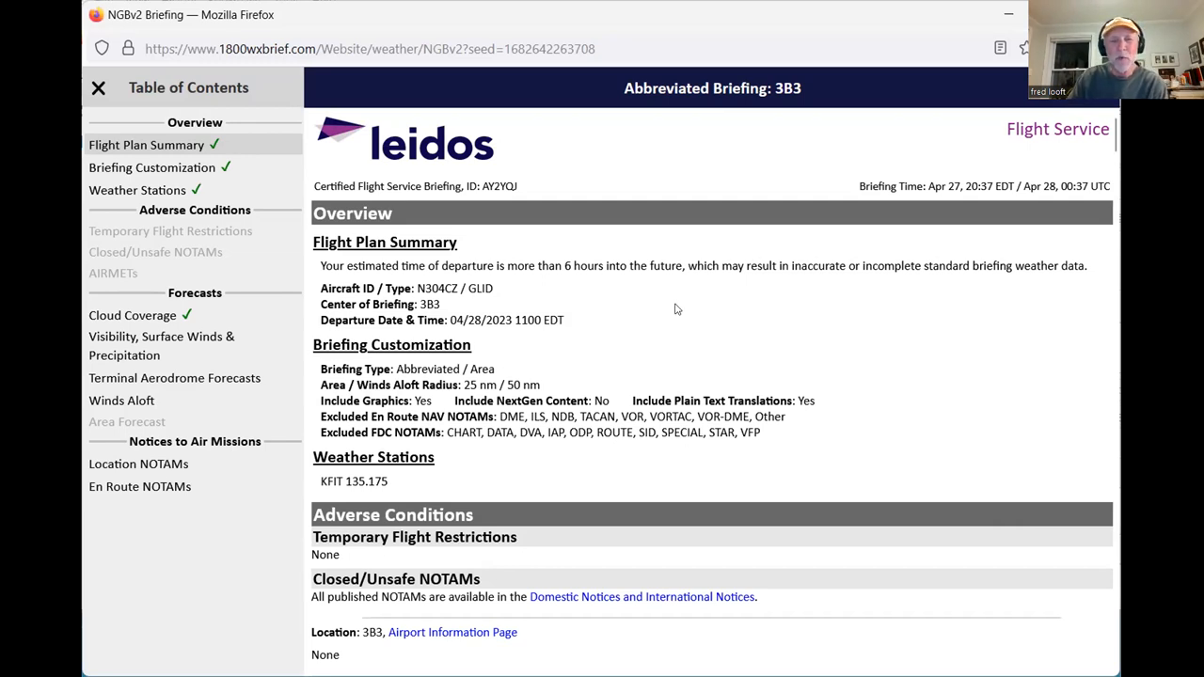
Step: Scroll the 3B3 briefing past Adverse Conditions to the Northeast and CONUS cloud coverage charts
scroll(down, 3)
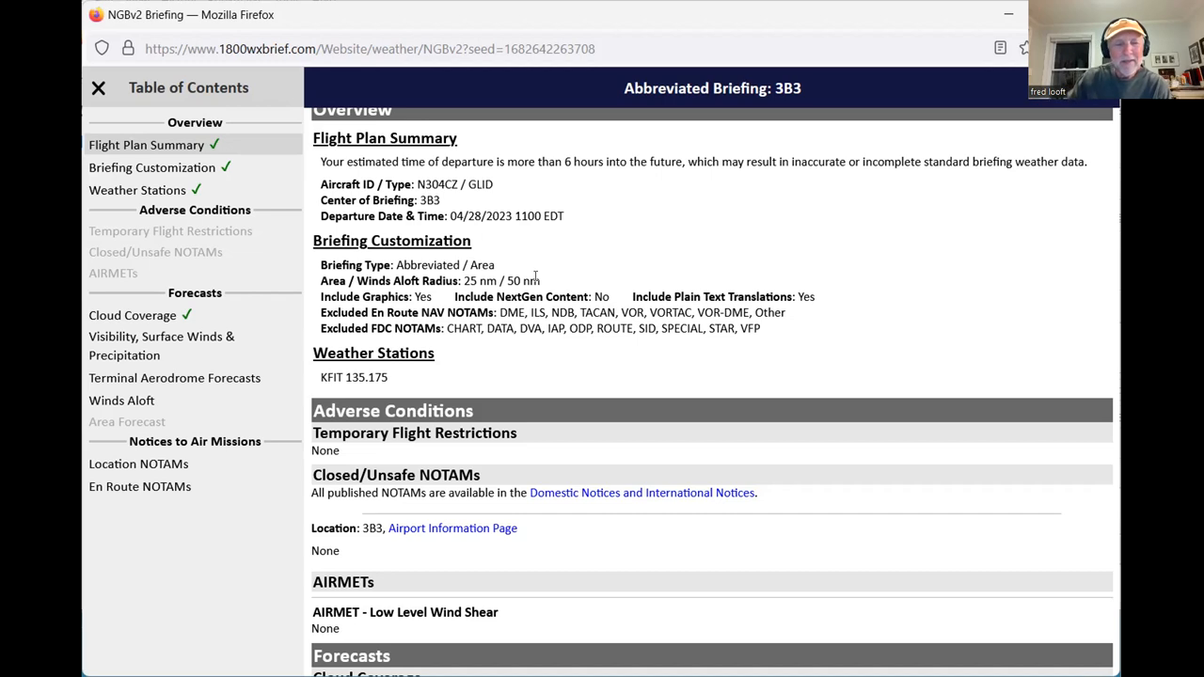
scroll(down, 3)
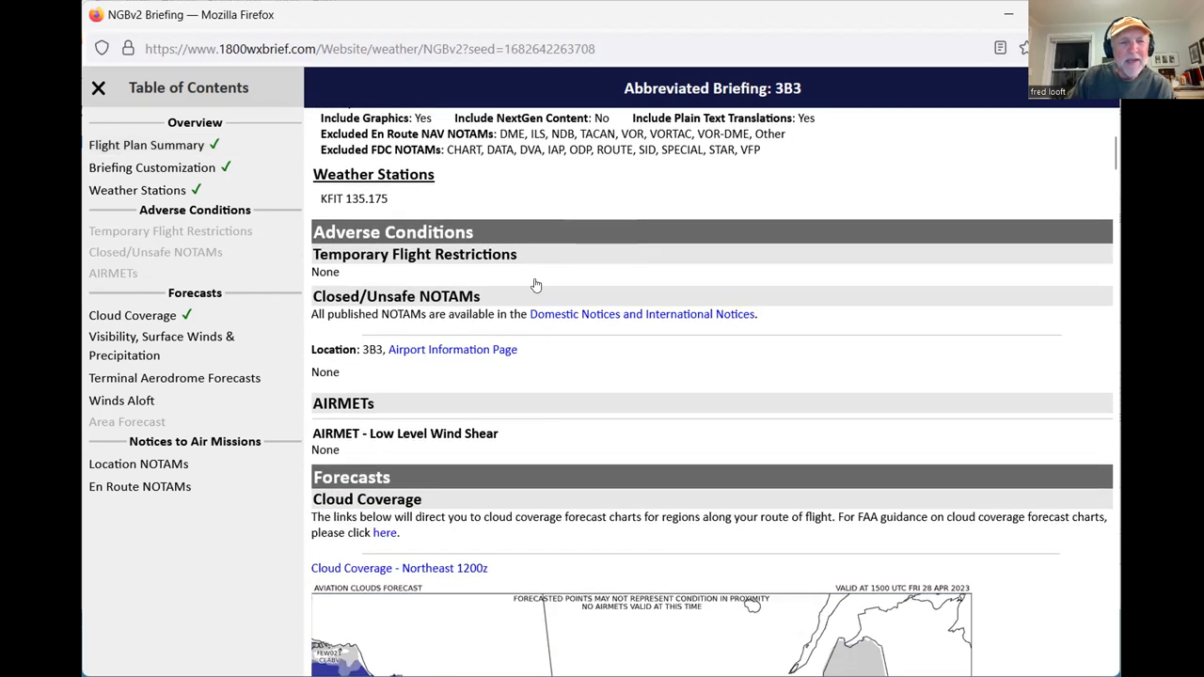
scroll(down, 3)
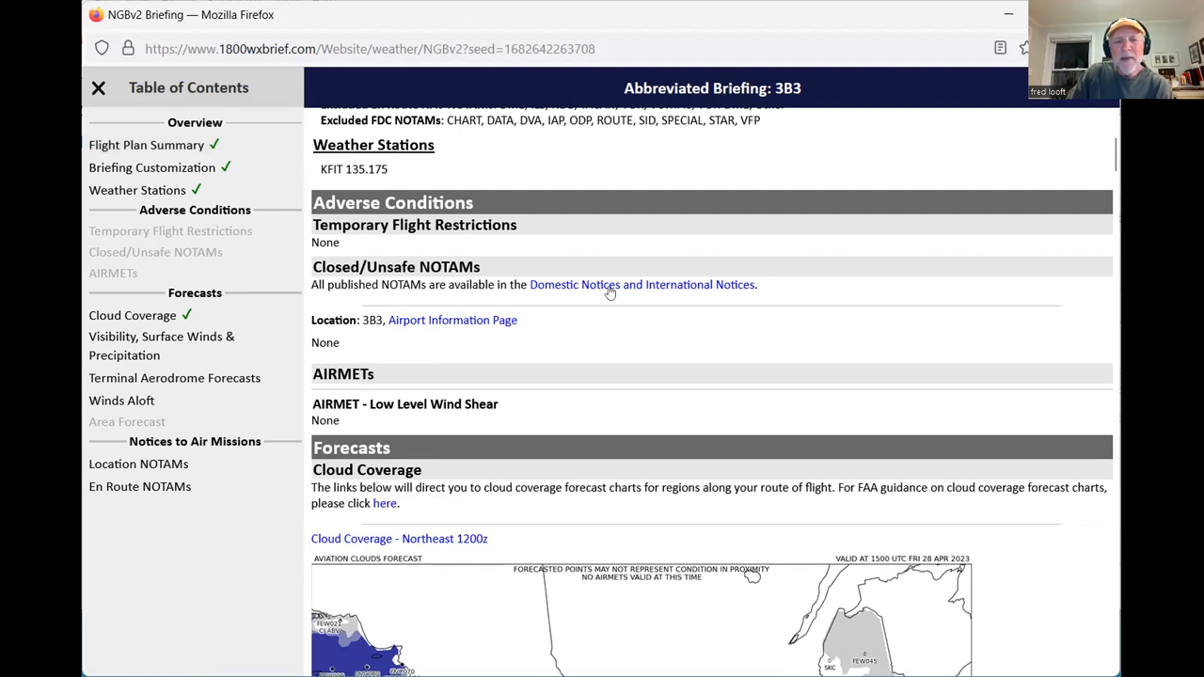
mouse_move(662, 290)
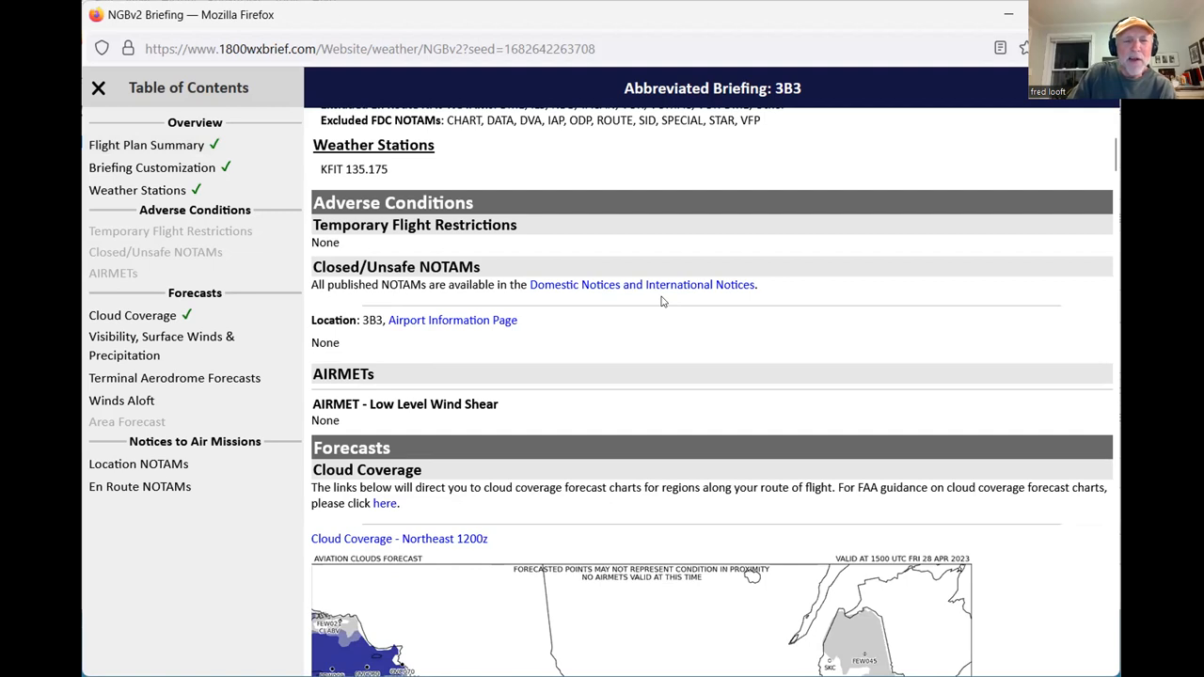
mouse_move(423, 248)
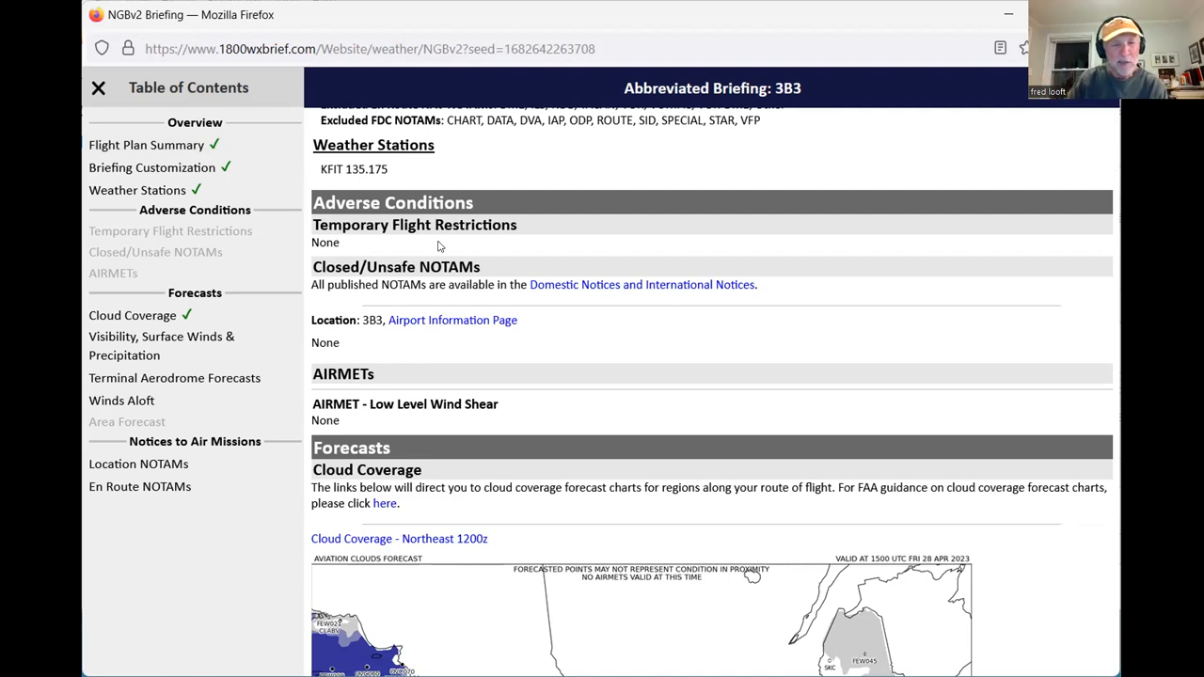
scroll(down, 3)
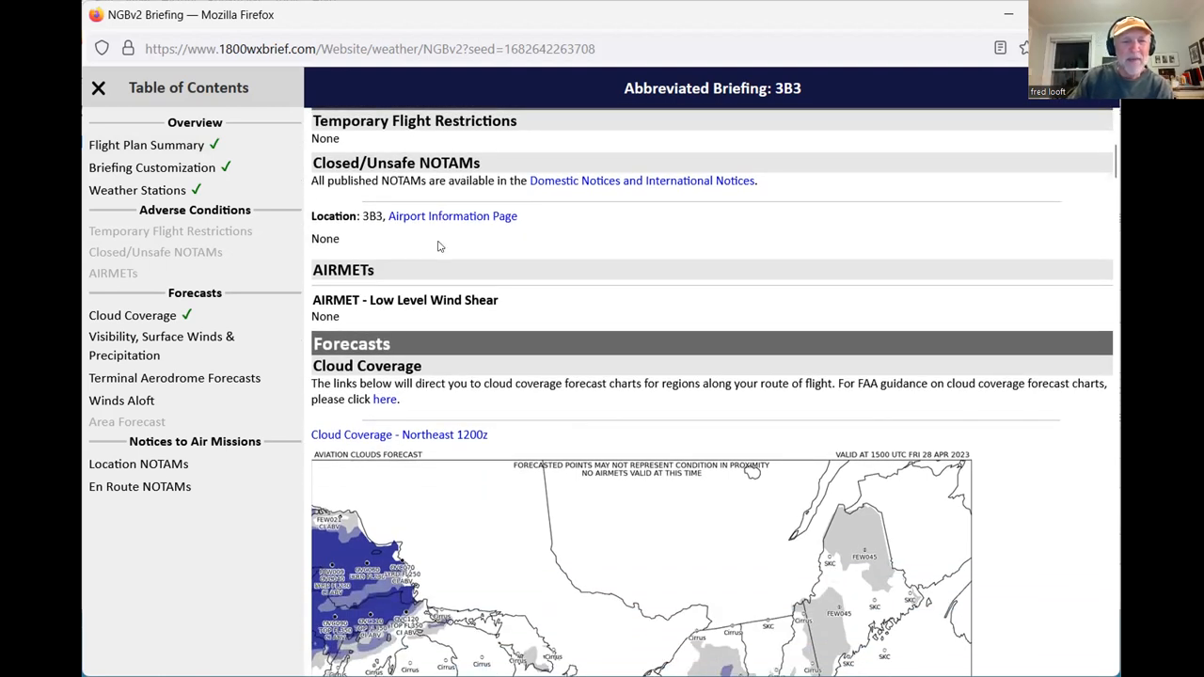
scroll(down, 3)
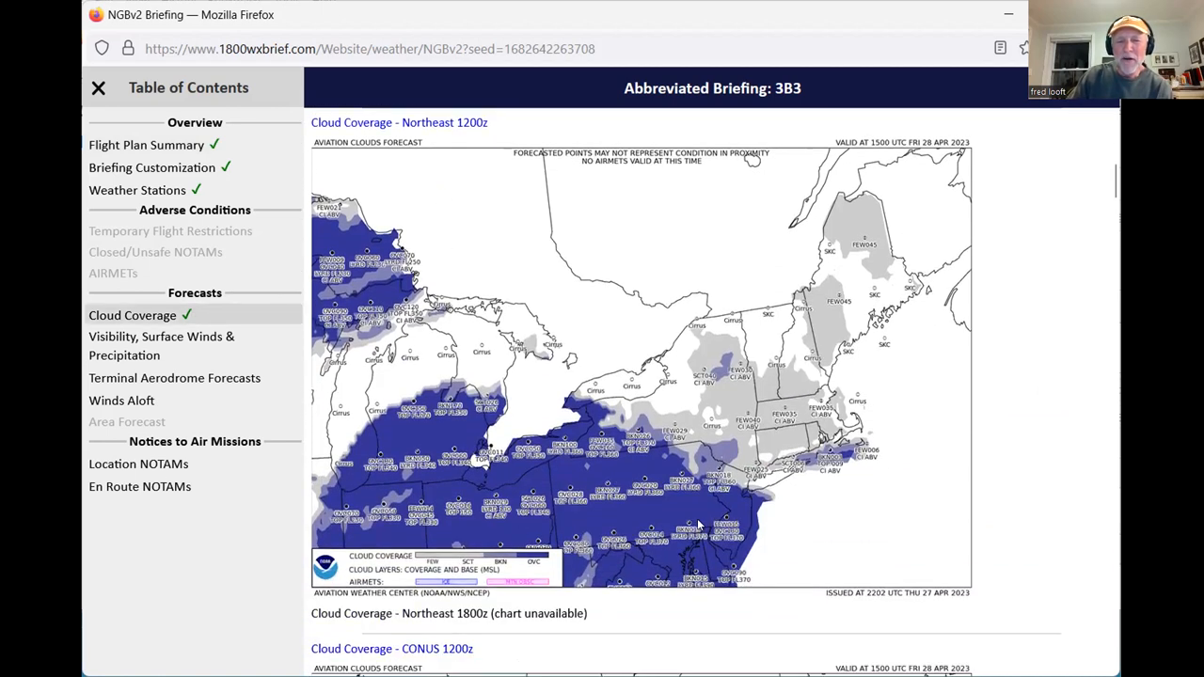
mouse_move(772, 380)
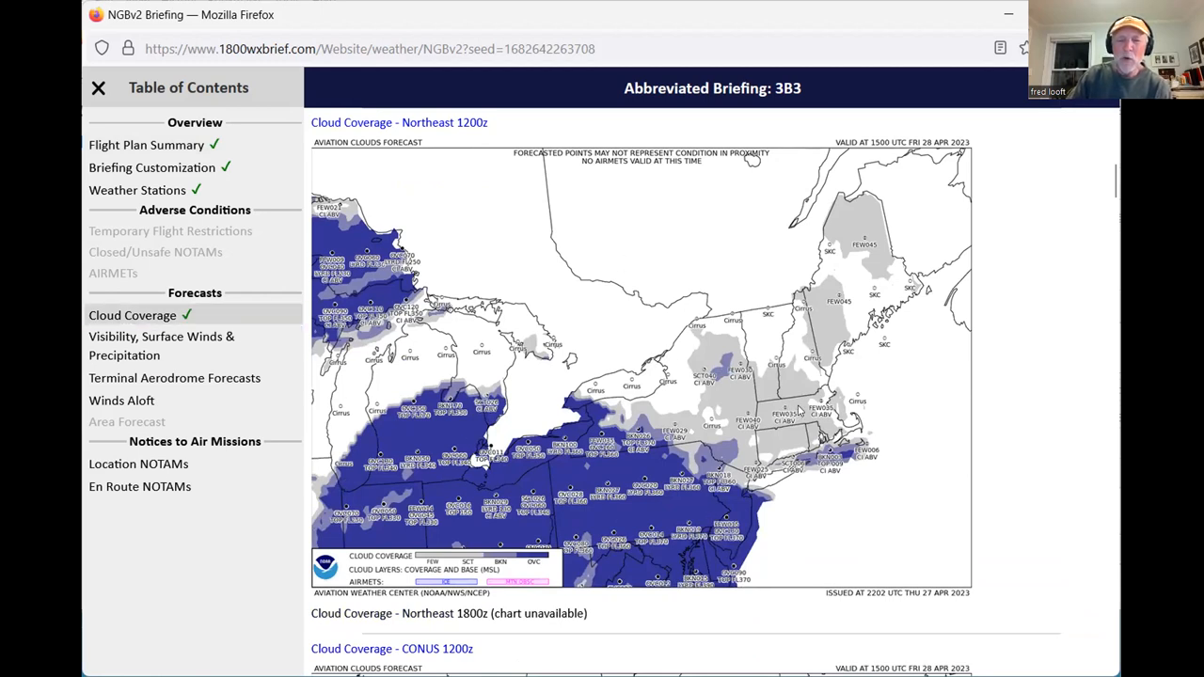
scroll(down, 3)
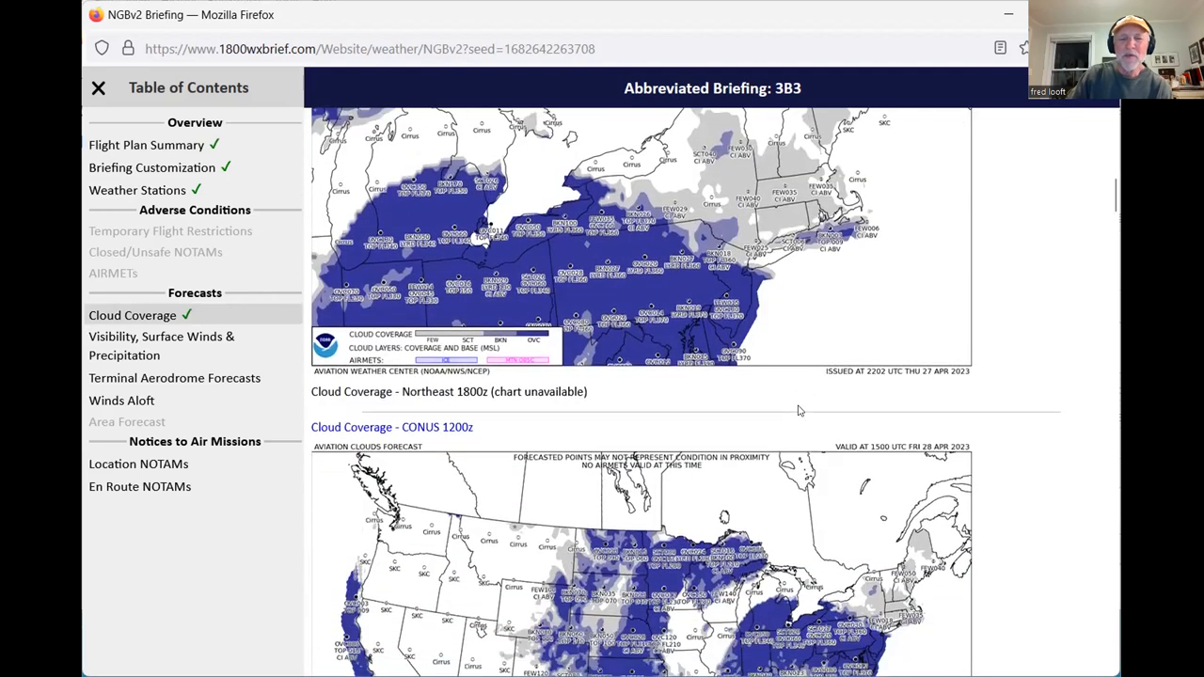
Step: Scroll through the Visibility/Surface Winds and Terminal Aerodrome Forecast sections
click(162, 346)
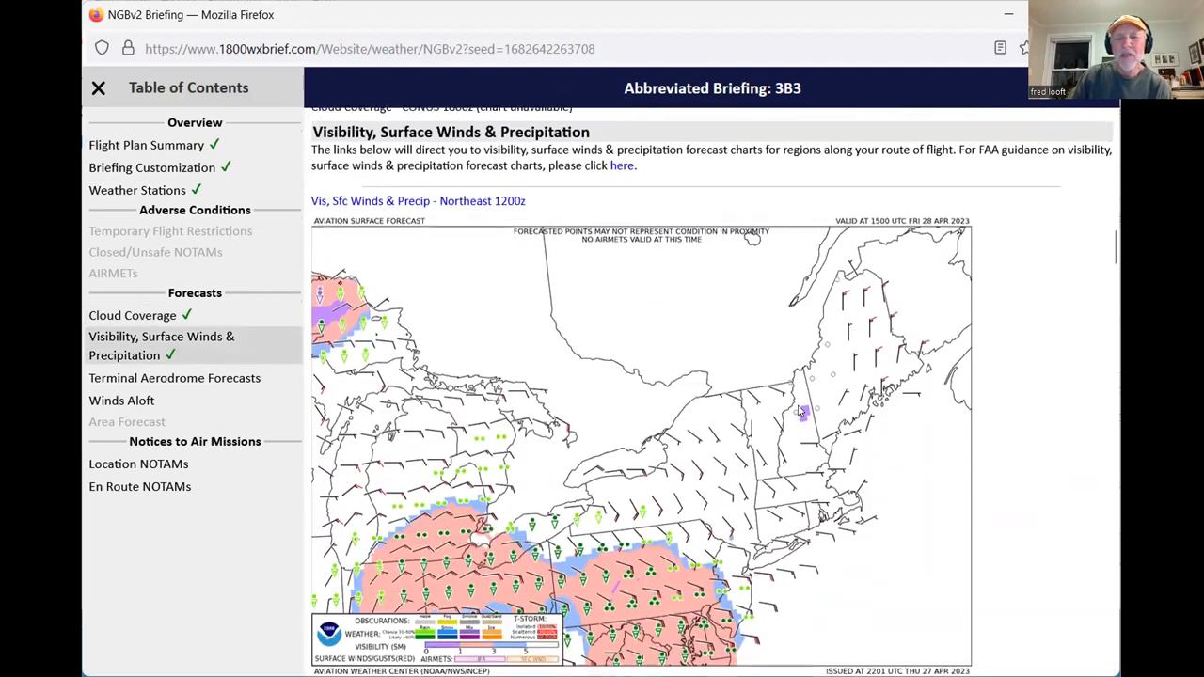
scroll(down, 3)
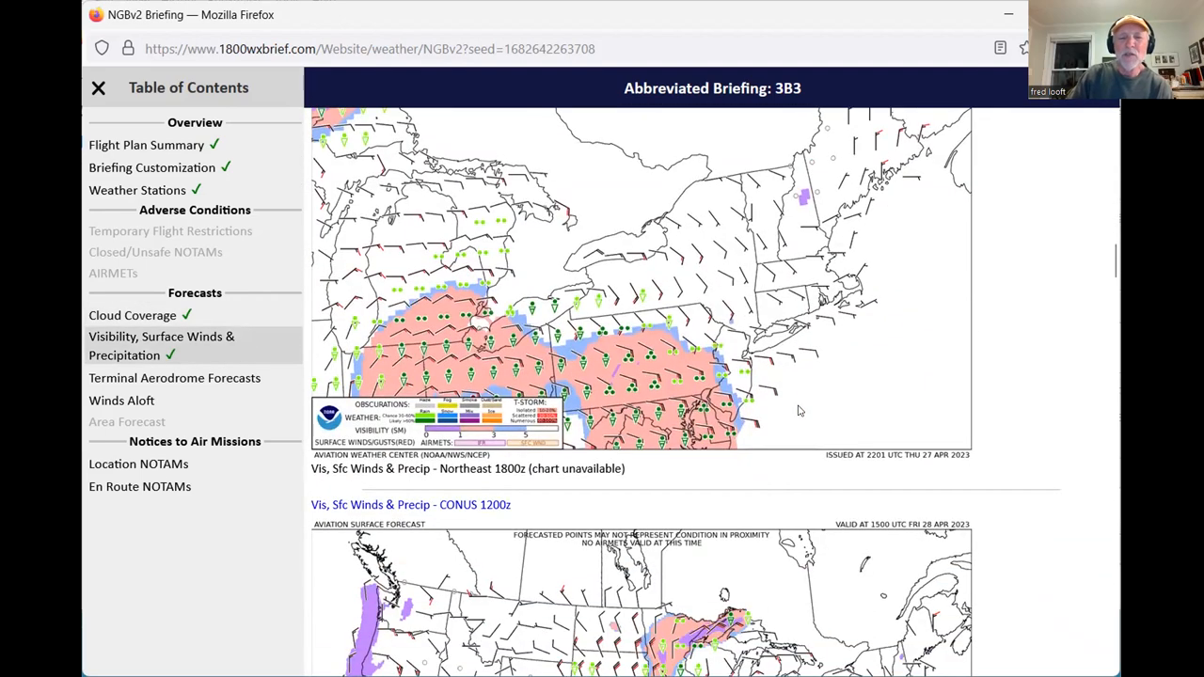
scroll(down, 3)
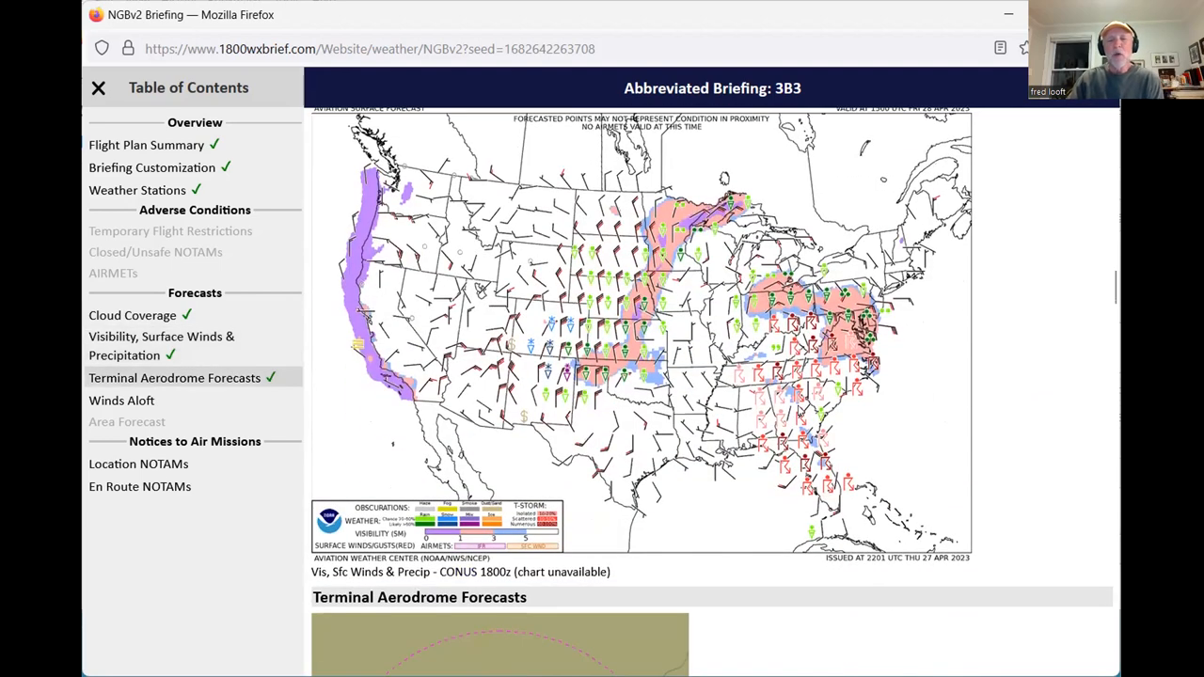
scroll(down, 3)
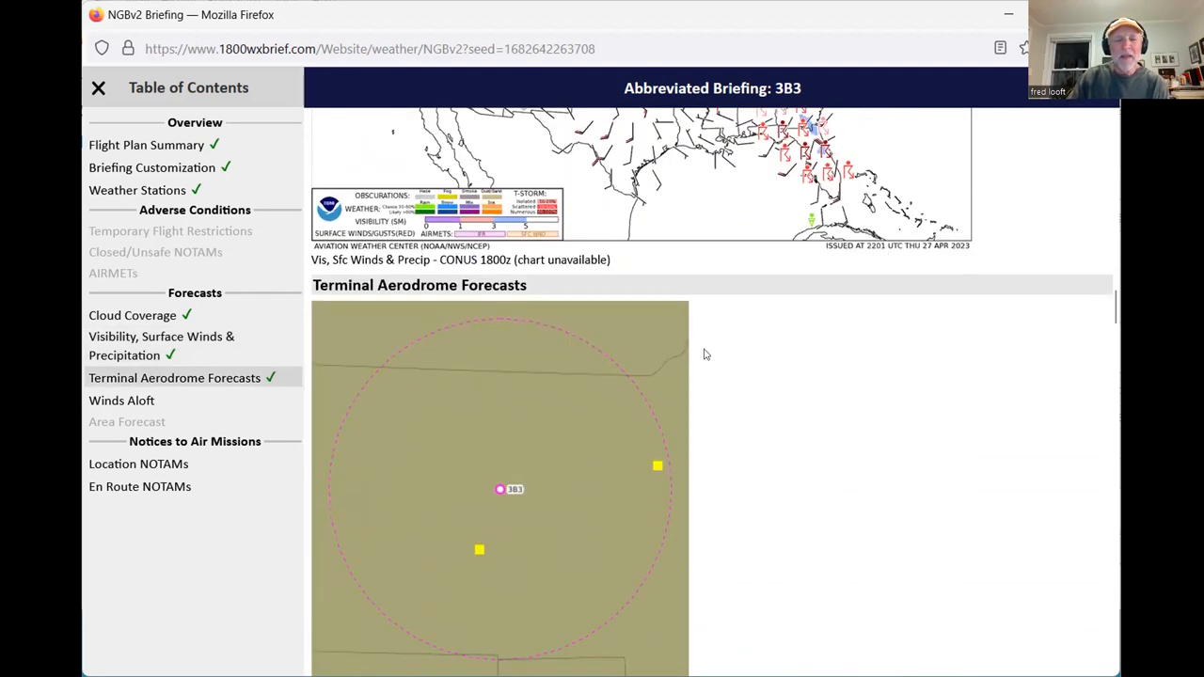
mouse_move(621, 418)
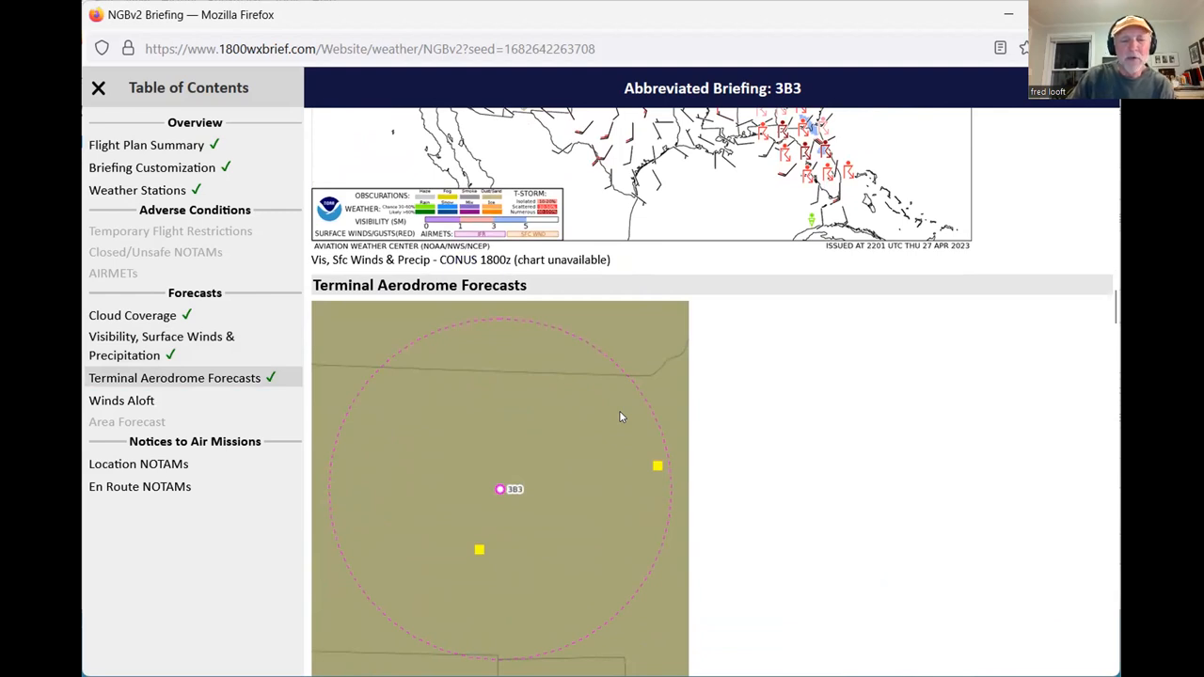
scroll(down, 3)
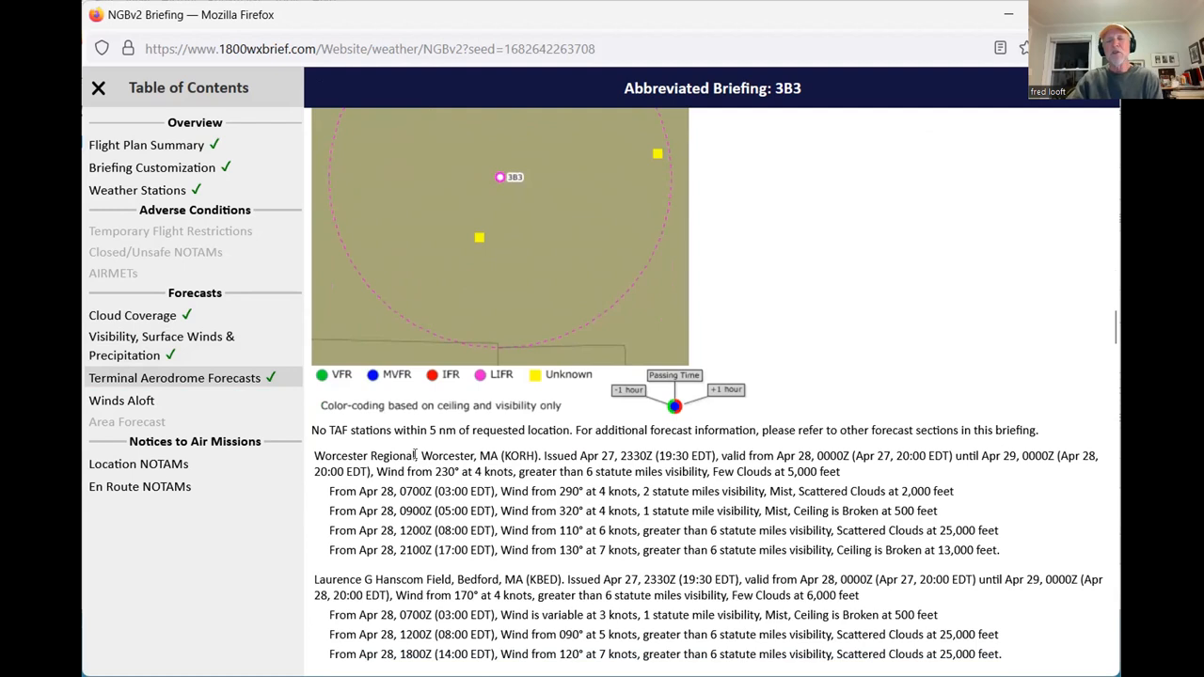
Step: Continue down to the Winds Aloft tables by flight level, reaching the location NOTAMs
scroll(down, 3)
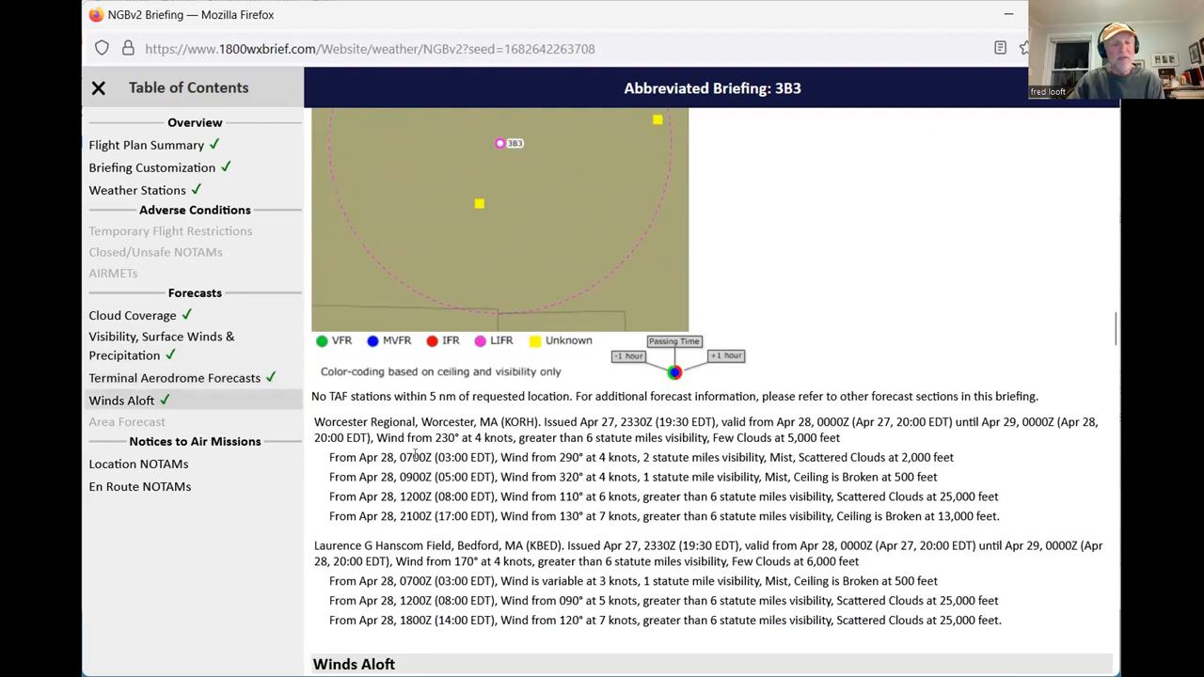
scroll(down, 3)
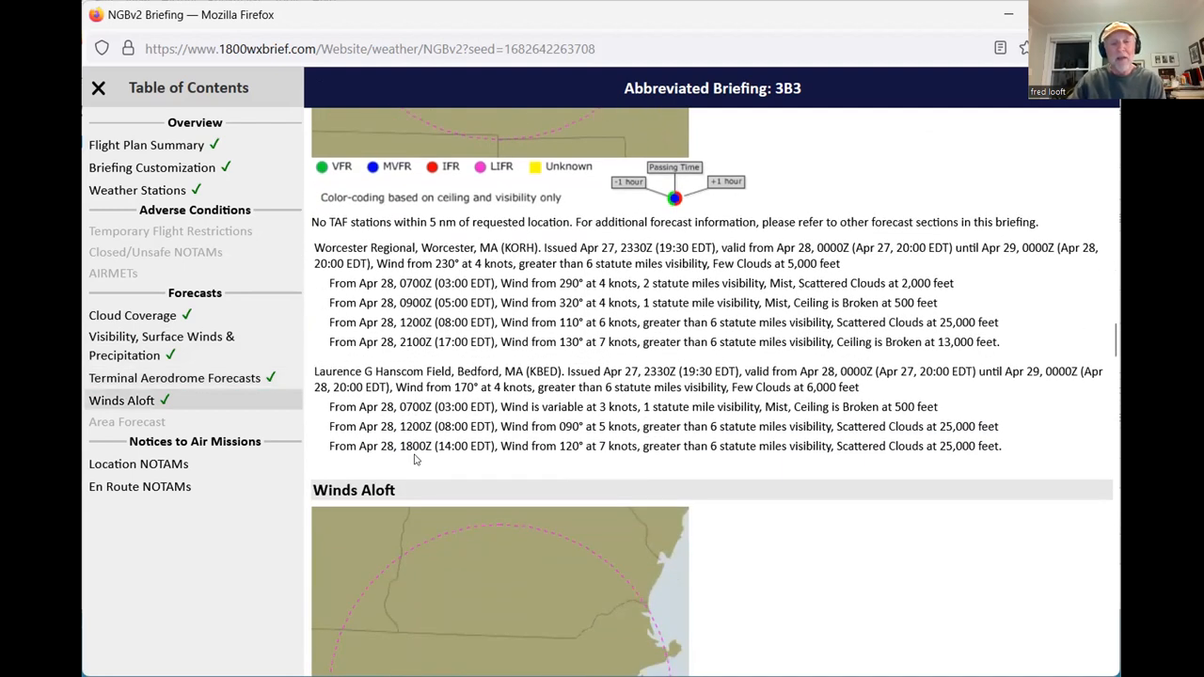
scroll(down, 3)
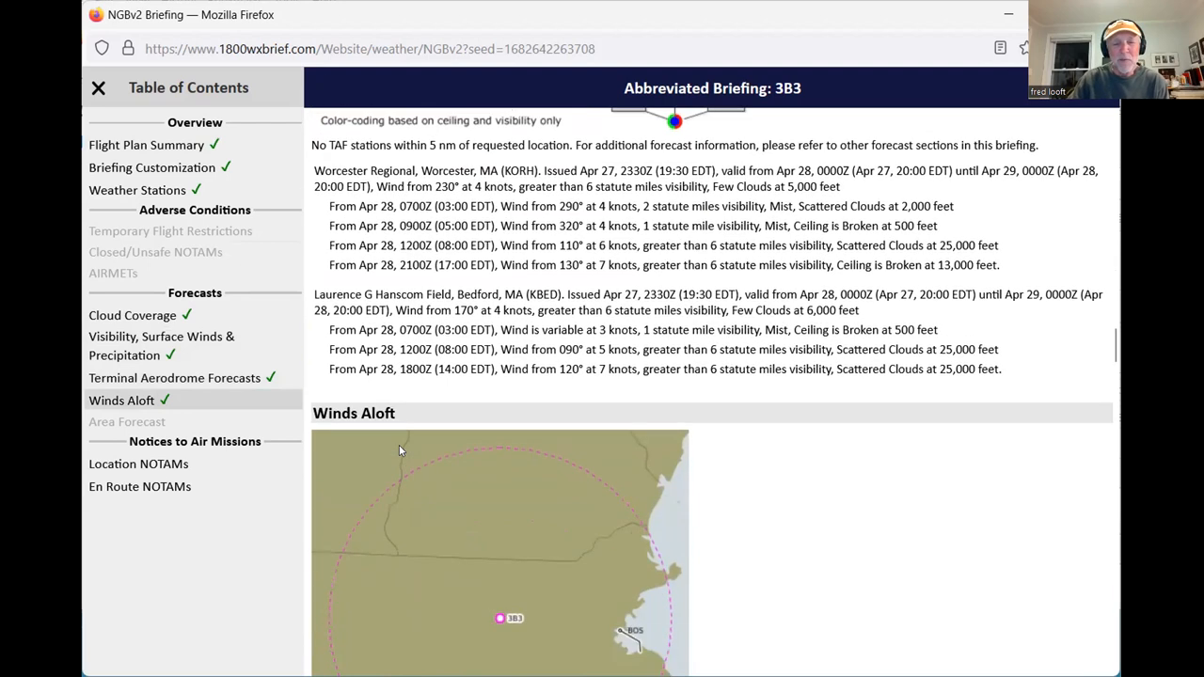
scroll(down, 3)
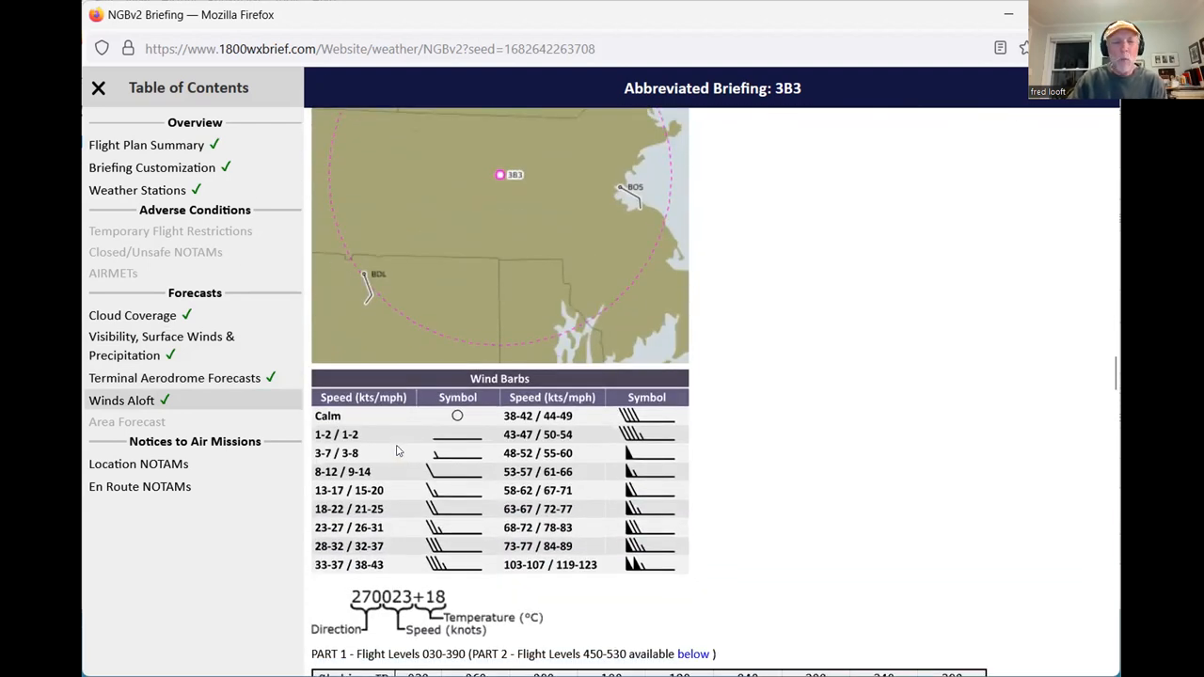
mouse_move(380, 452)
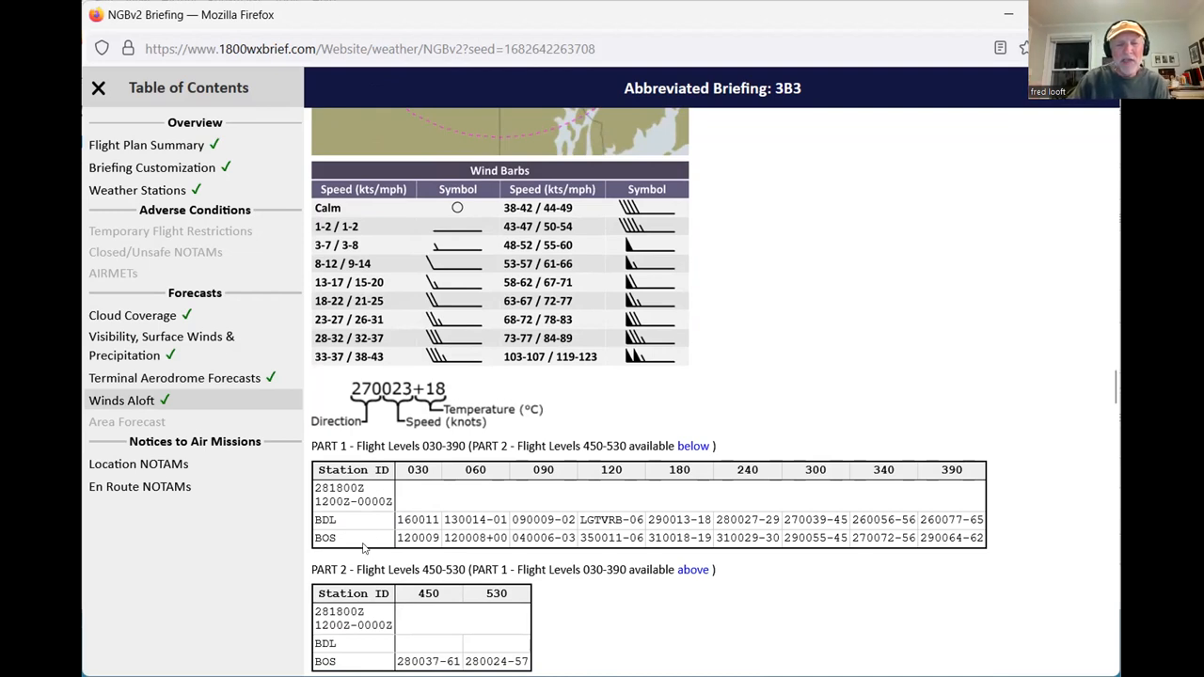
mouse_move(411, 366)
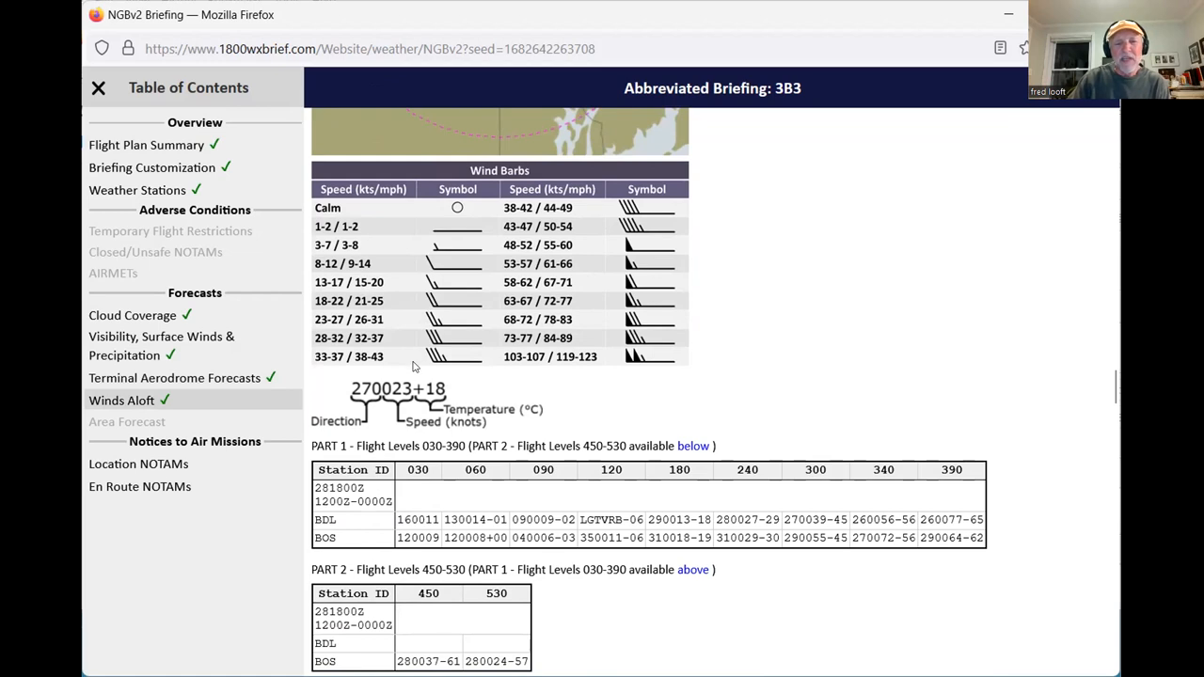
scroll(down, 3)
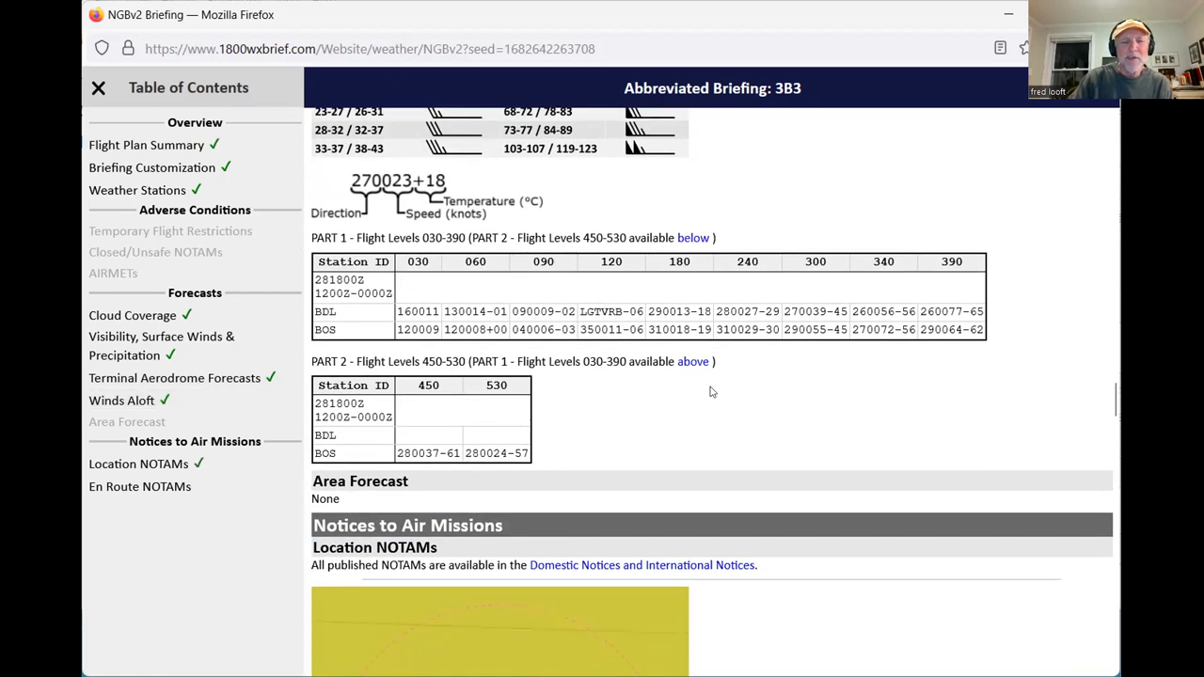
Step: Scroll through the airspace NOTAMs within 10 nm of 3B3 down to the En Route NOTAMs heading
scroll(down, 3)
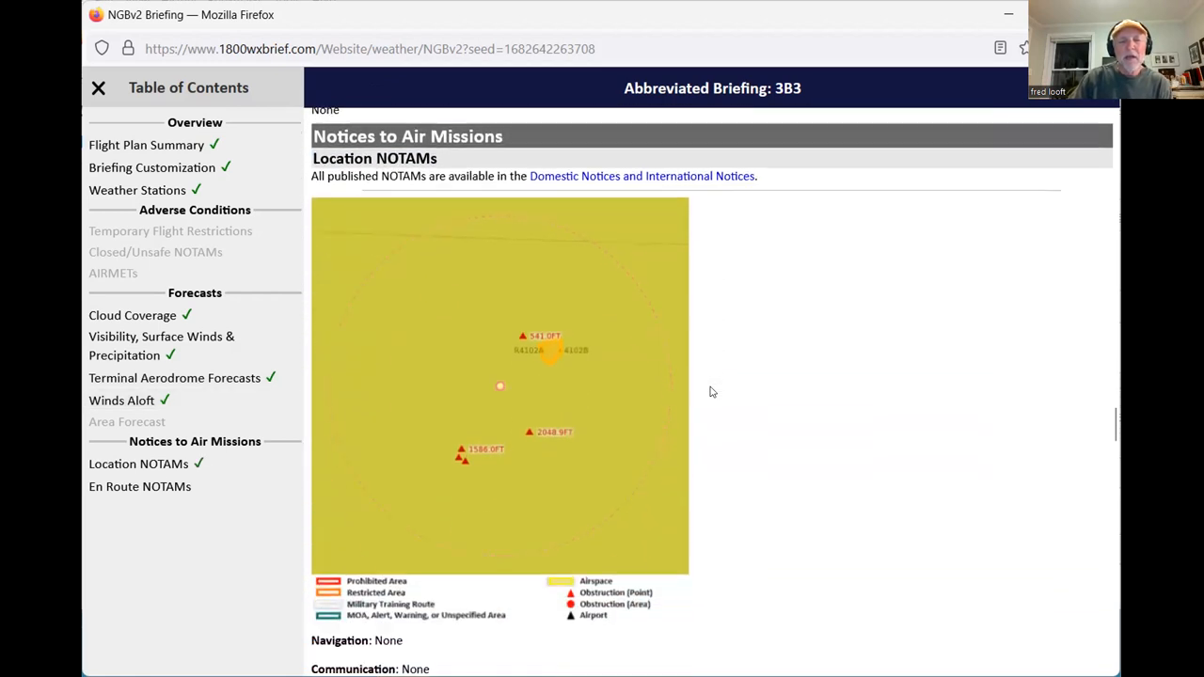
scroll(down, 3)
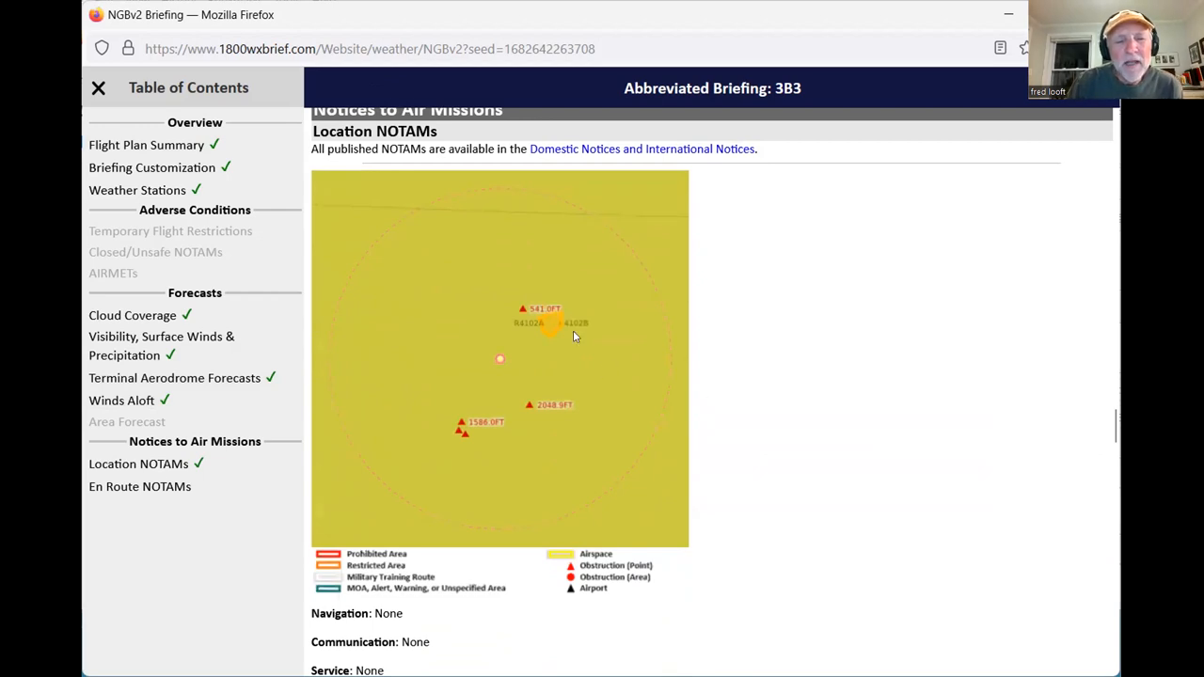
mouse_move(547, 406)
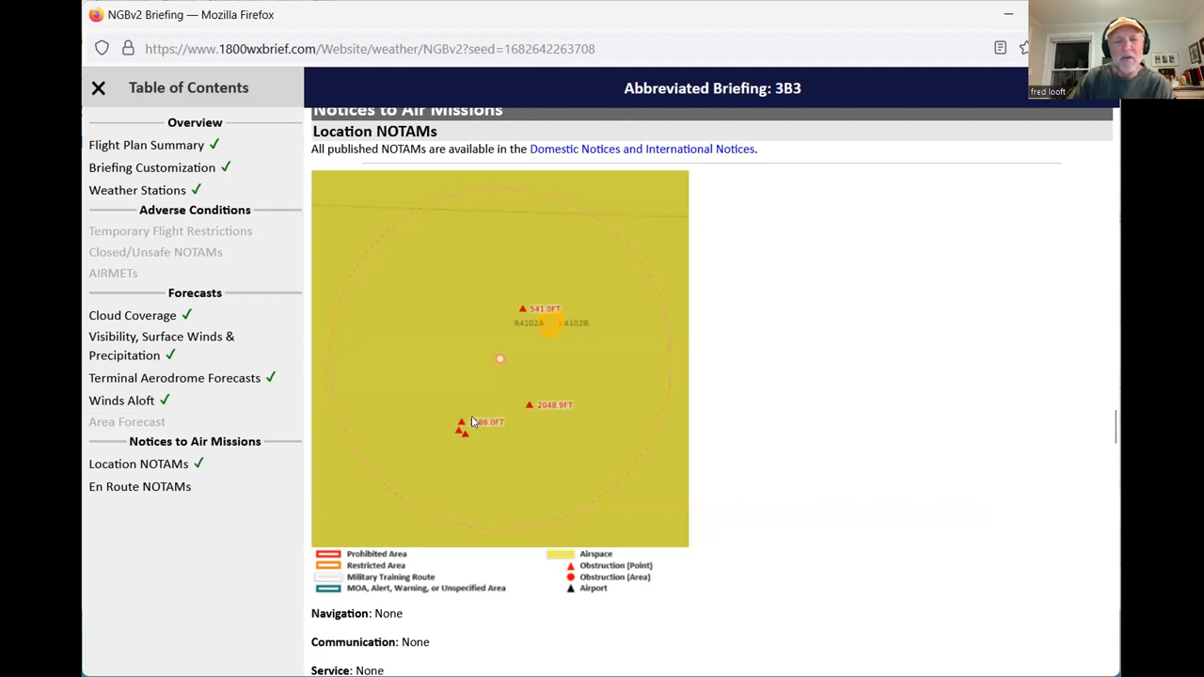
mouse_move(489, 380)
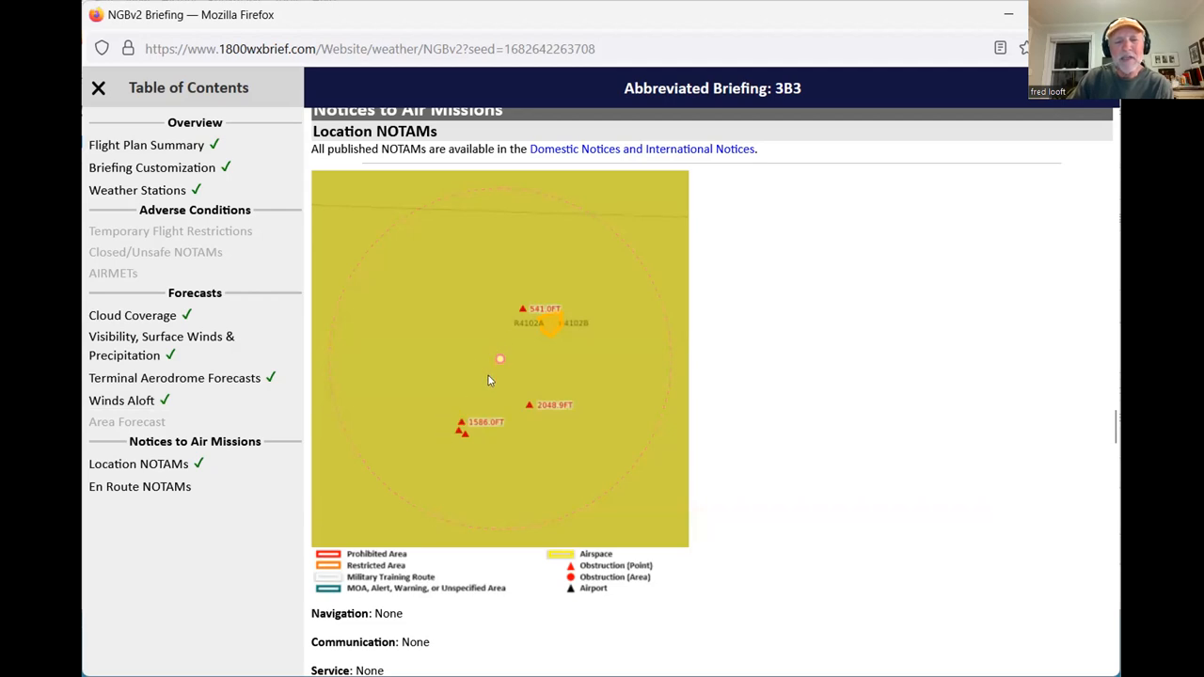
mouse_move(508, 373)
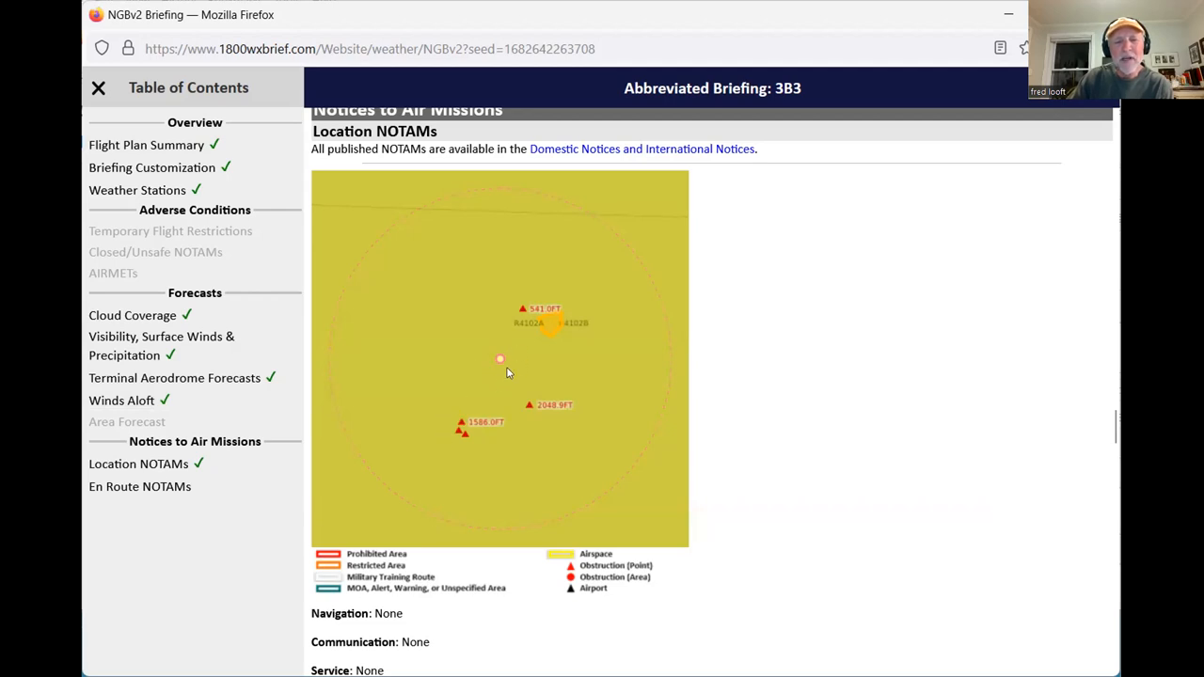
scroll(down, 3)
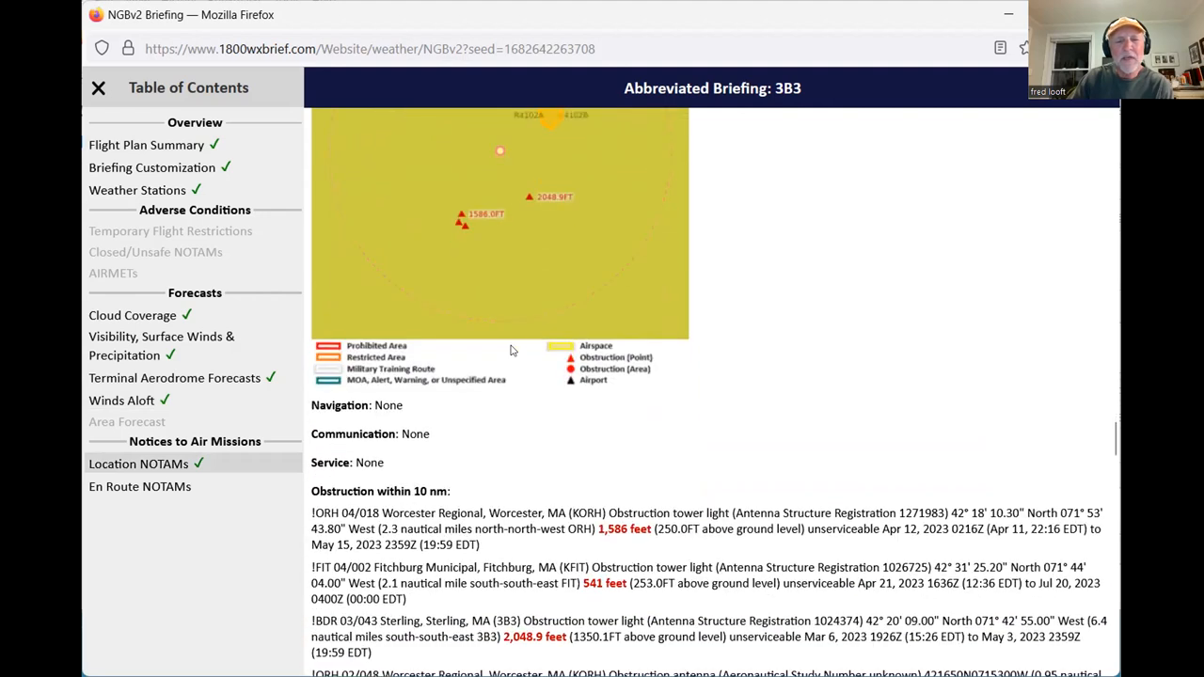
scroll(down, 3)
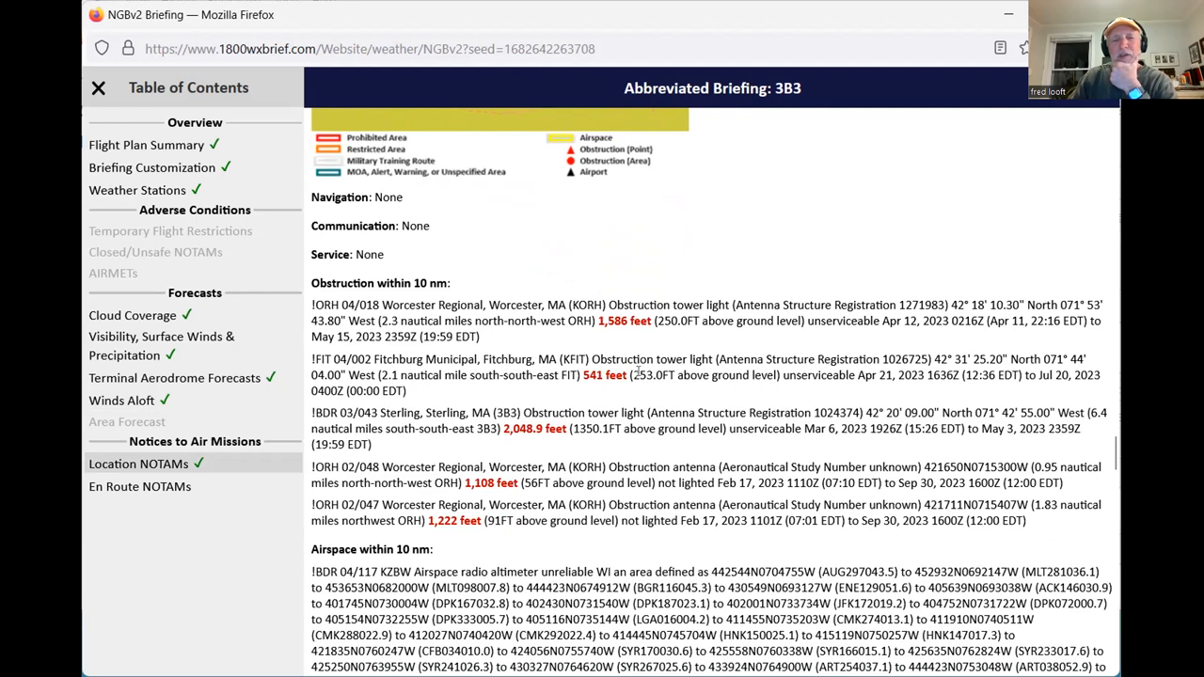
scroll(down, 3)
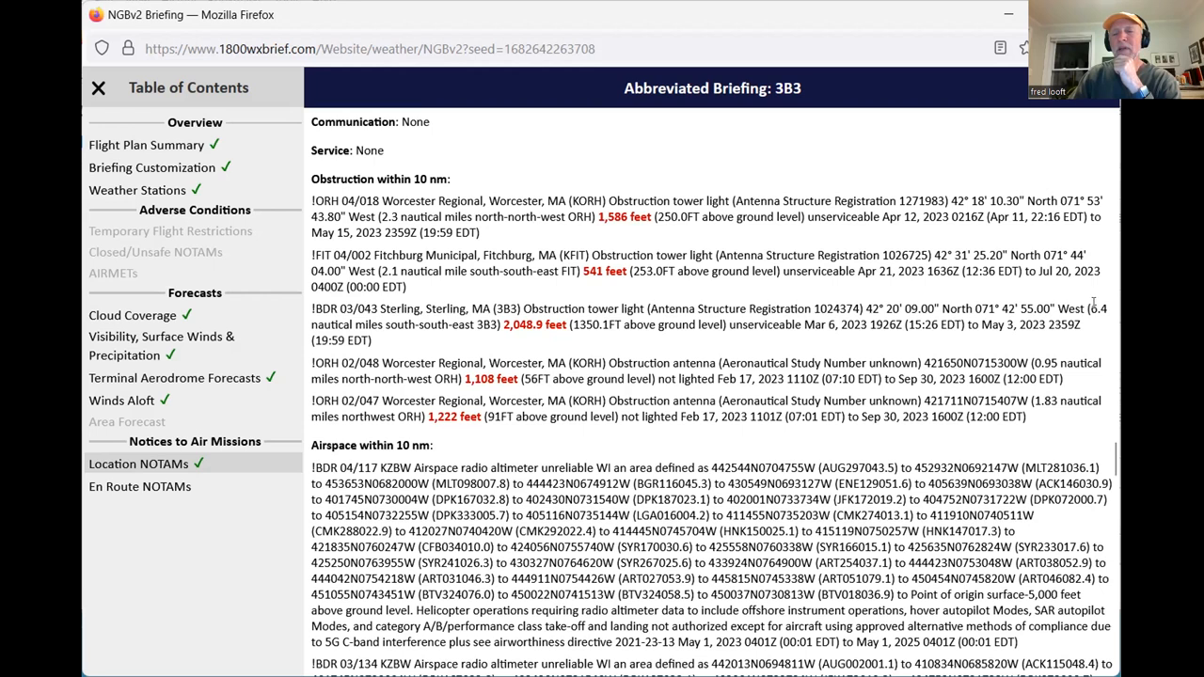
mouse_move(463, 324)
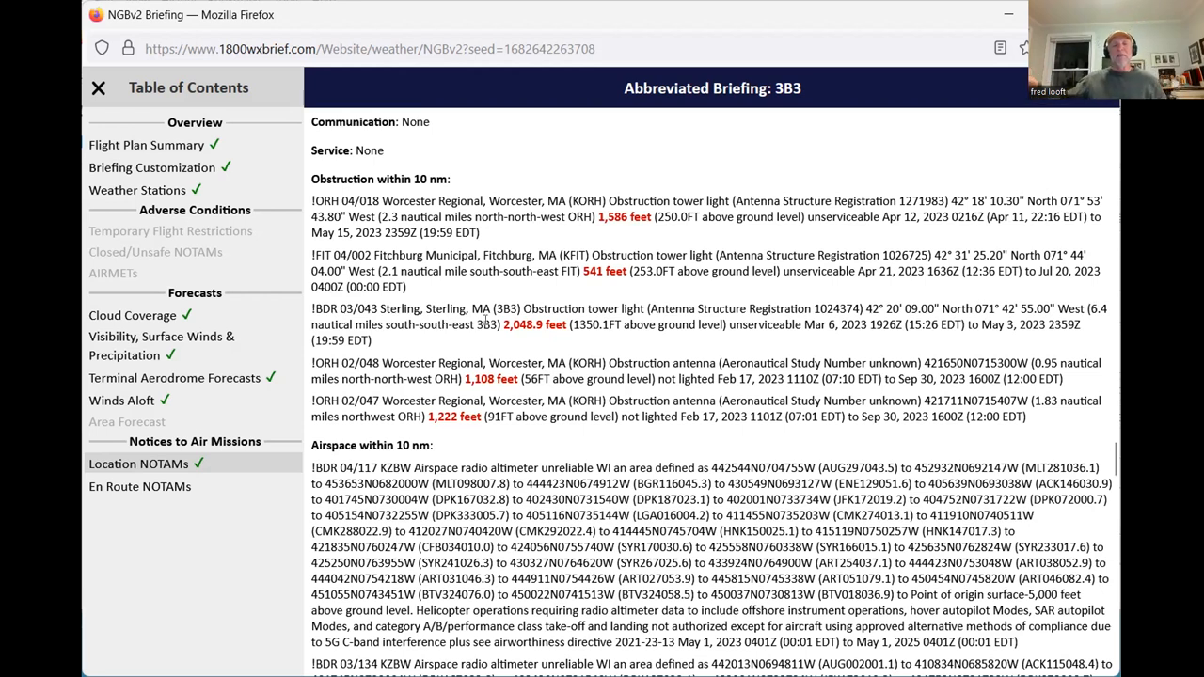
scroll(down, 3)
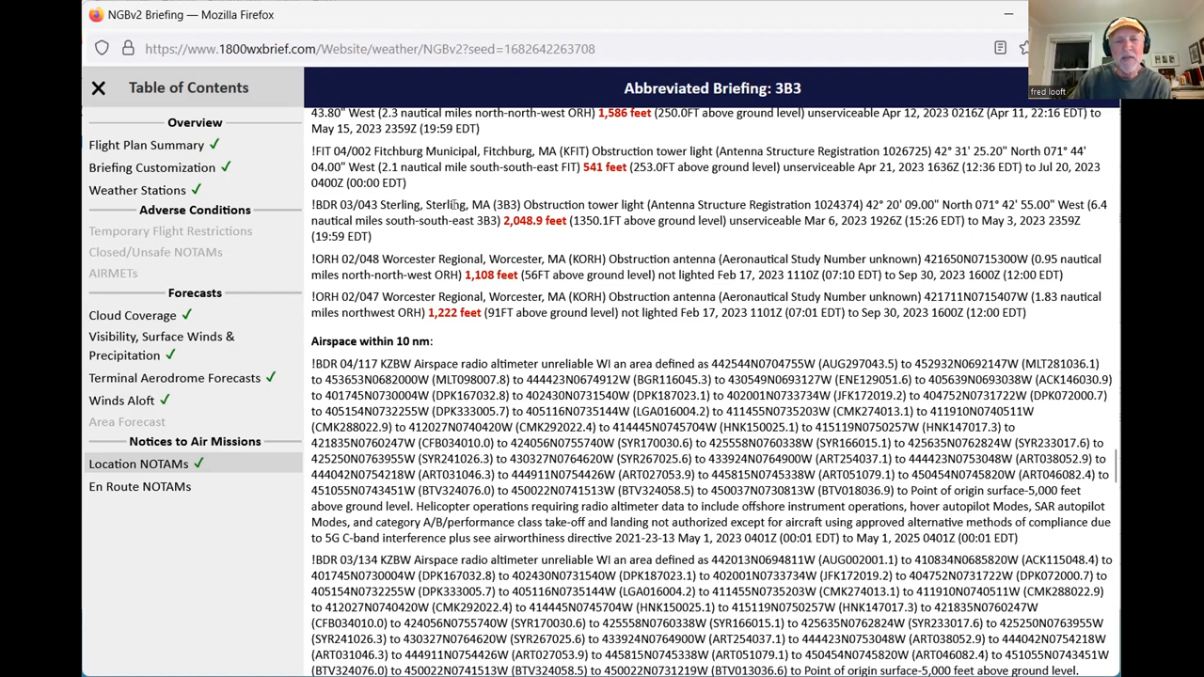
scroll(down, 3)
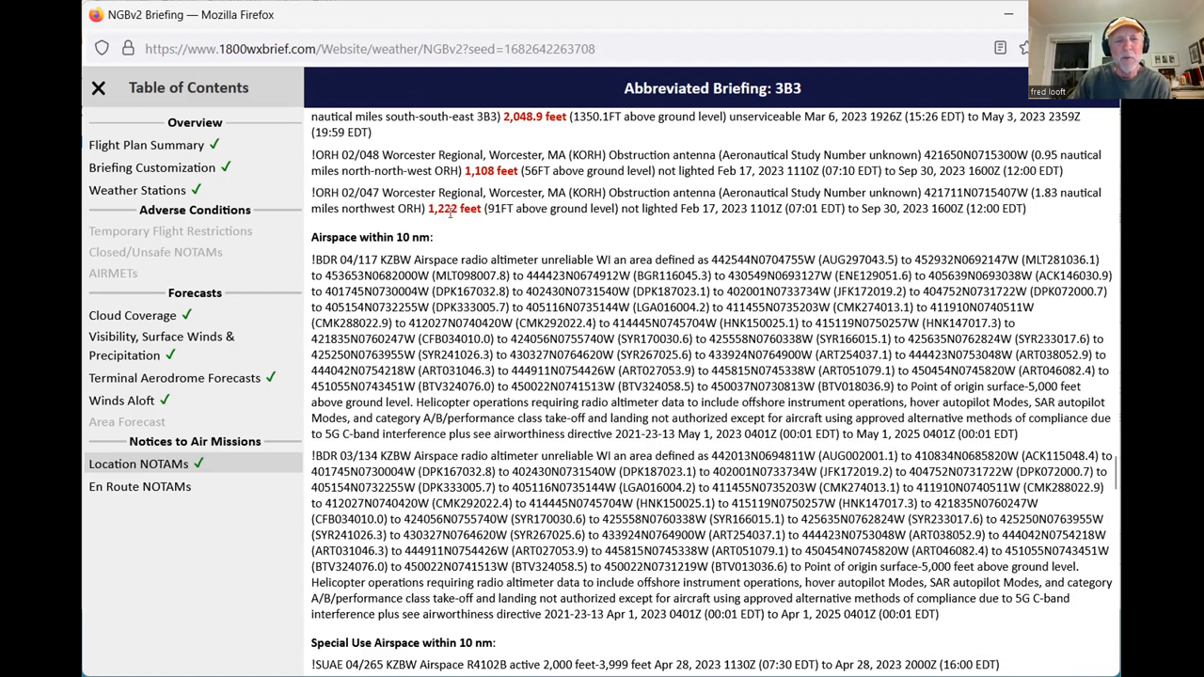
scroll(down, 3)
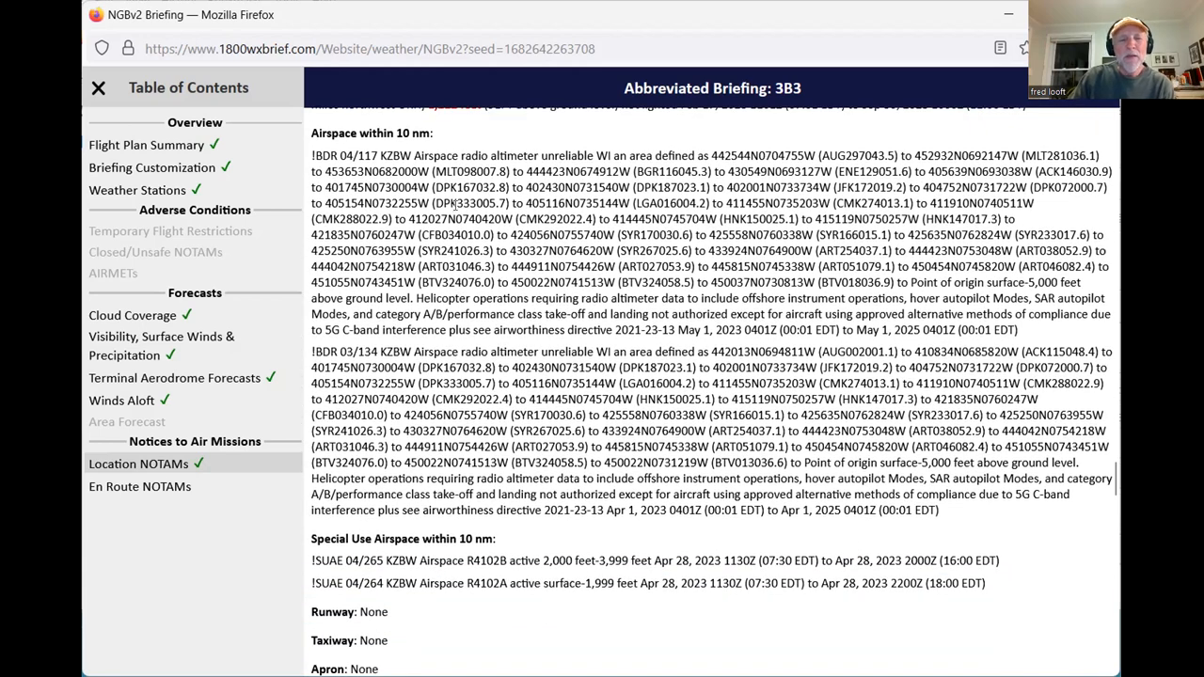
scroll(down, 3)
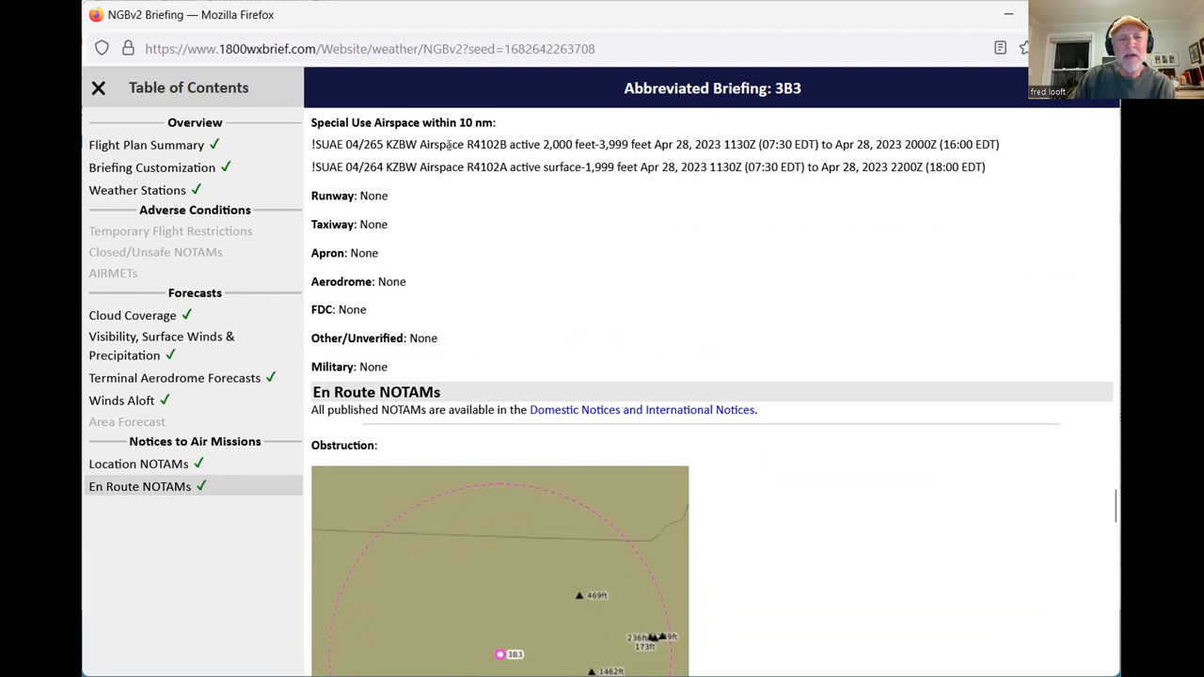
Step: Scroll through the en route obstruction and airspace NOTAM maps and lists
scroll(down, 3)
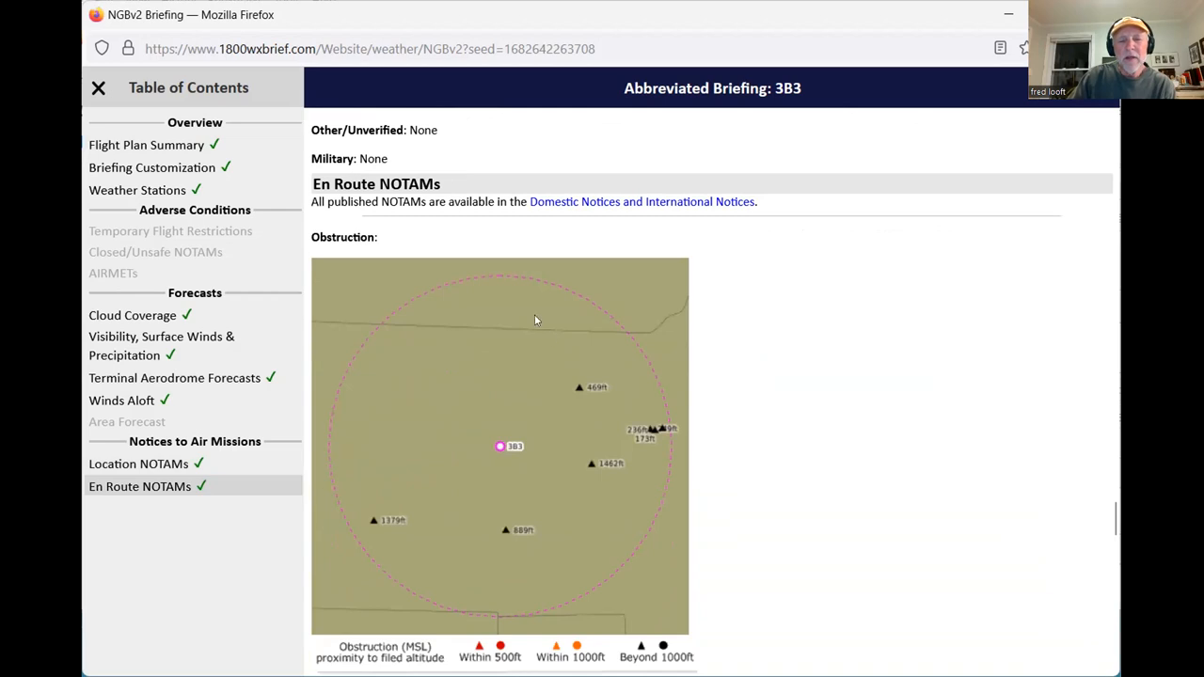
mouse_move(348, 526)
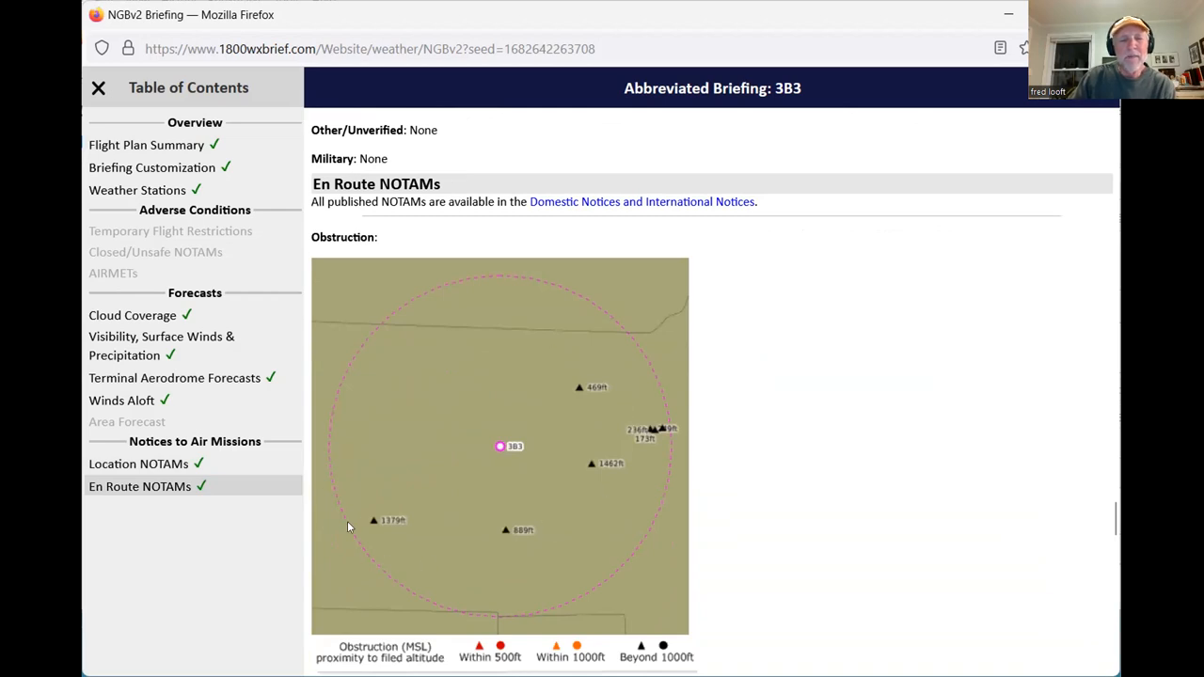
scroll(down, 3)
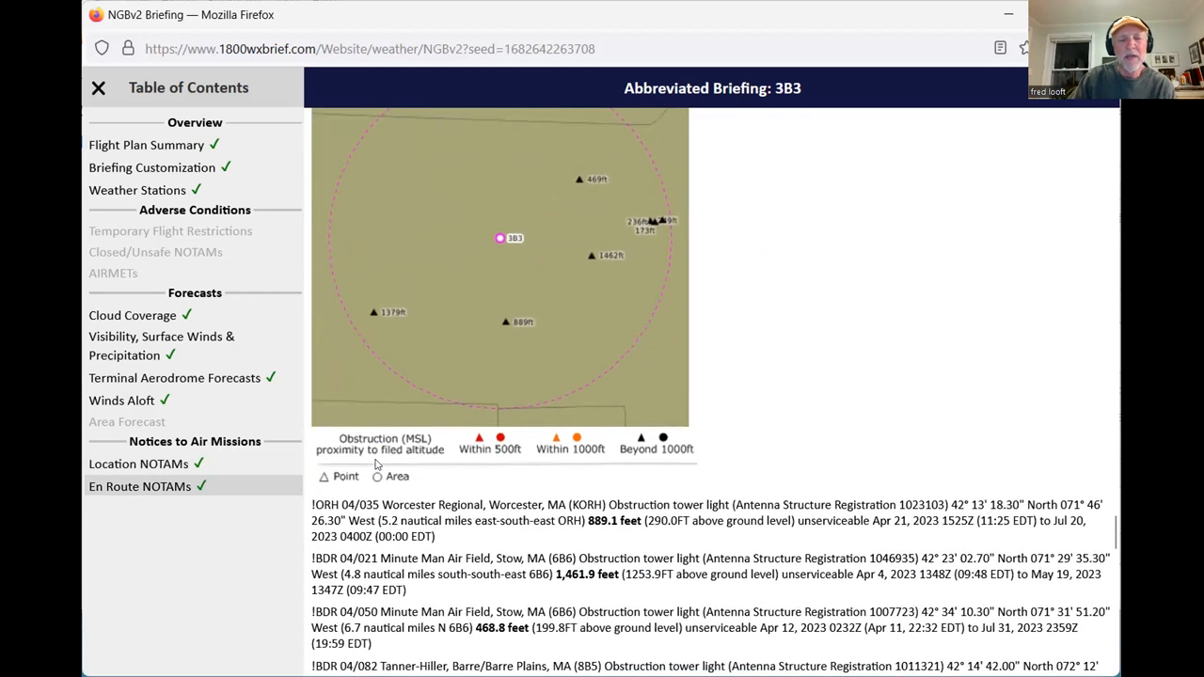
scroll(down, 3)
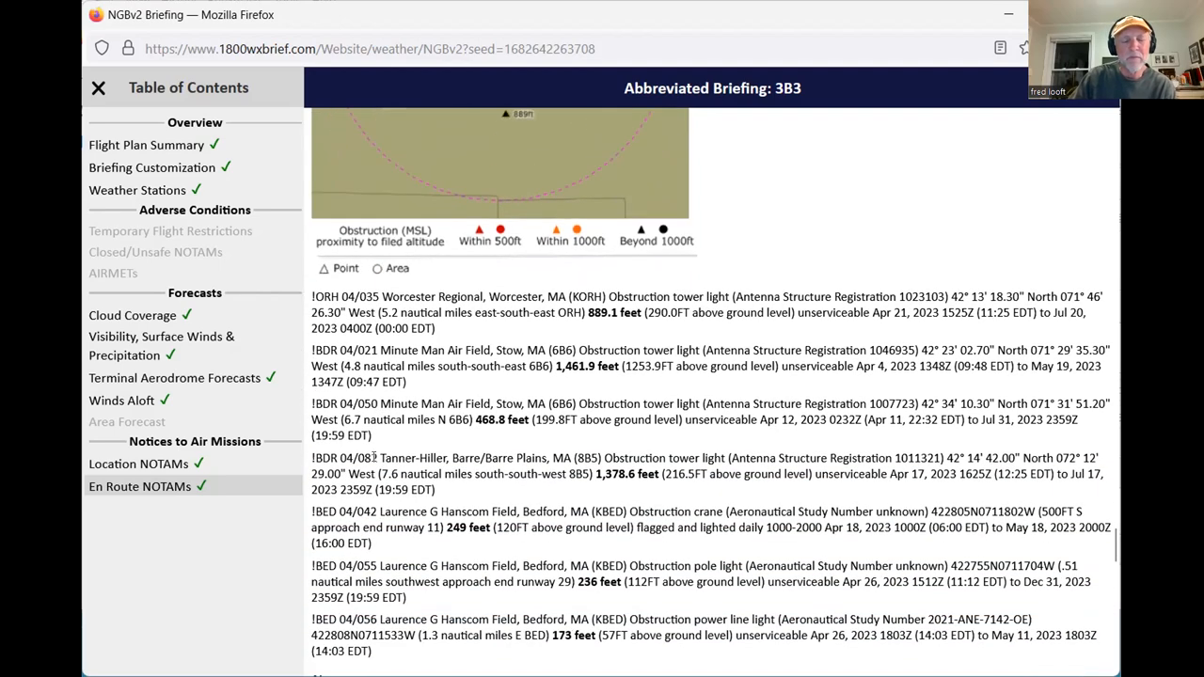
scroll(down, 3)
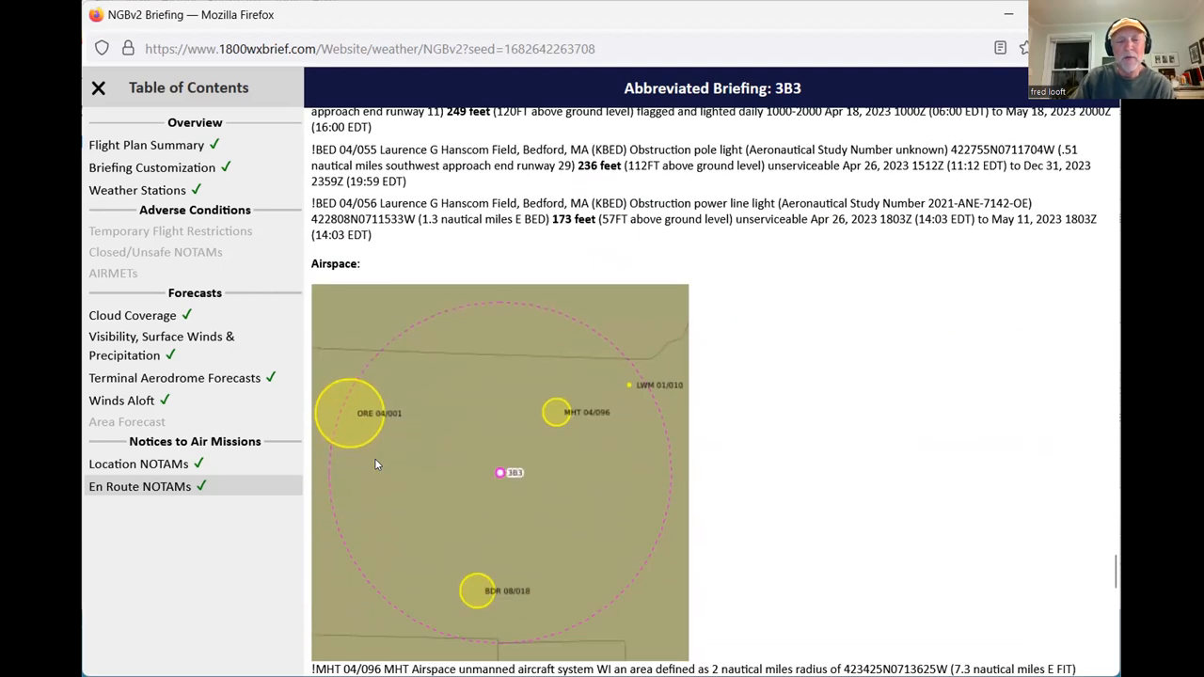
scroll(down, 3)
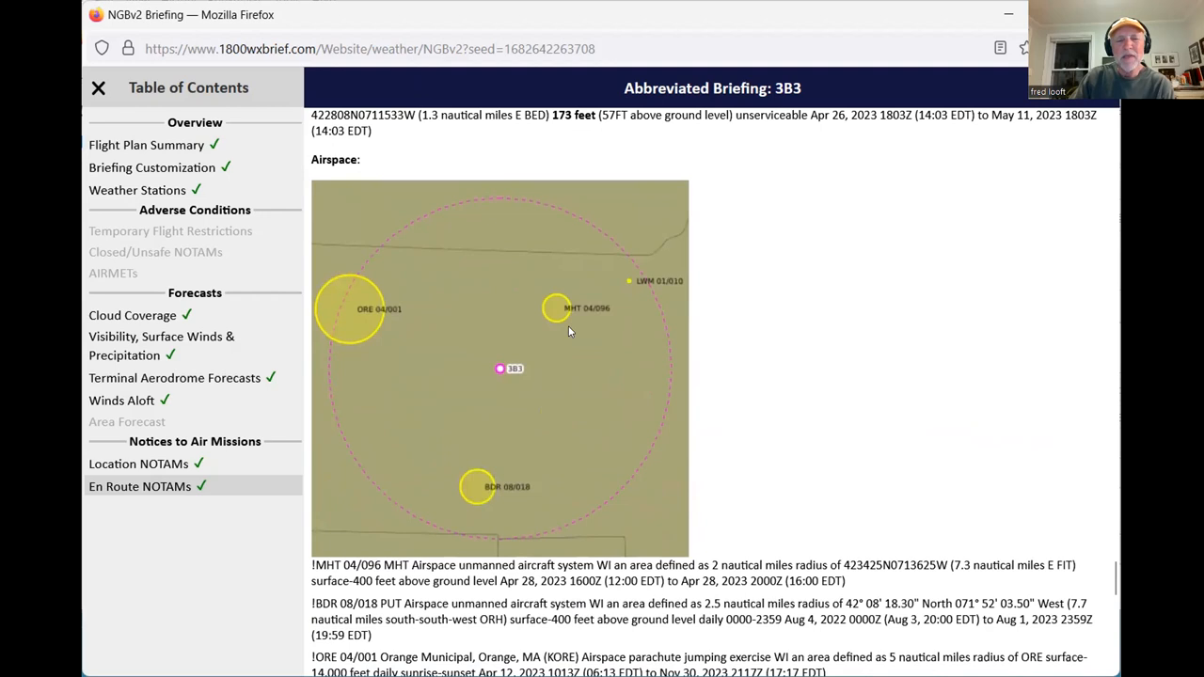
mouse_move(580, 384)
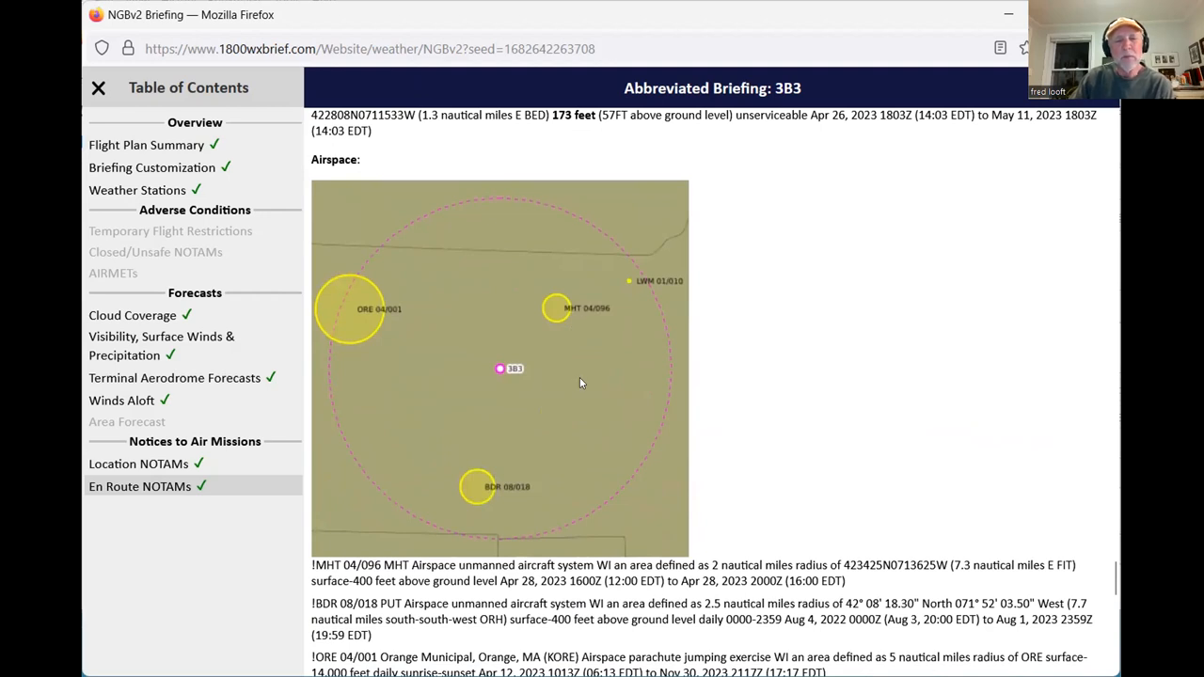
scroll(down, 3)
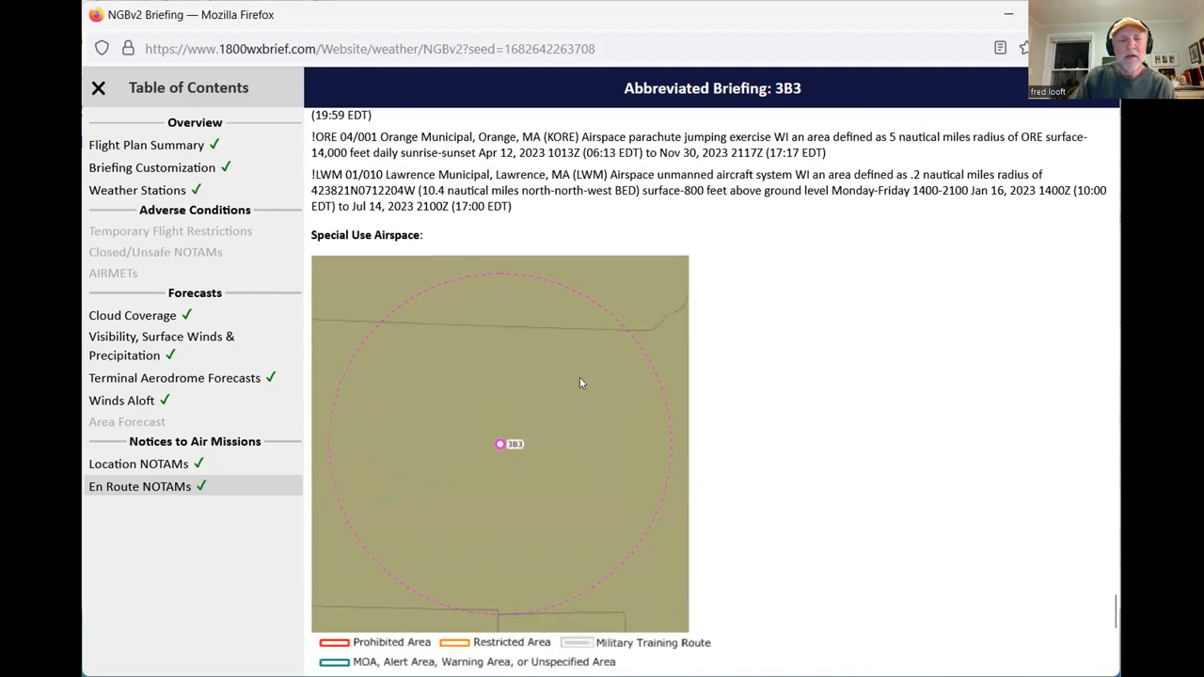
Step: Continue through the special use airspace and military NOTAMs, then return toward the section heading
scroll(down, 3)
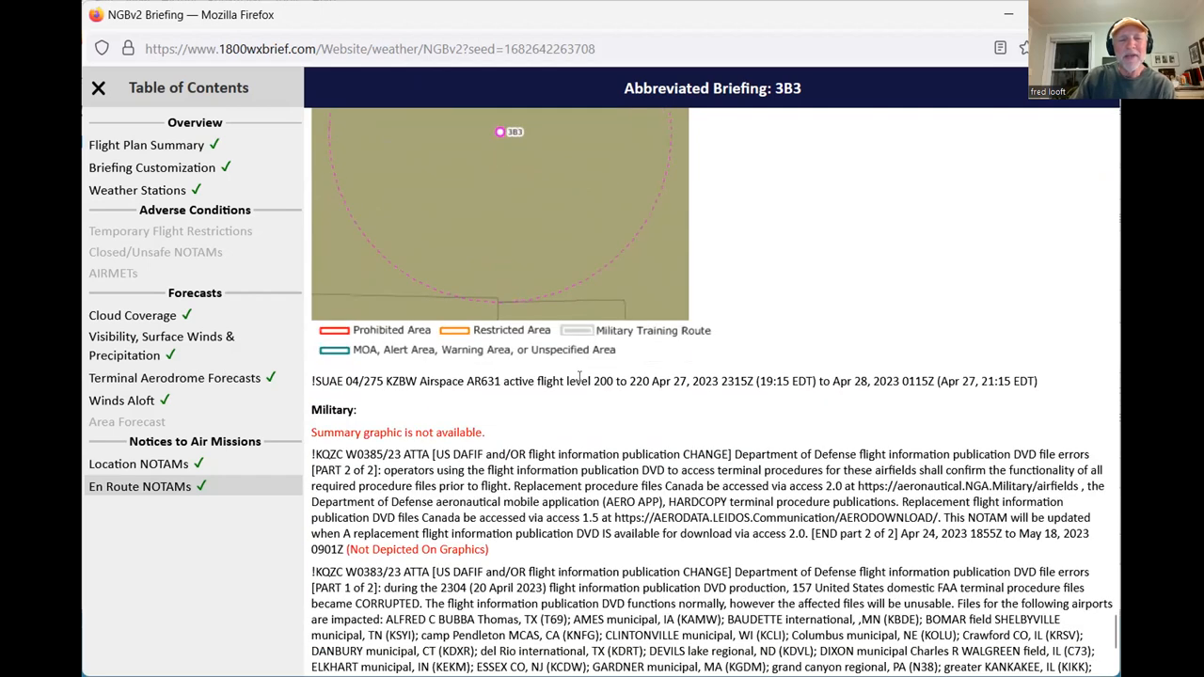
scroll(down, 3)
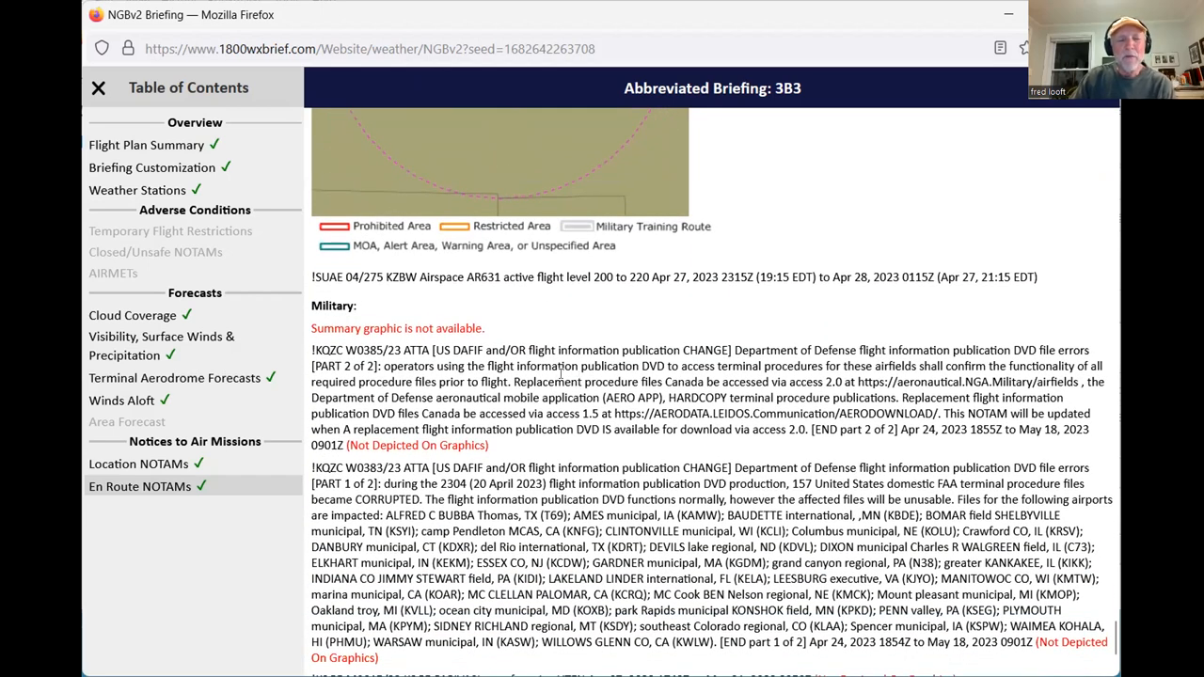
scroll(down, 3)
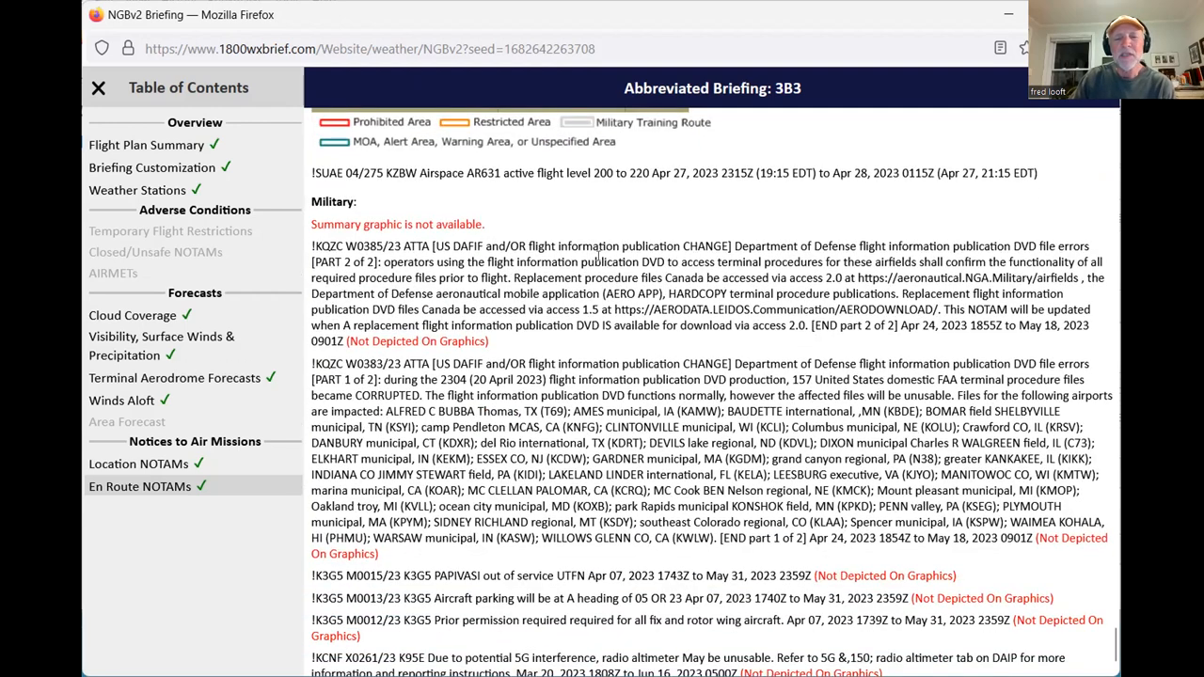
scroll(down, 3)
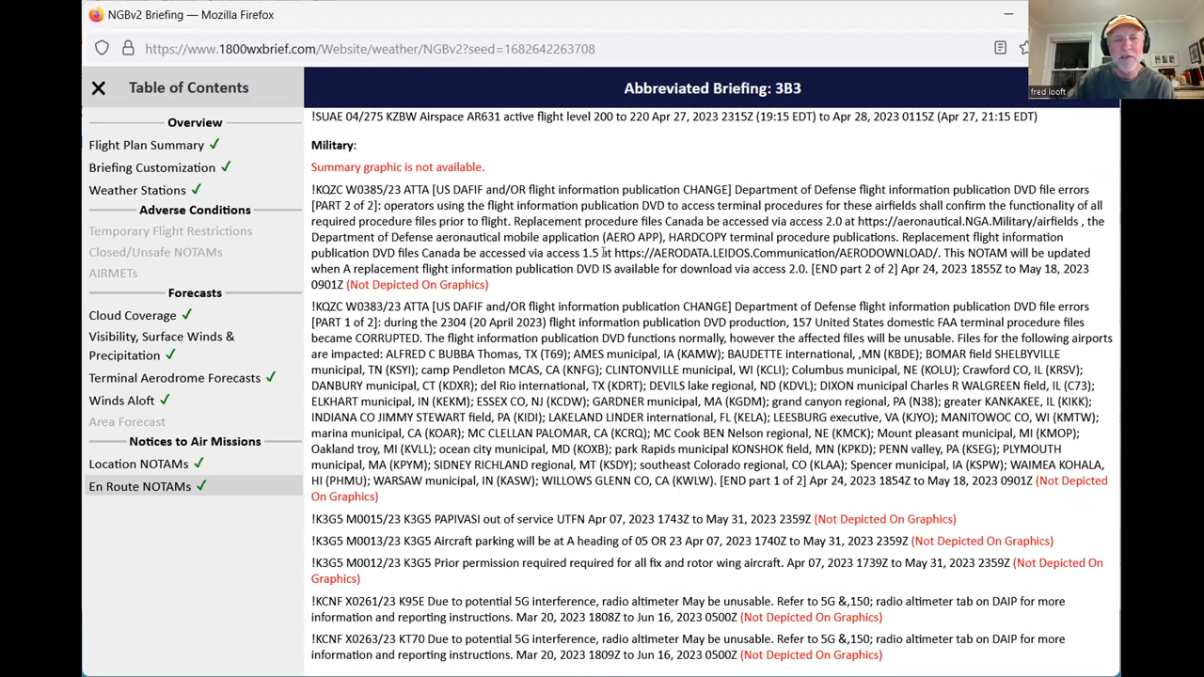
scroll(down, 3)
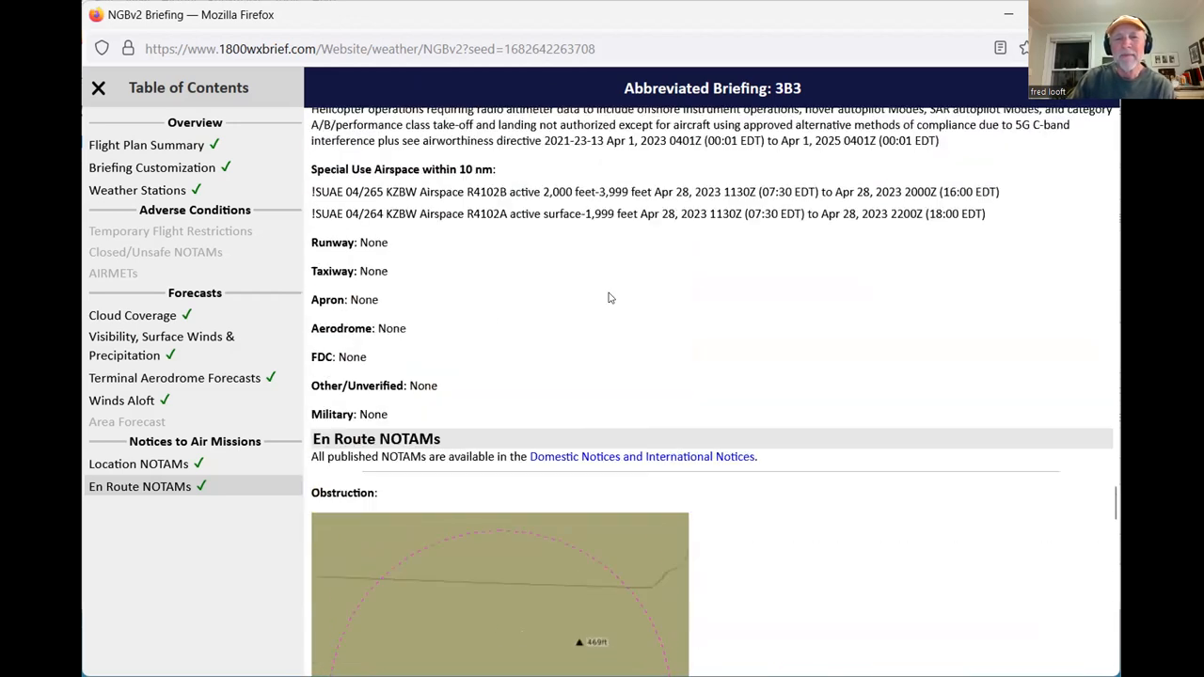
click(132, 316)
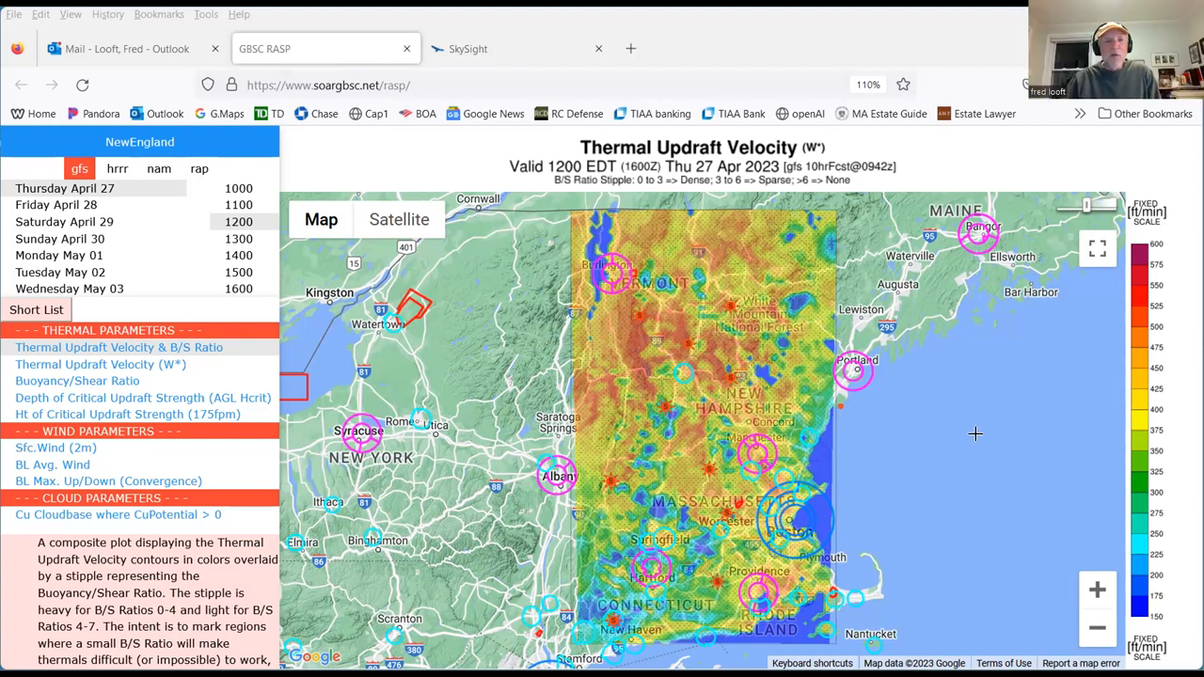
mouse_move(1034, 508)
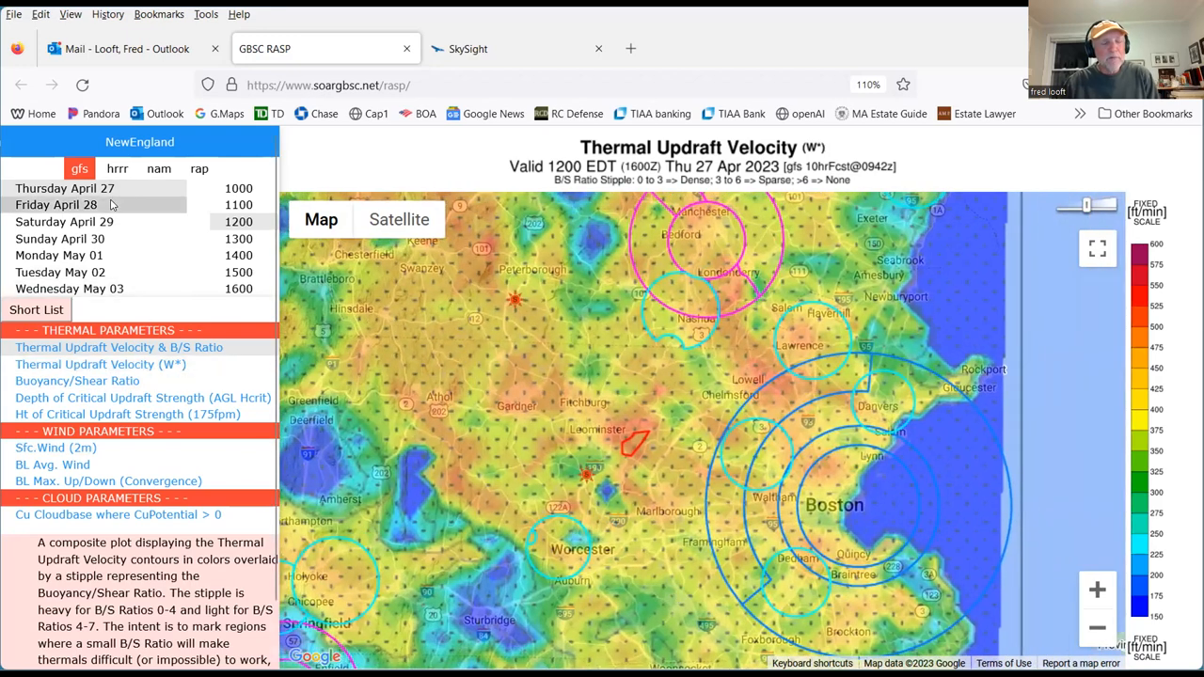
Step: Switch the Thermal Updraft Velocity map to Friday April 28
click(237, 203)
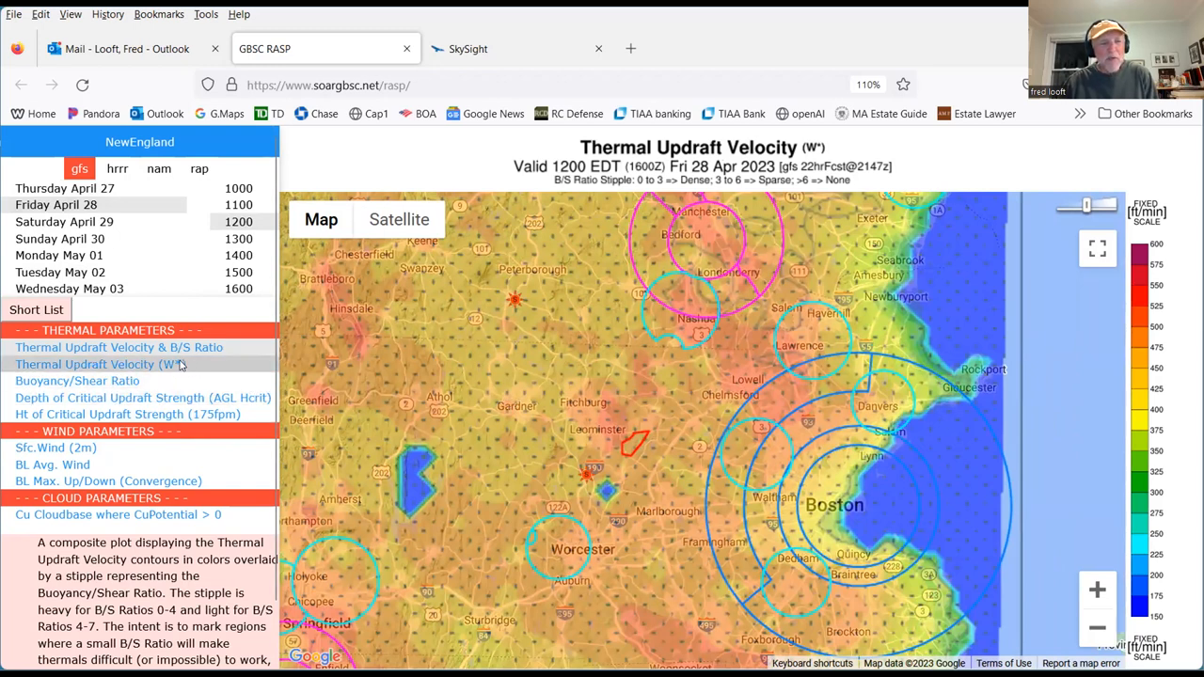
Step: Show Thermal Updraft Velocity alone for Friday, stepping through 1400 and 1500 to the 1100 hour
click(90, 365)
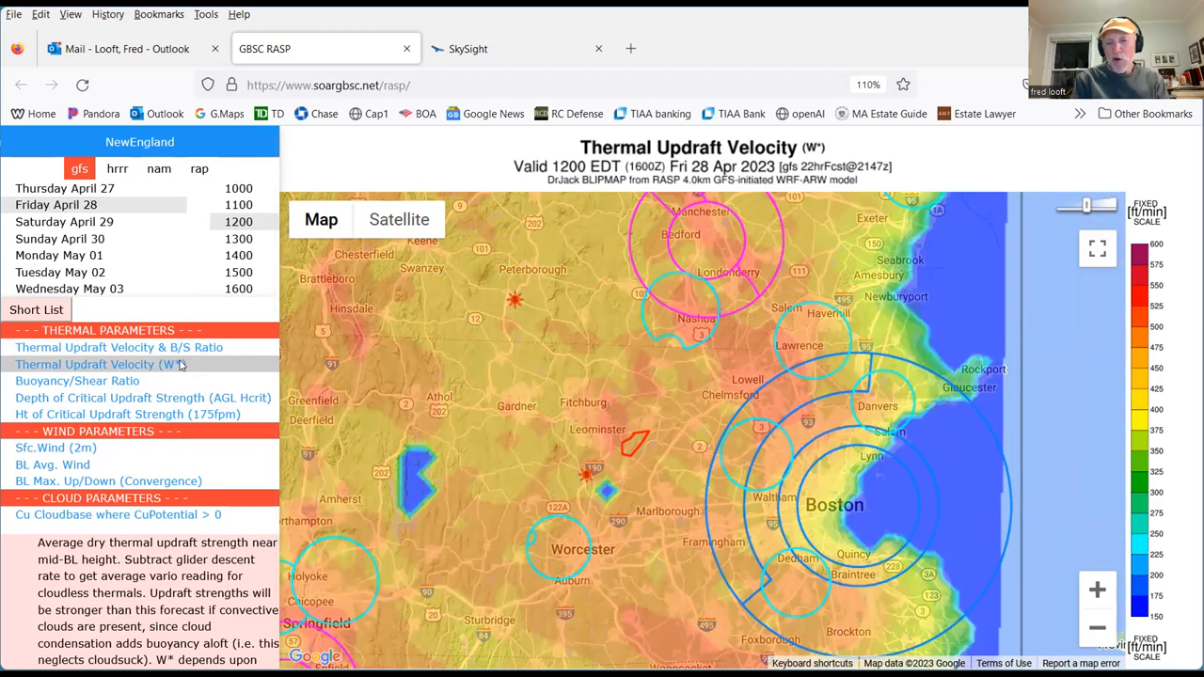
click(98, 365)
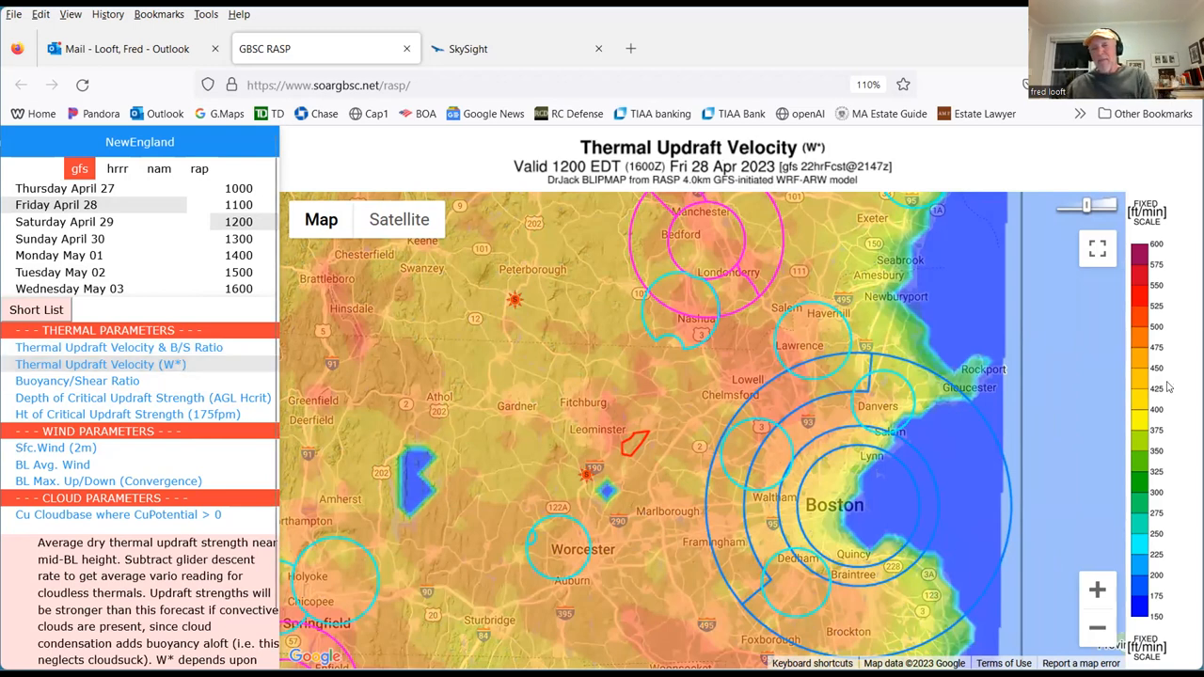
mouse_move(1143, 448)
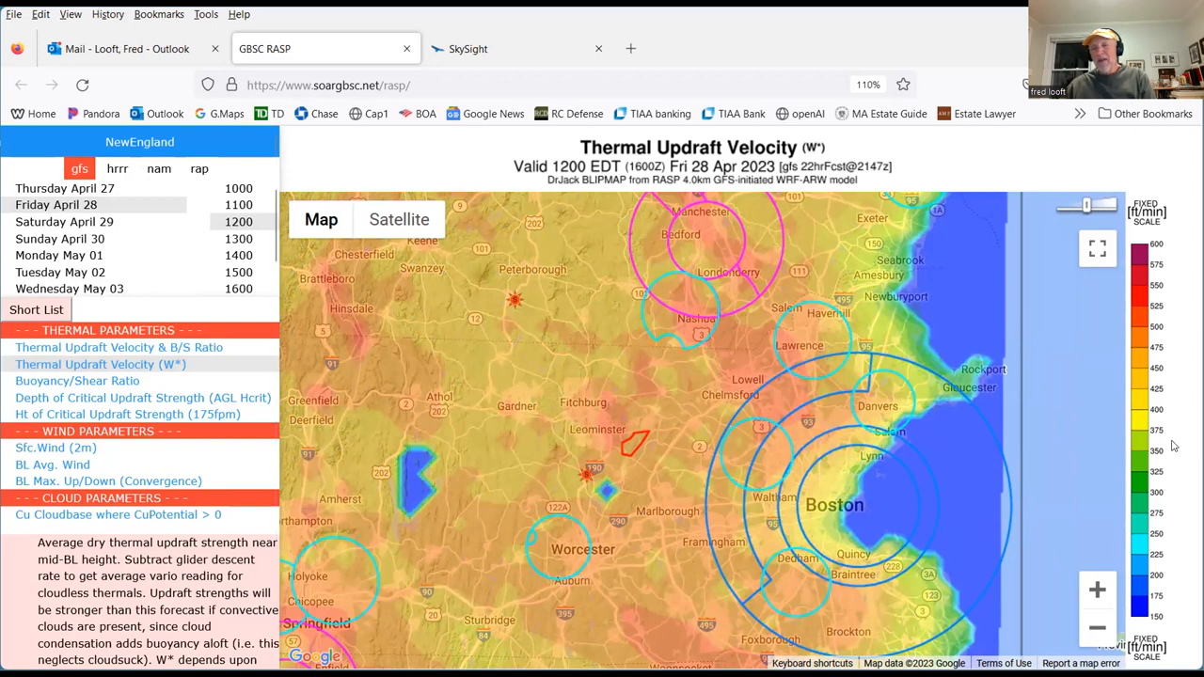
mouse_move(670, 508)
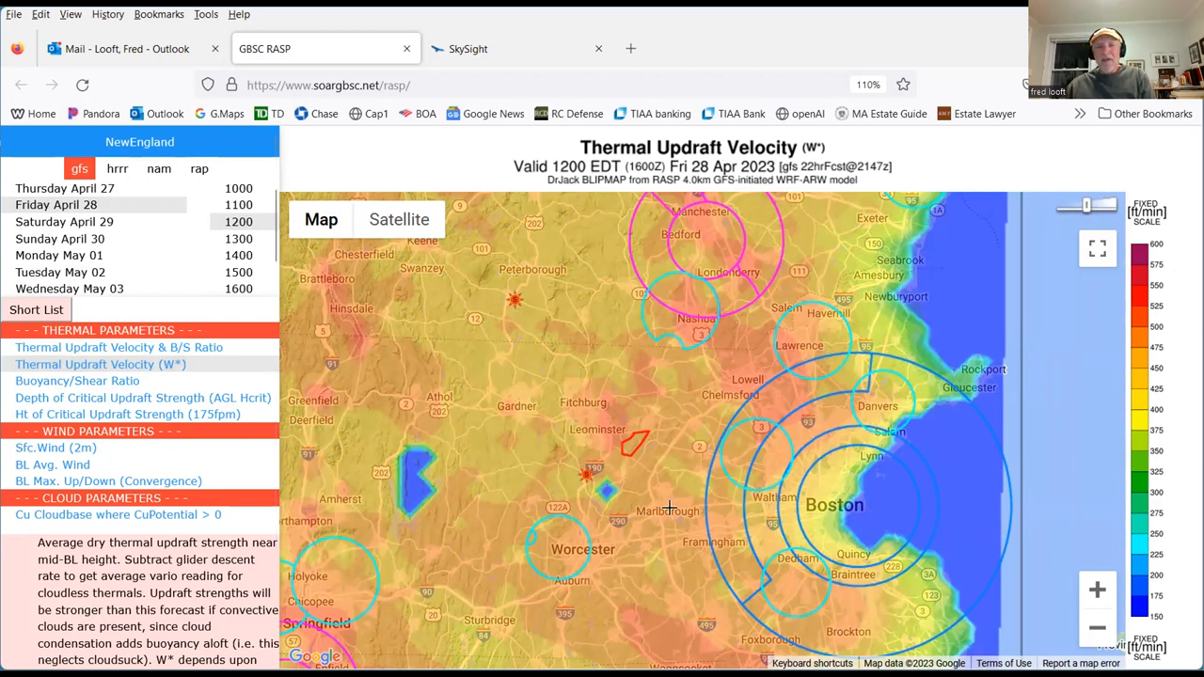
mouse_move(677, 470)
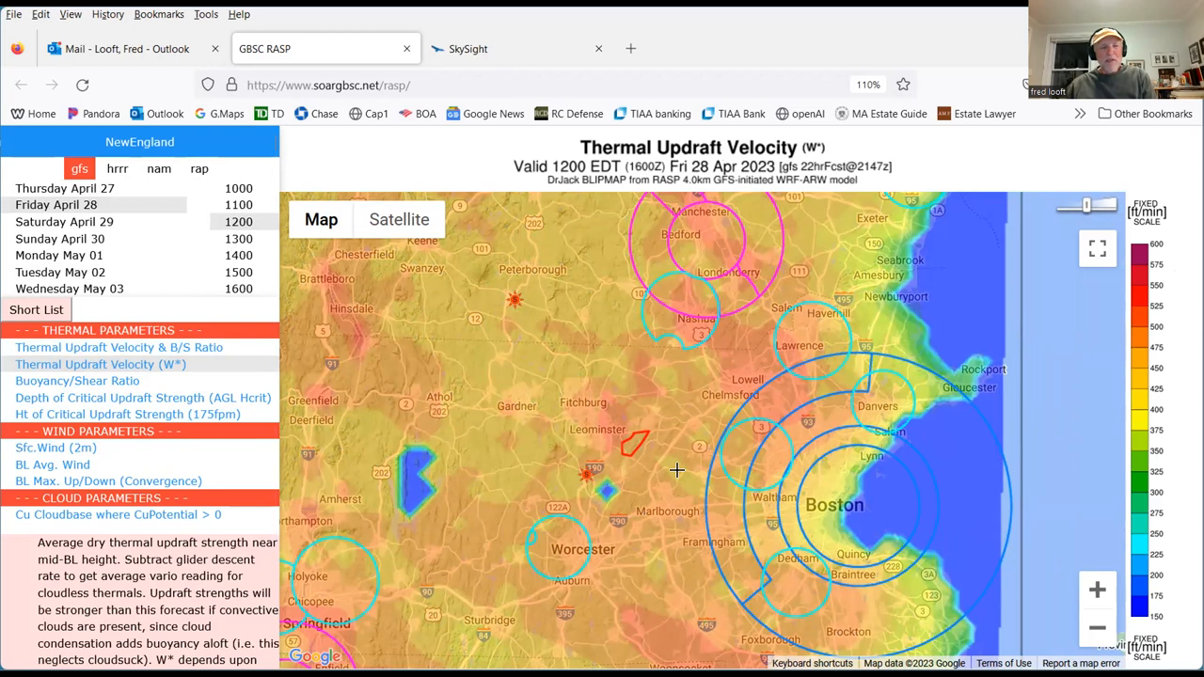
mouse_move(649, 466)
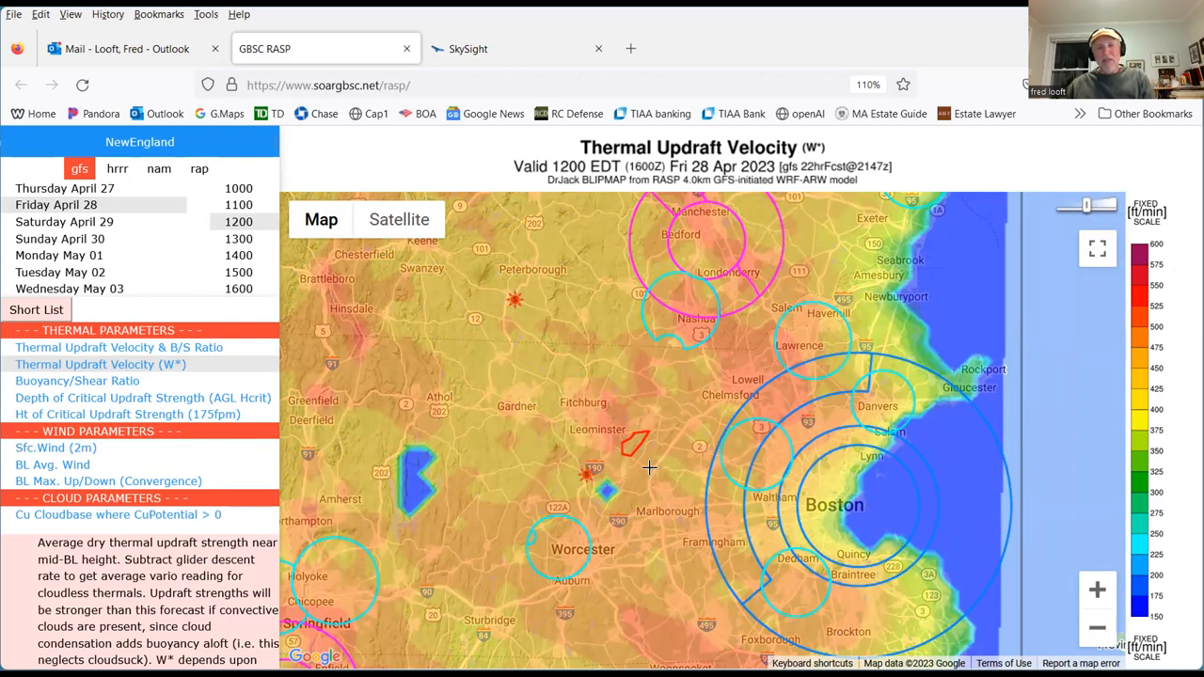
mouse_move(579, 489)
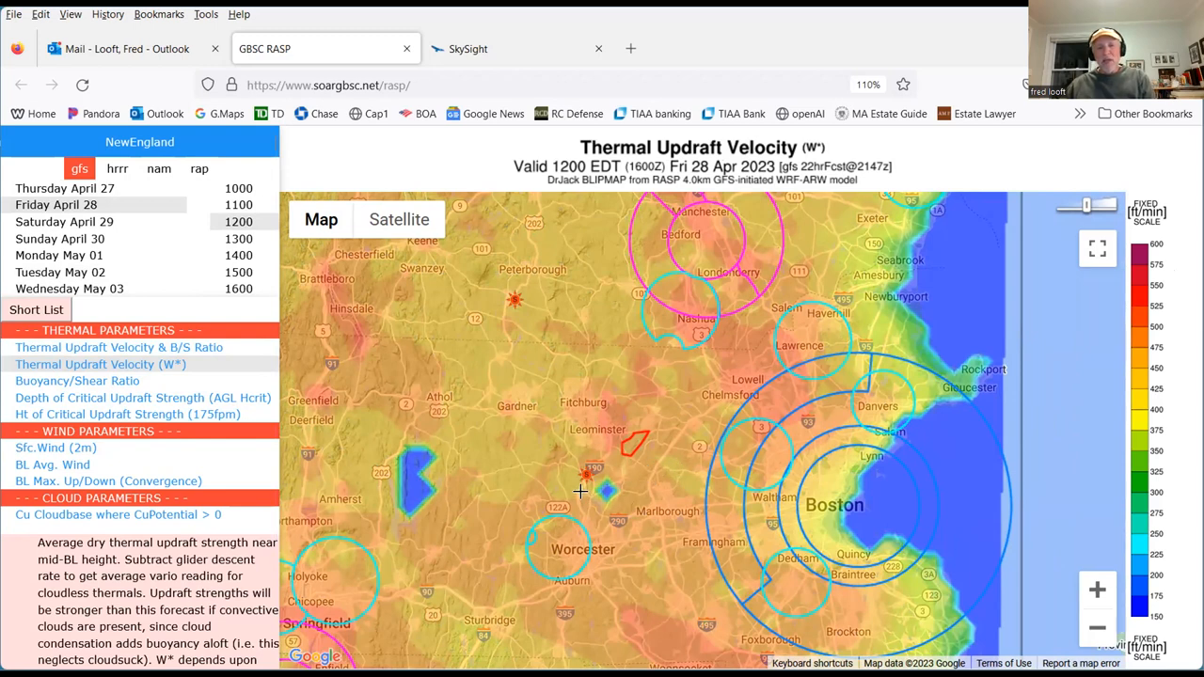
mouse_move(581, 482)
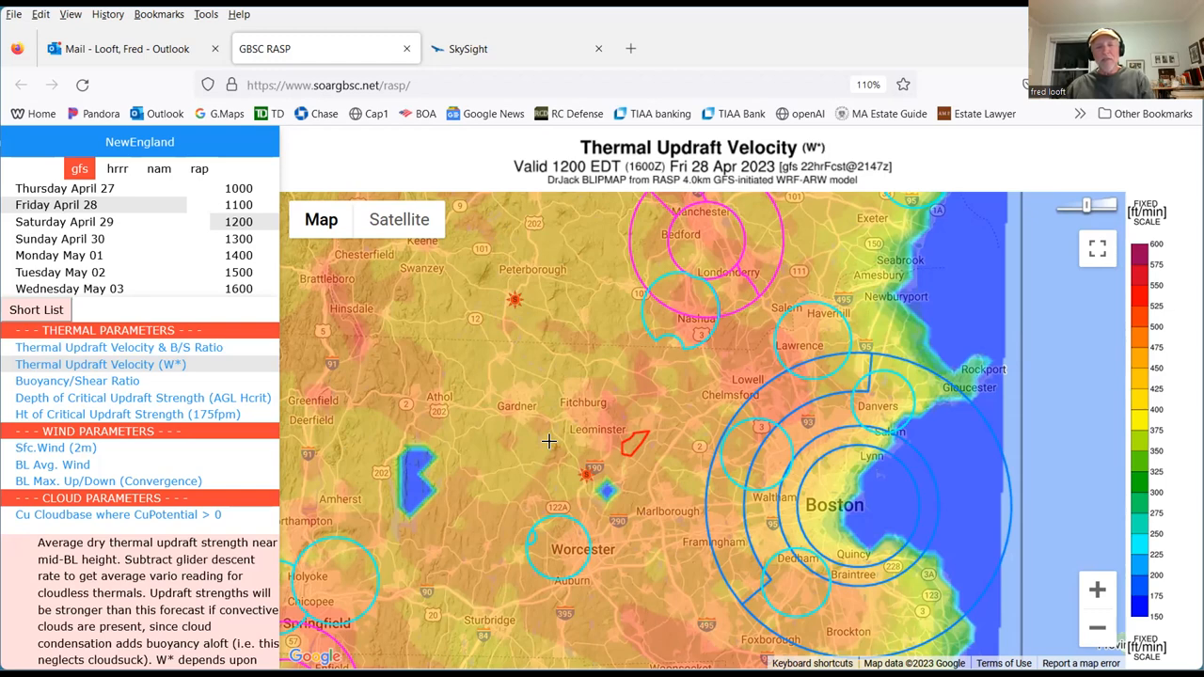
click(237, 237)
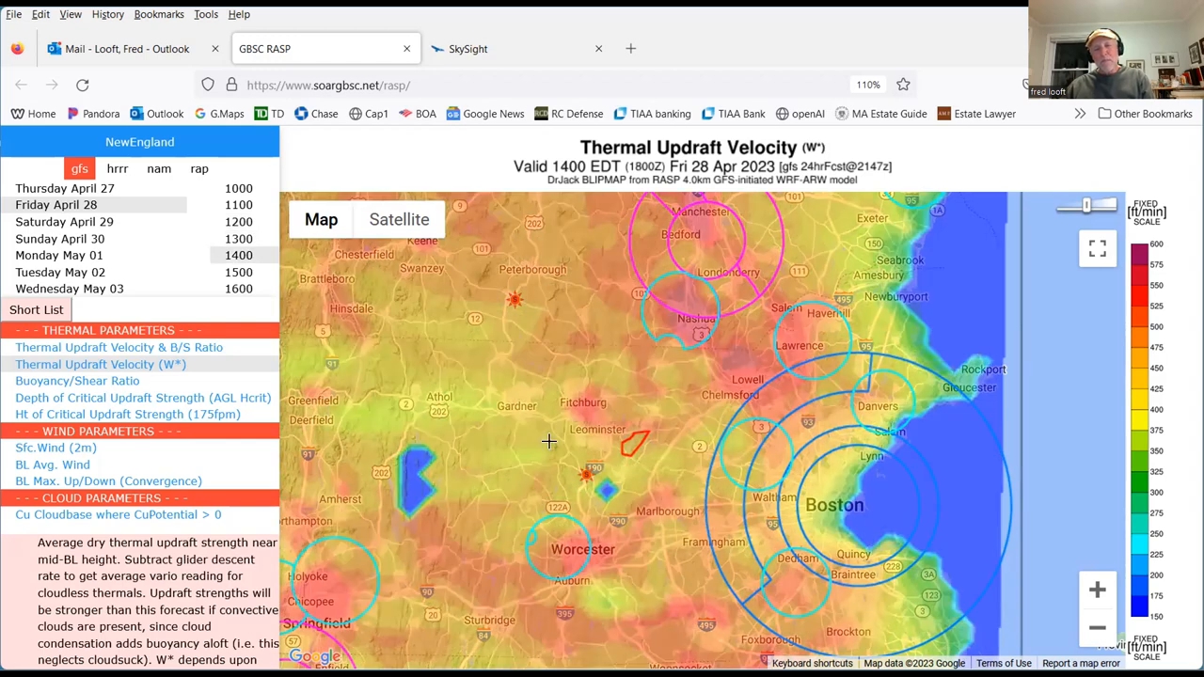
click(237, 271)
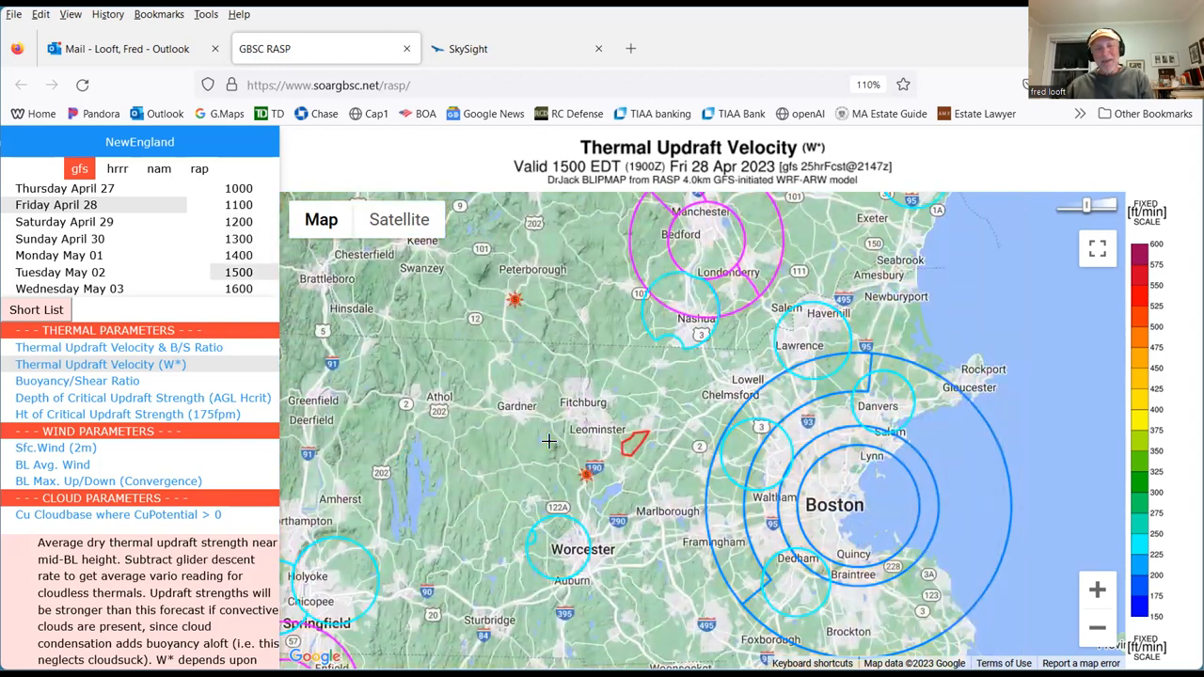
click(237, 290)
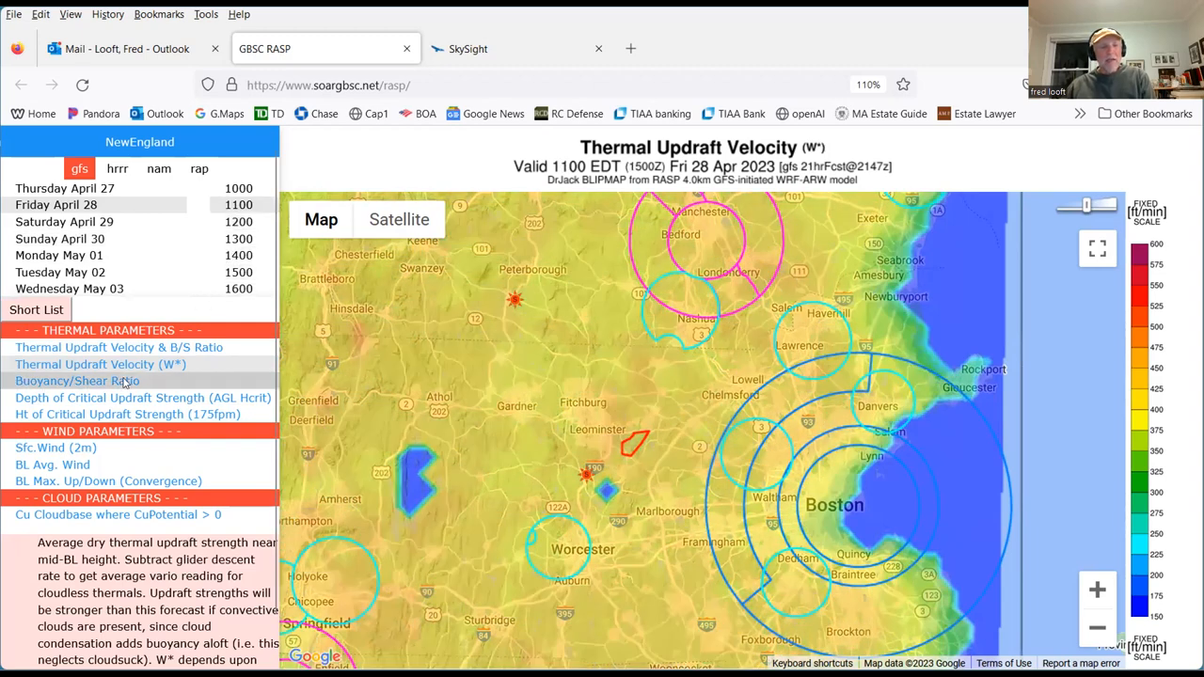
Step: Show the Buoyancy/Shear Ratio map for Friday at 1400, 1500 and 1600
click(77, 380)
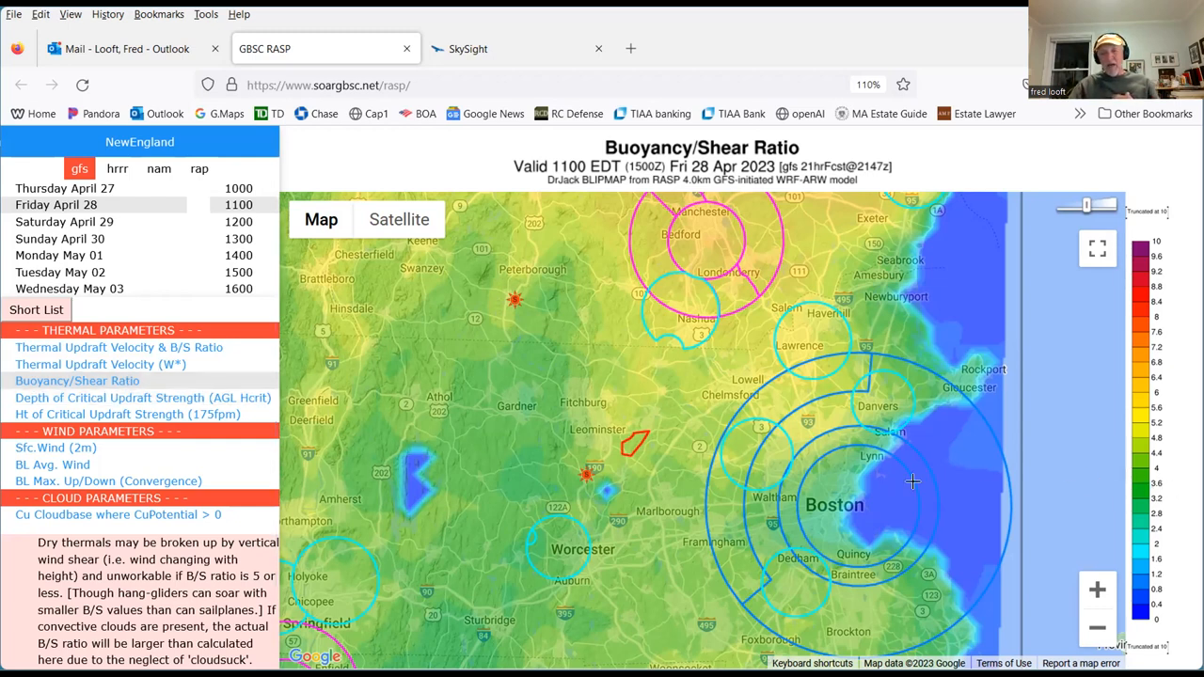
mouse_move(566, 435)
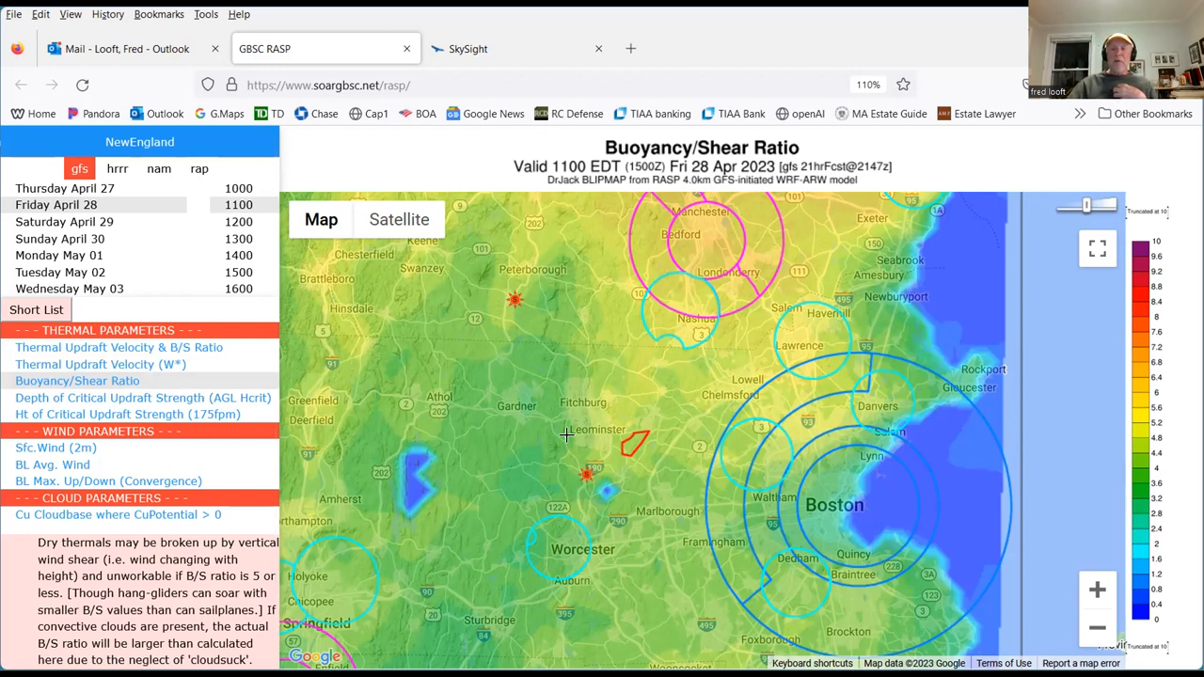
mouse_move(561, 432)
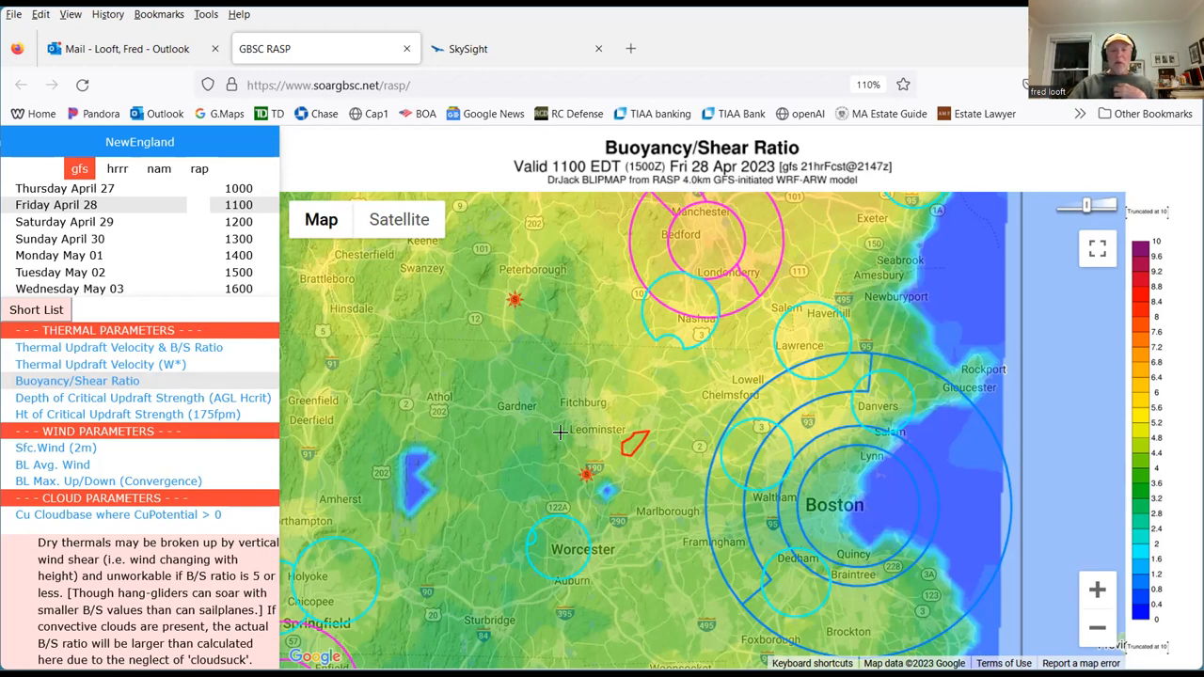
click(237, 237)
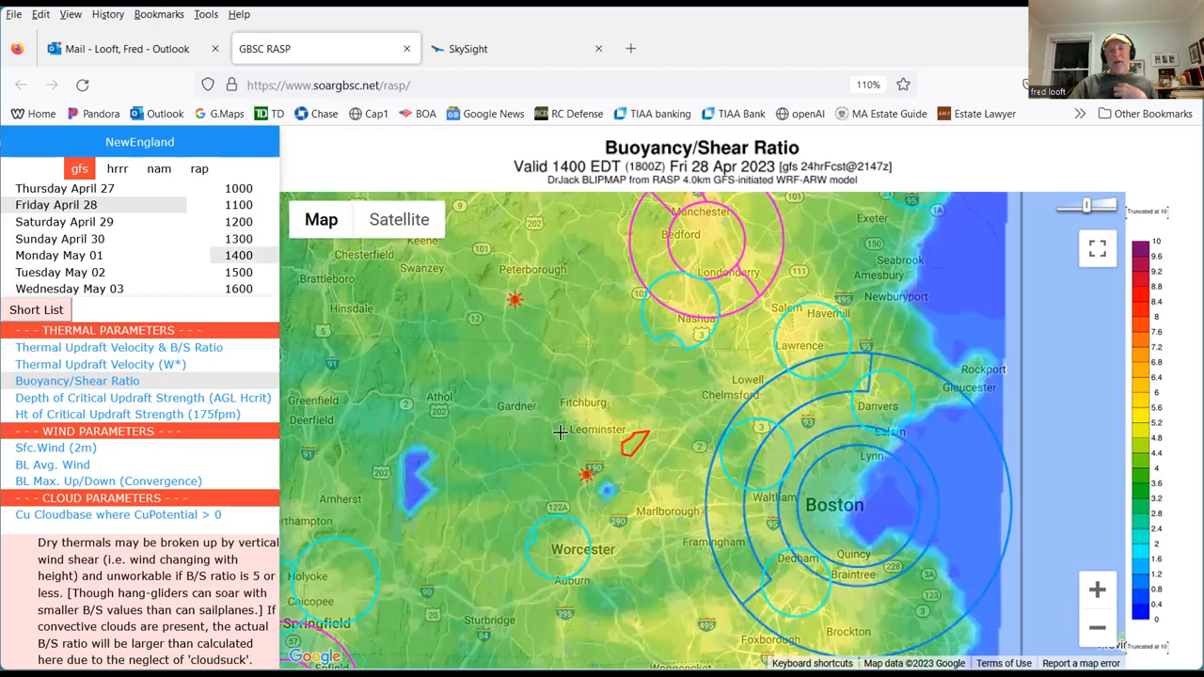
click(237, 271)
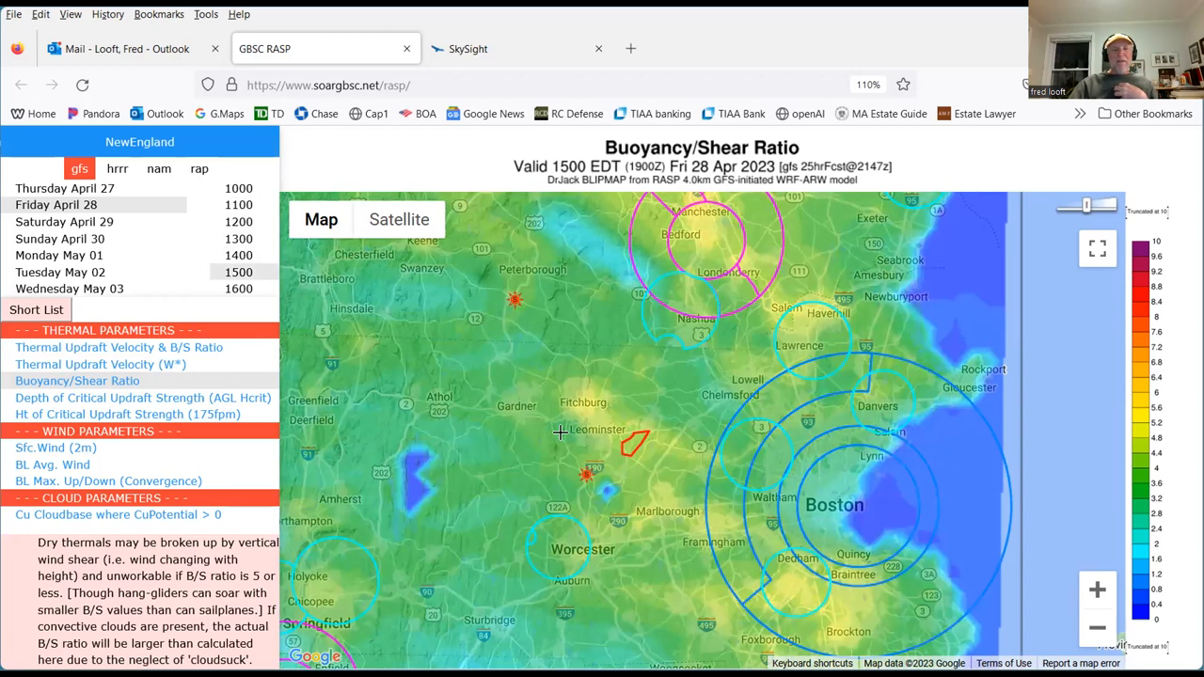
click(237, 289)
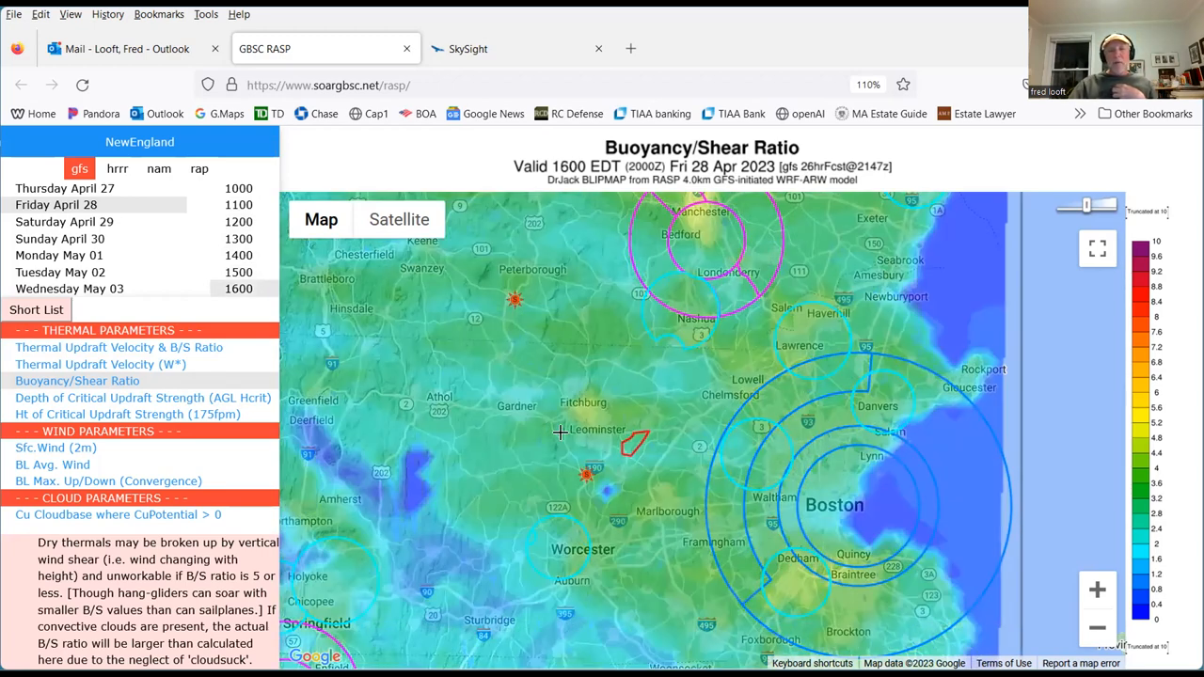
mouse_move(568, 425)
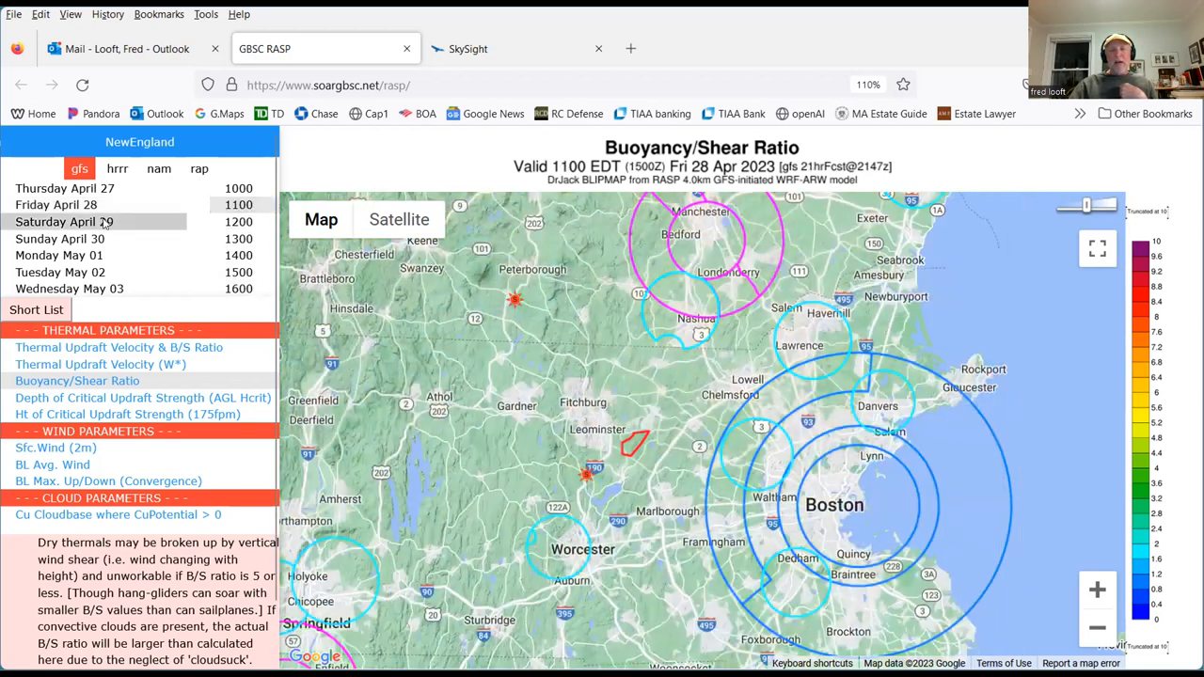
Step: Step the Buoyancy/Shear Ratio map through Saturday April 29 at 1200, 1300, 1400 and 1700
click(64, 222)
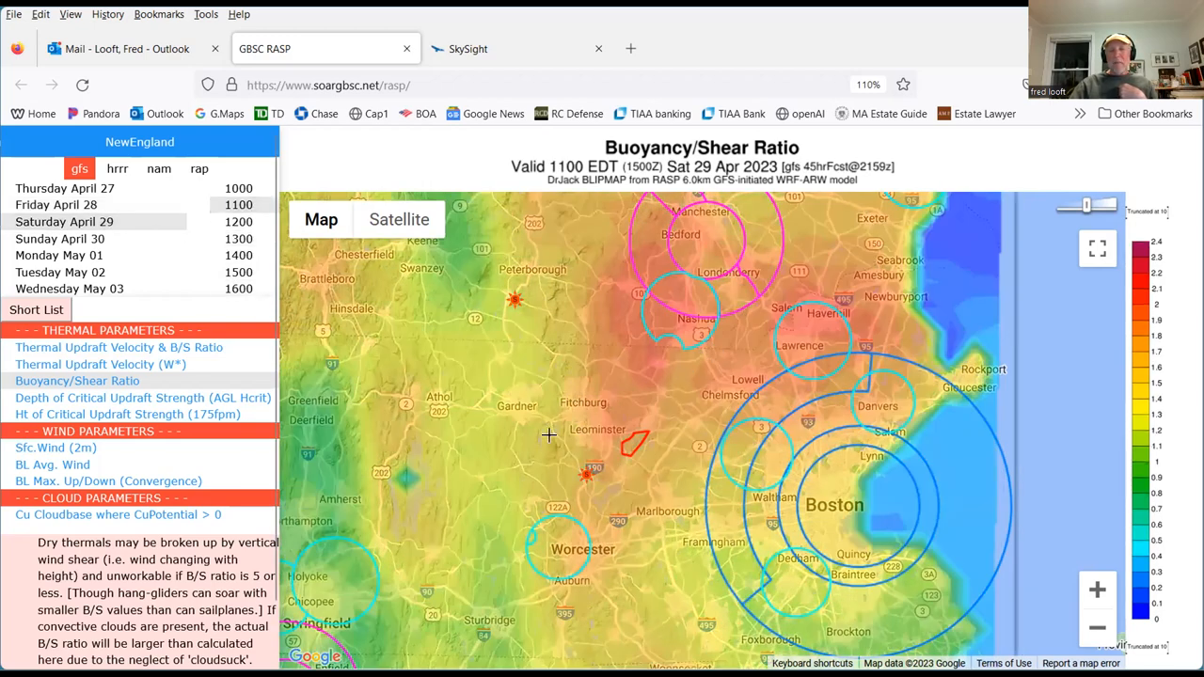
mouse_move(504, 450)
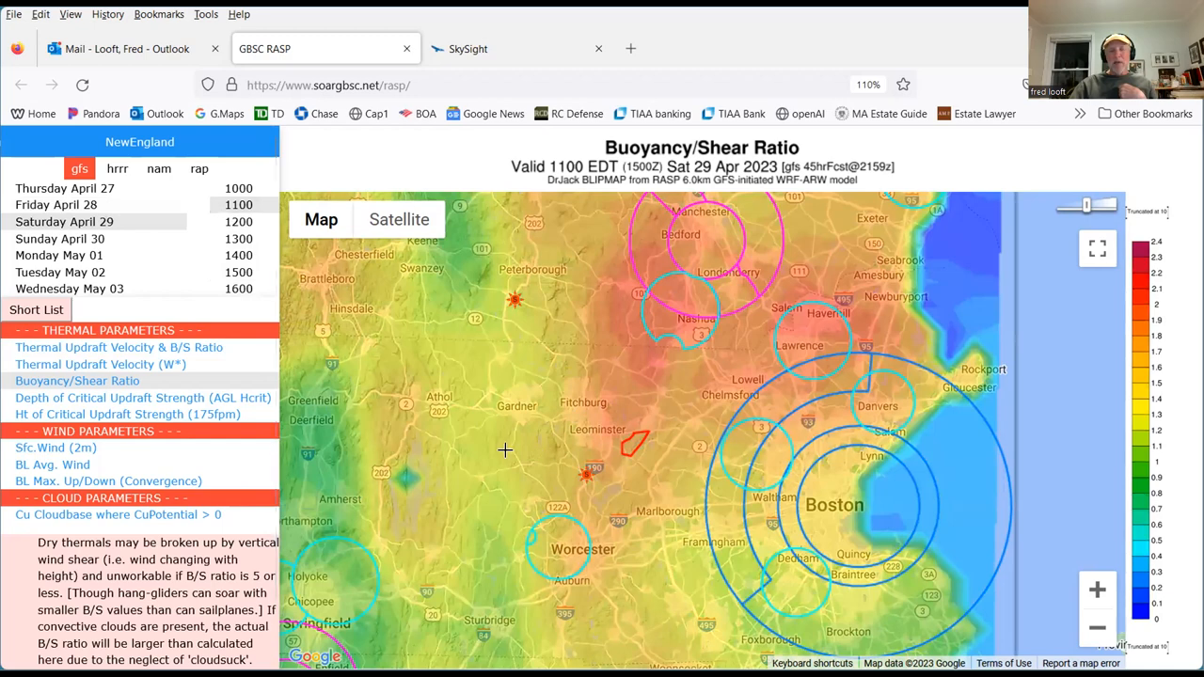
click(239, 222)
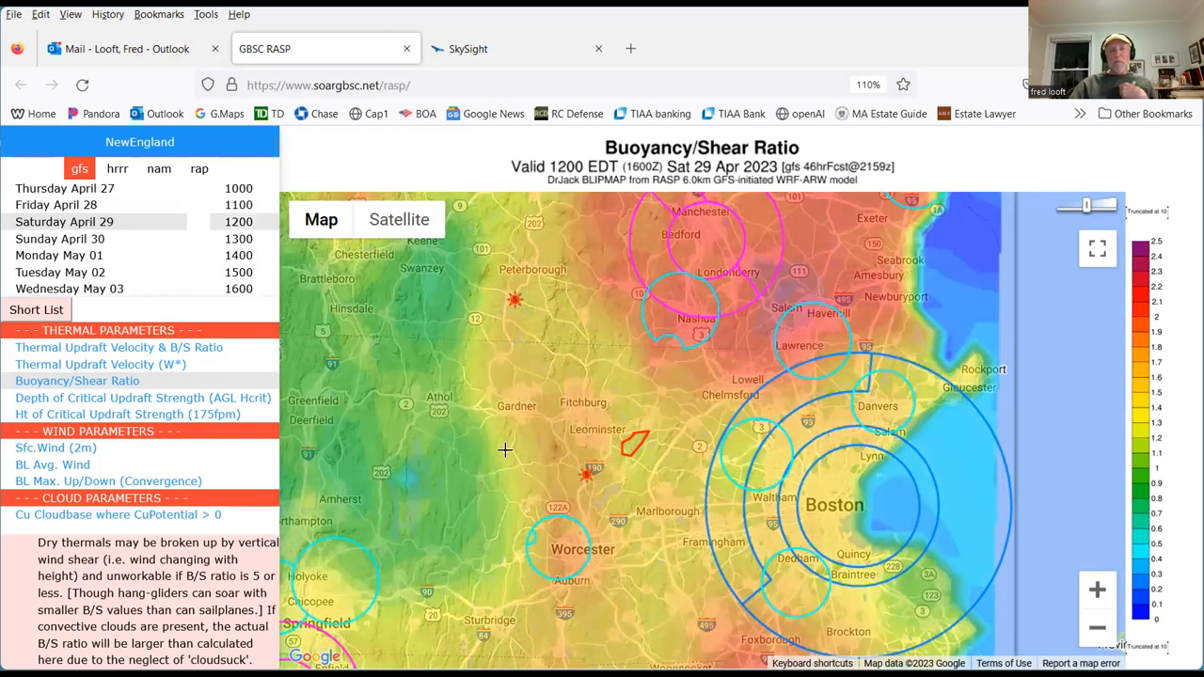
click(237, 237)
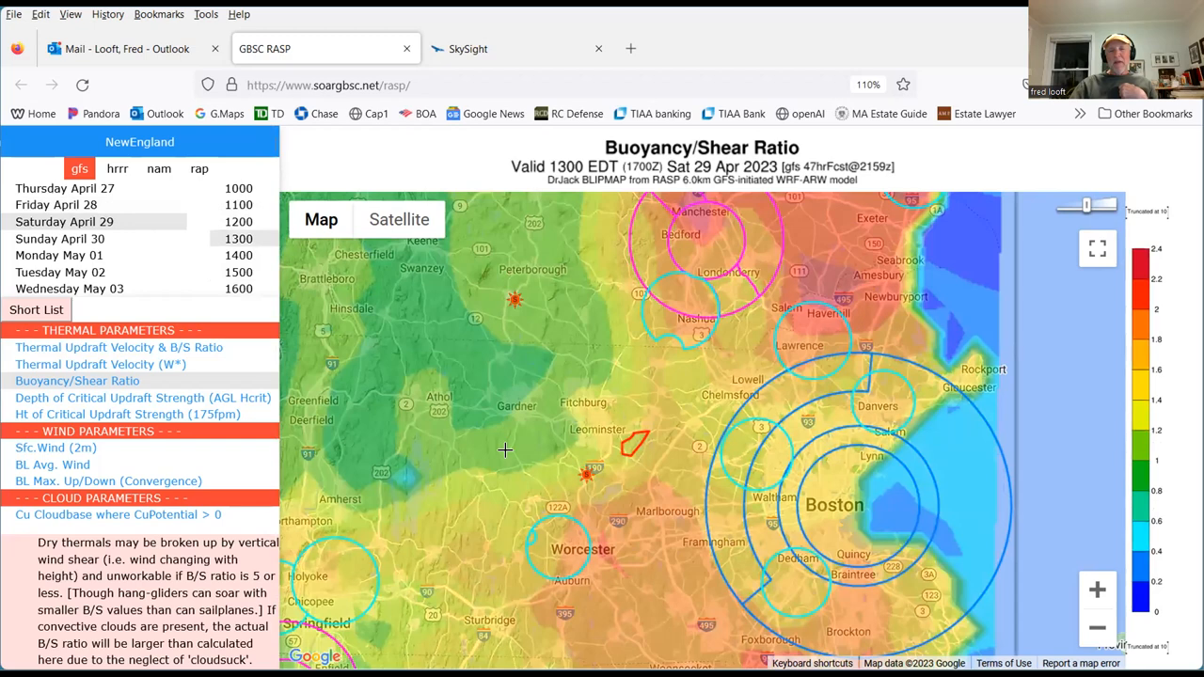
click(237, 256)
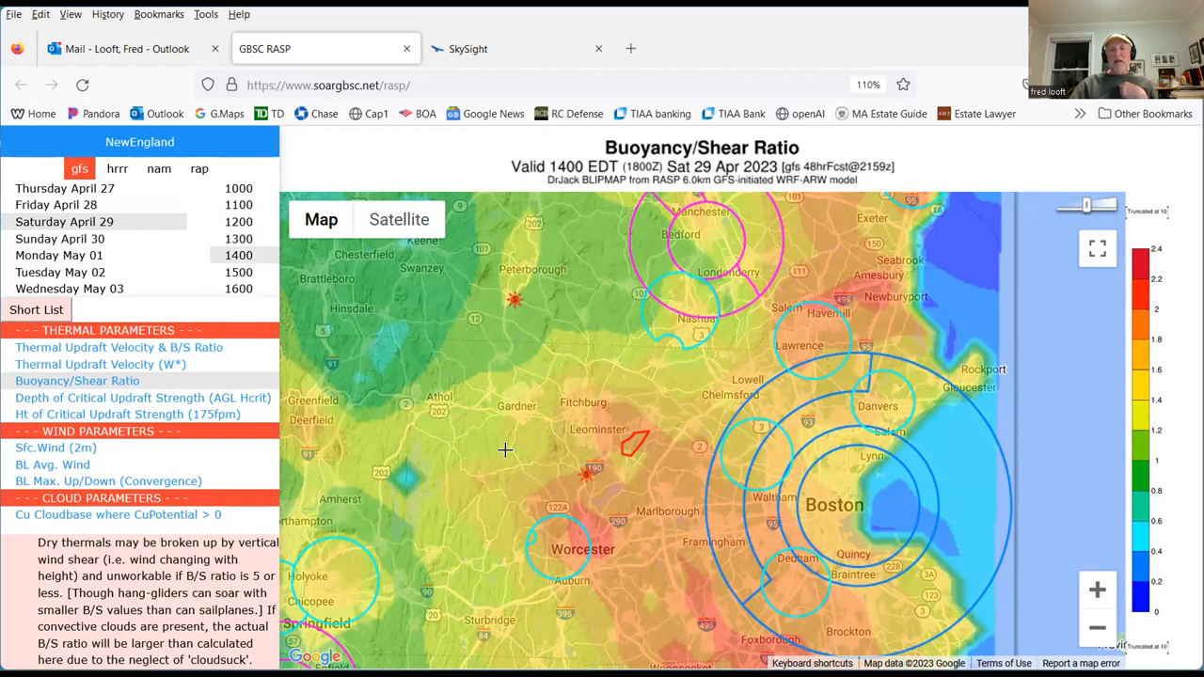
click(237, 271)
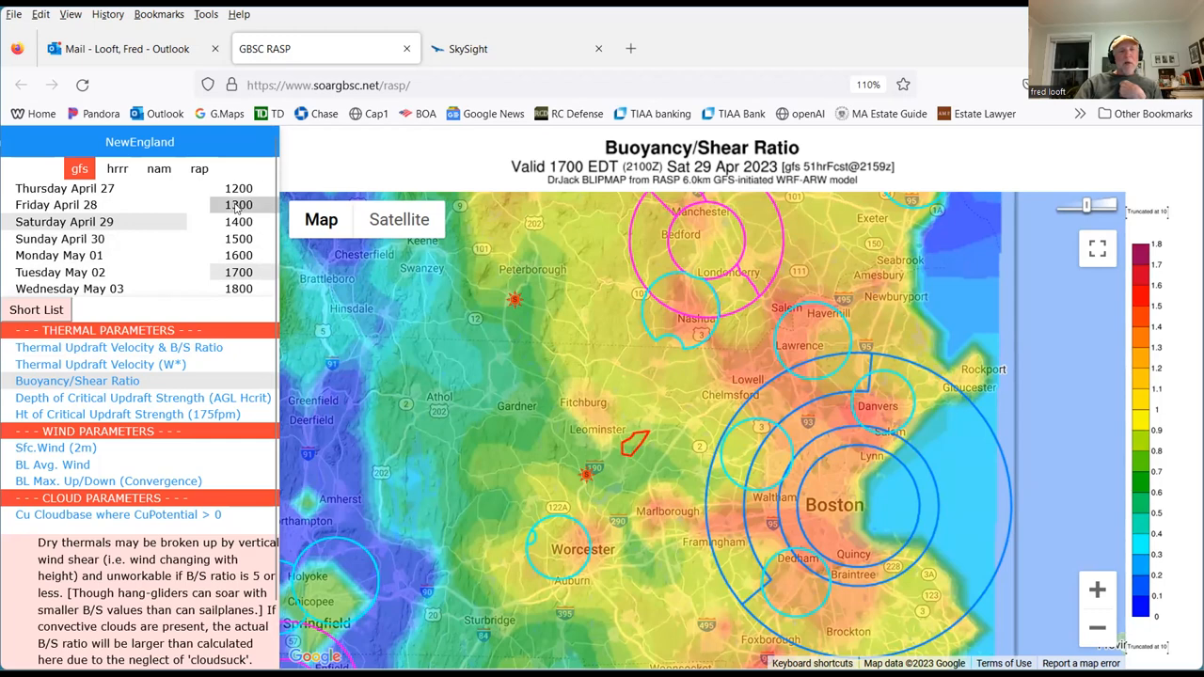
Step: Switch to Sunday April 30 and display the H_lift for 175fpm sinkrate map
click(61, 237)
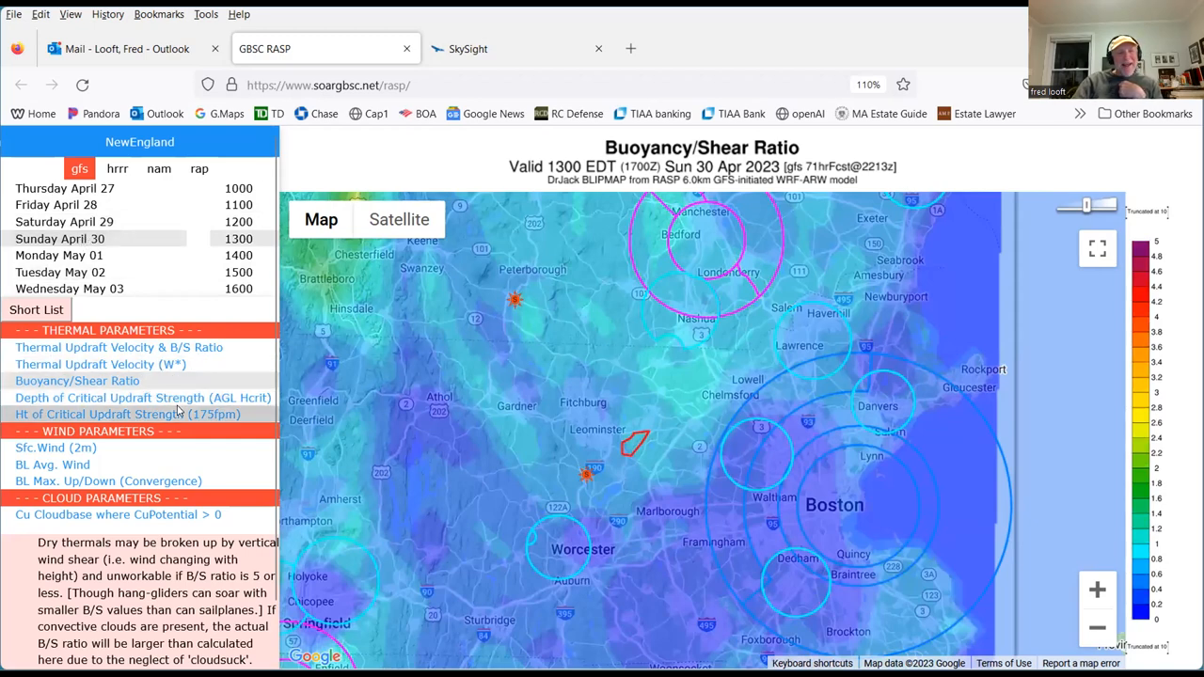
mouse_move(179, 414)
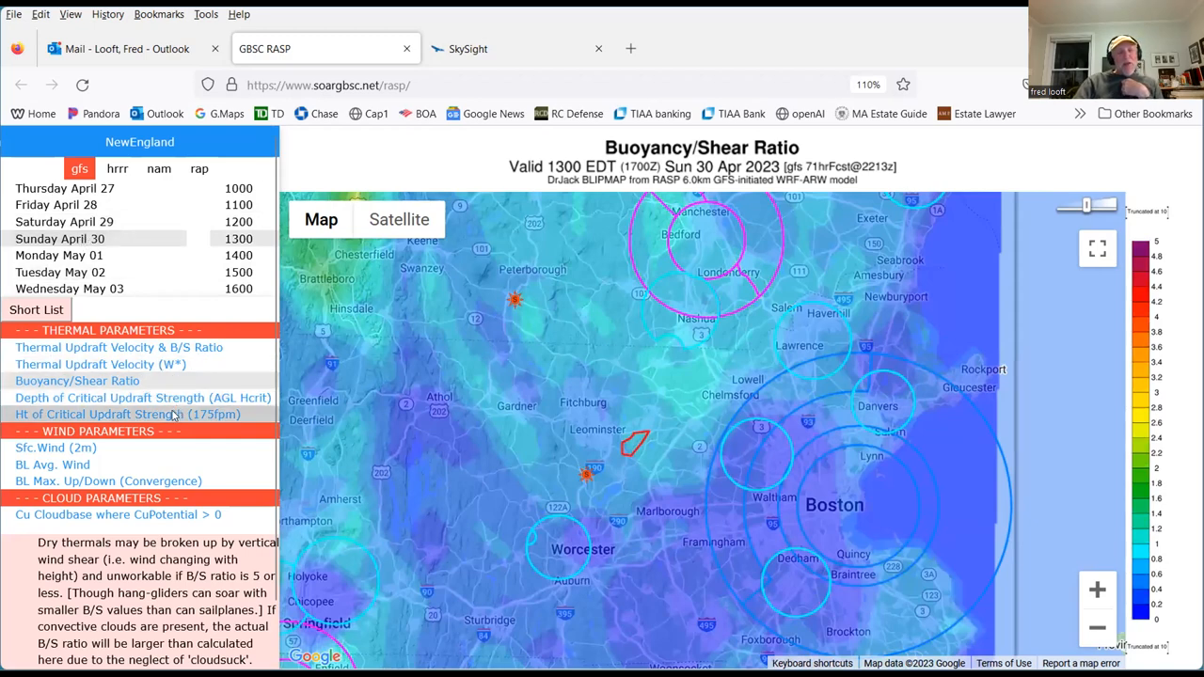
click(127, 414)
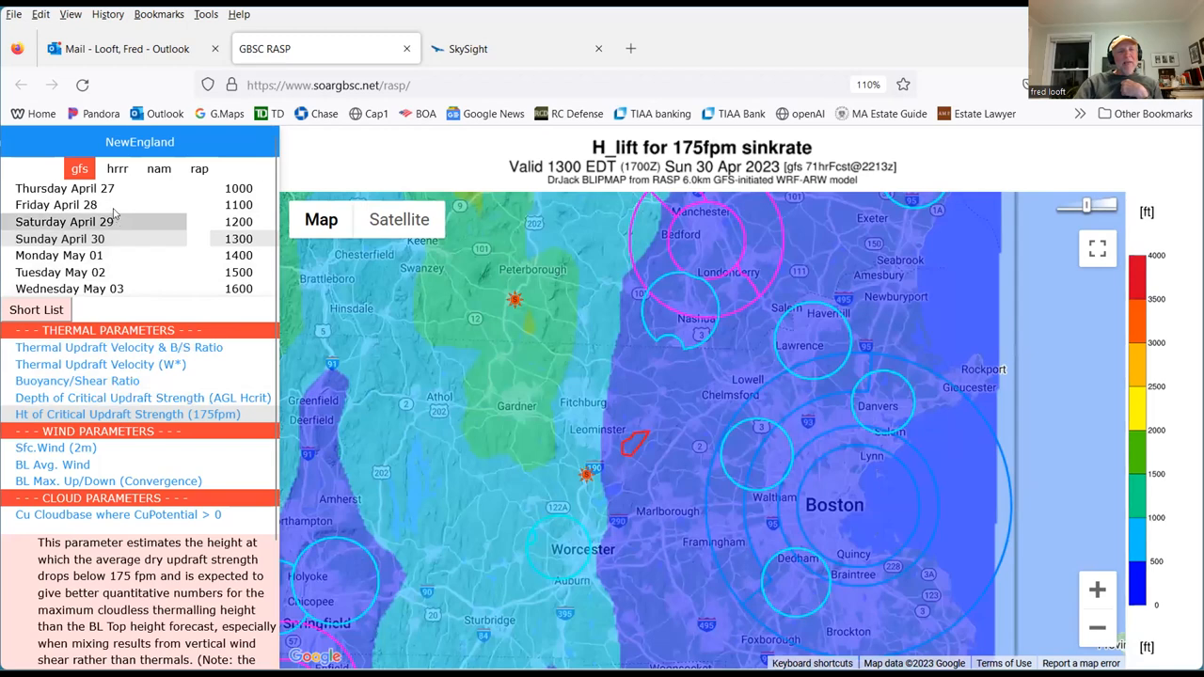
Step: Show the H_lift map for Friday April 28 at 1200, then the Wind at 2m map
click(55, 204)
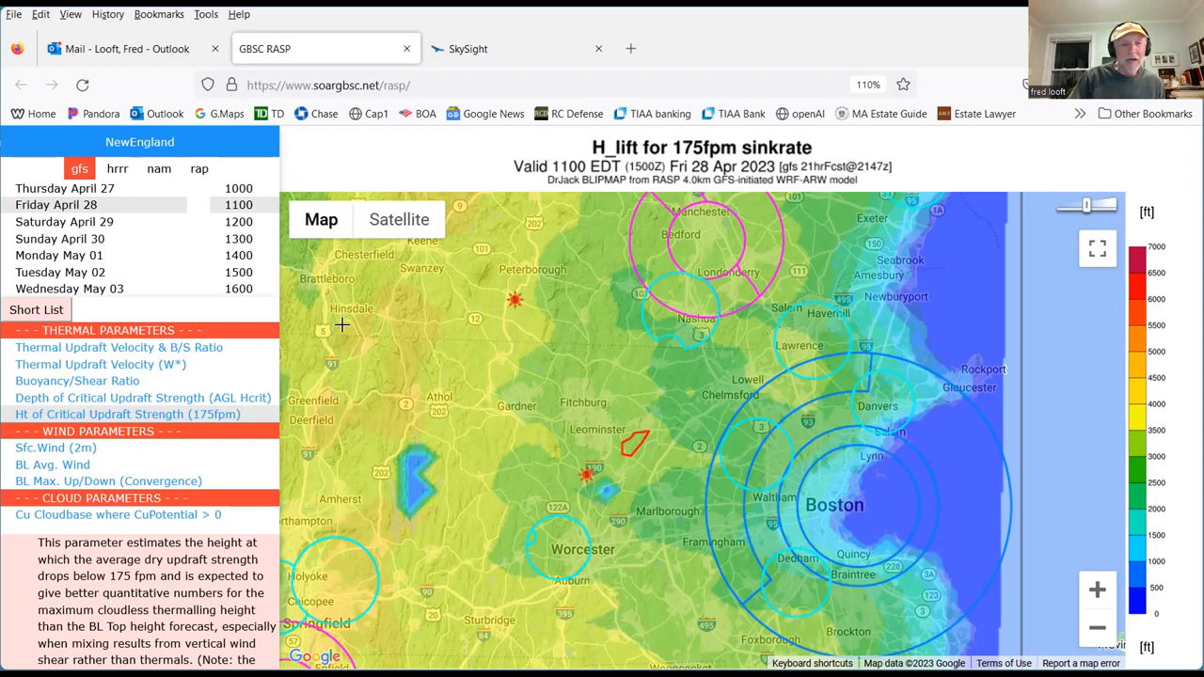
click(237, 222)
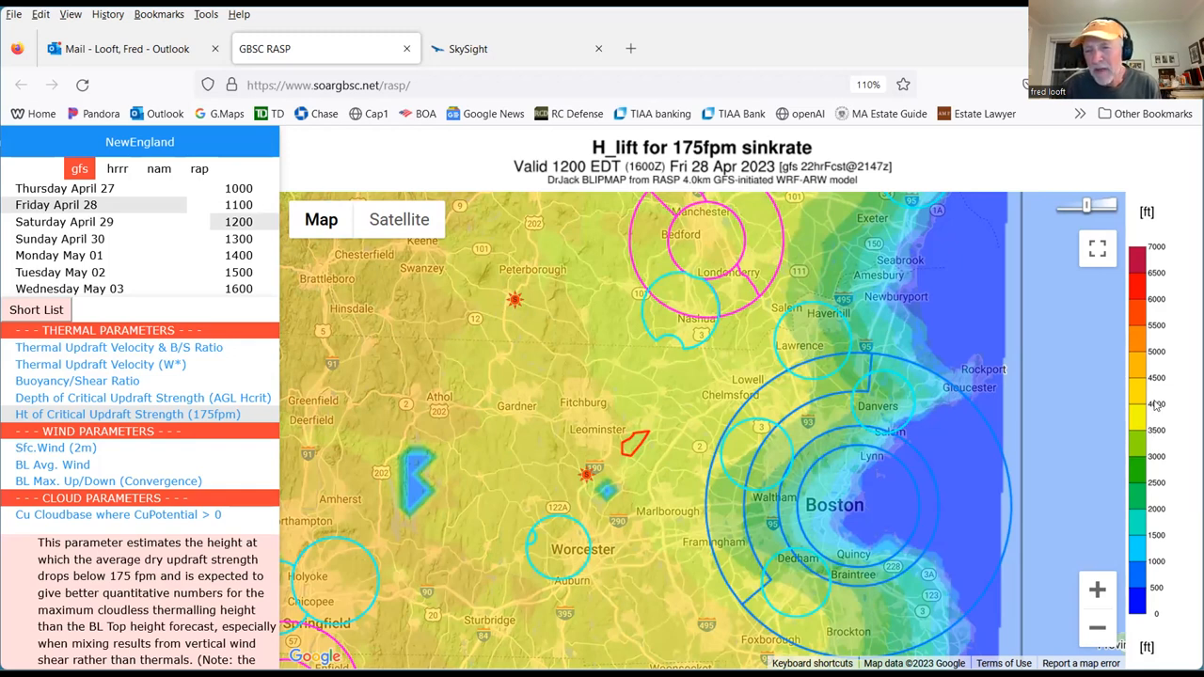
mouse_move(537, 416)
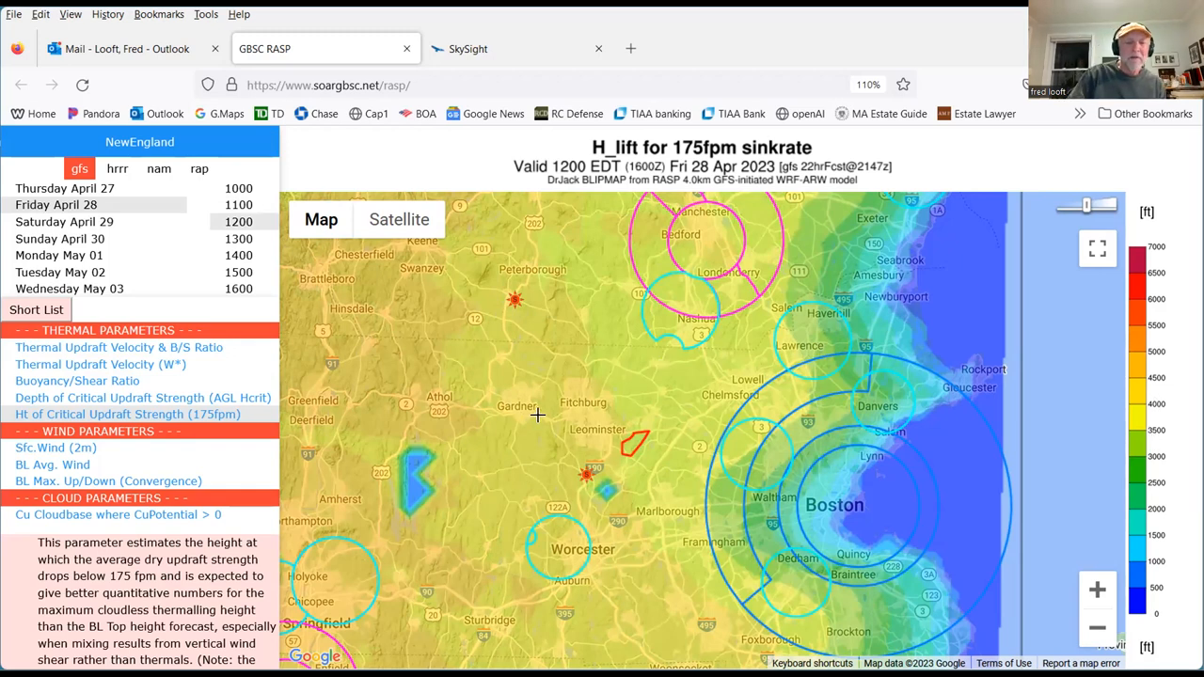
mouse_move(500, 453)
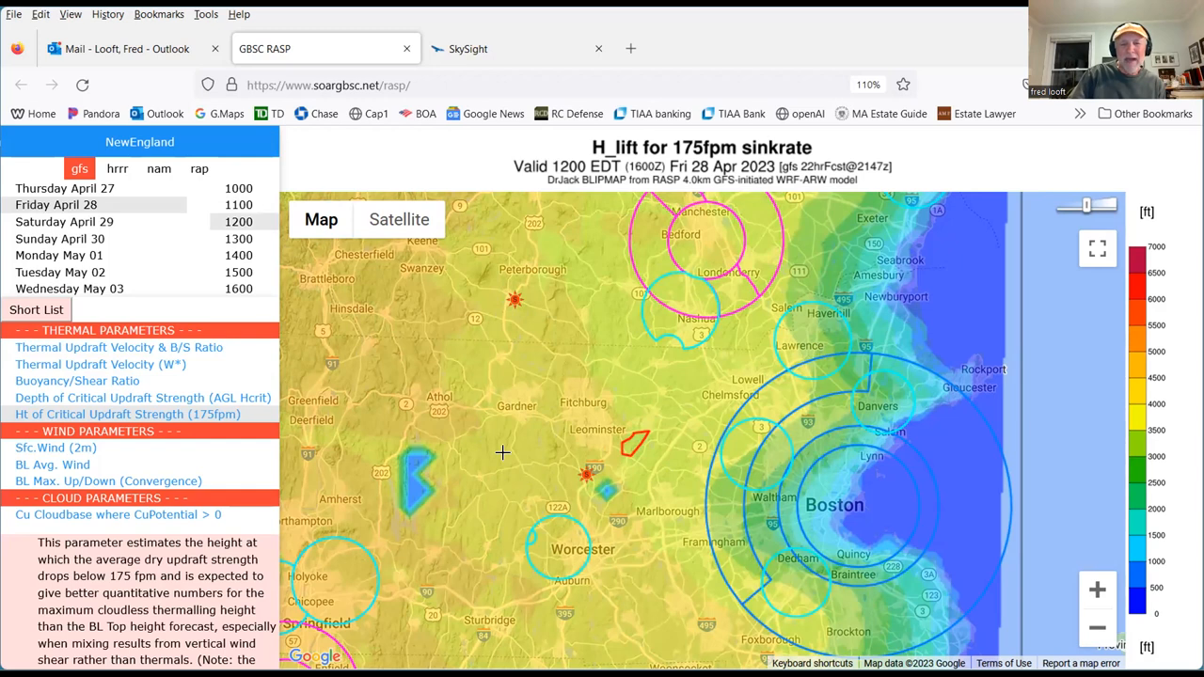
mouse_move(568, 453)
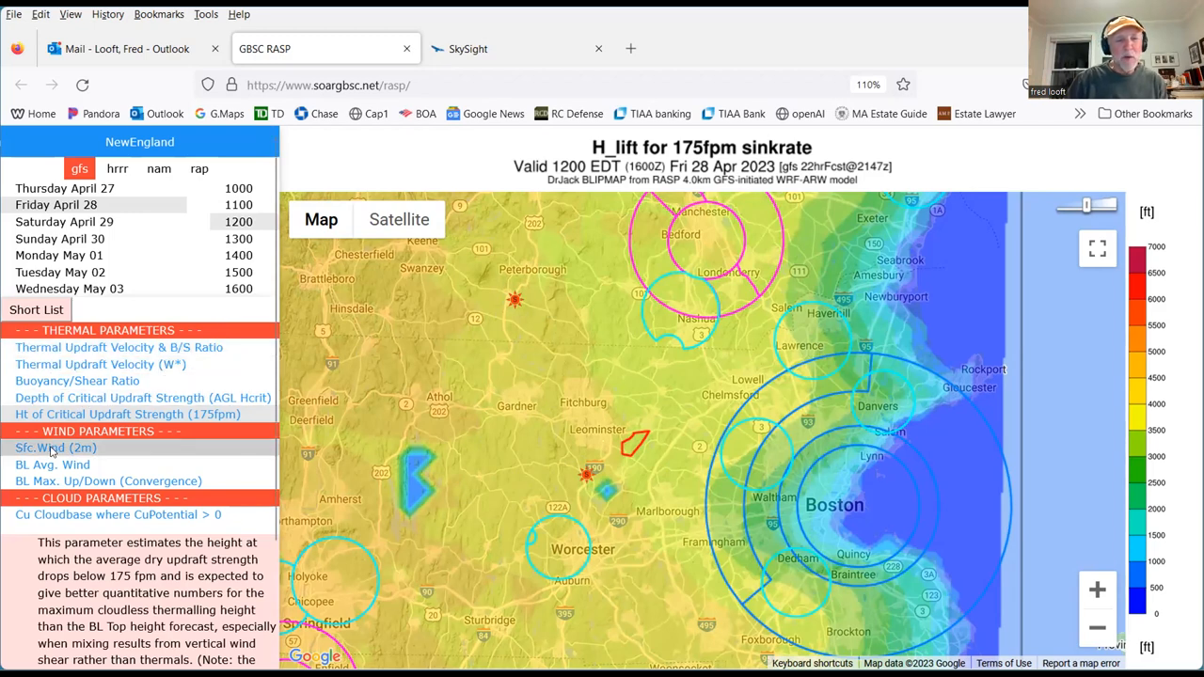
click(54, 448)
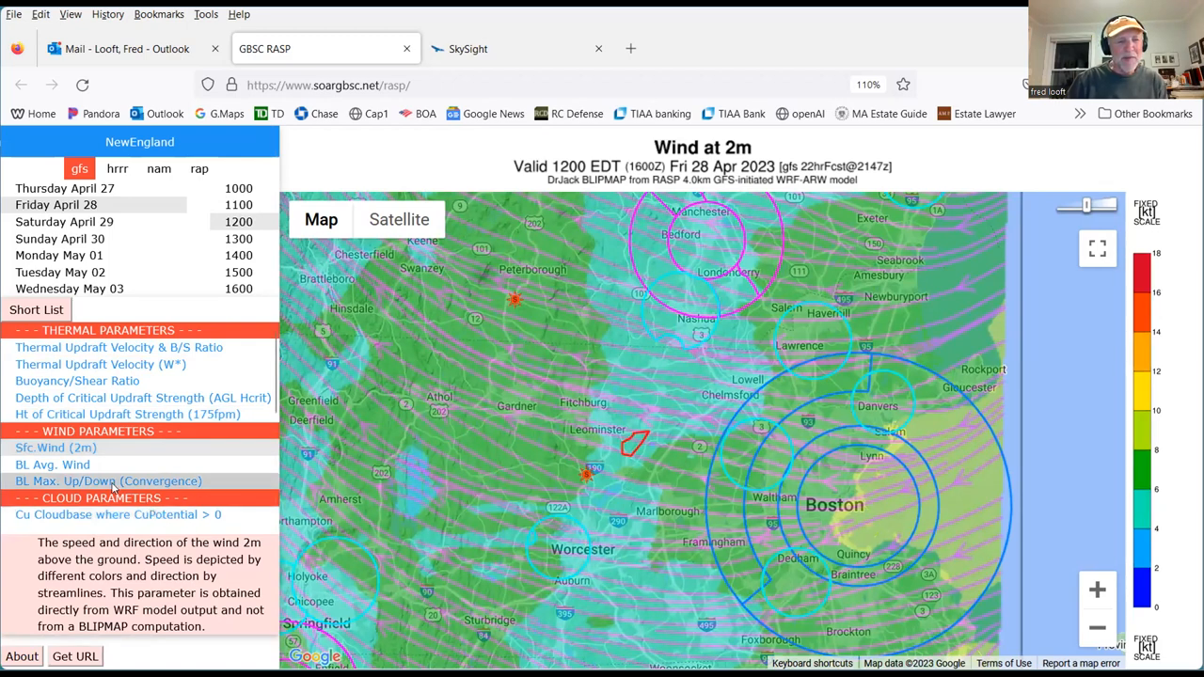
Step: Compare BL Avg Wind and 2m wind maps for Saturday April 29, ending on BL Avg Wind
click(52, 464)
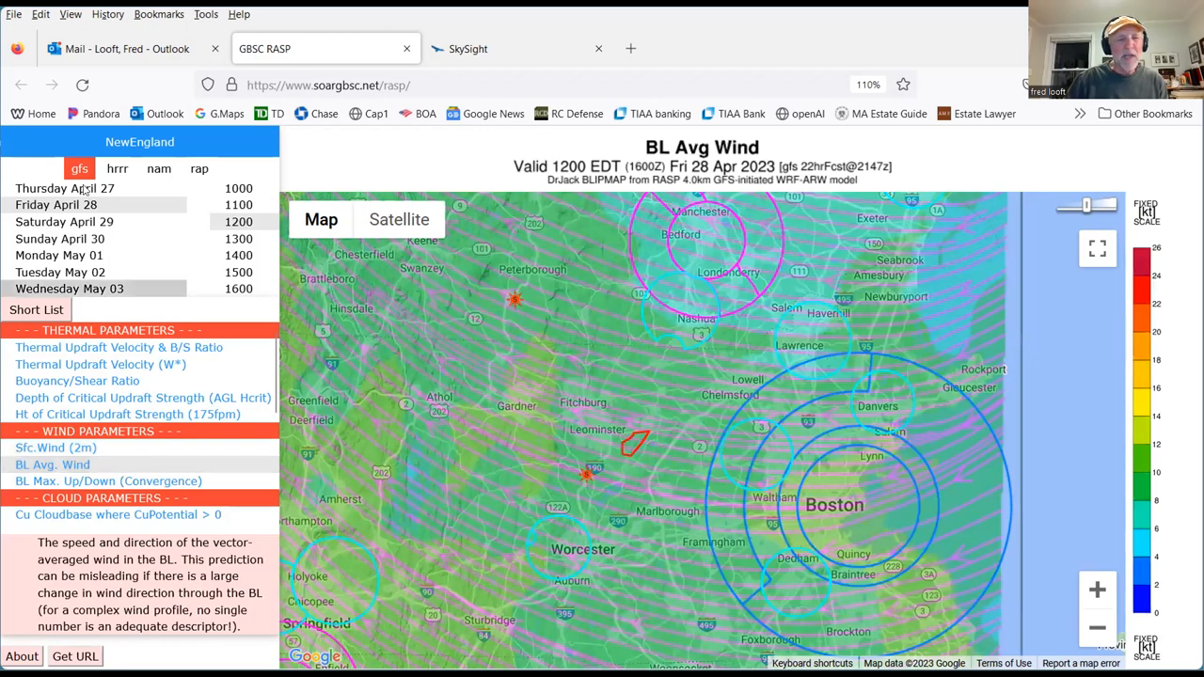
click(64, 222)
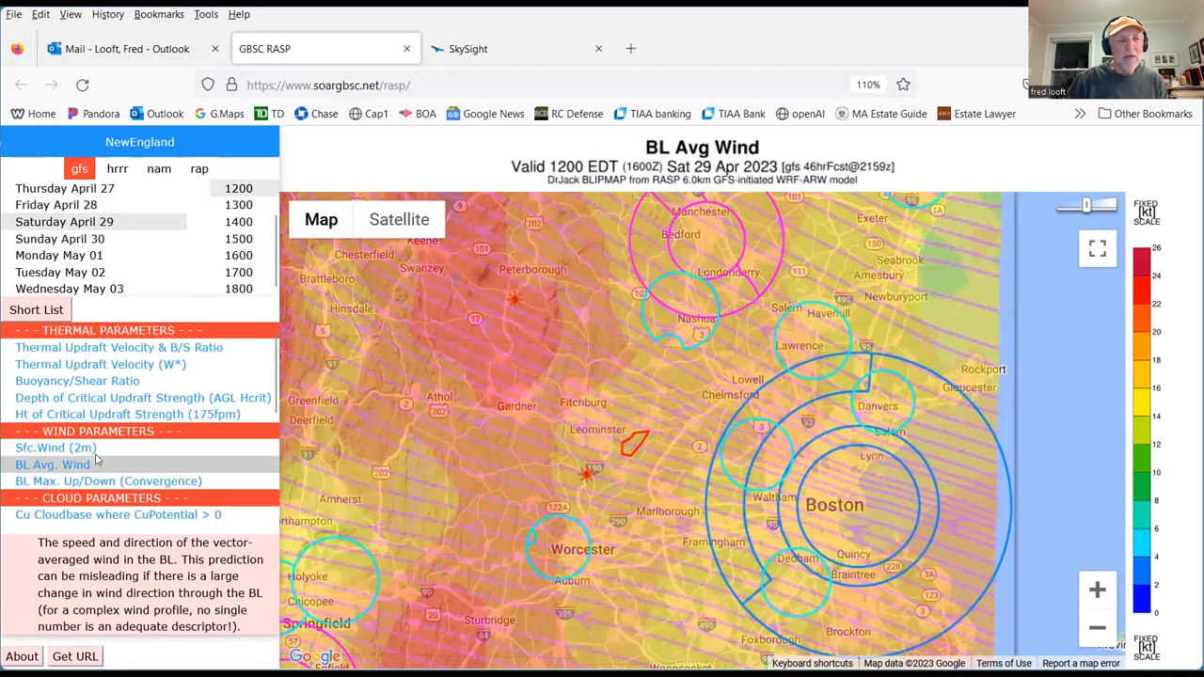
click(54, 448)
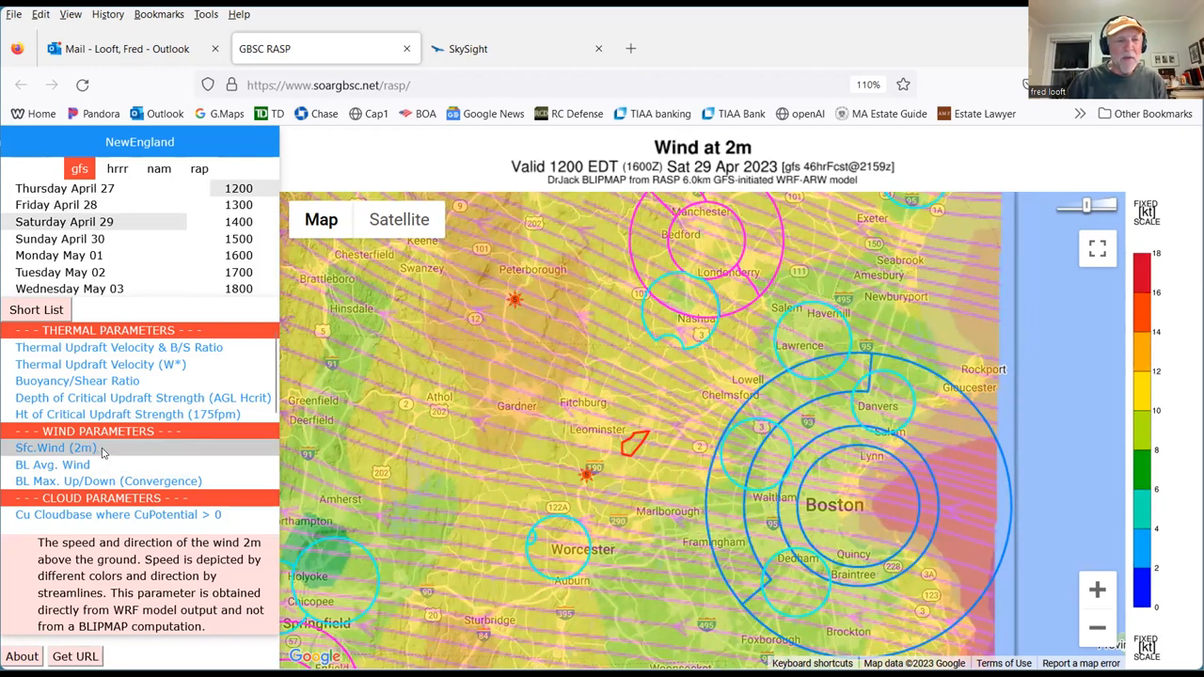
click(52, 464)
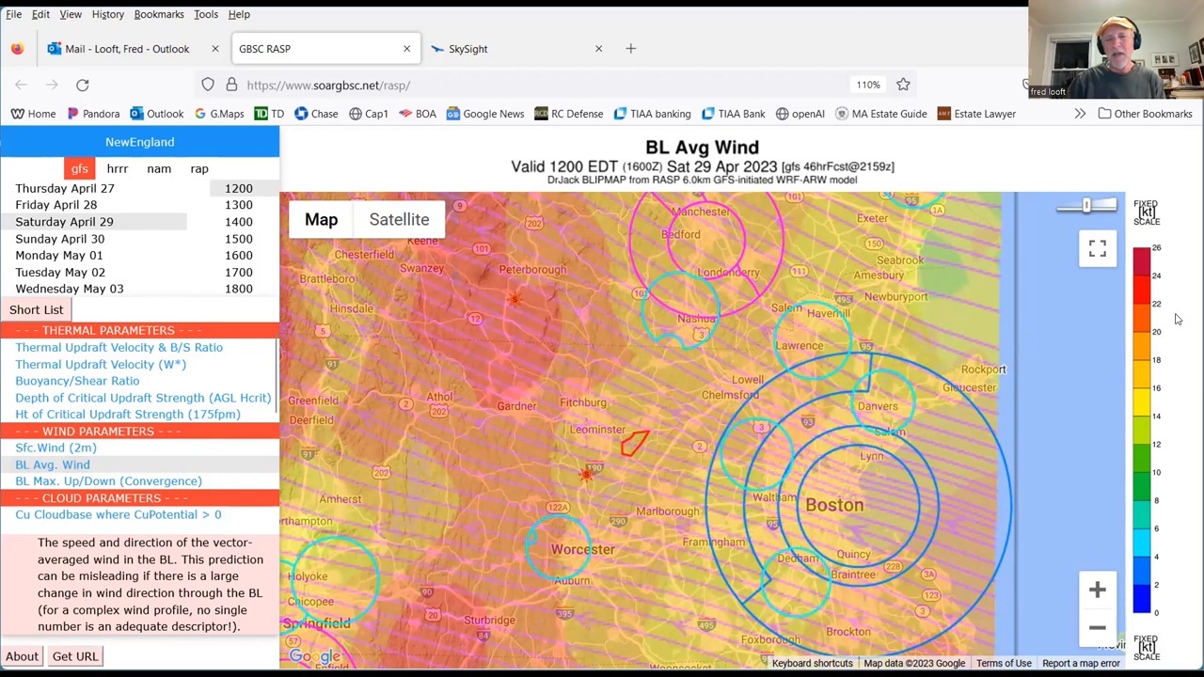
mouse_move(1168, 322)
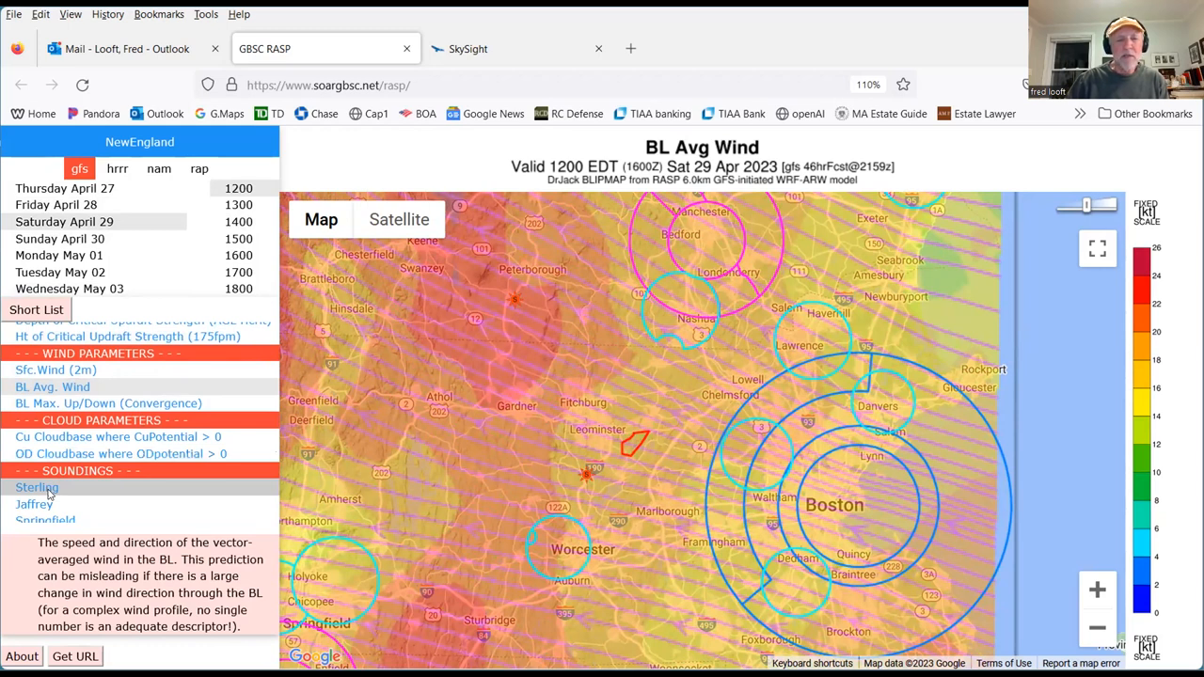
Step: Open the Sterling Skew-T sounding for Friday April 28 at the 1100 forecast hour
click(37, 487)
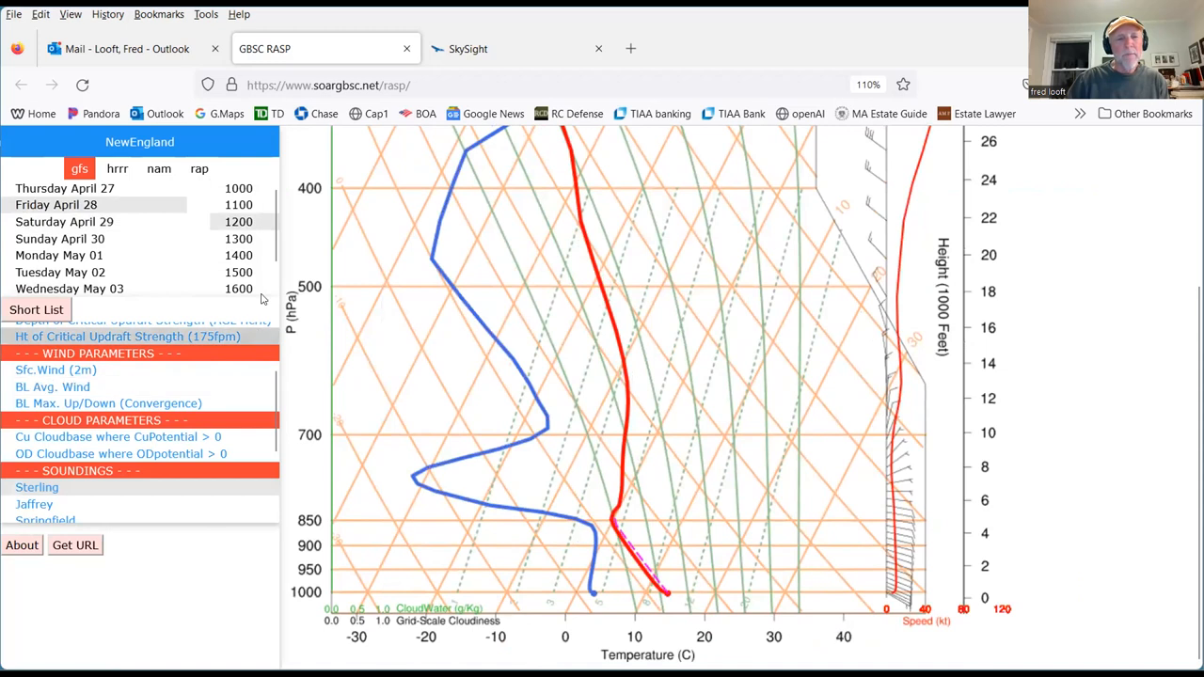
click(237, 203)
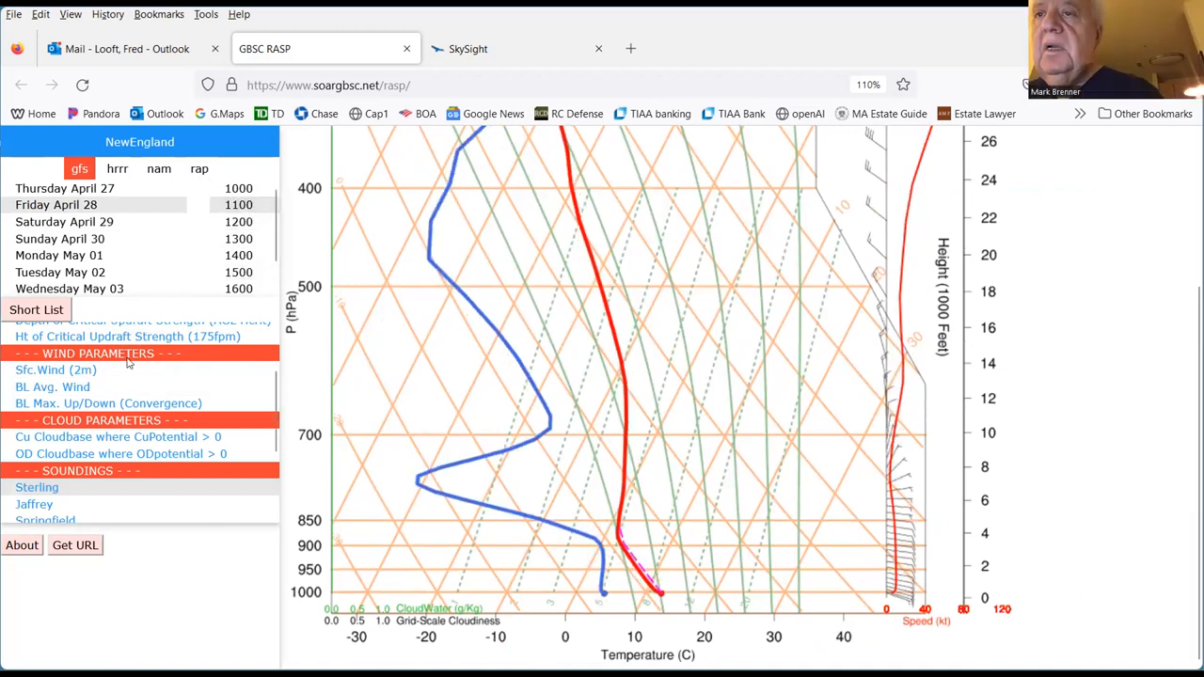
mouse_move(128, 335)
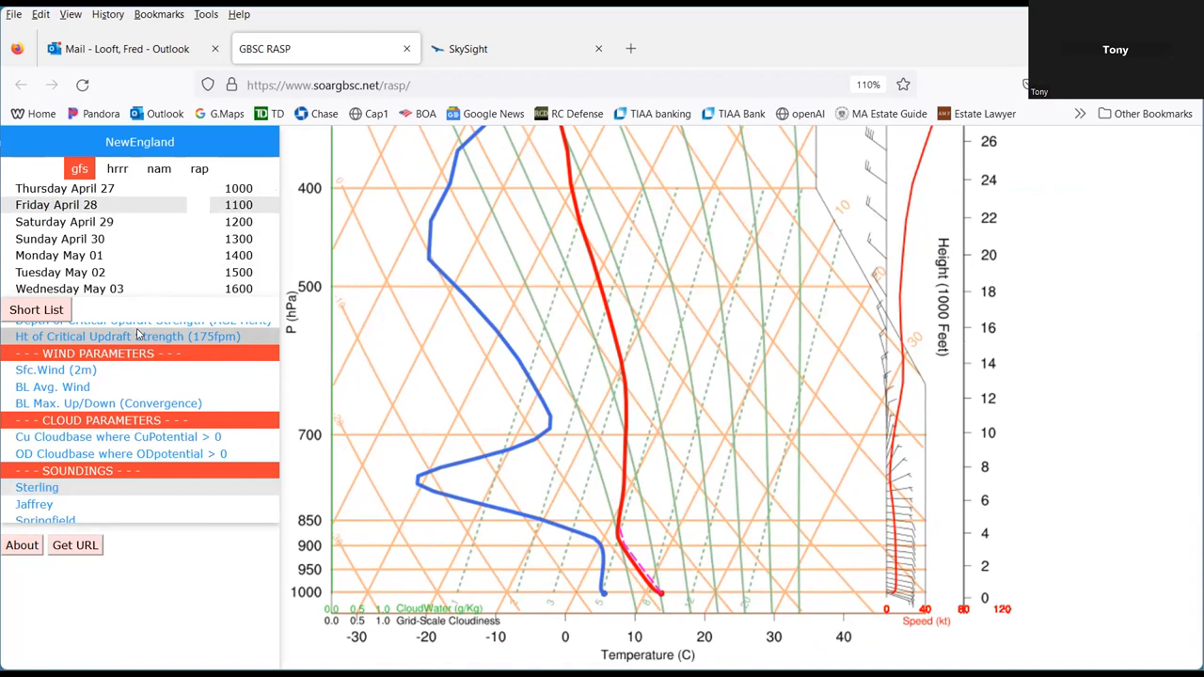
mouse_move(399, 429)
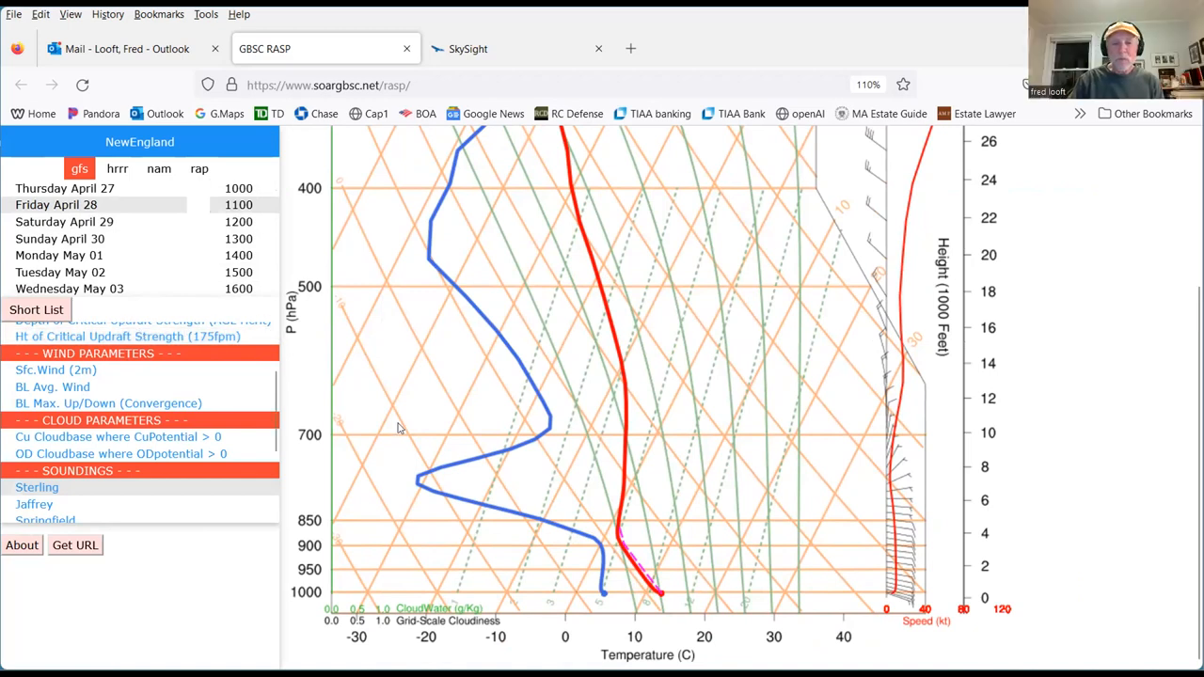
mouse_move(639, 407)
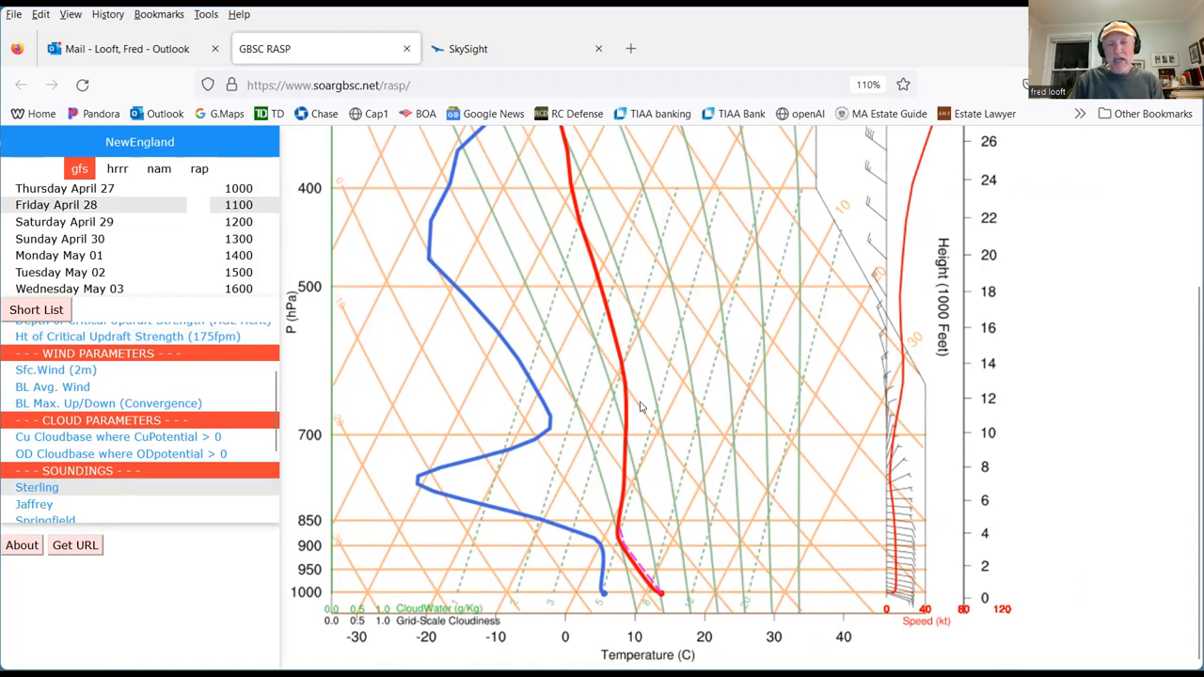
mouse_move(686, 617)
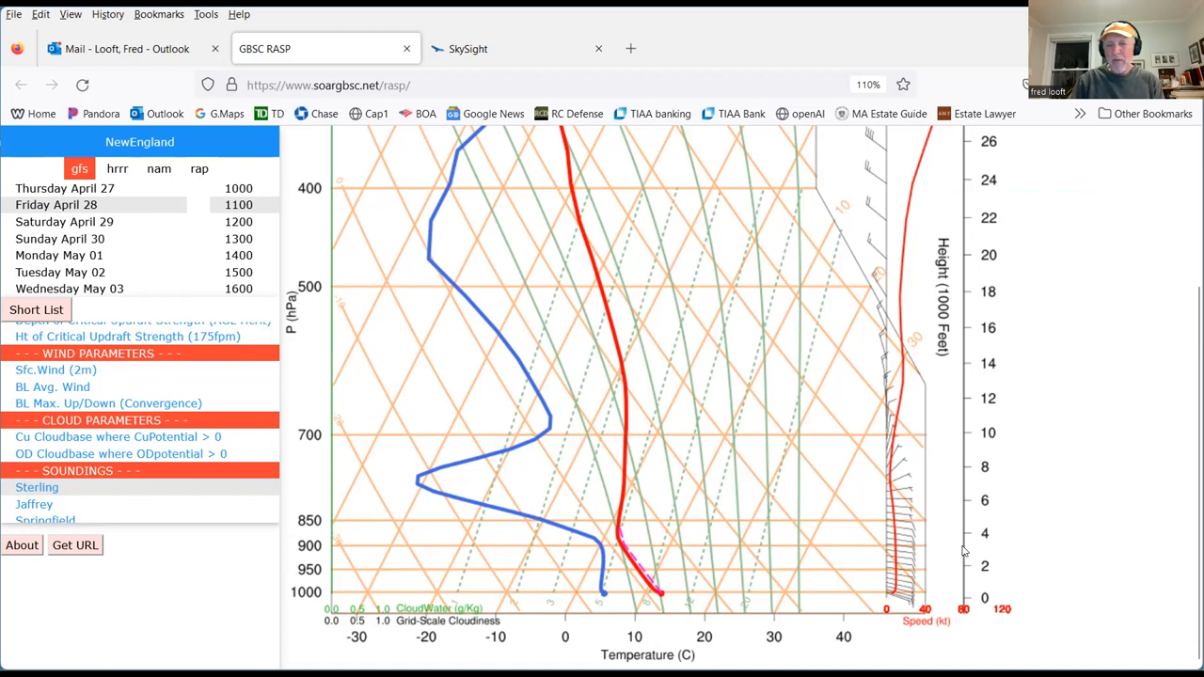
mouse_move(638, 547)
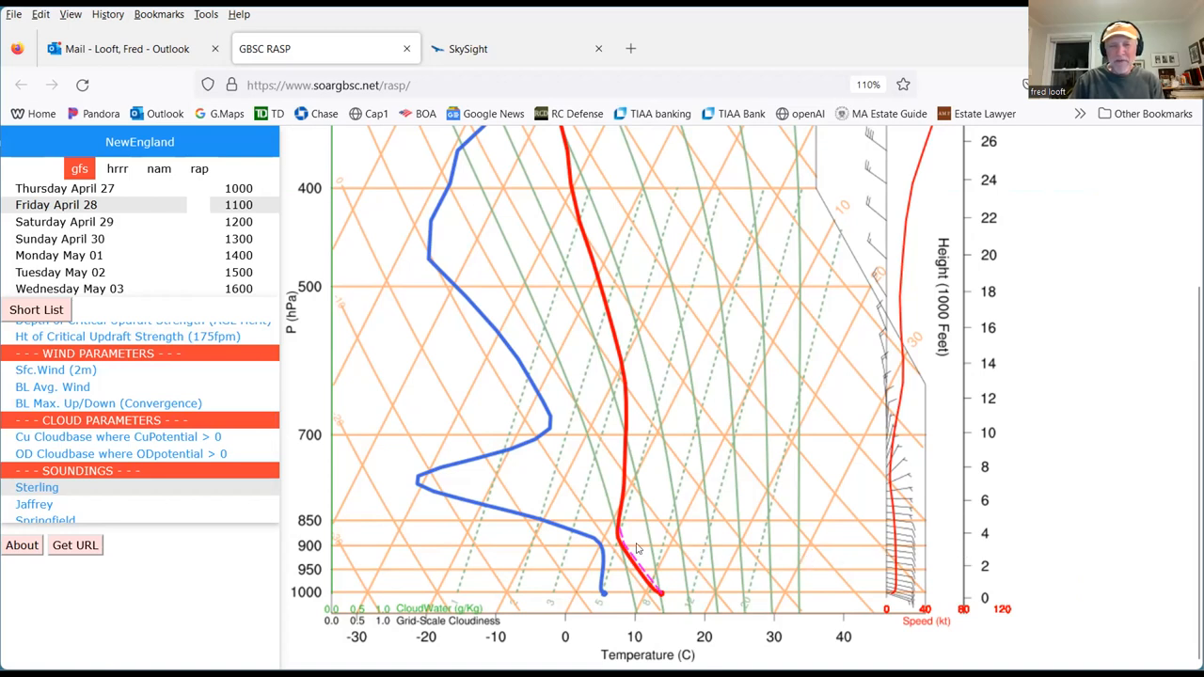
mouse_move(988, 519)
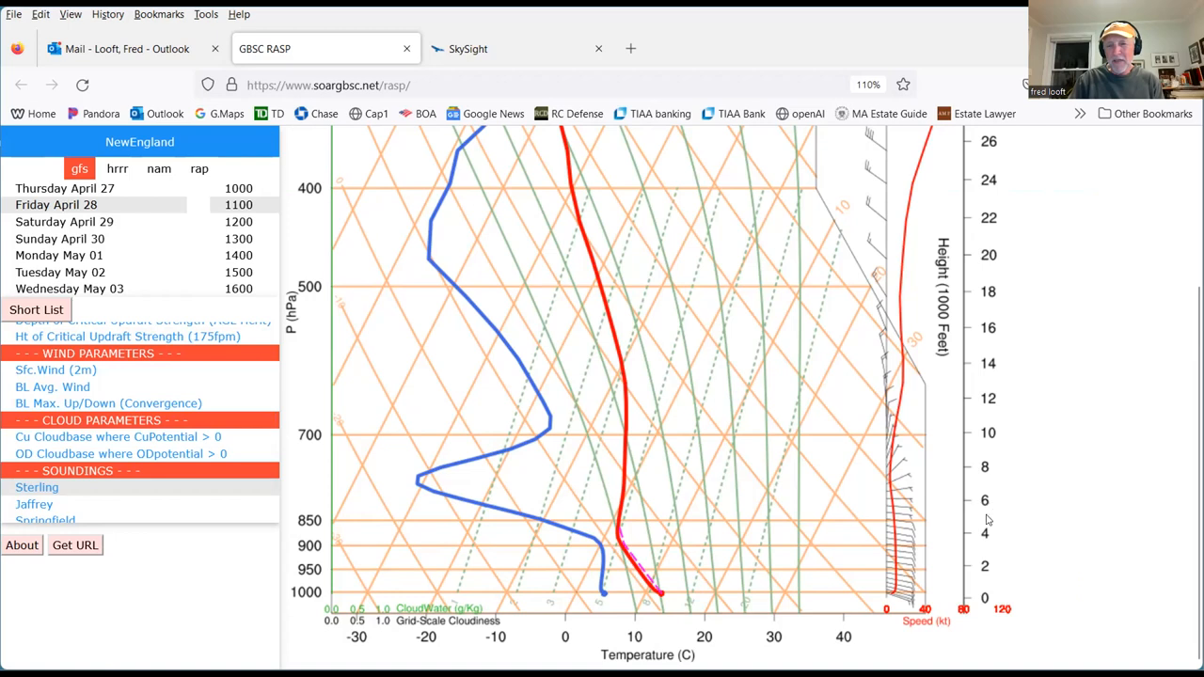
mouse_move(335, 562)
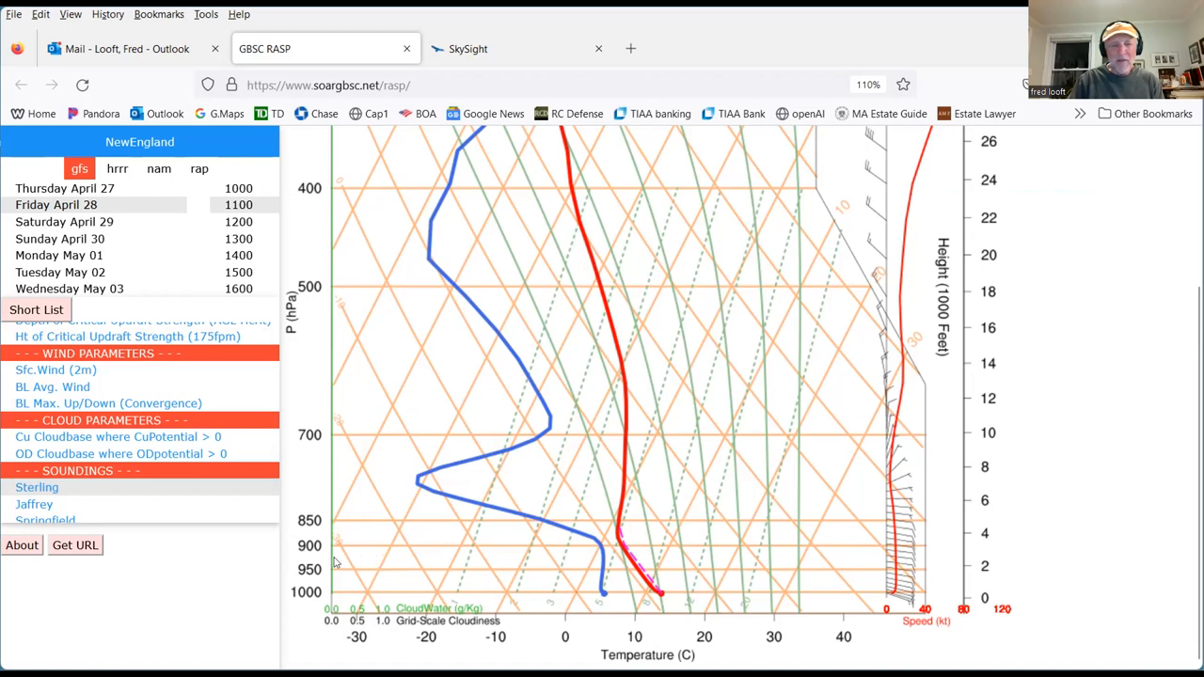
mouse_move(600, 561)
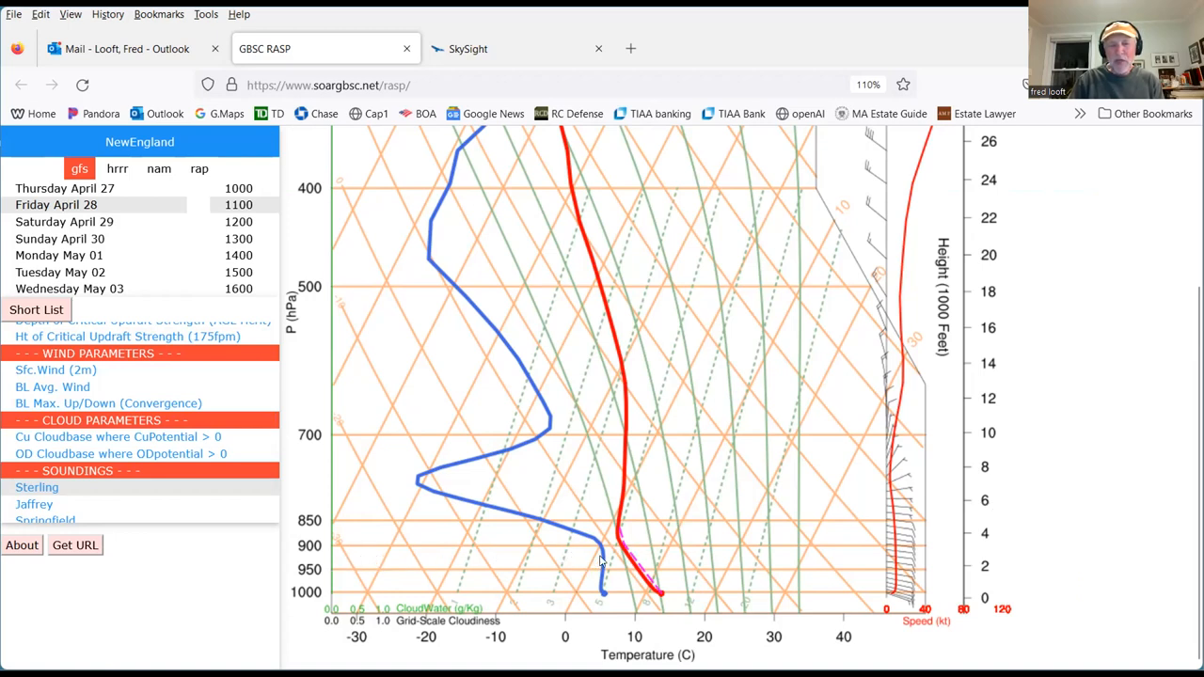
mouse_move(630, 561)
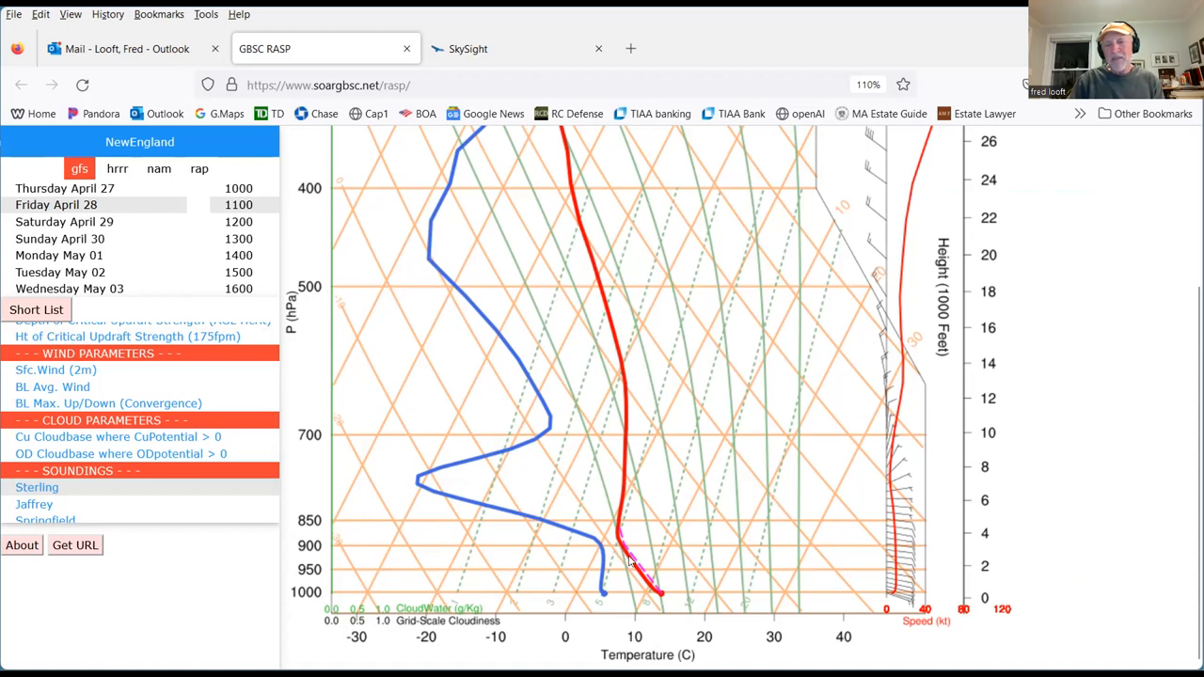
mouse_move(620, 557)
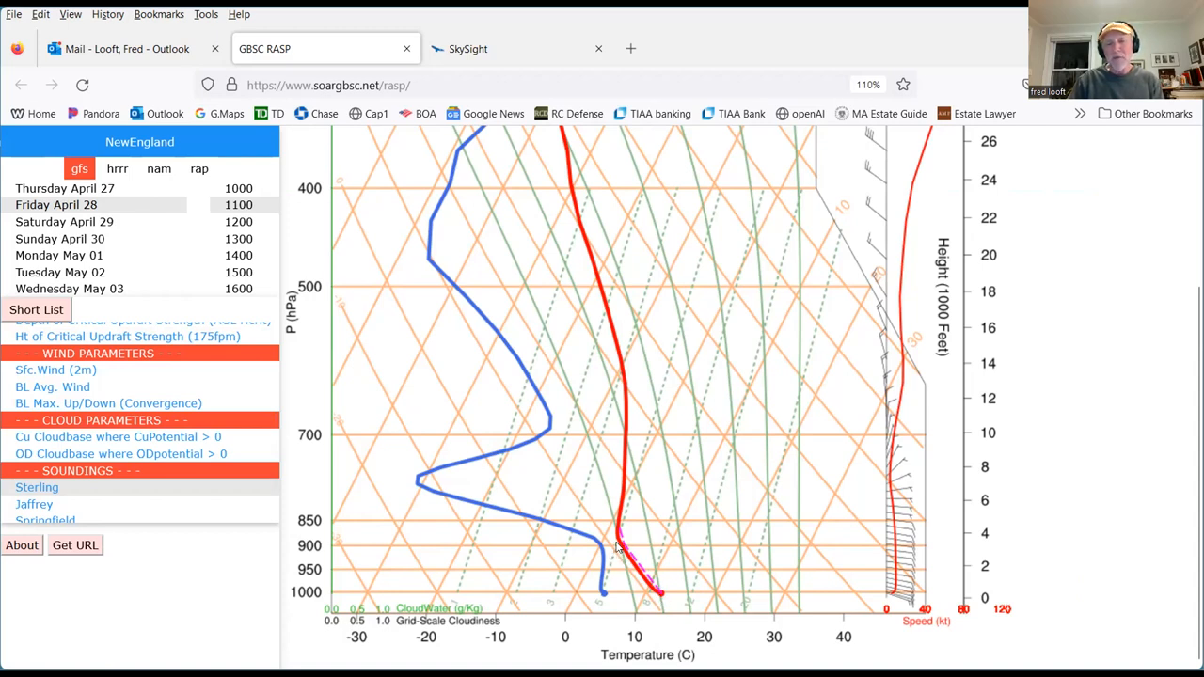
mouse_move(613, 534)
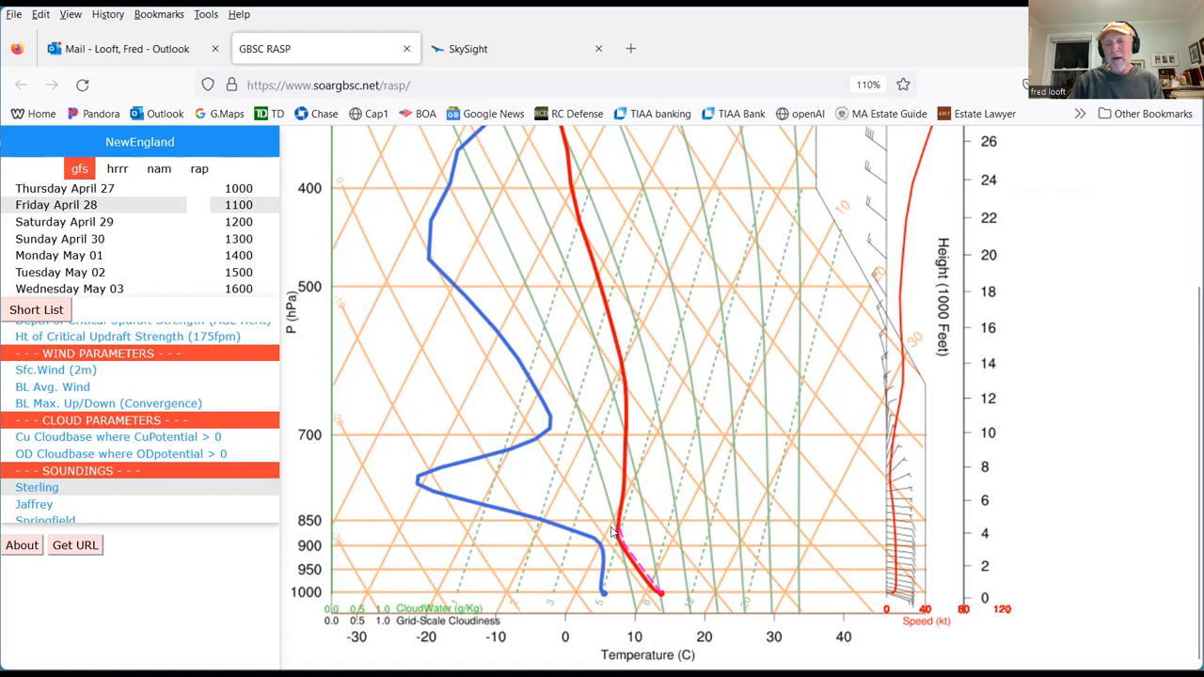
mouse_move(619, 523)
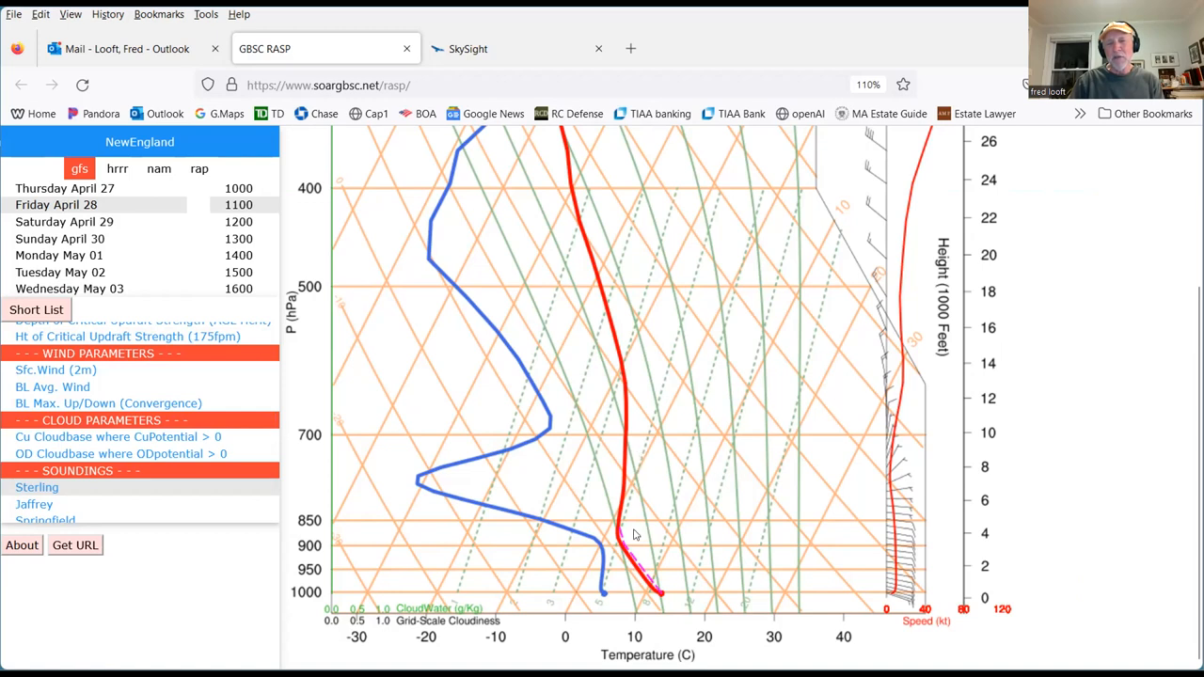
mouse_move(625, 538)
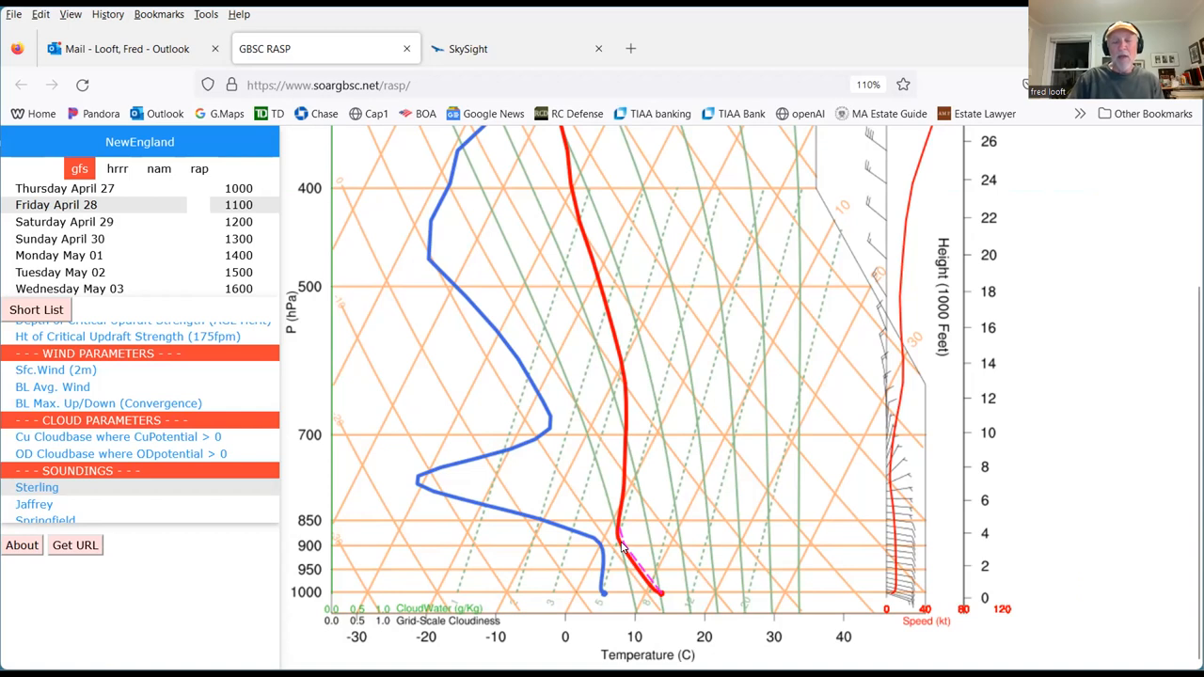
mouse_move(598, 549)
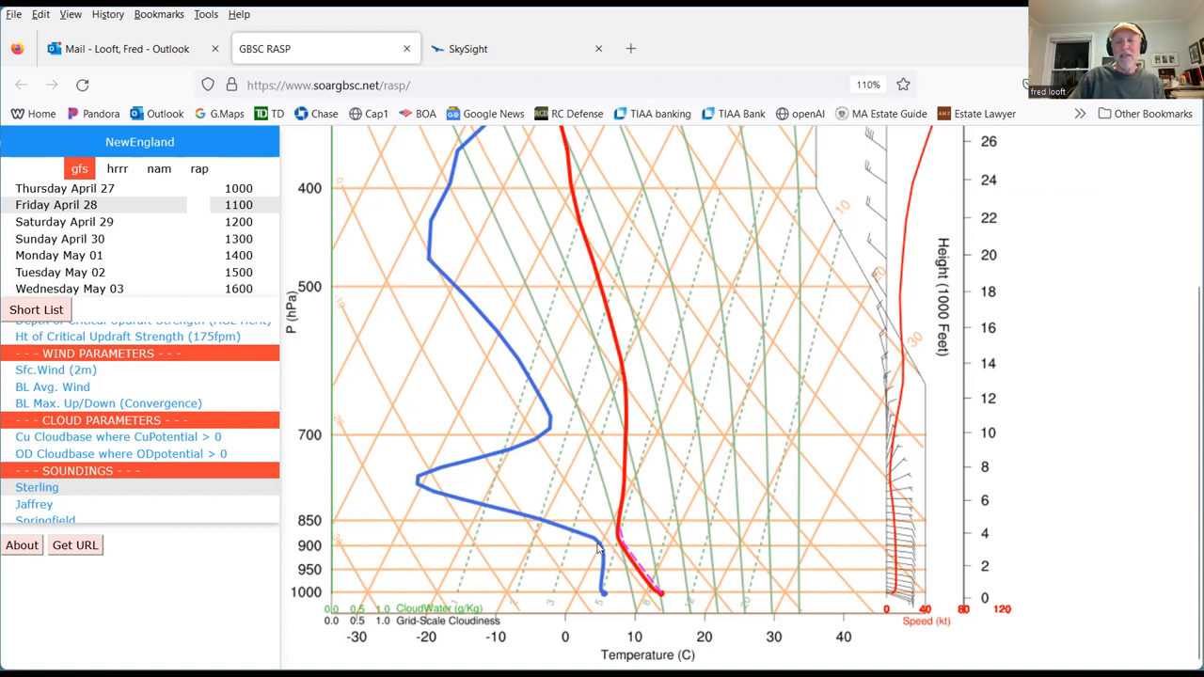
mouse_move(602, 551)
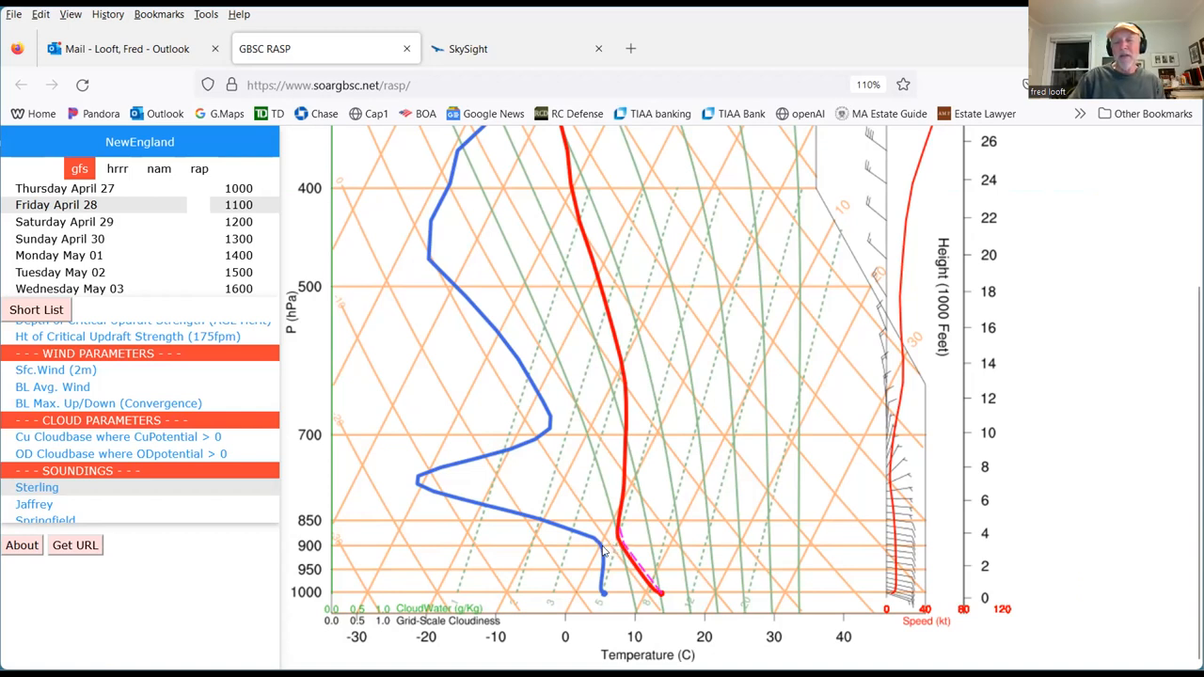
mouse_move(602, 549)
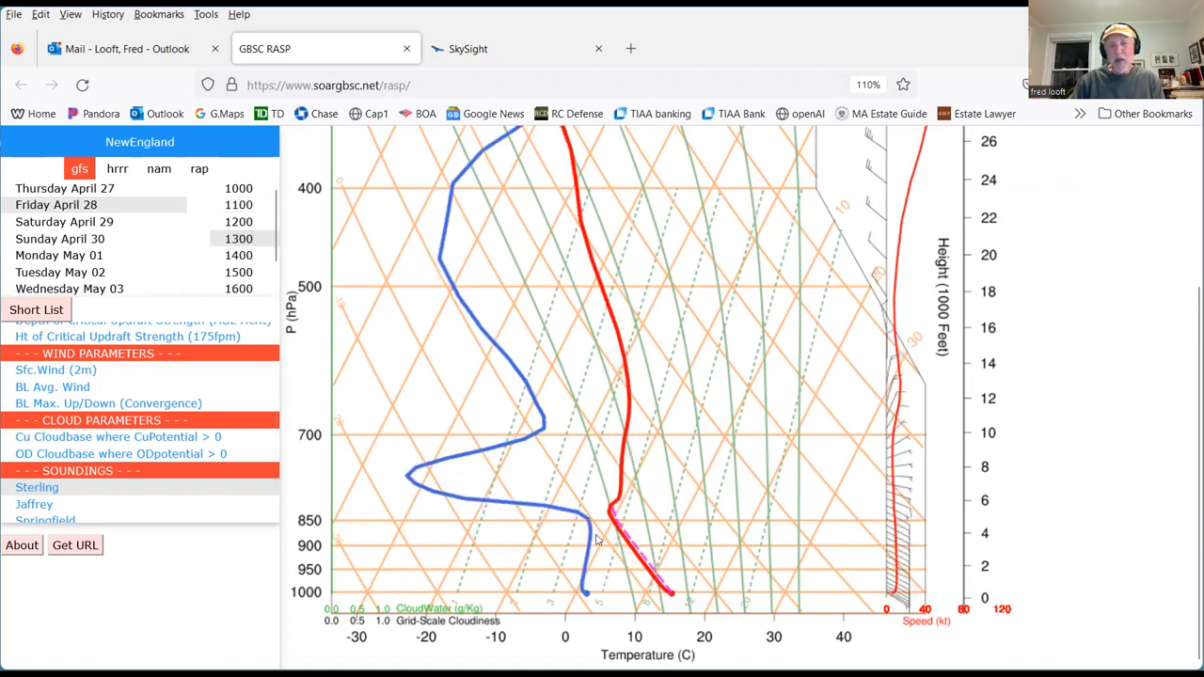
mouse_move(651, 590)
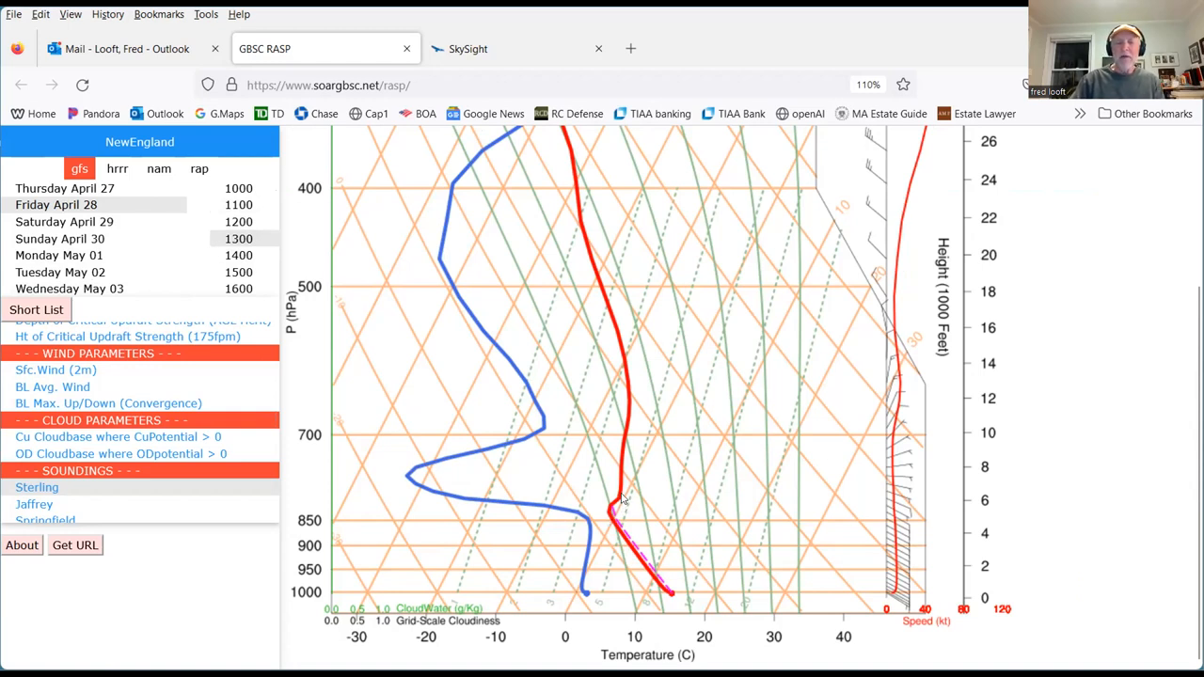
mouse_move(585, 530)
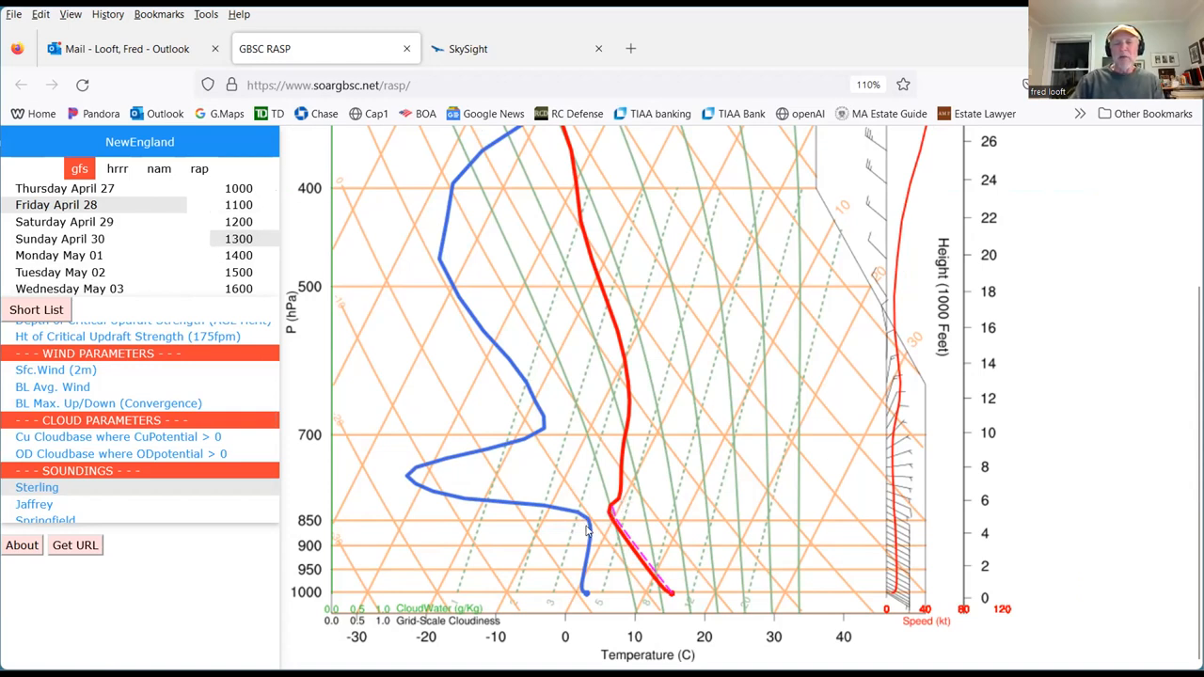
mouse_move(594, 500)
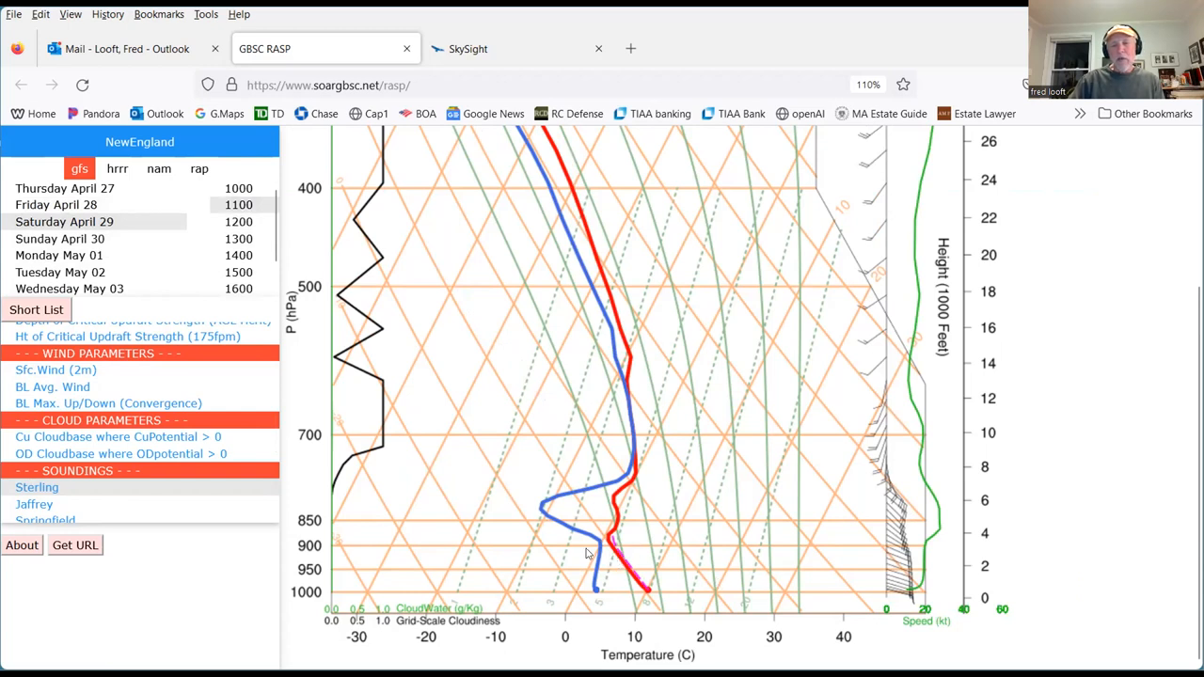
mouse_move(605, 549)
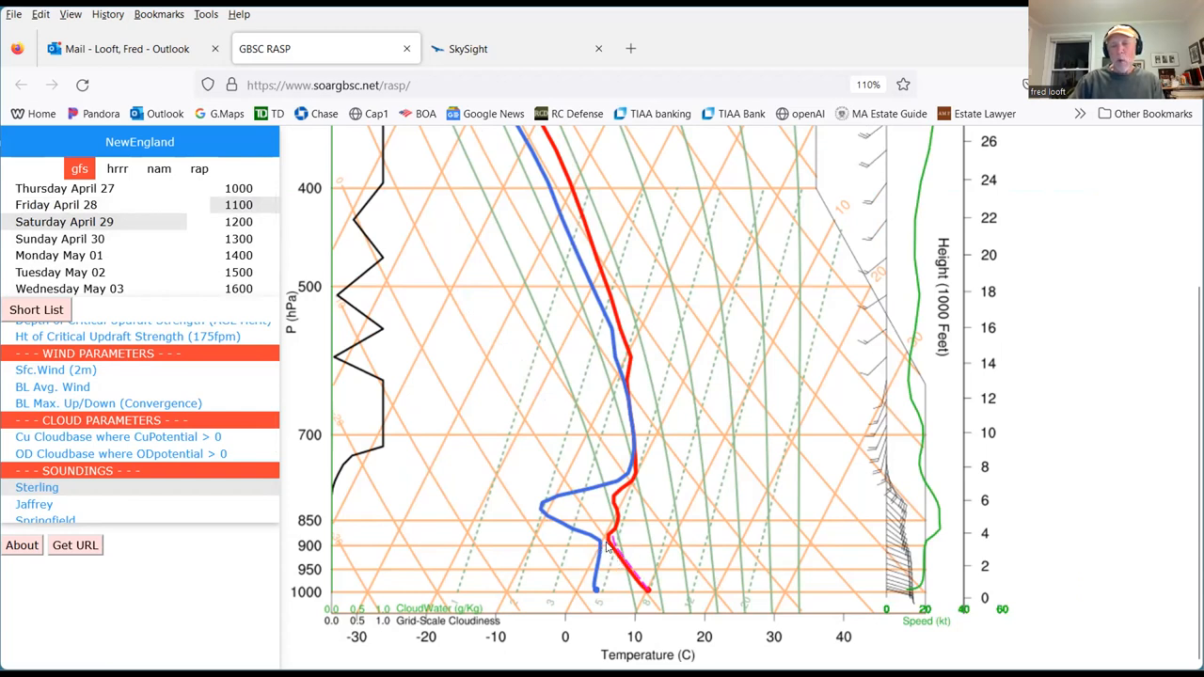
mouse_move(647, 564)
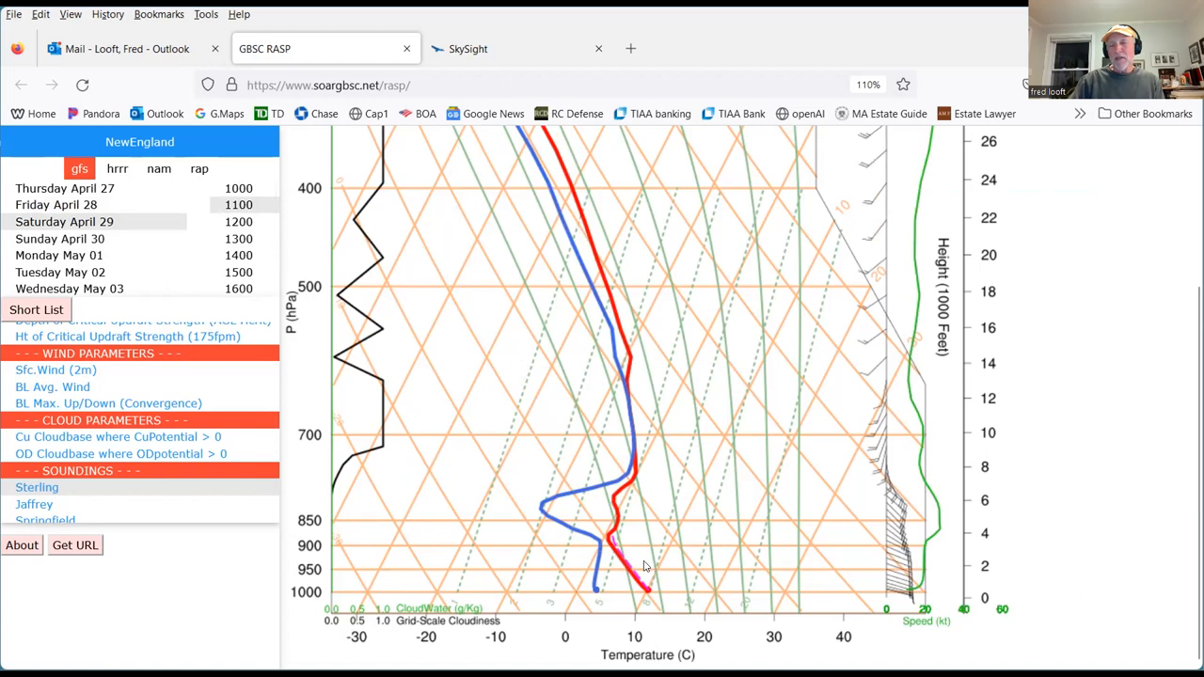
mouse_move(925, 590)
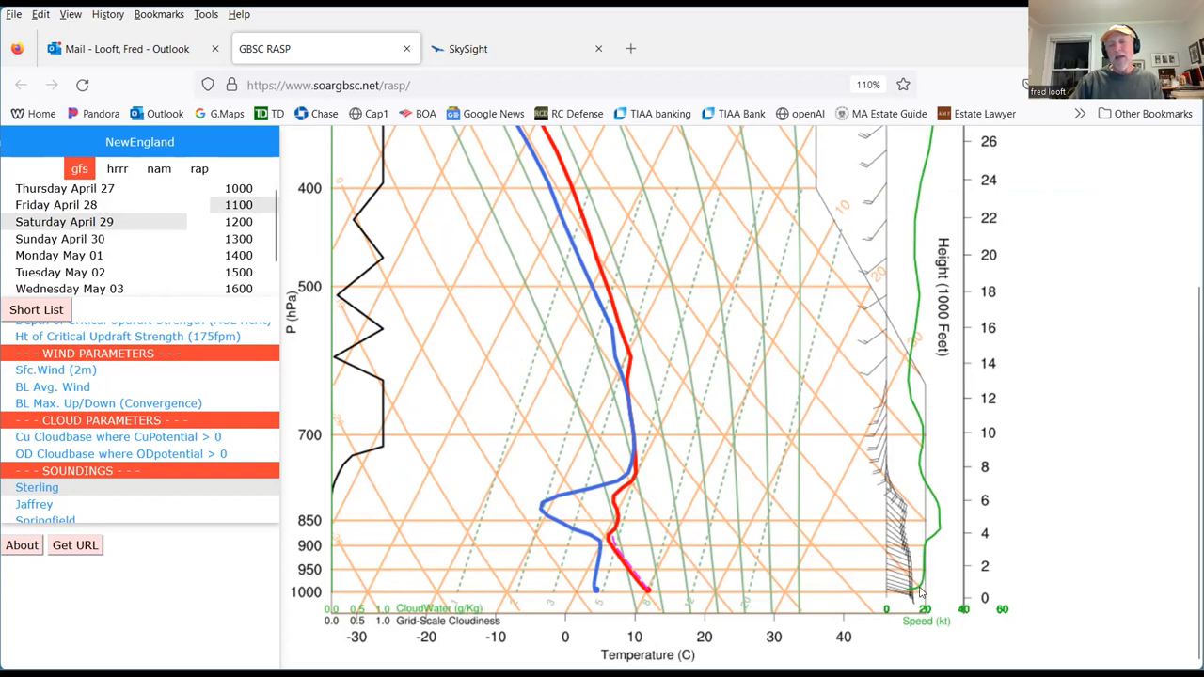
mouse_move(910, 594)
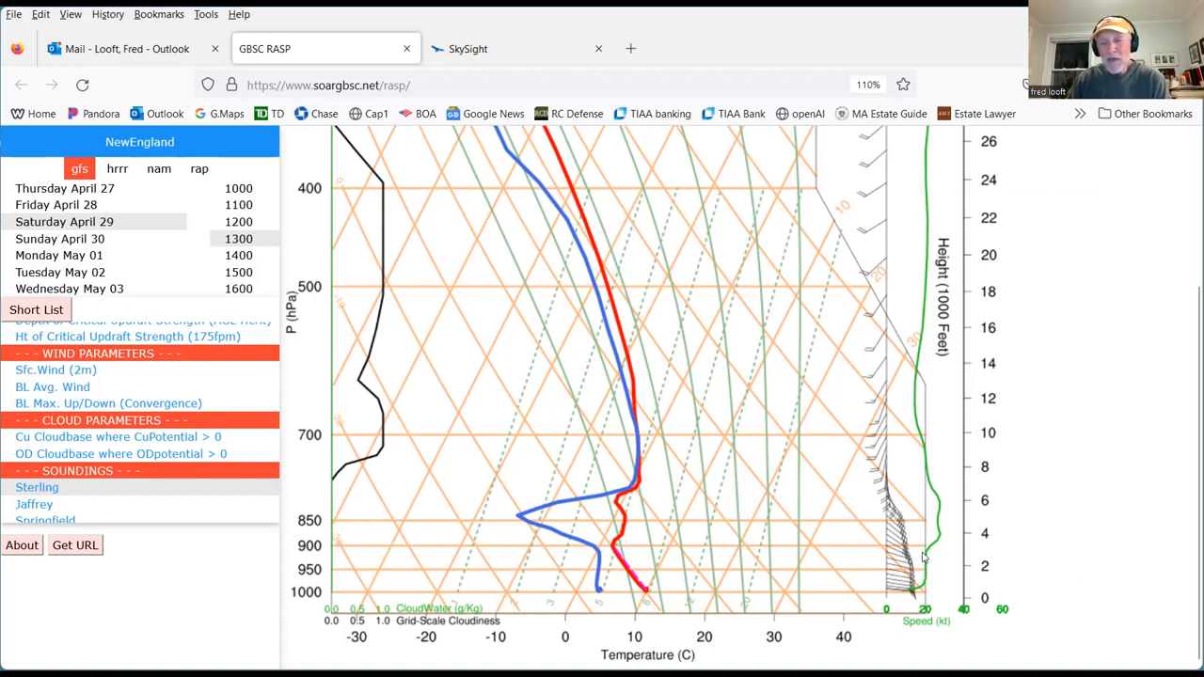
mouse_move(929, 583)
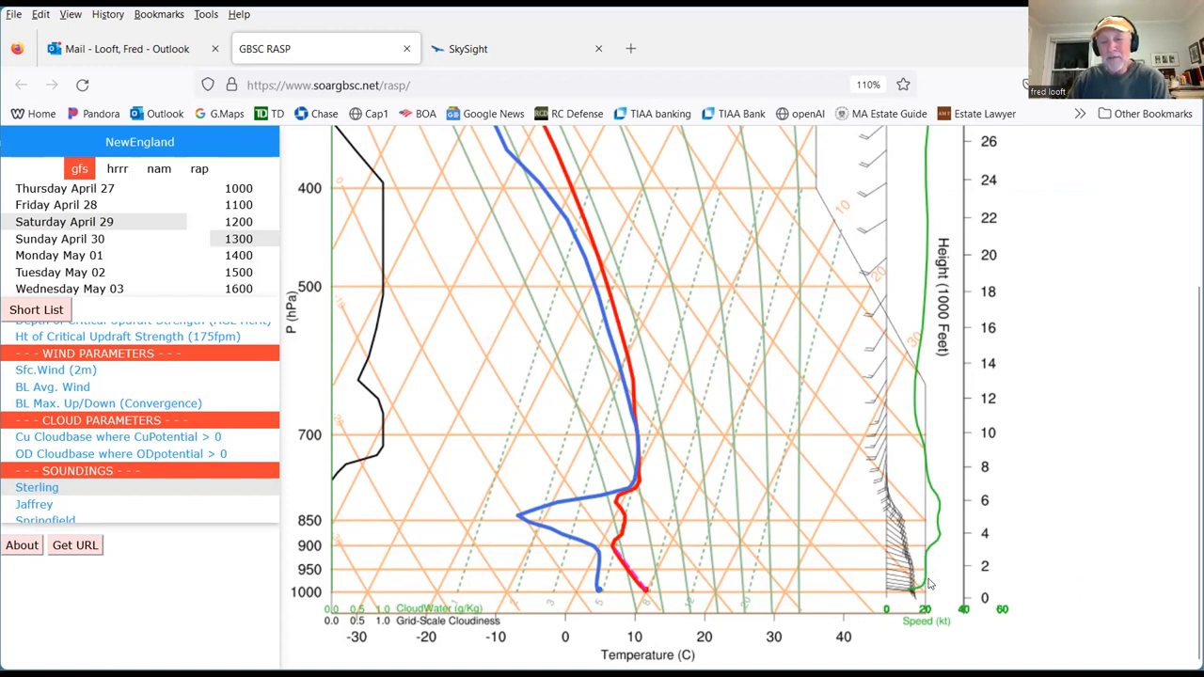
mouse_move(801, 551)
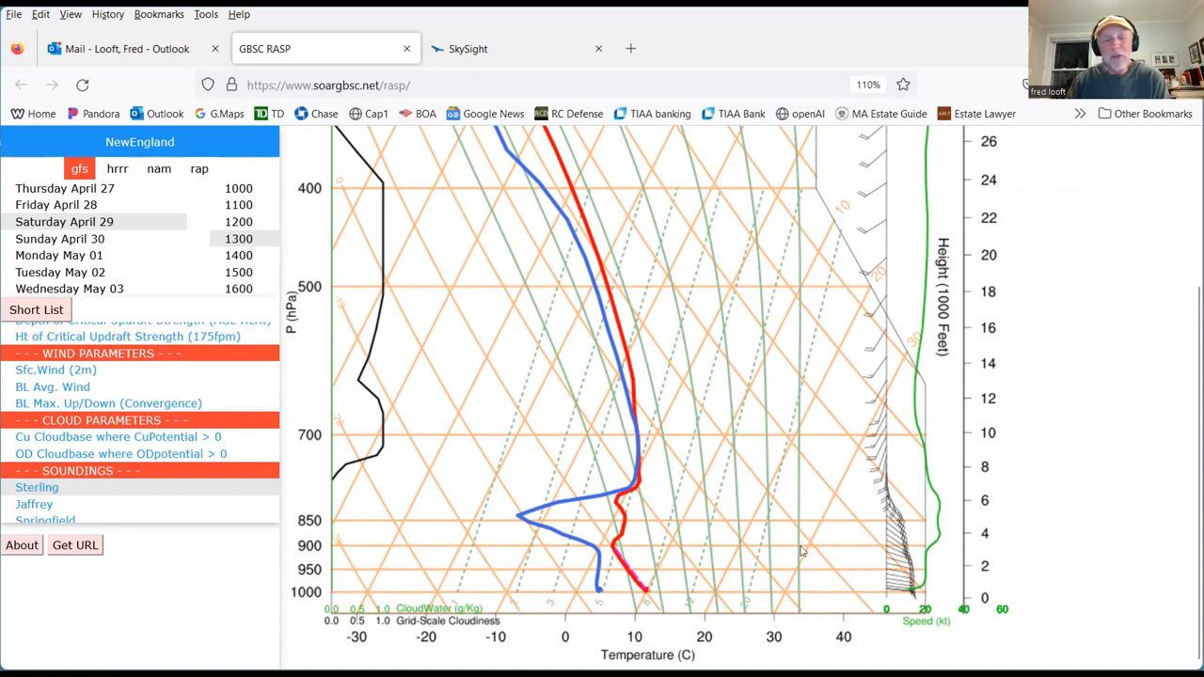
mouse_move(308, 201)
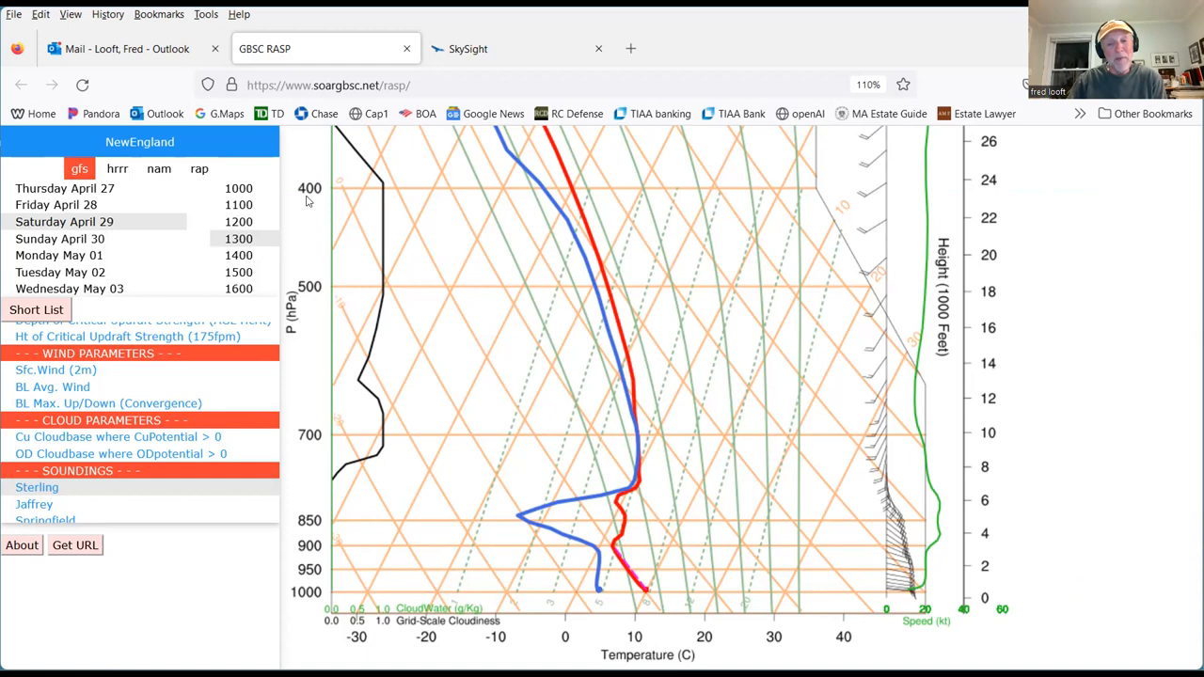
mouse_move(613, 519)
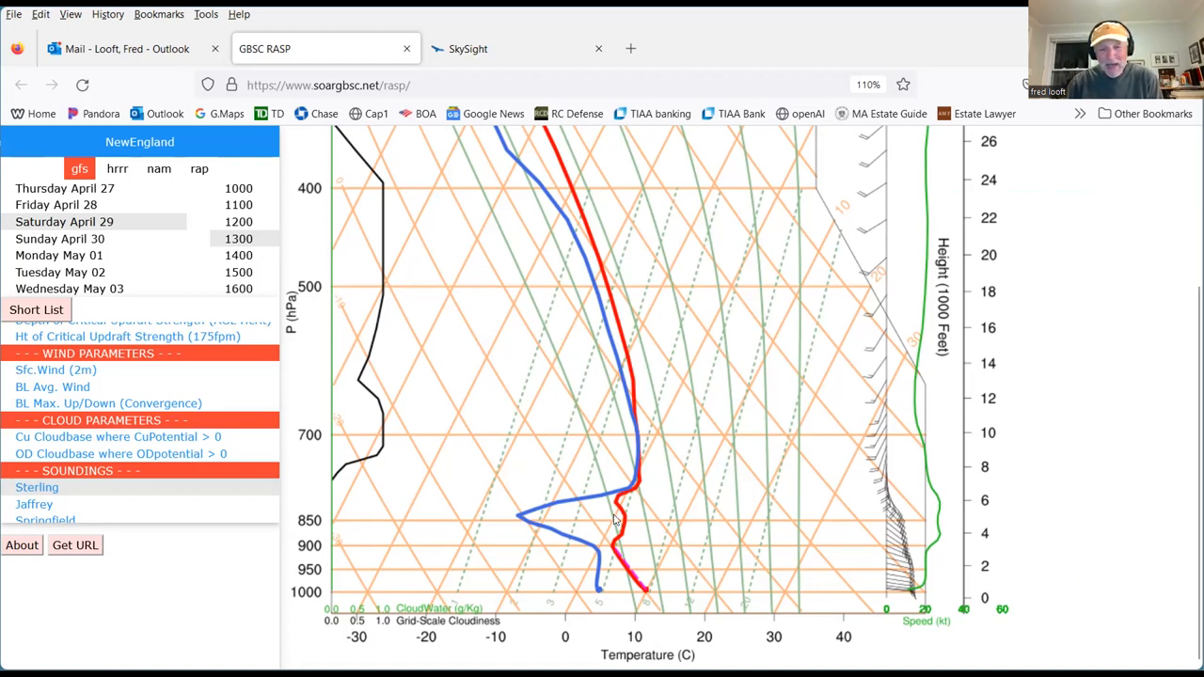
mouse_move(622, 559)
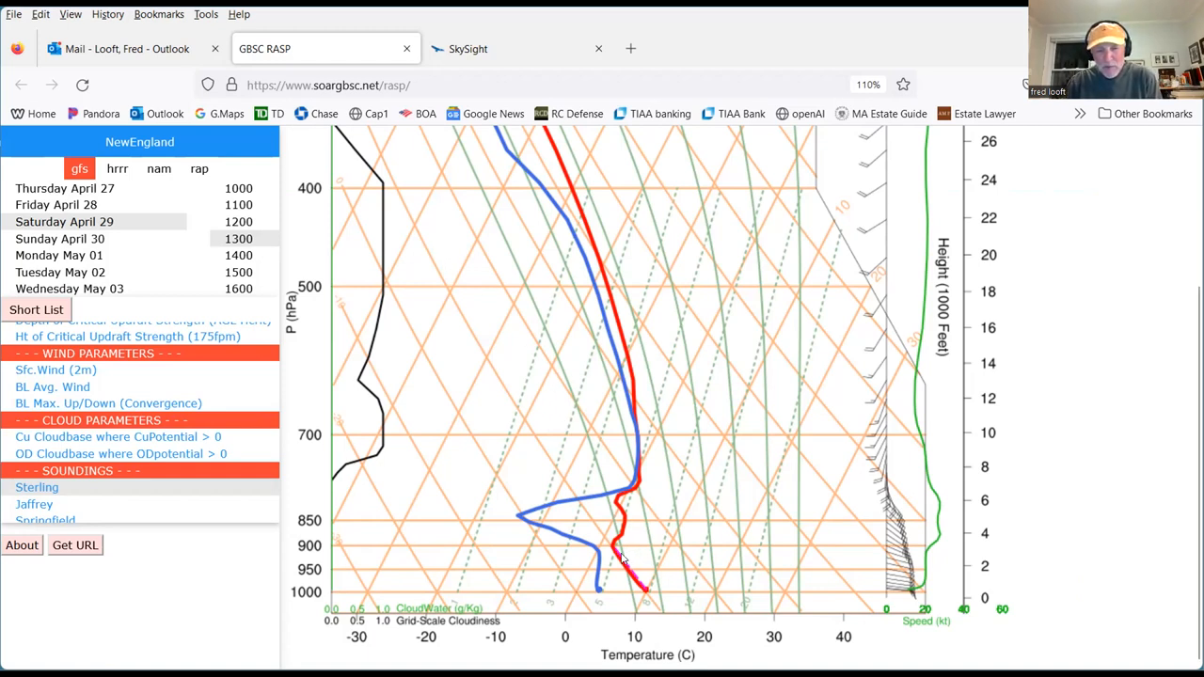
mouse_move(640, 563)
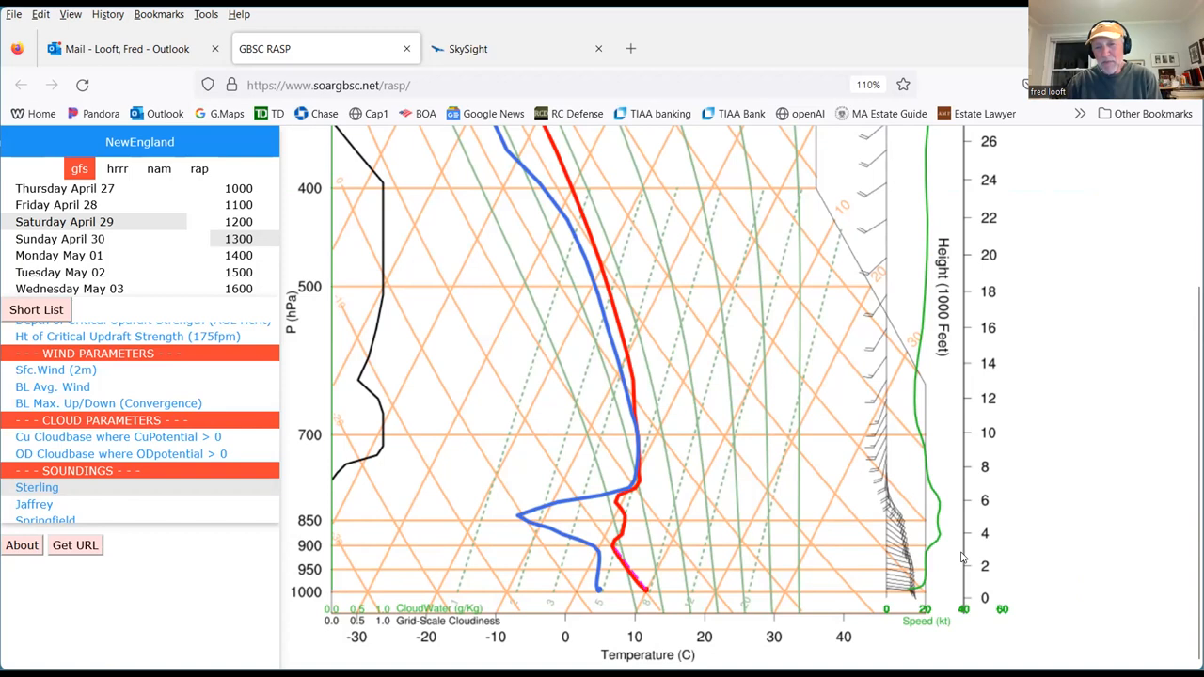
mouse_move(969, 553)
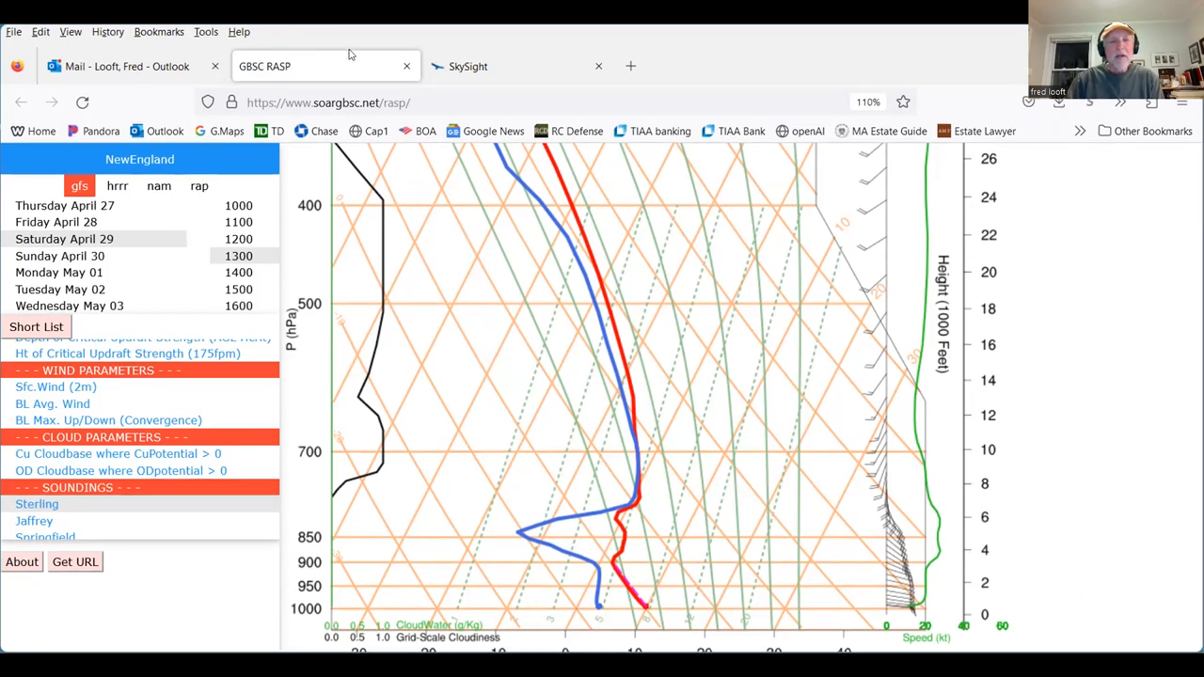
mouse_move(404, 66)
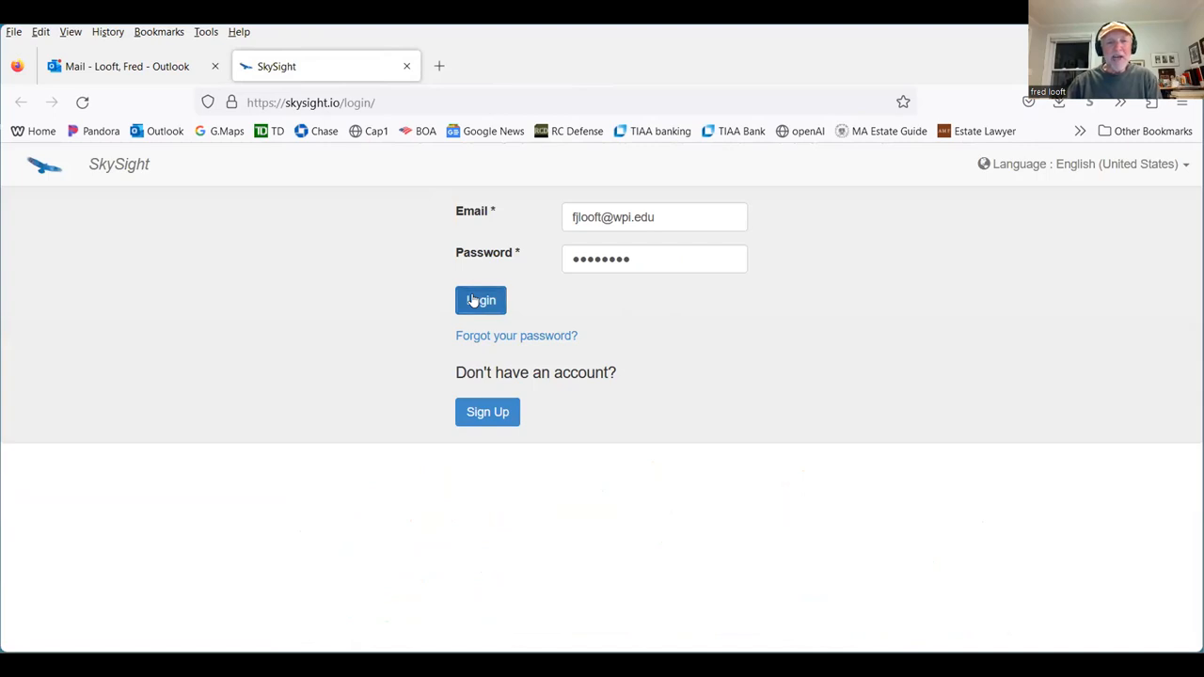
Step: Sign in to SkySight to reach the thermal-height forecast map around Sterling
click(481, 301)
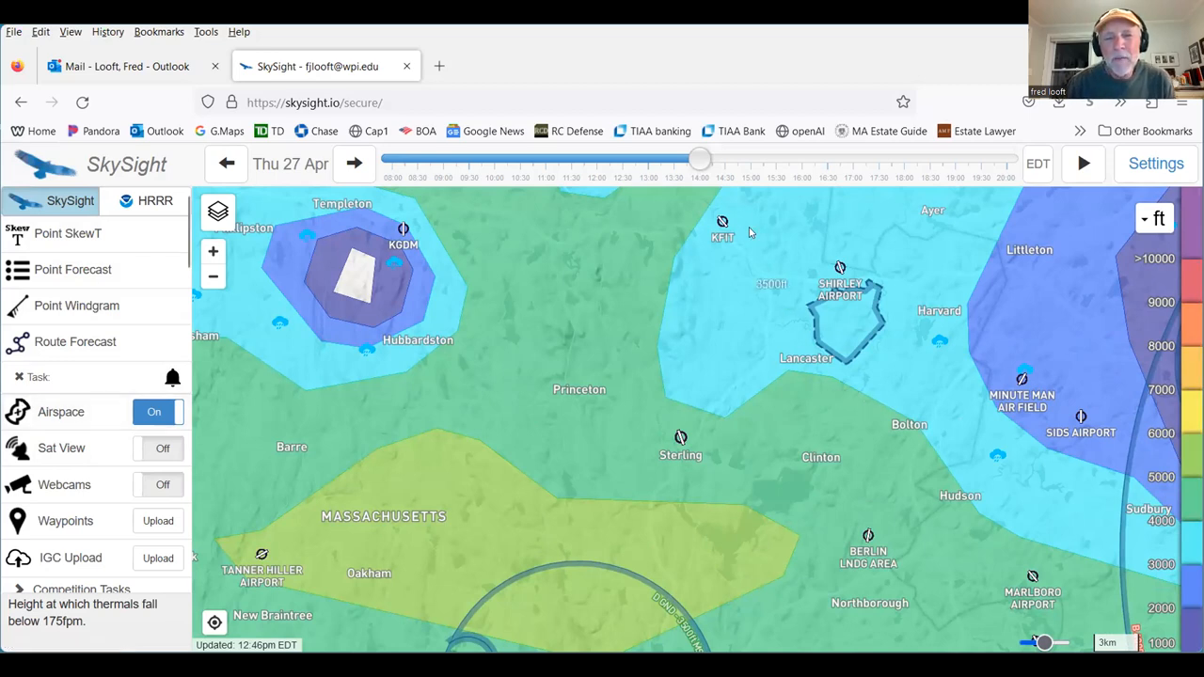
Step: Move the timeline to about 12:00 on Thursday 27 April and pick Sterling for a point forecast
drag(700, 162, 624, 162)
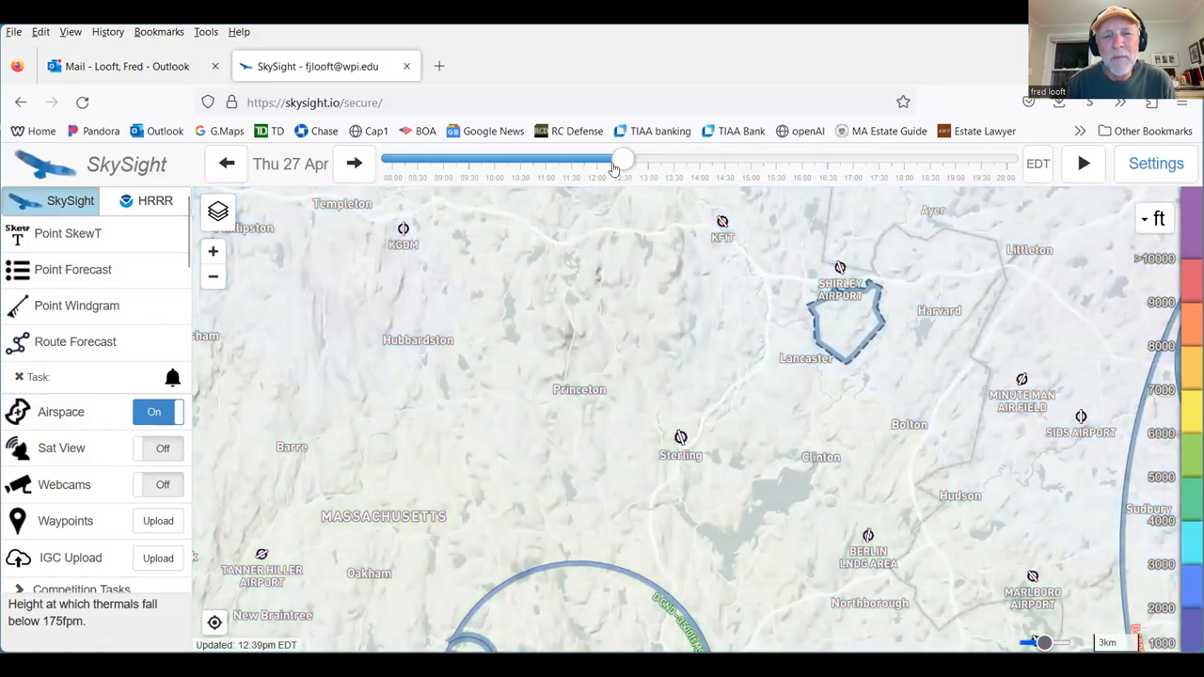
drag(624, 163, 598, 164)
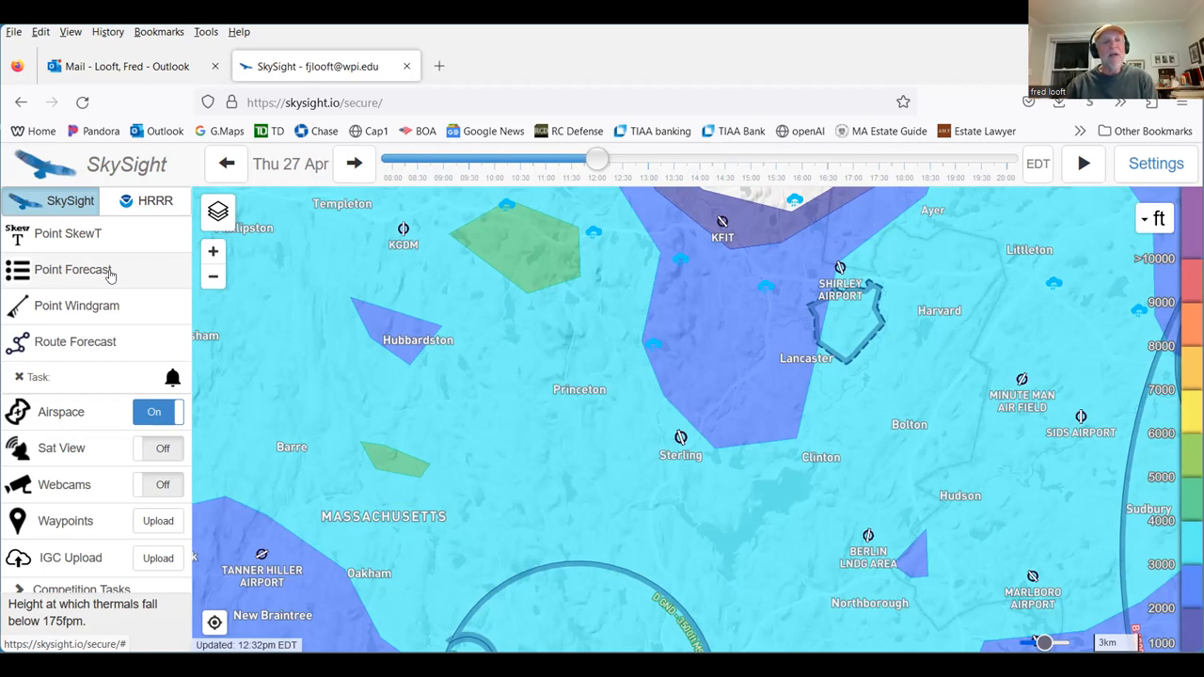
click(598, 395)
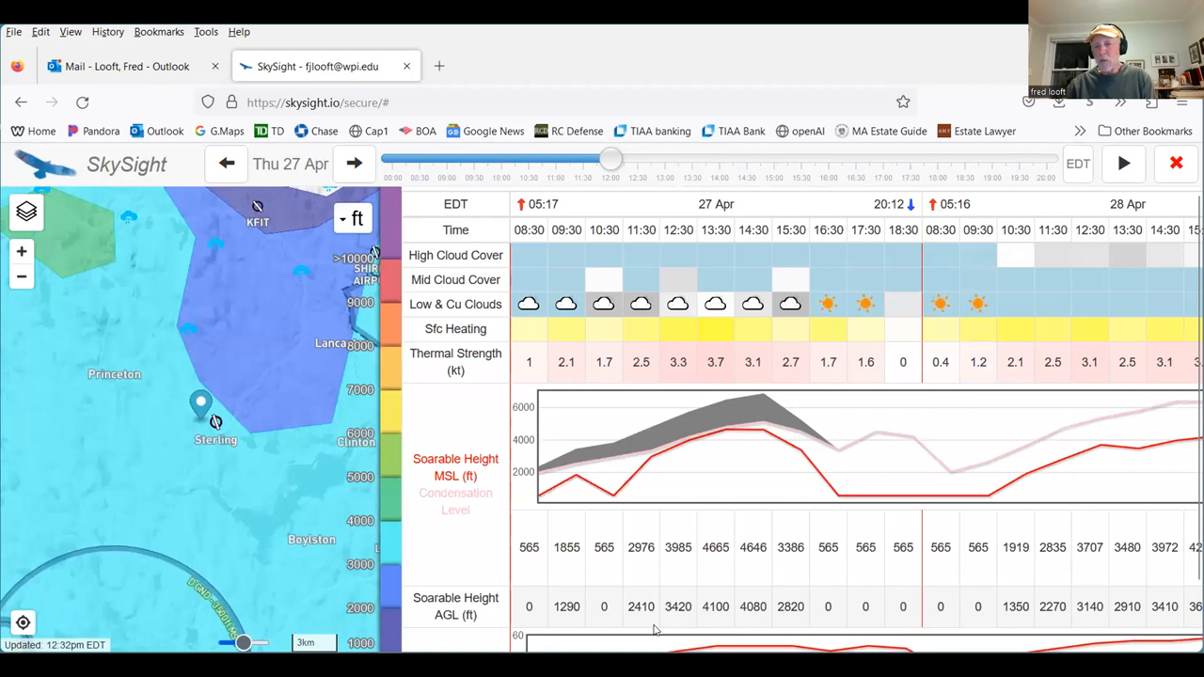
mouse_move(658, 587)
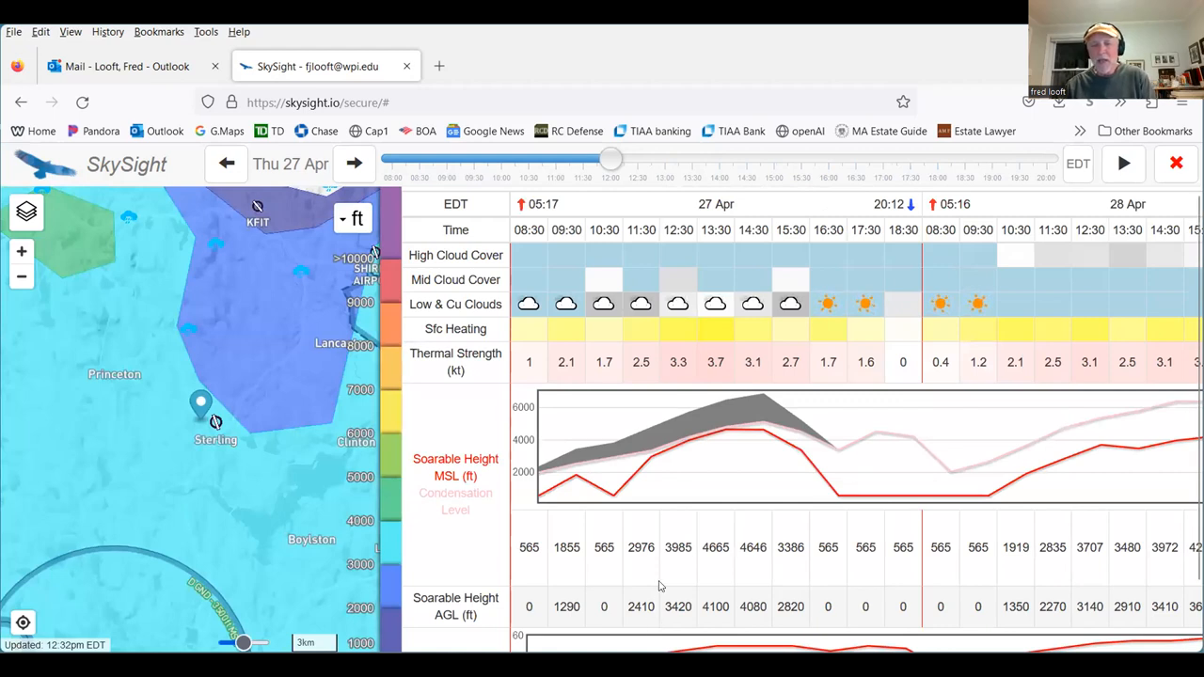
mouse_move(686, 619)
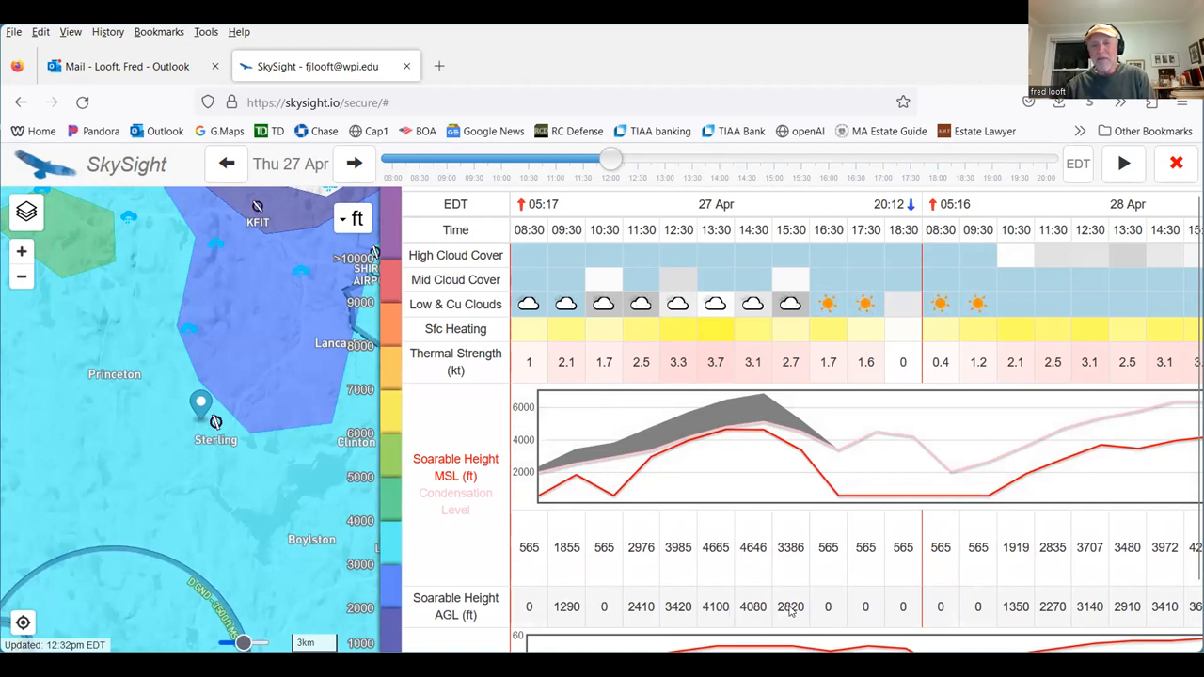
mouse_move(395, 53)
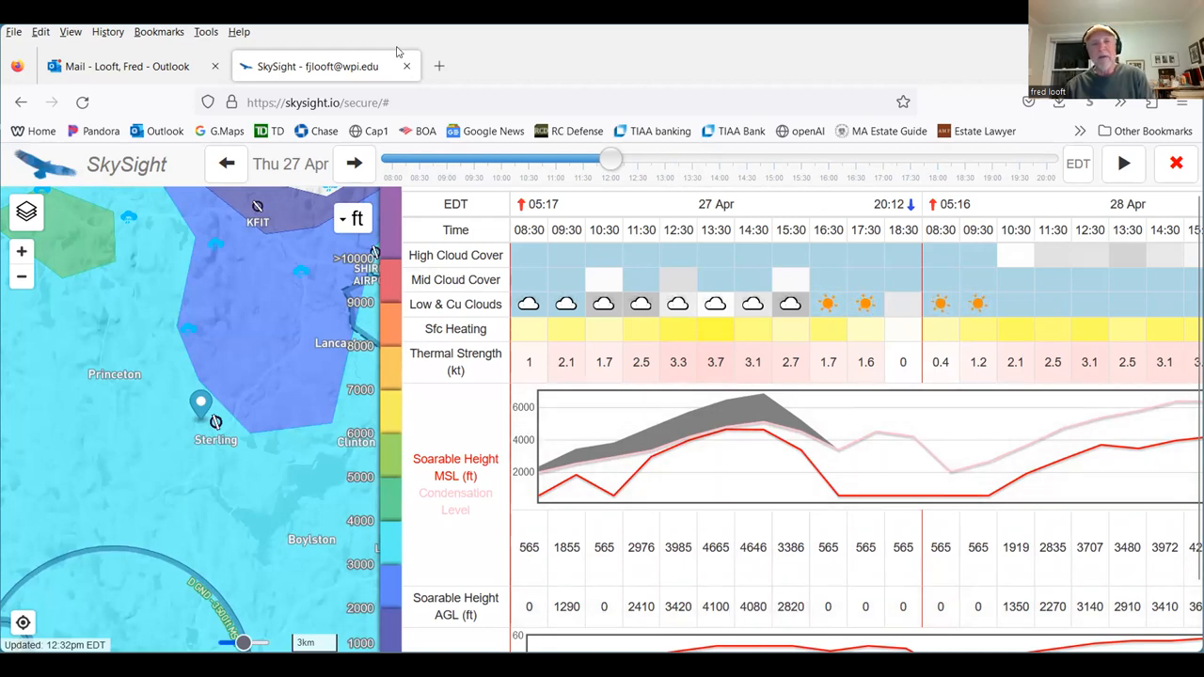
Step: Step the Sterling point forecast table ahead through Friday 28 to Saturday 29 April
click(353, 162)
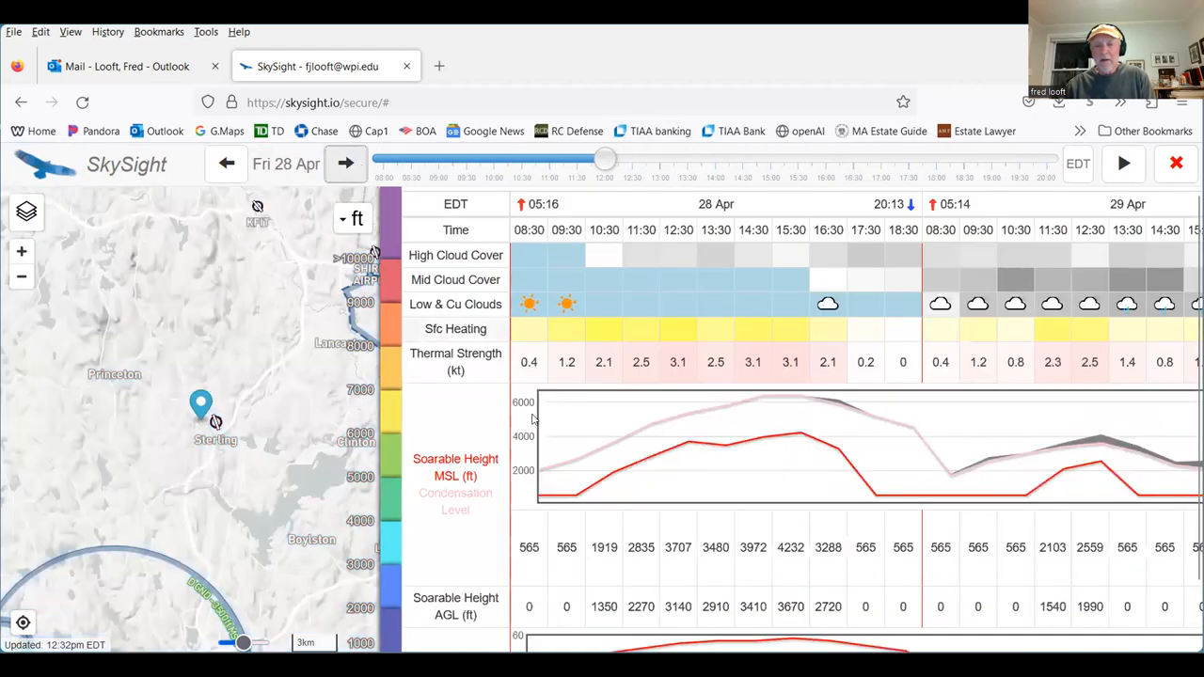
mouse_move(719, 613)
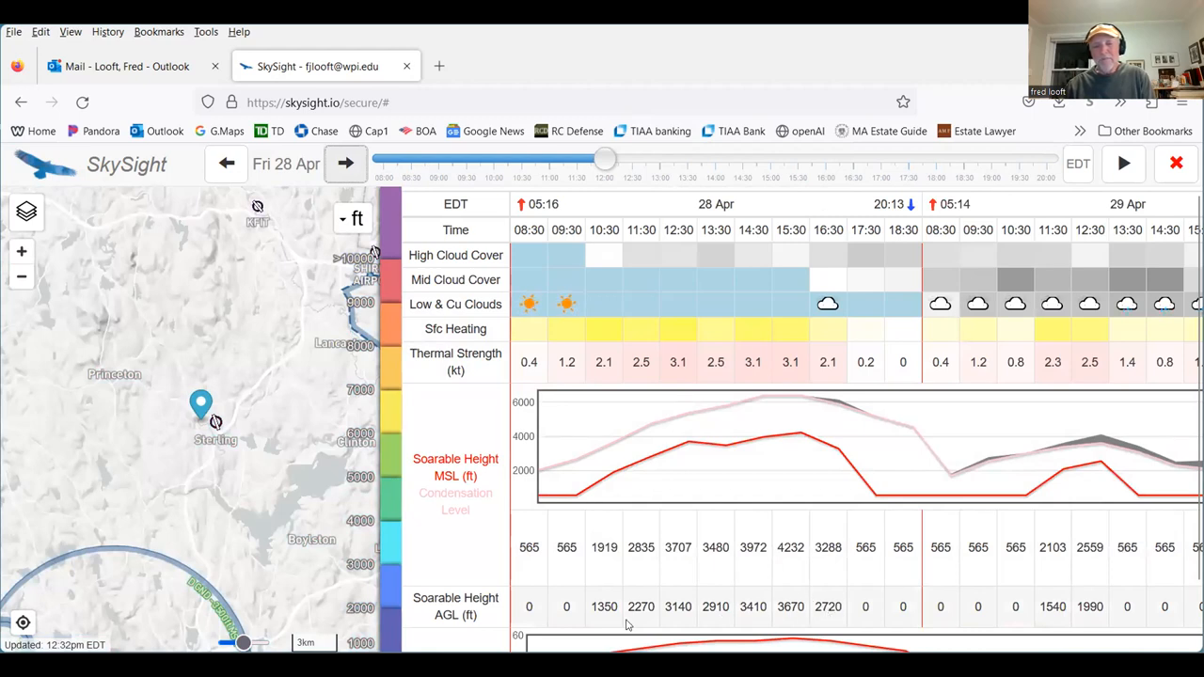
mouse_move(820, 606)
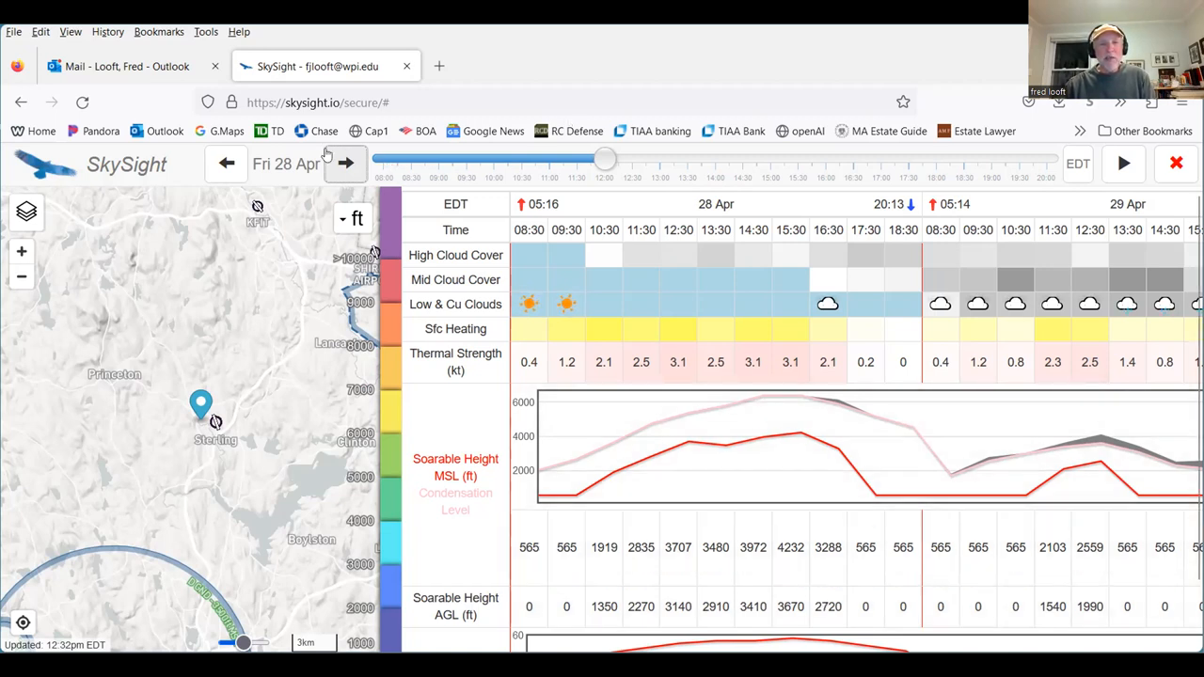
click(346, 163)
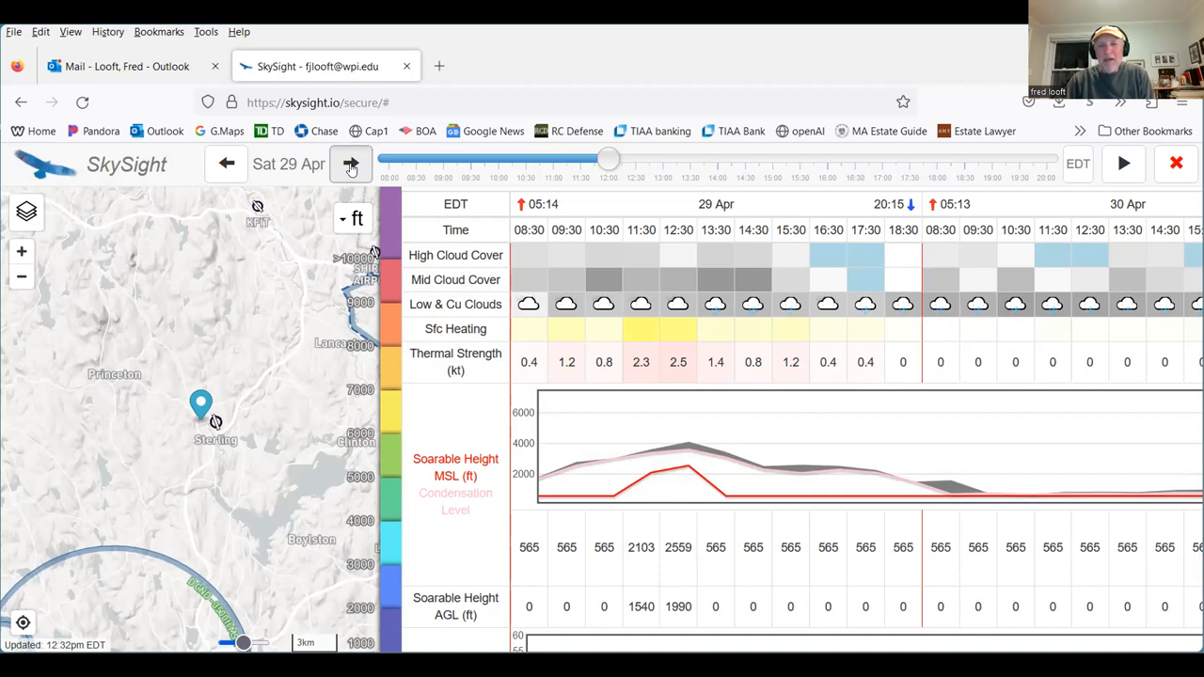
Step: Look at Sunday 30 April's forecast, then go back to Friday 28 April and reveal surface temperatures
click(353, 164)
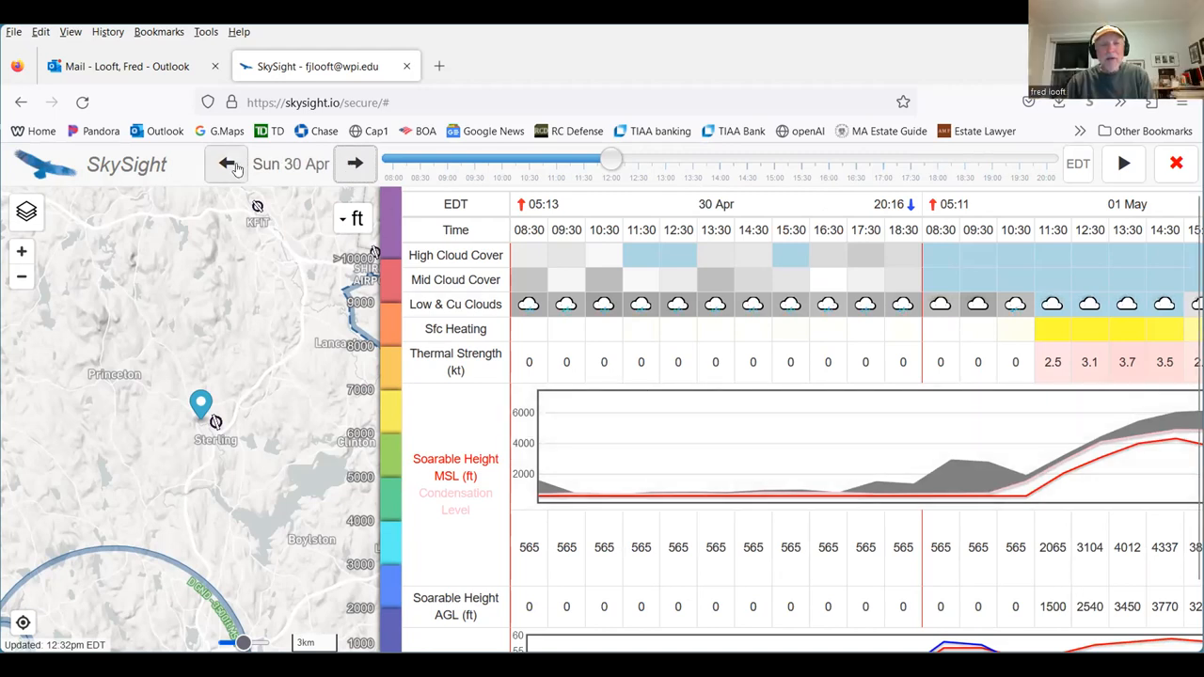
click(226, 163)
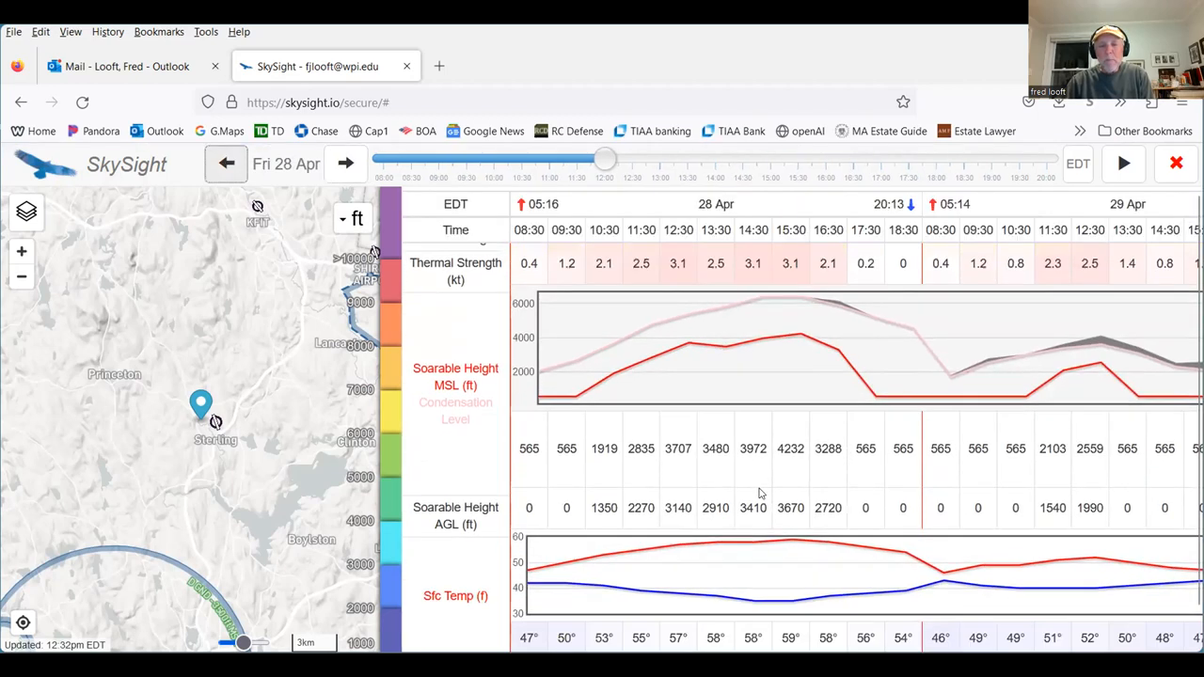
scroll(down, 3)
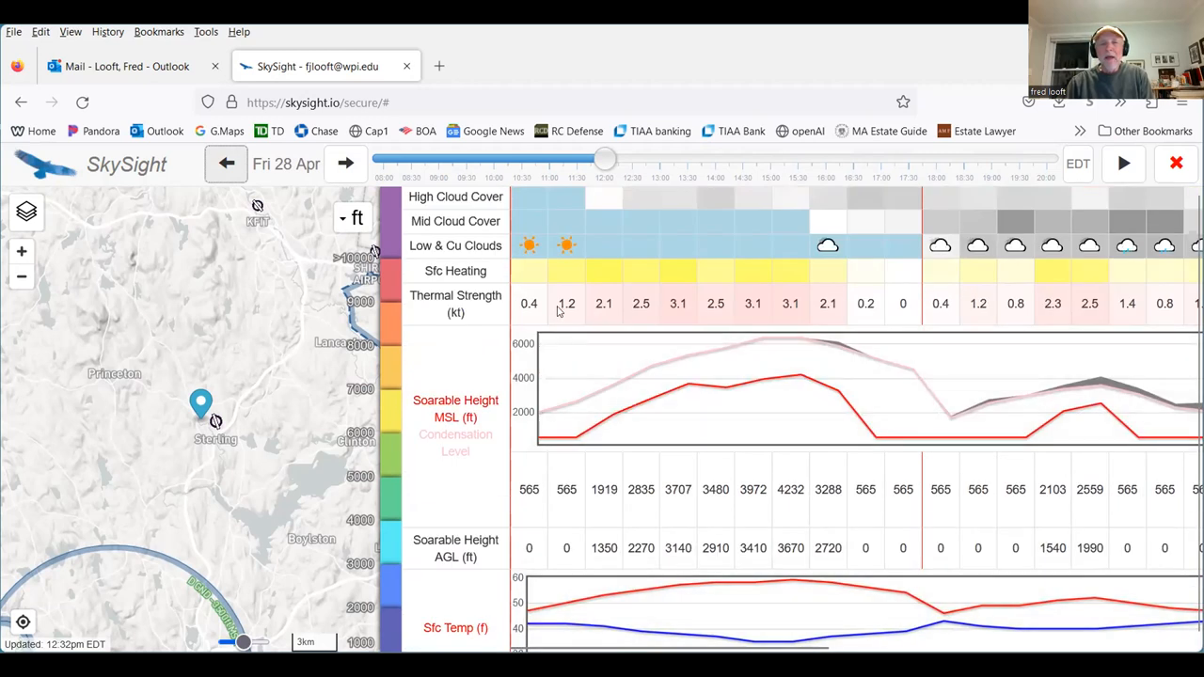
mouse_move(850, 398)
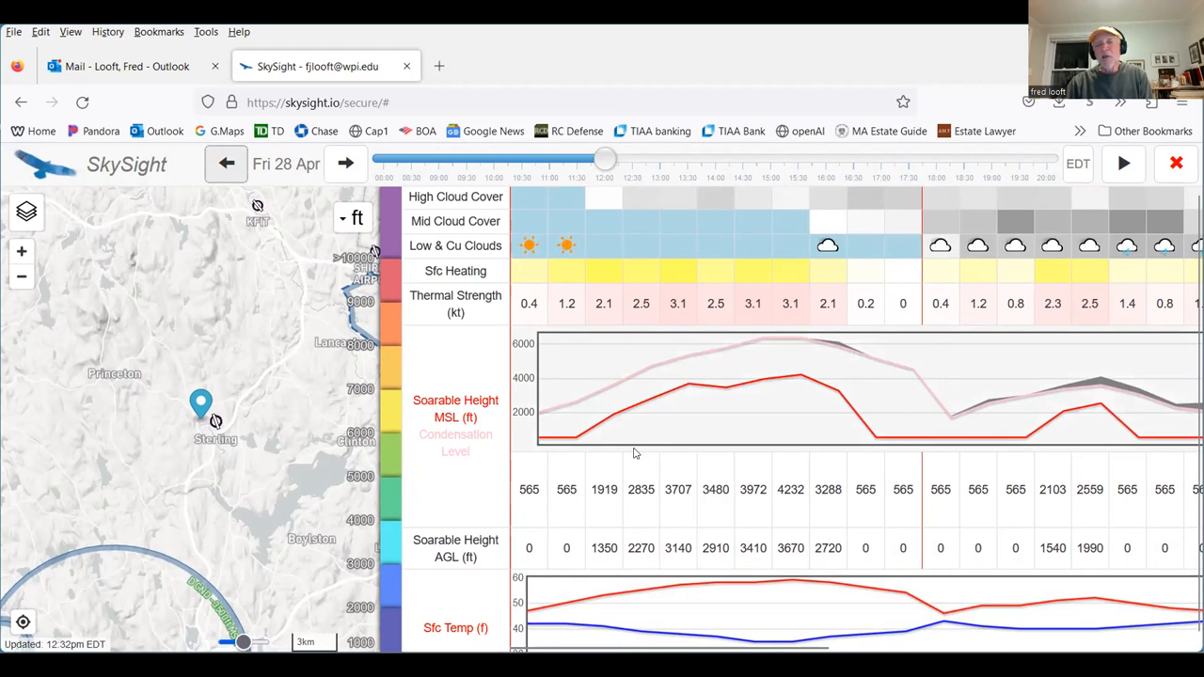
mouse_move(884, 444)
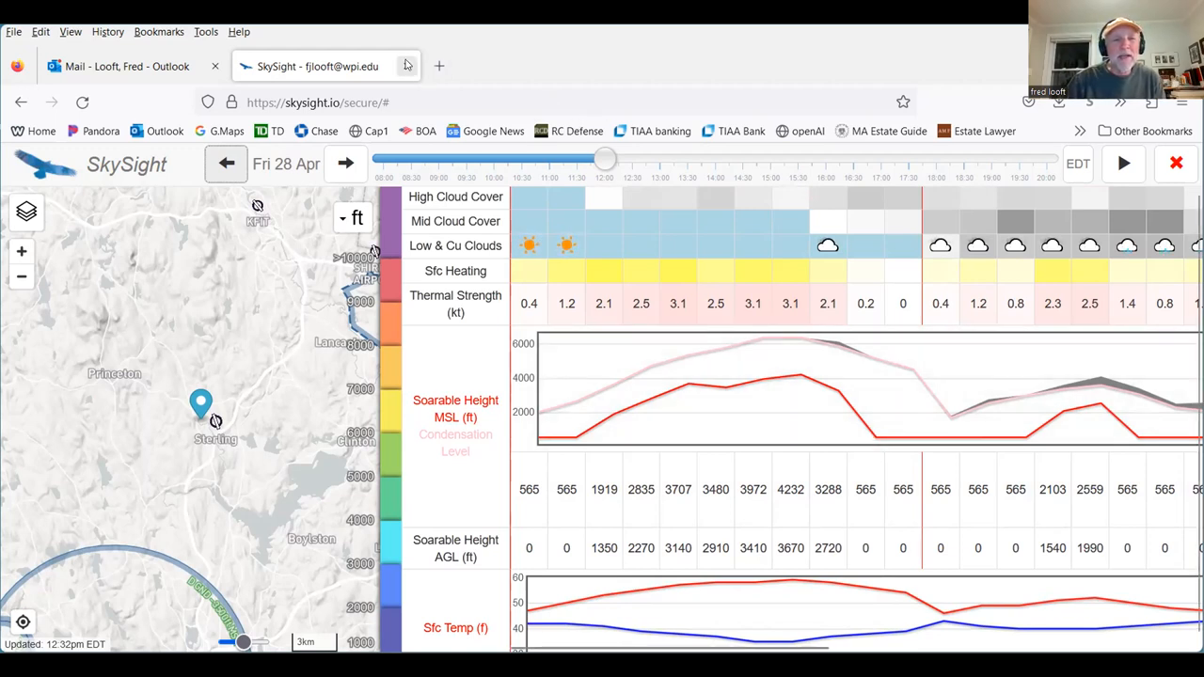
mouse_move(628, 90)
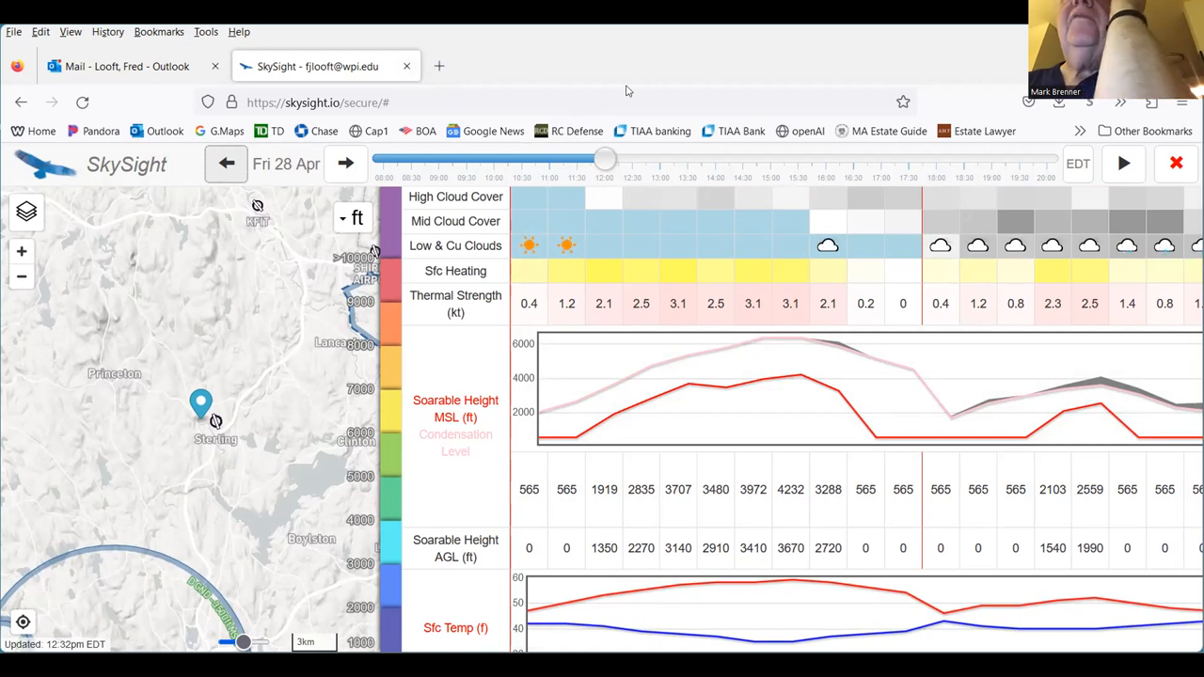
mouse_move(655, 75)
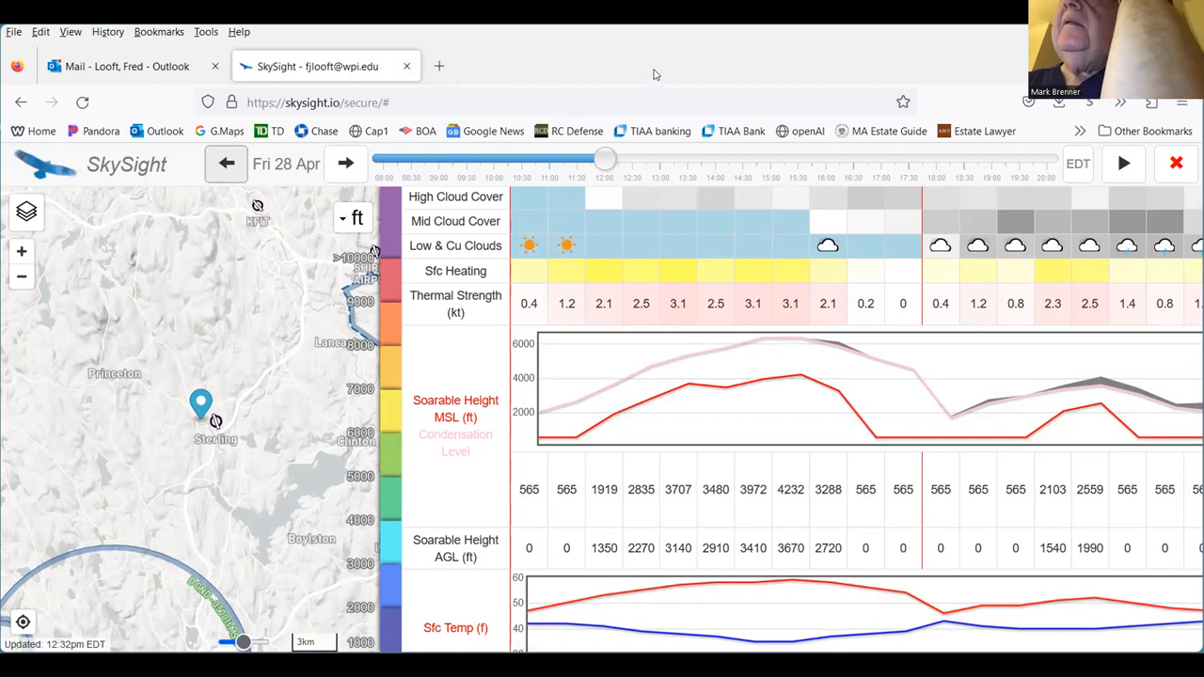